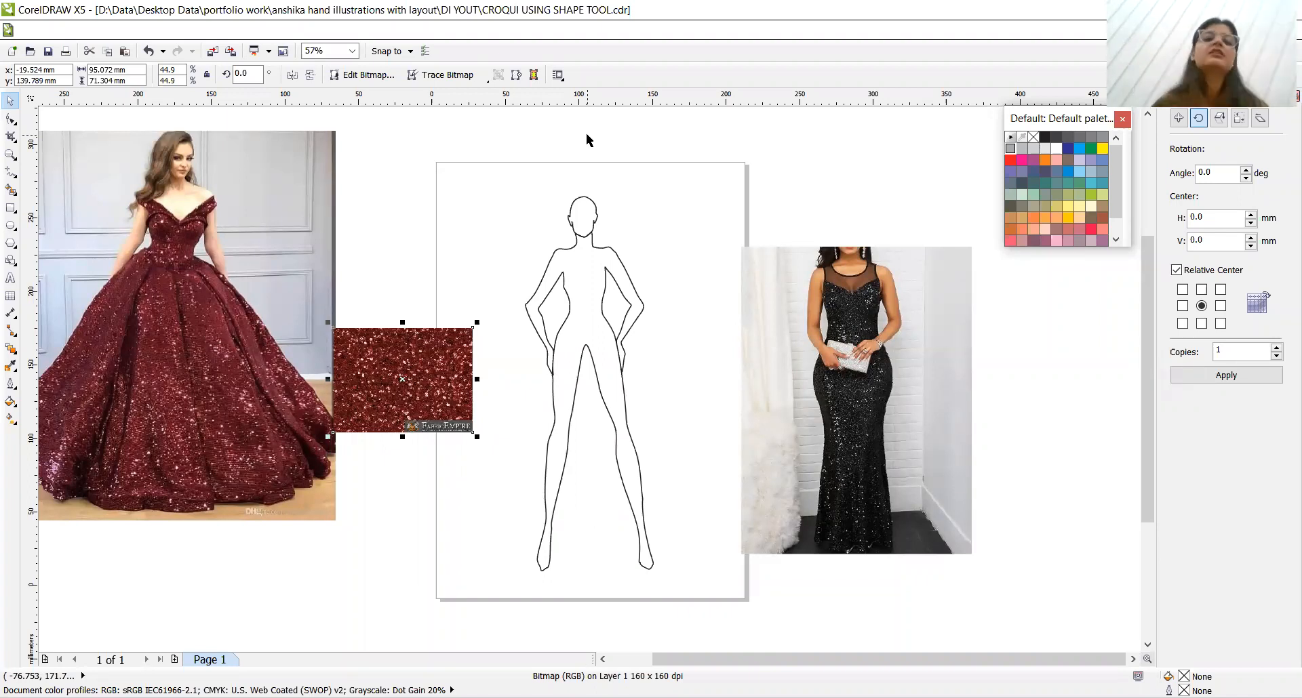
mouse_move(413, 501)
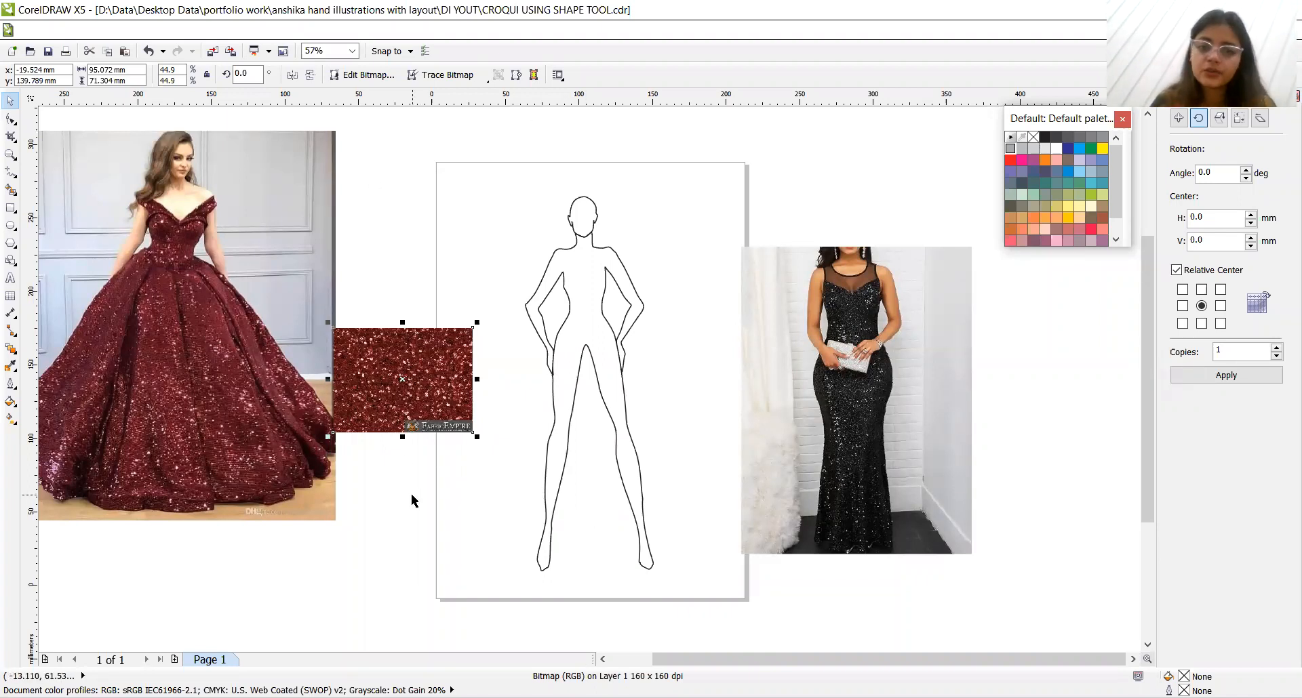
Select the croqui body outline and give it an orange fill from the palette
click(854, 399)
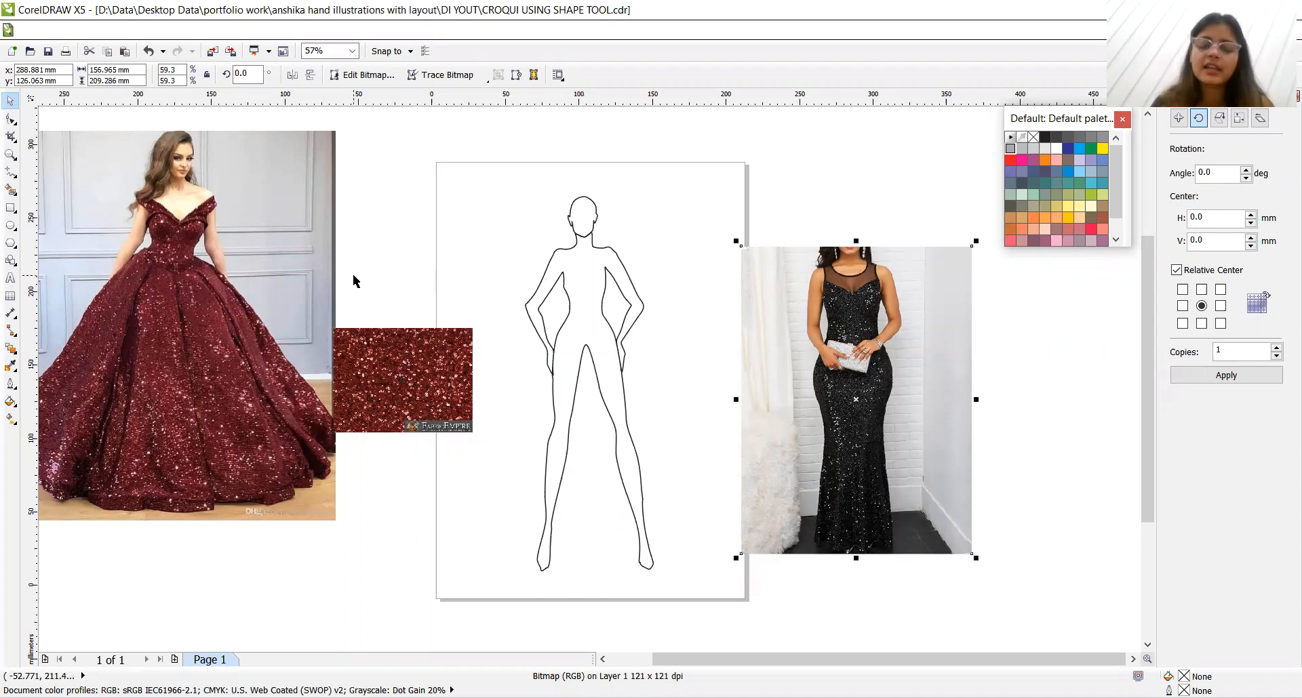
click(187, 324)
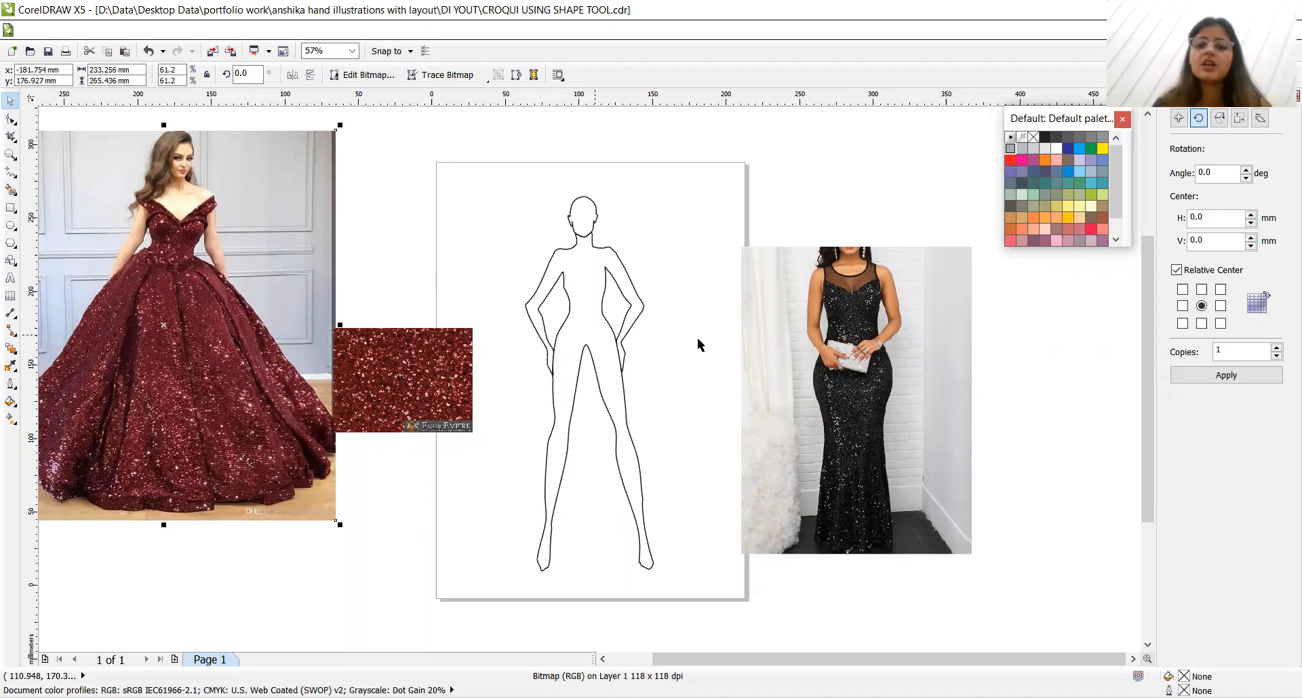
mouse_move(858, 278)
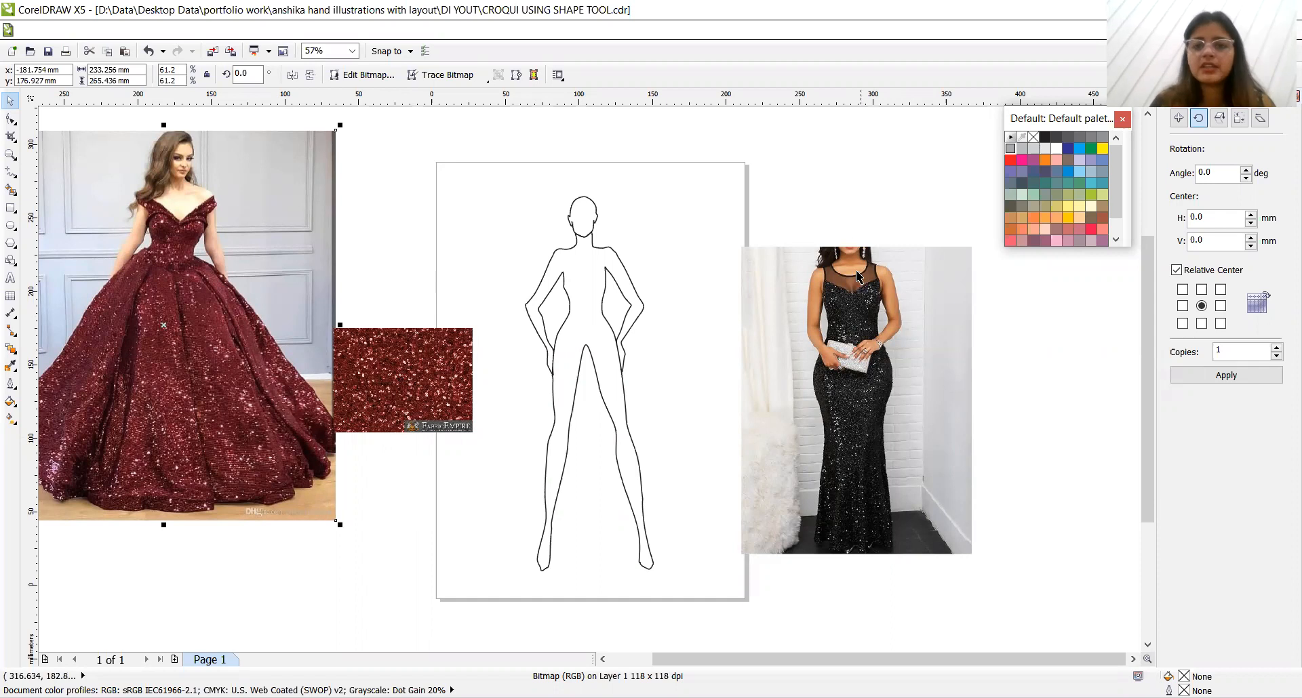
mouse_move(820, 274)
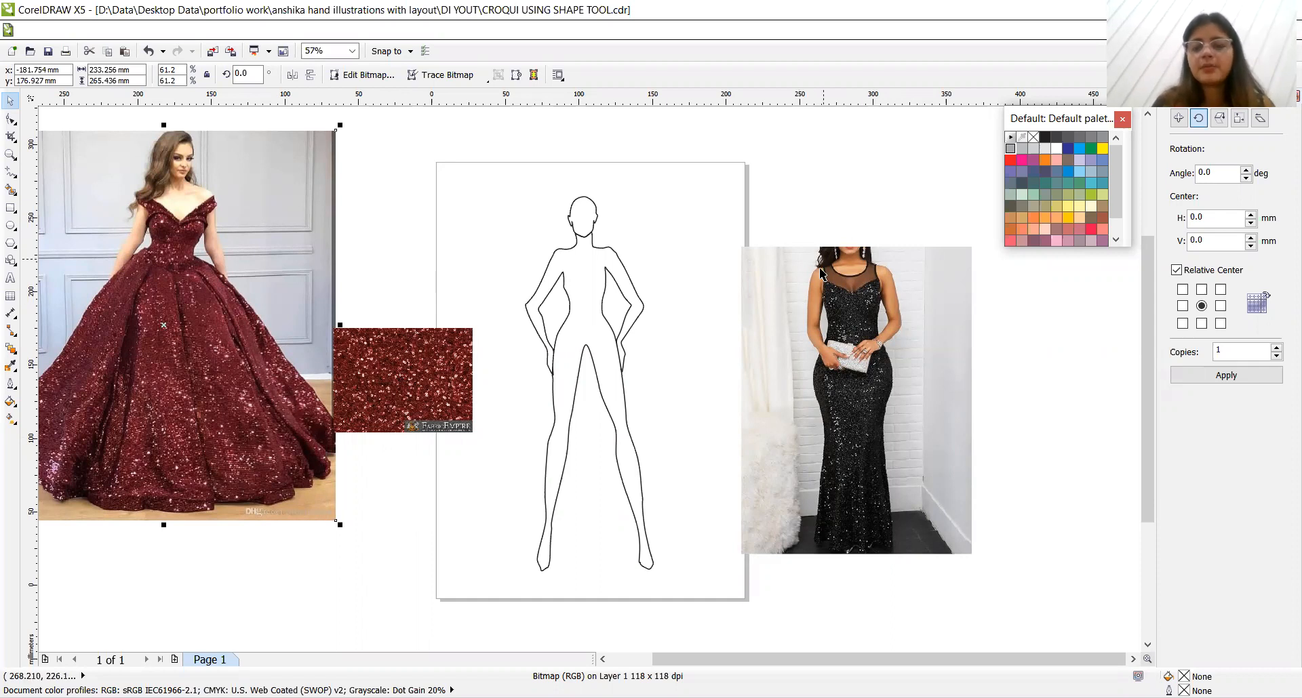
mouse_move(813, 282)
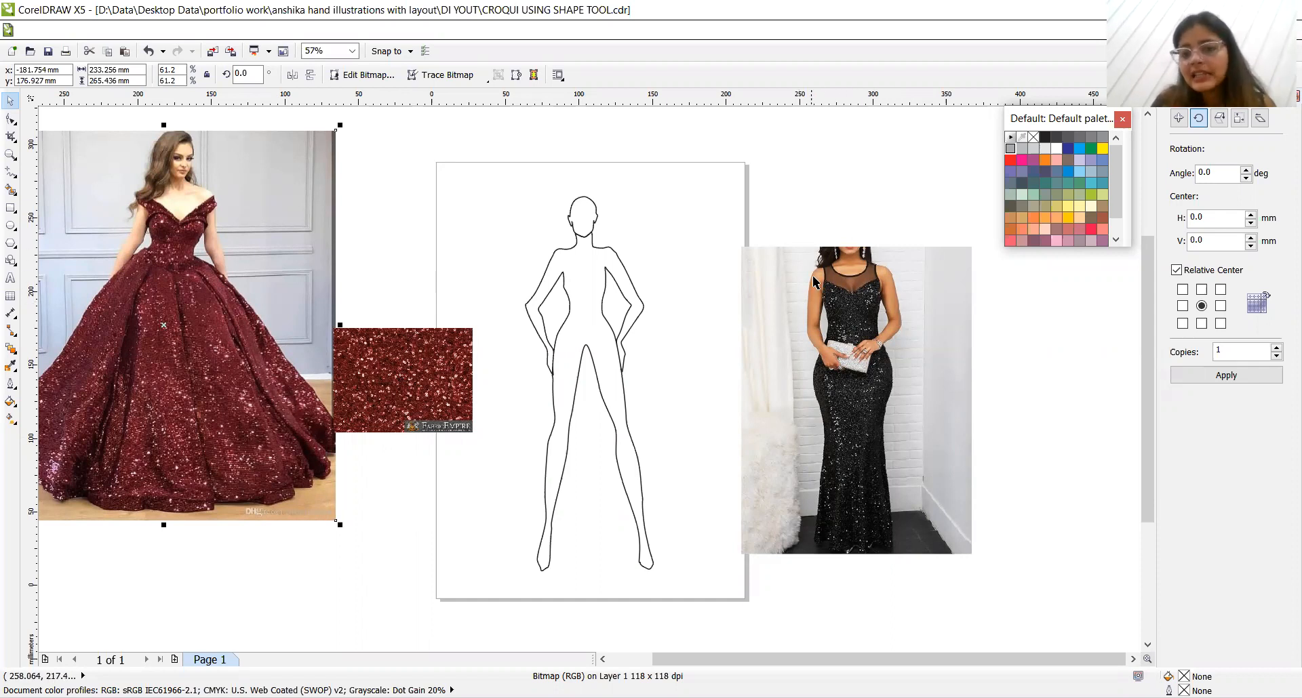
mouse_move(803, 270)
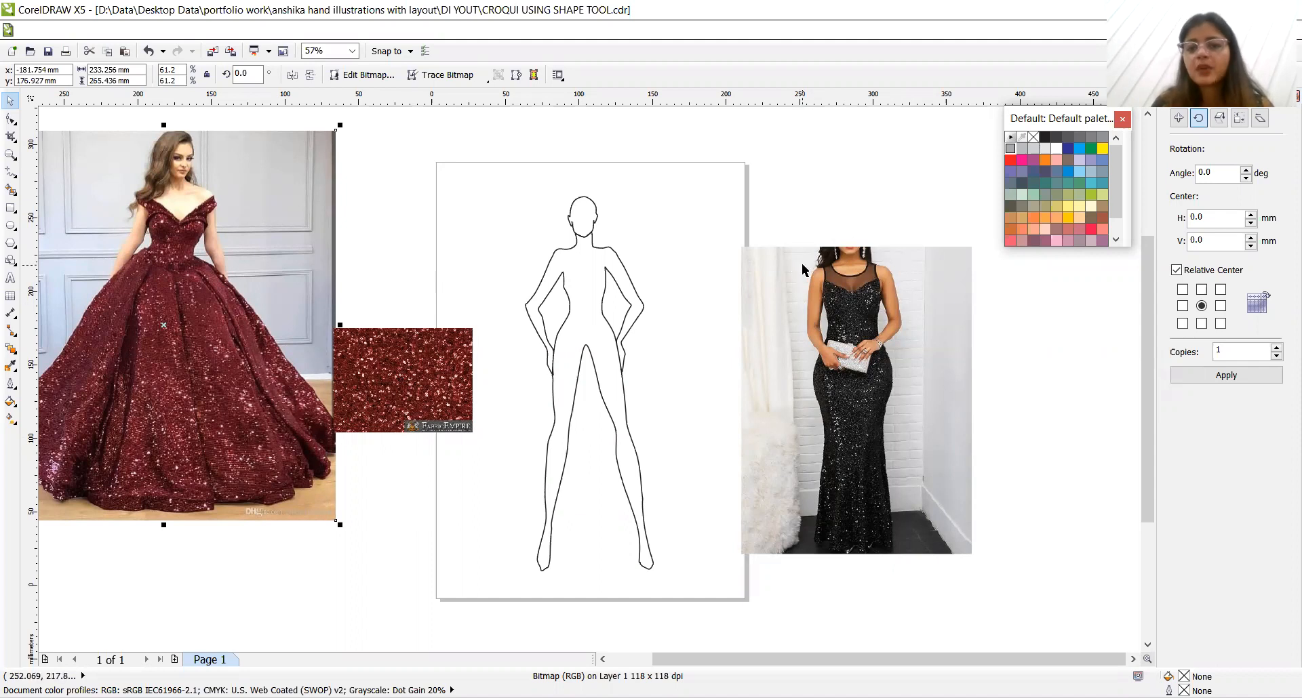
mouse_move(833, 284)
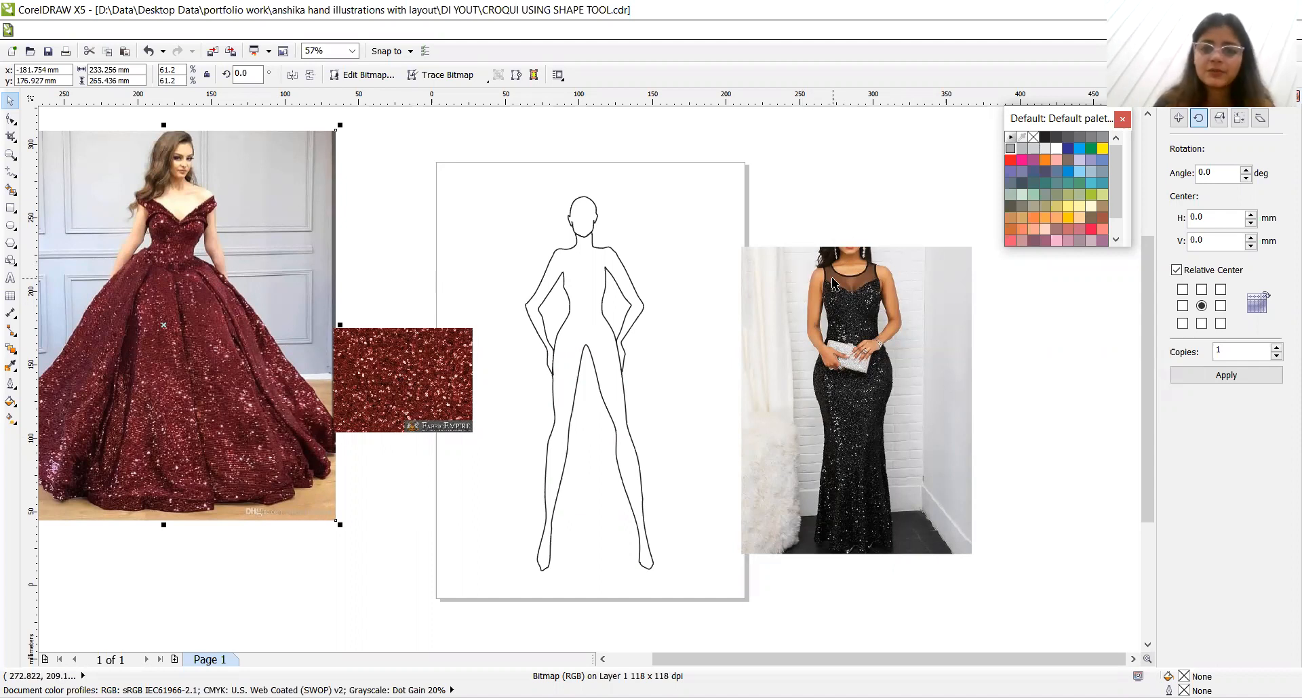
mouse_move(81, 227)
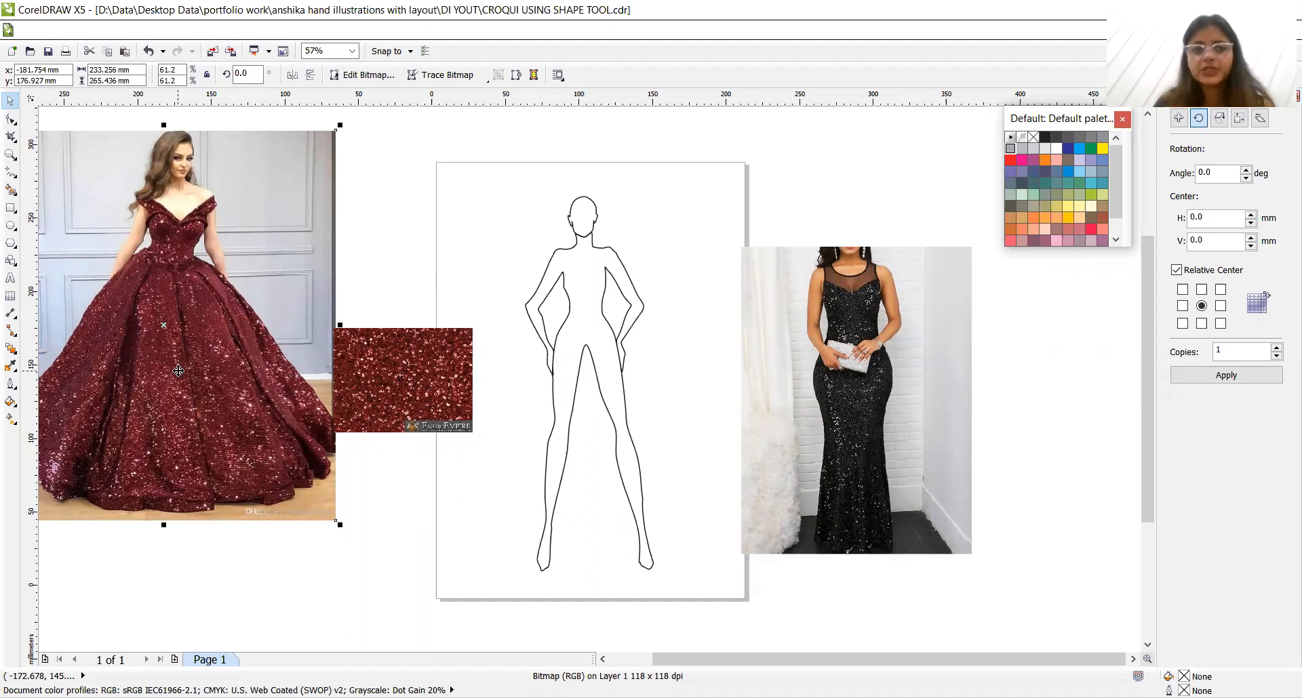
mouse_move(12, 224)
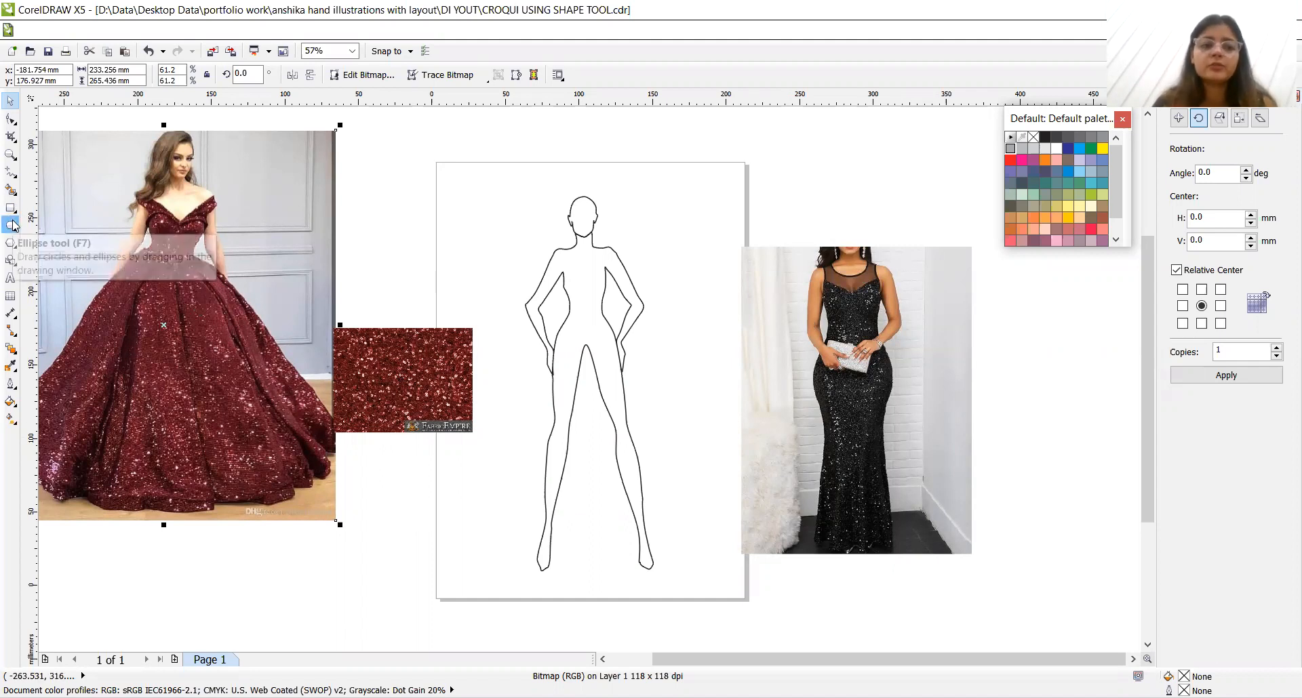
click(11, 225)
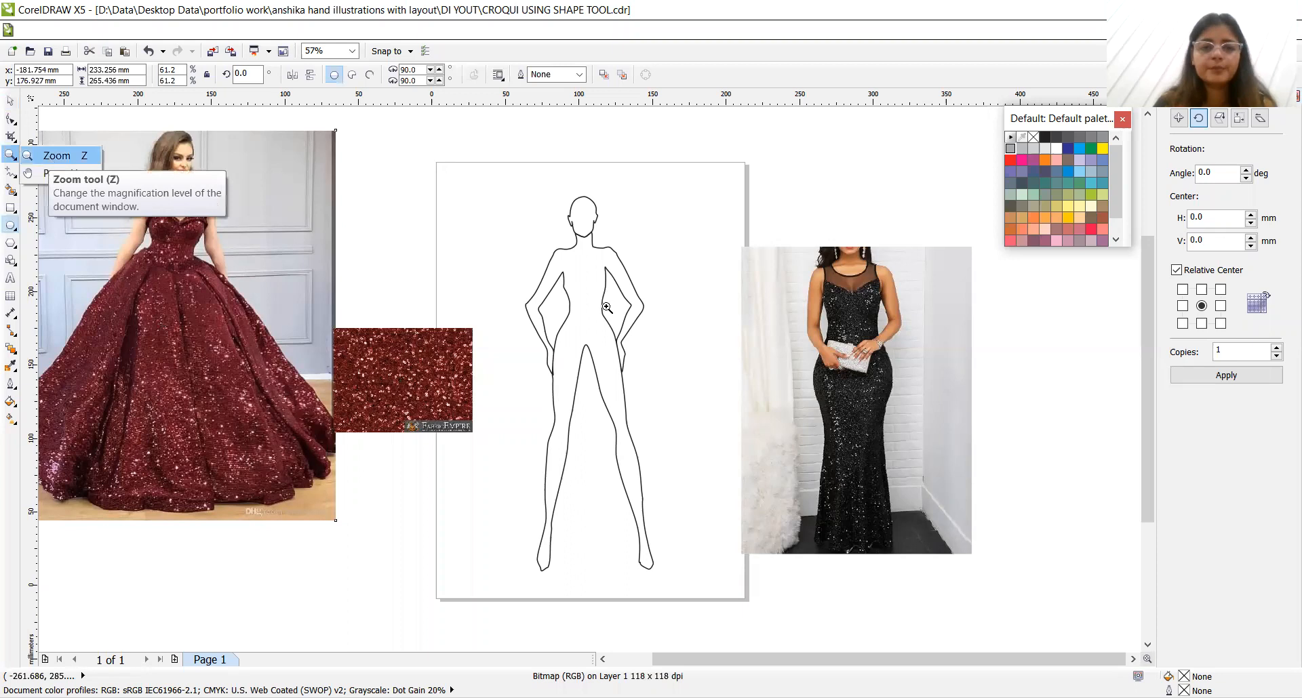
click(606, 307)
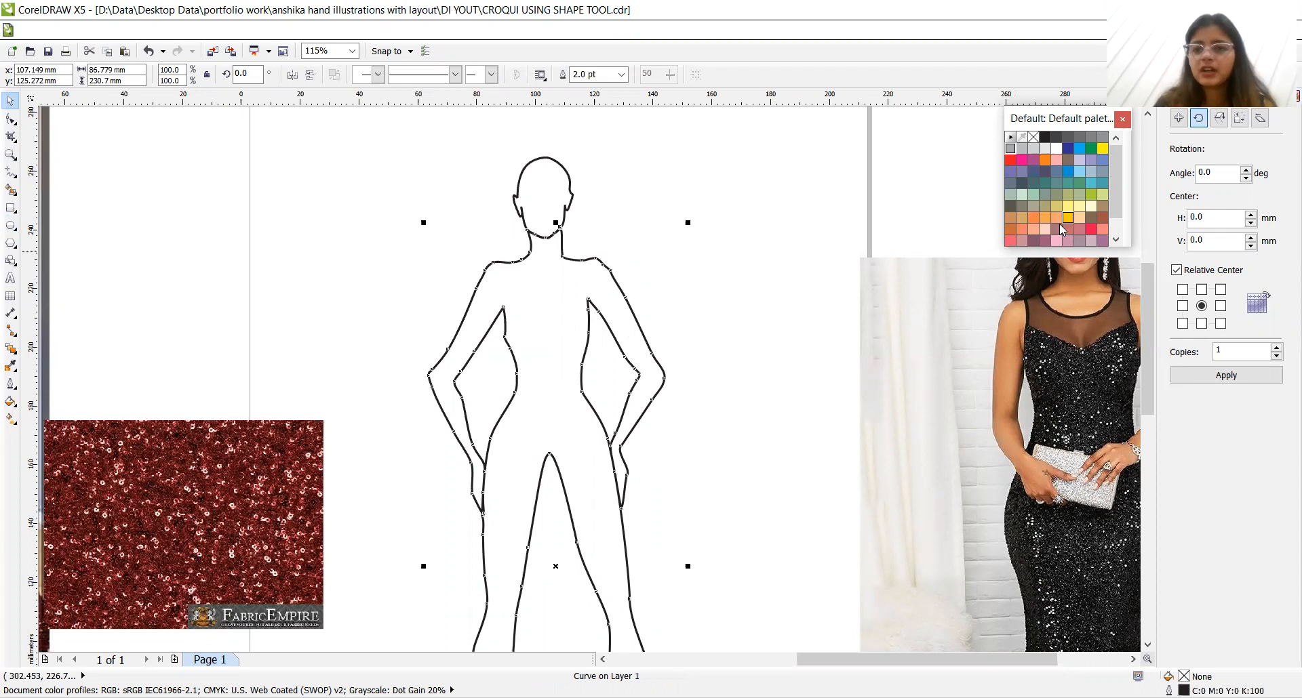
click(1035, 217)
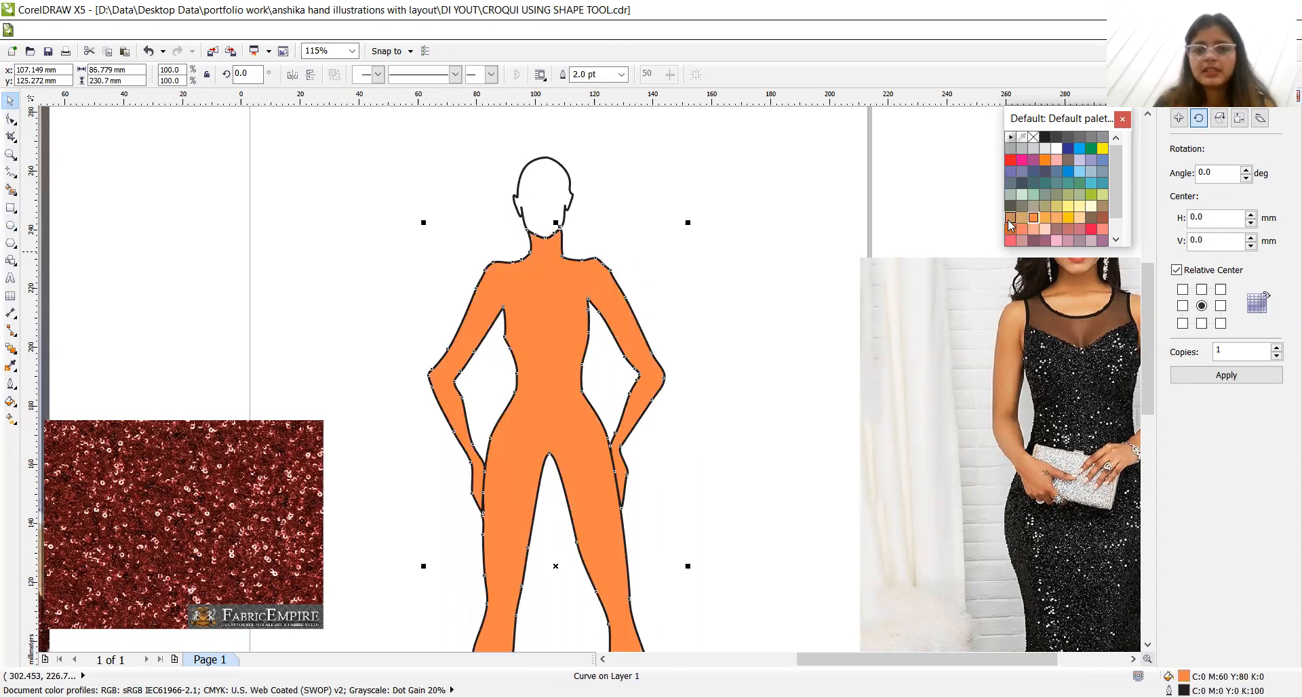
mouse_move(922, 199)
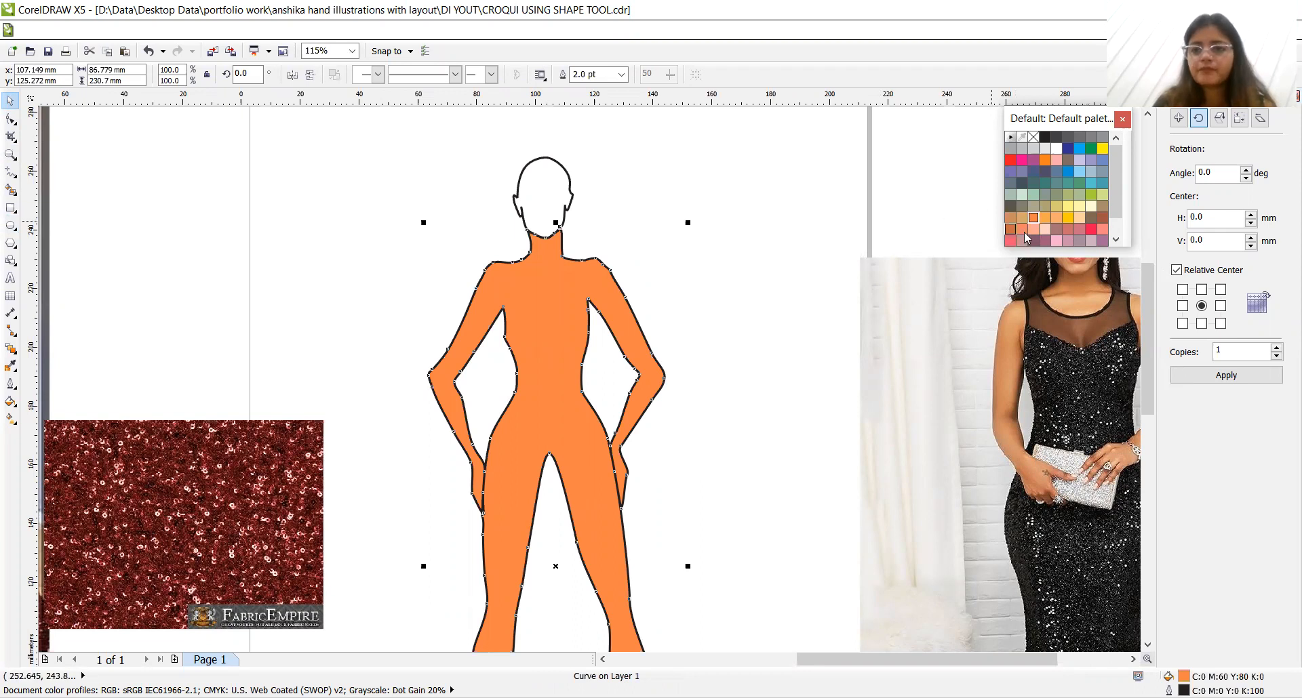
Settle the body on a lighter orange skin tone and fill the head with the same swatch
click(1011, 222)
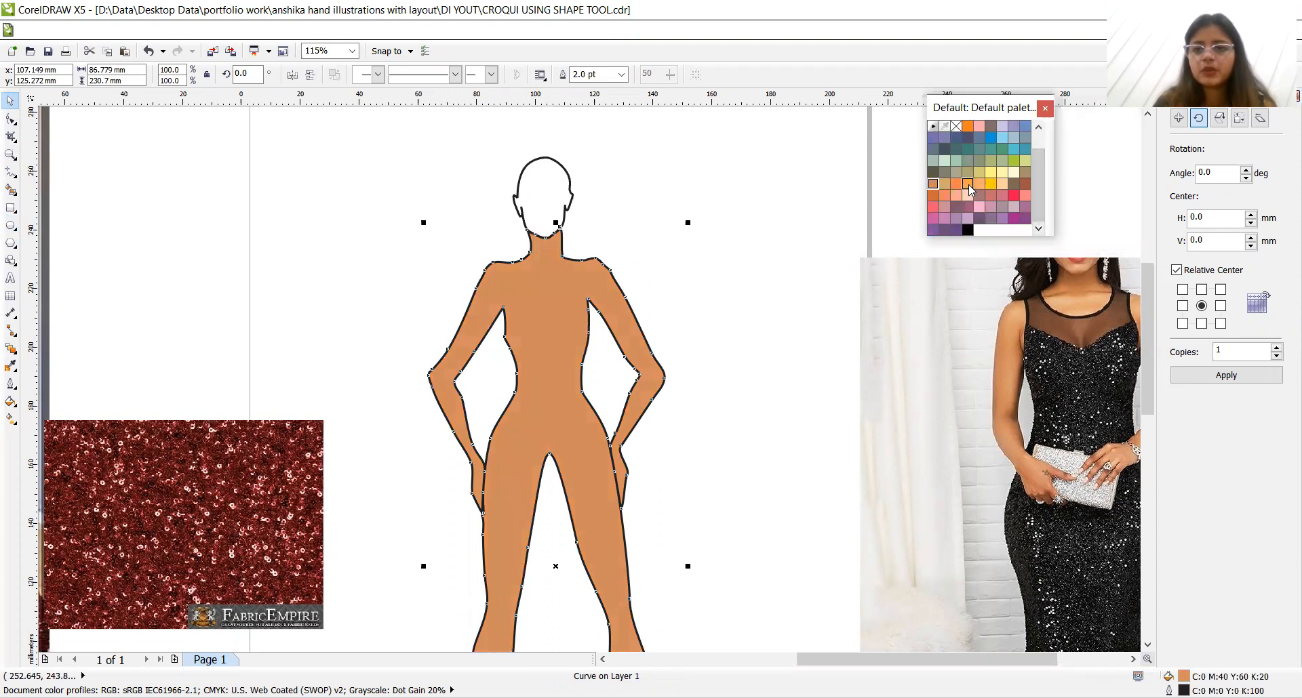
click(967, 184)
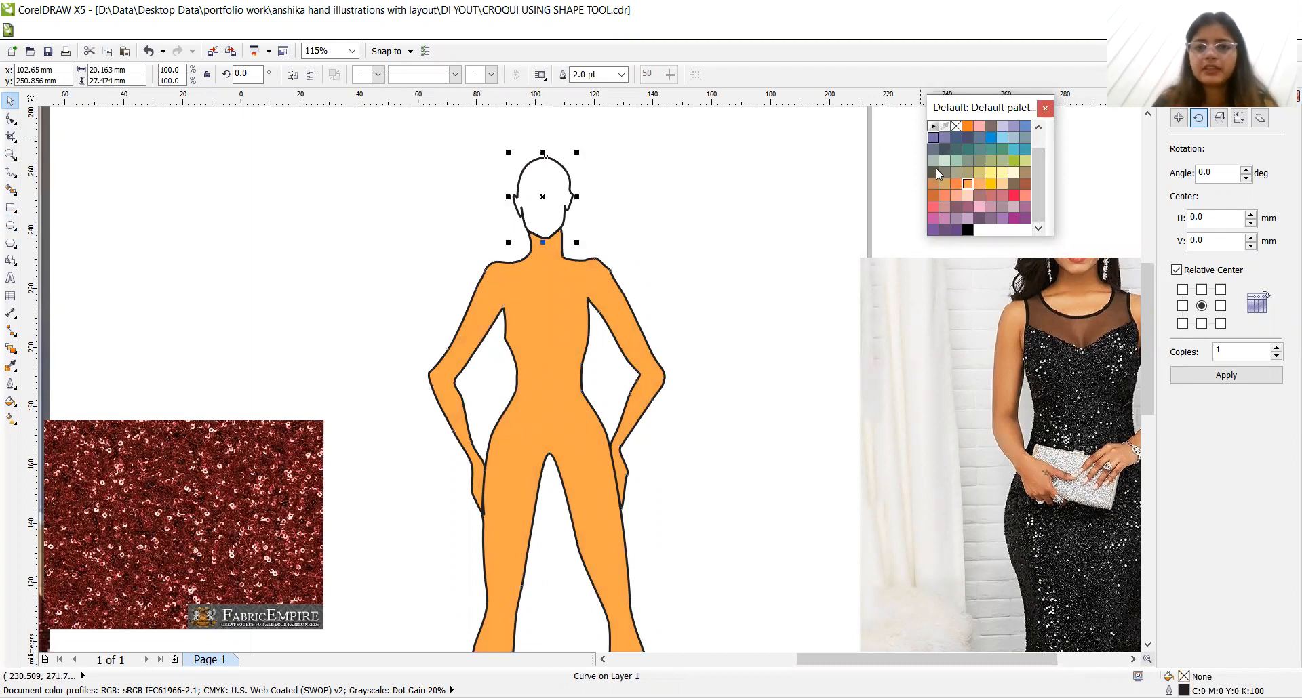
click(958, 184)
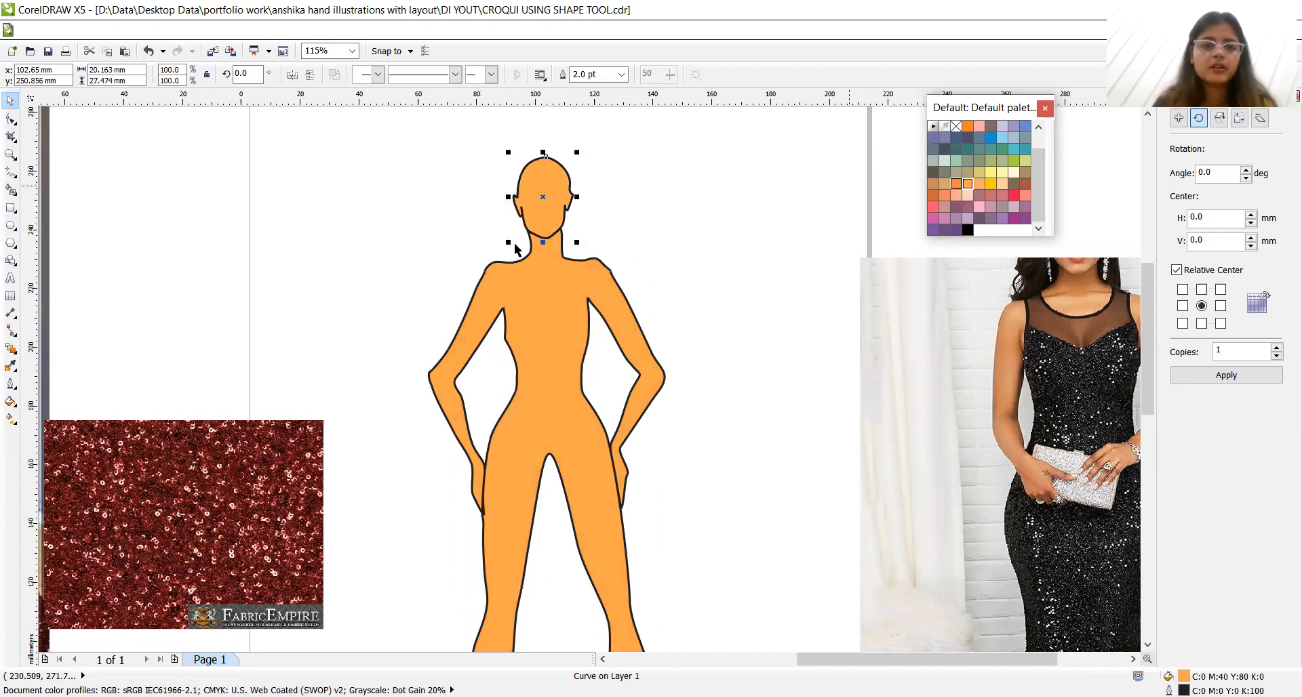
mouse_move(11, 228)
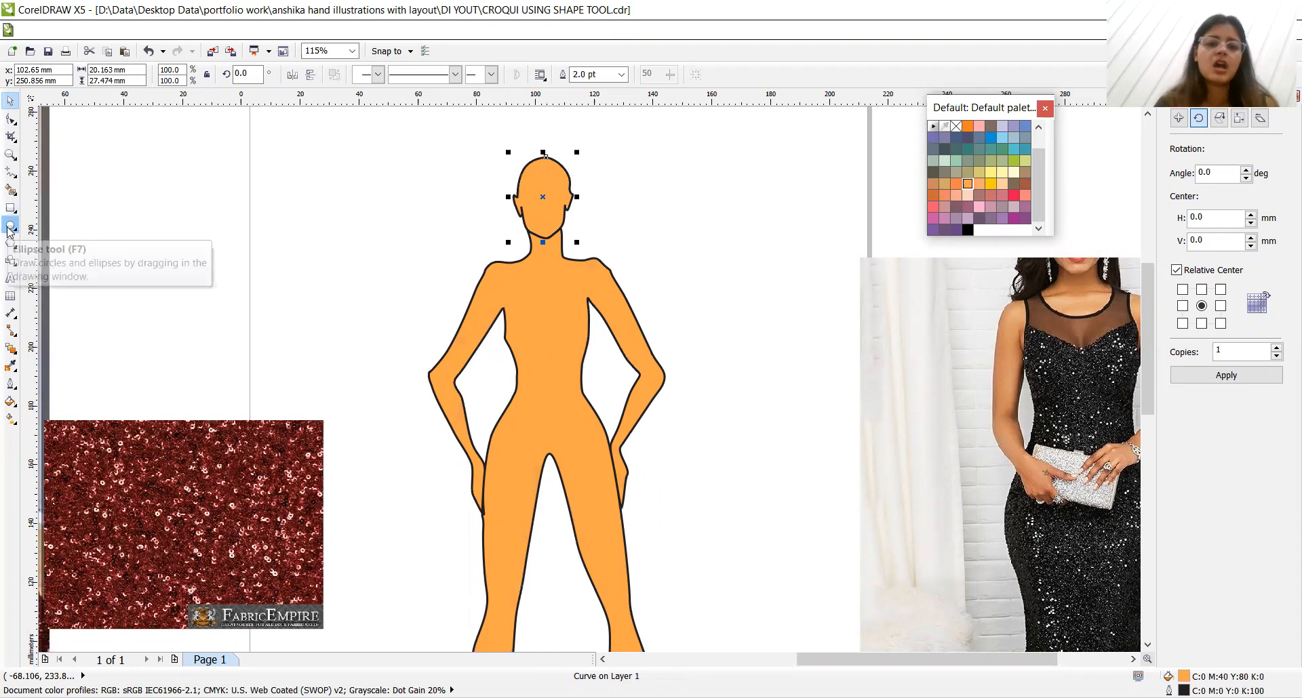
Draw an ellipse across the croqui's chest and give it a thicker outline
click(10, 226)
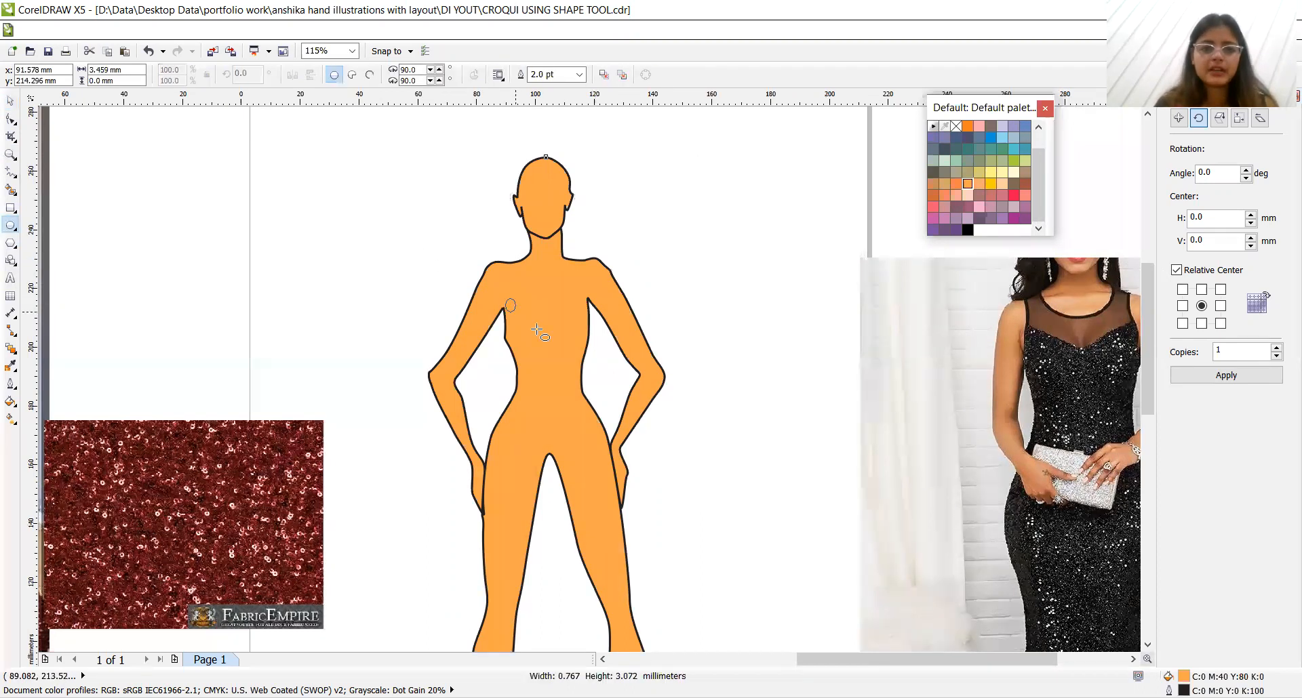
drag(509, 303, 598, 376)
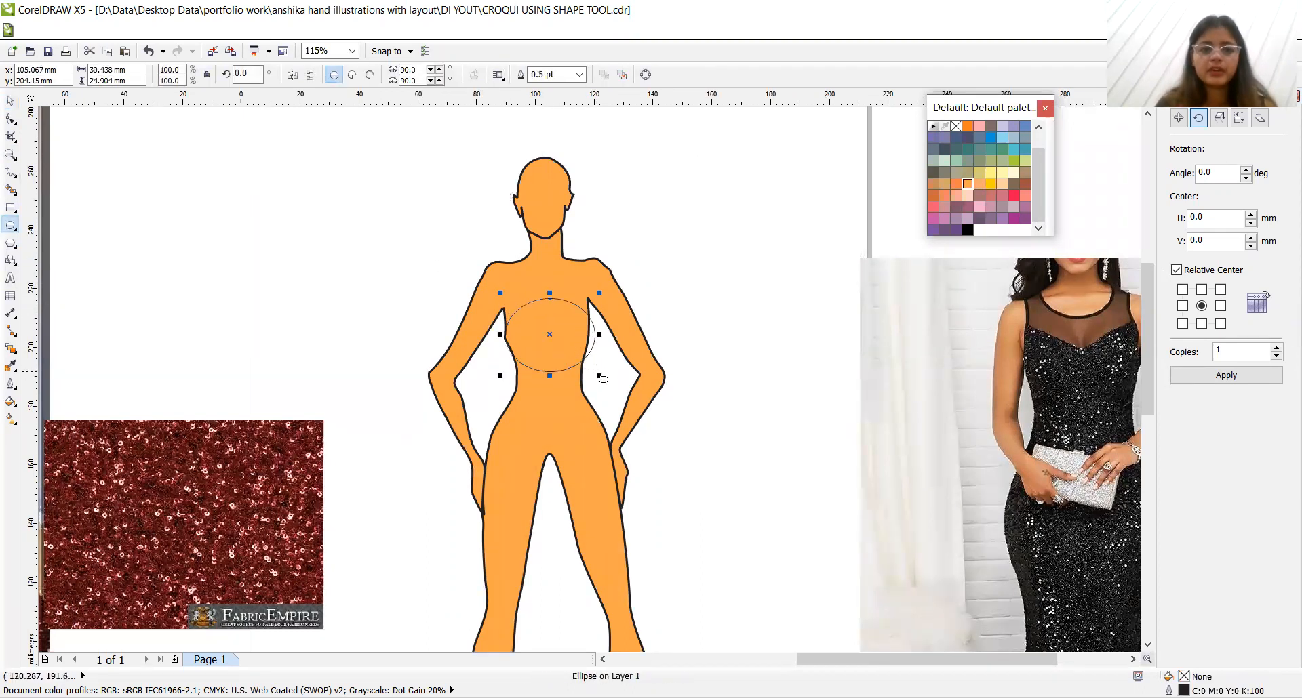
mouse_move(581, 183)
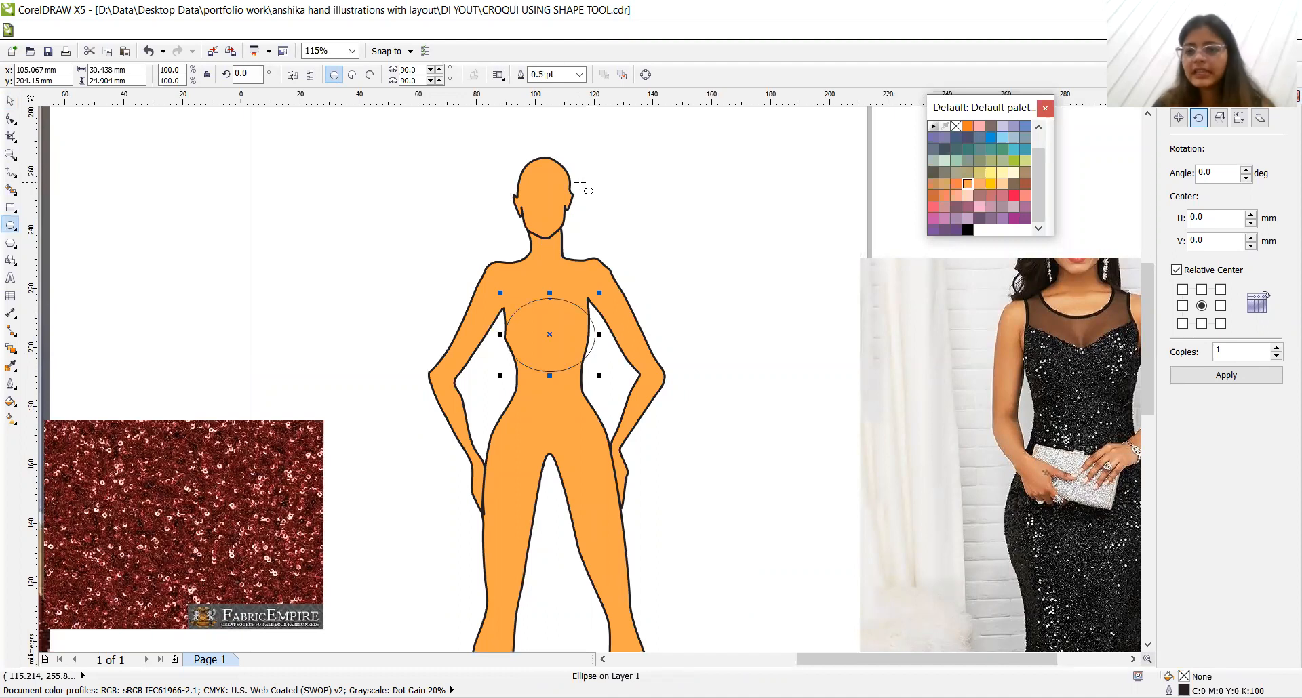
mouse_move(556, 111)
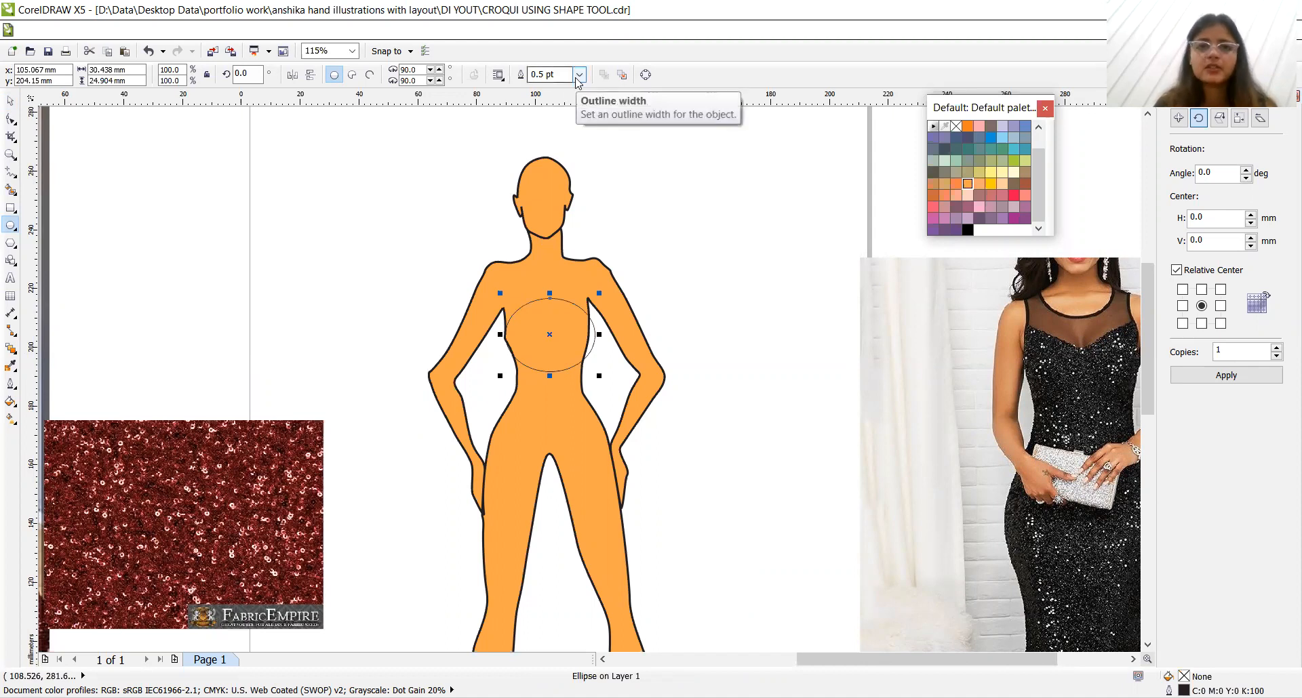
click(580, 74)
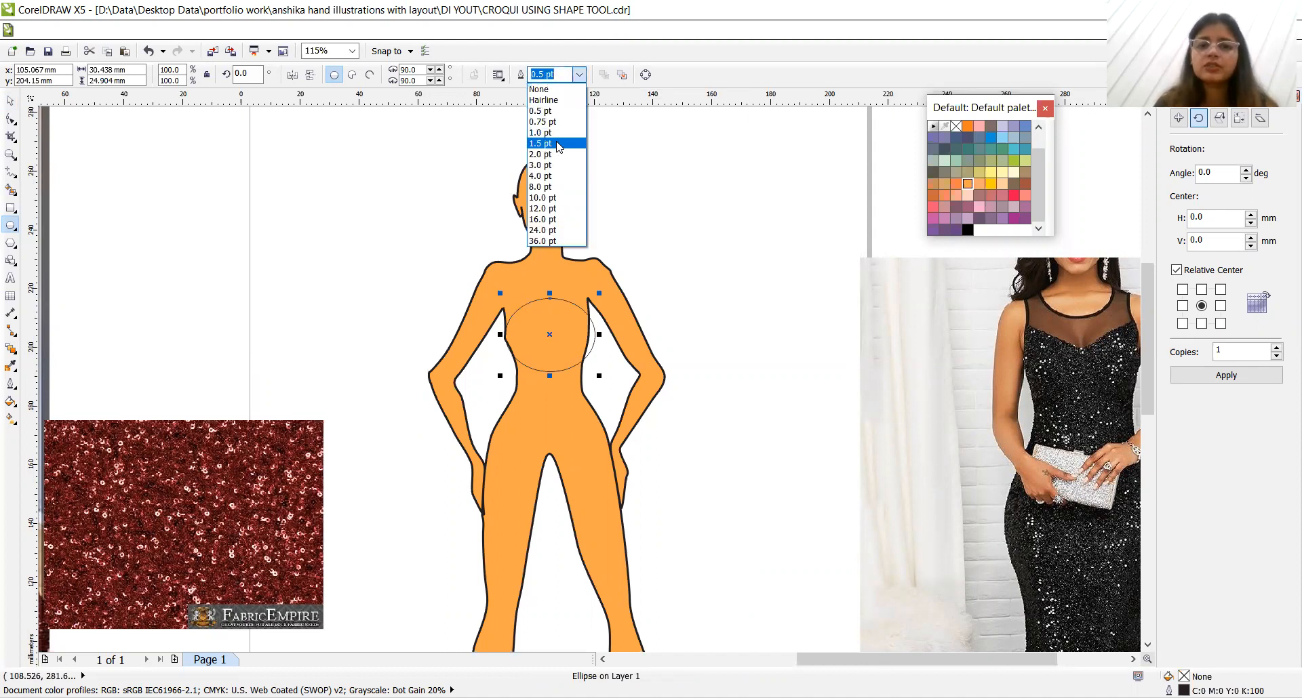
click(540, 143)
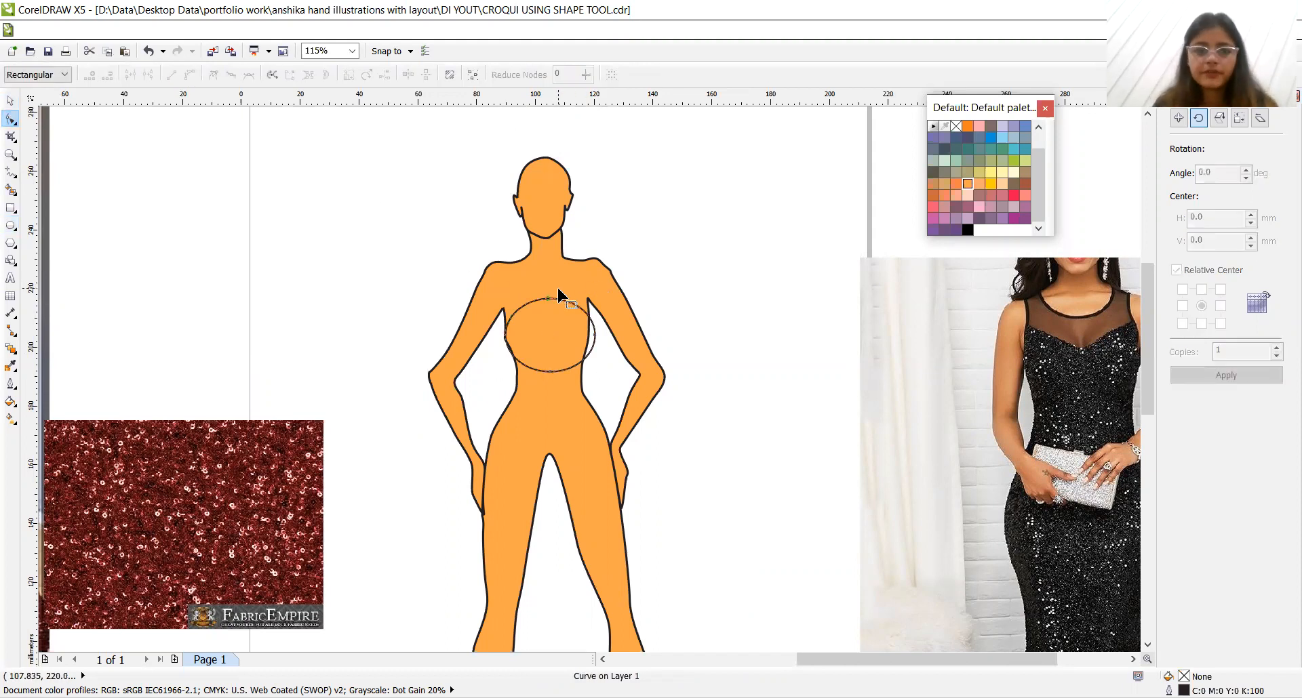
Convert the ellipse to curves and pull its top edge down into a dipped neckline
click(556, 320)
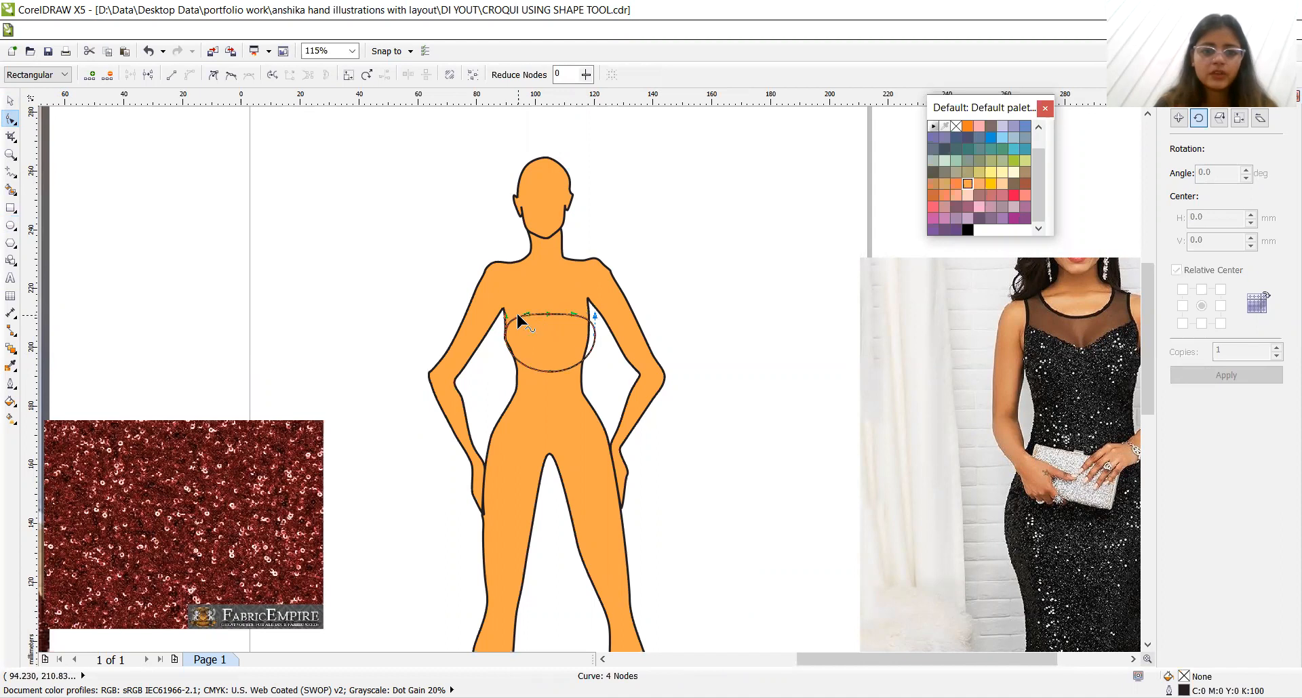
drag(527, 320, 509, 306)
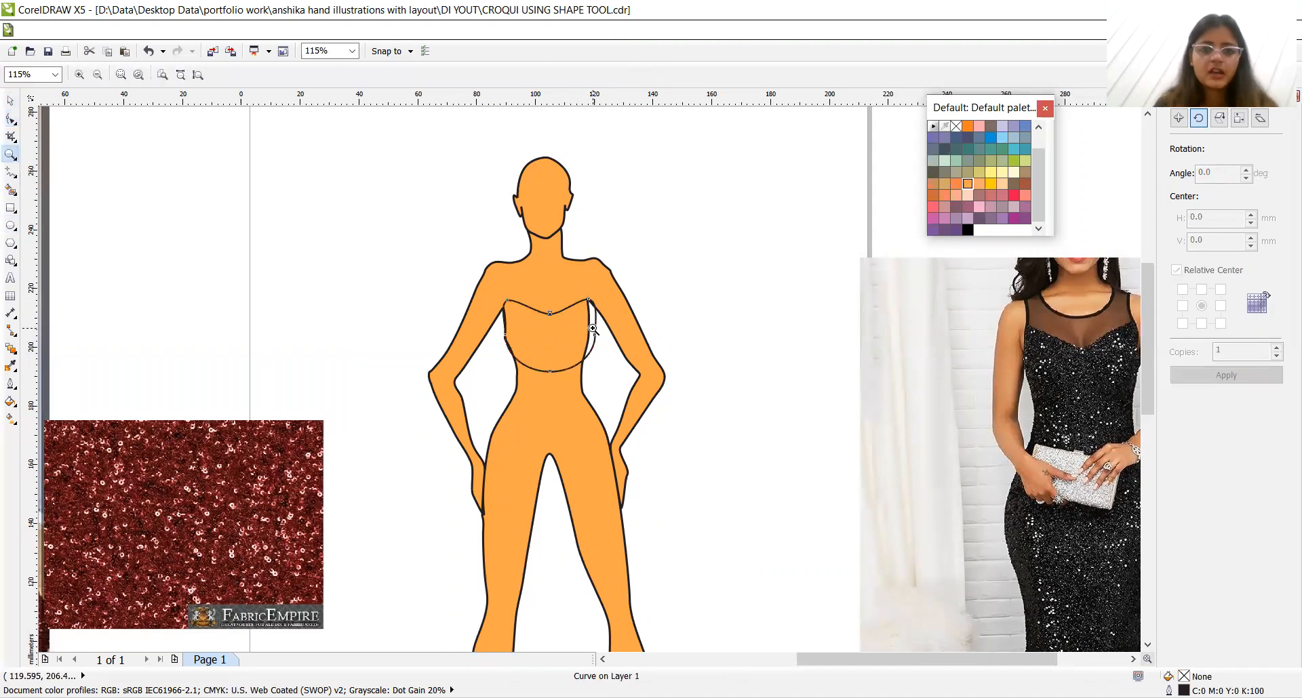
Edit the bodice curve's nodes, reshaping its left and right sides to the torso
scroll(up, 3)
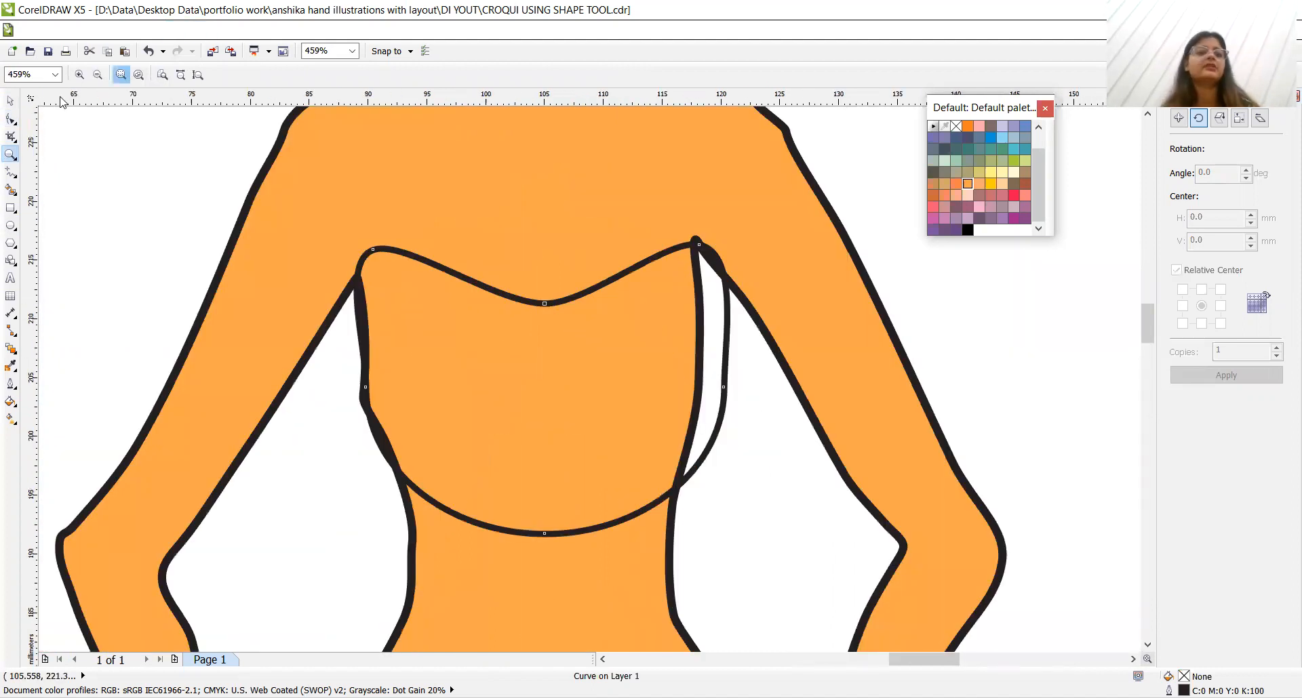
click(12, 116)
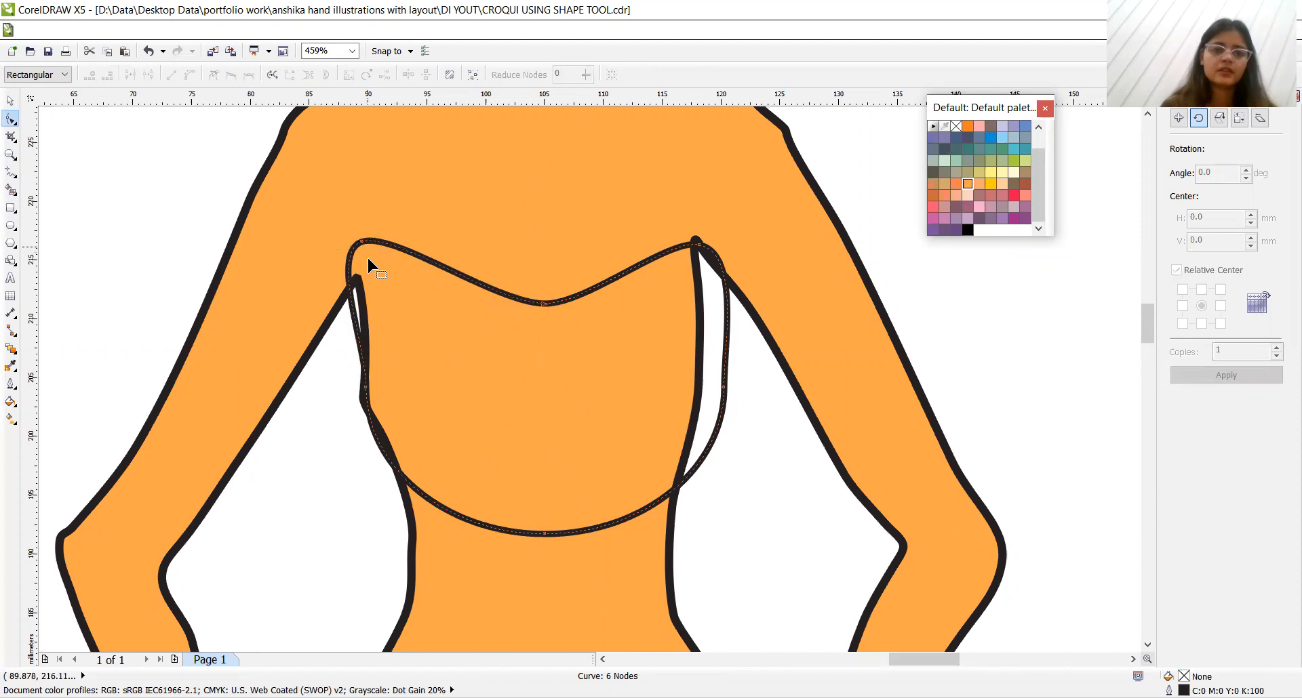
drag(373, 266, 363, 406)
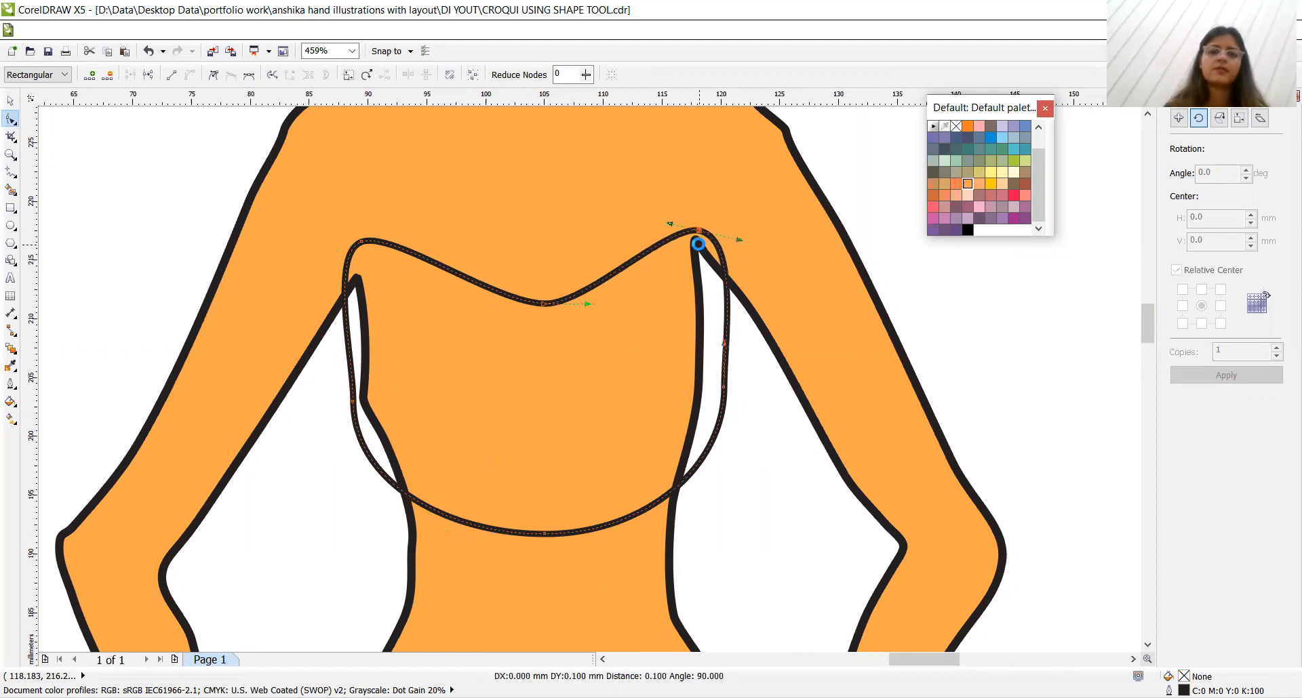
click(699, 249)
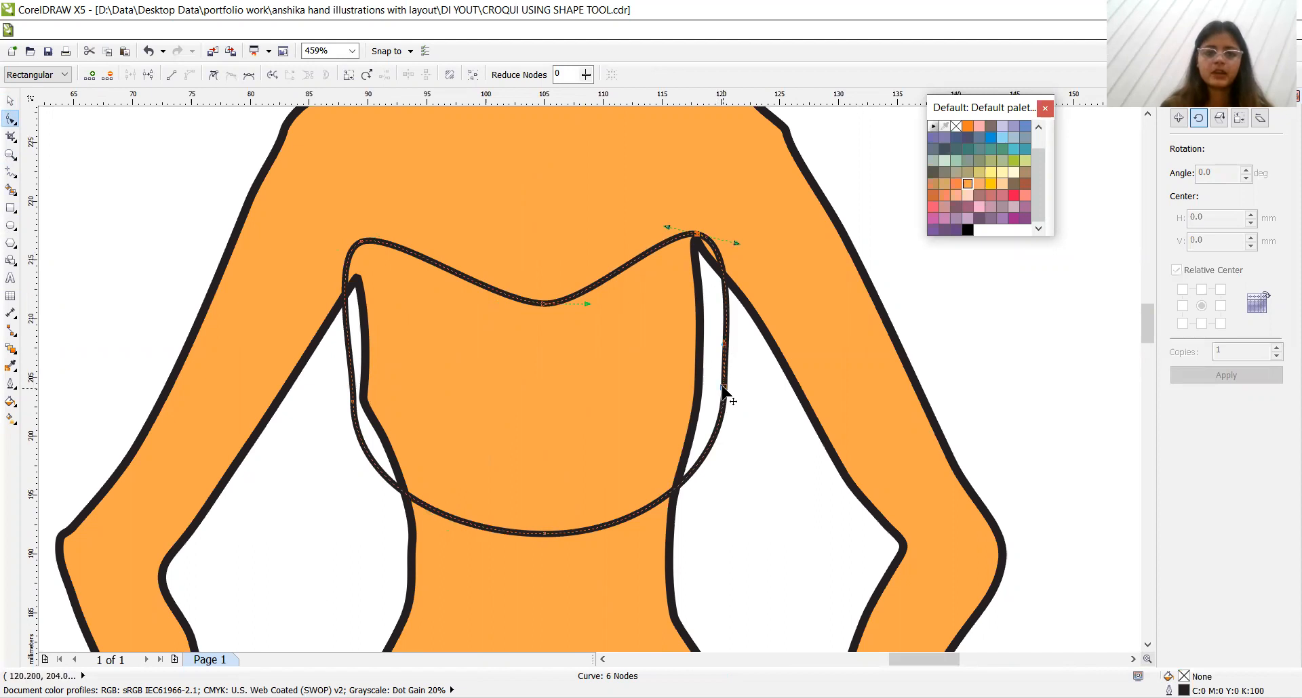
drag(726, 400, 704, 365)
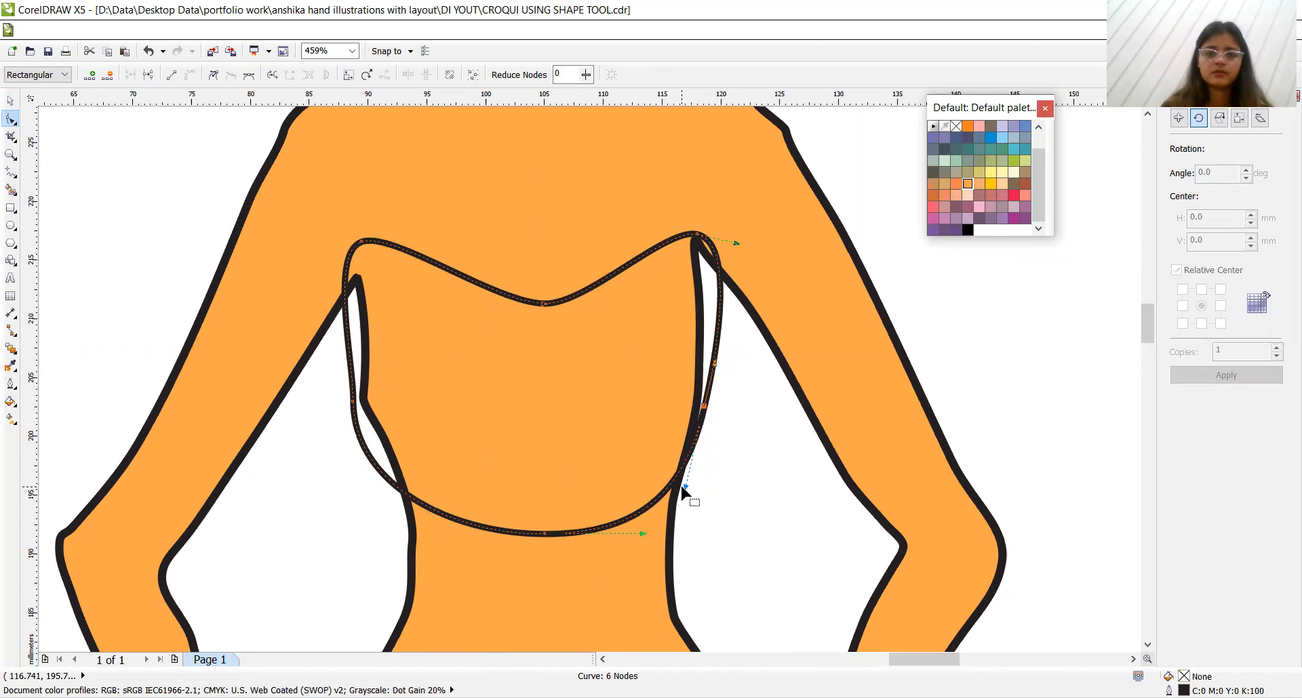
mouse_move(386, 249)
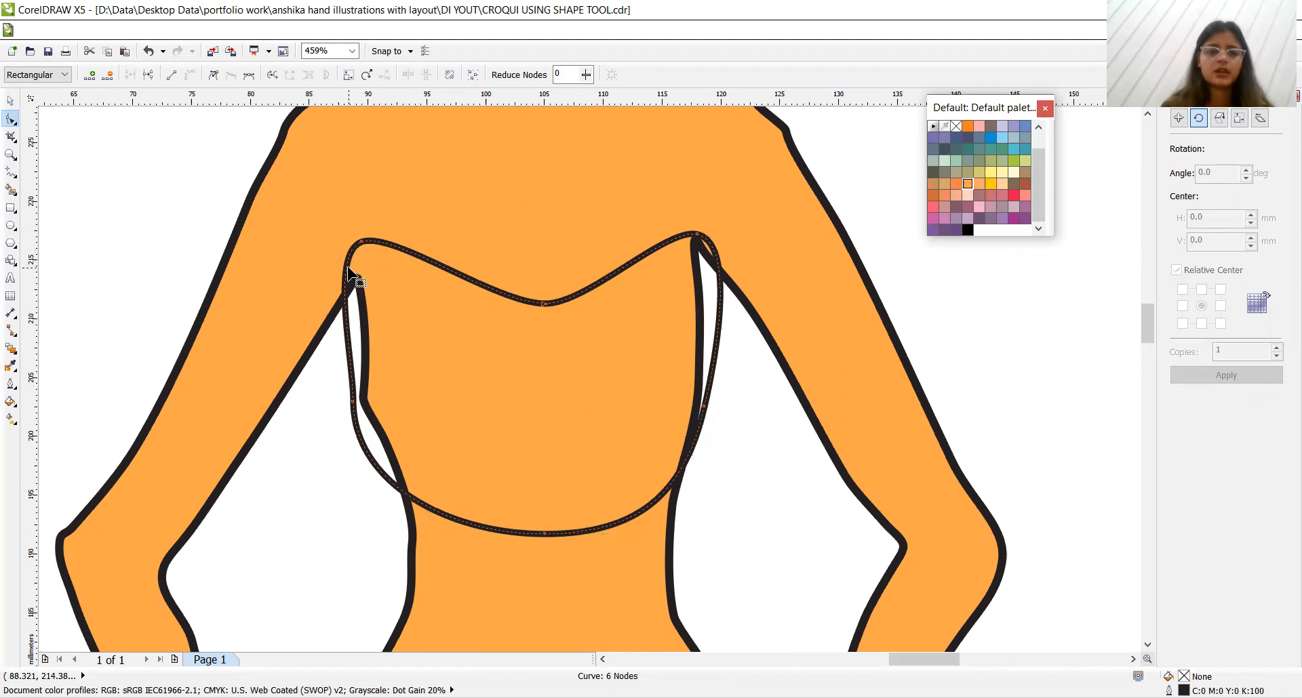
Remove and add bodice nodes and straighten the lower right edge along the waist
double_click(348, 278)
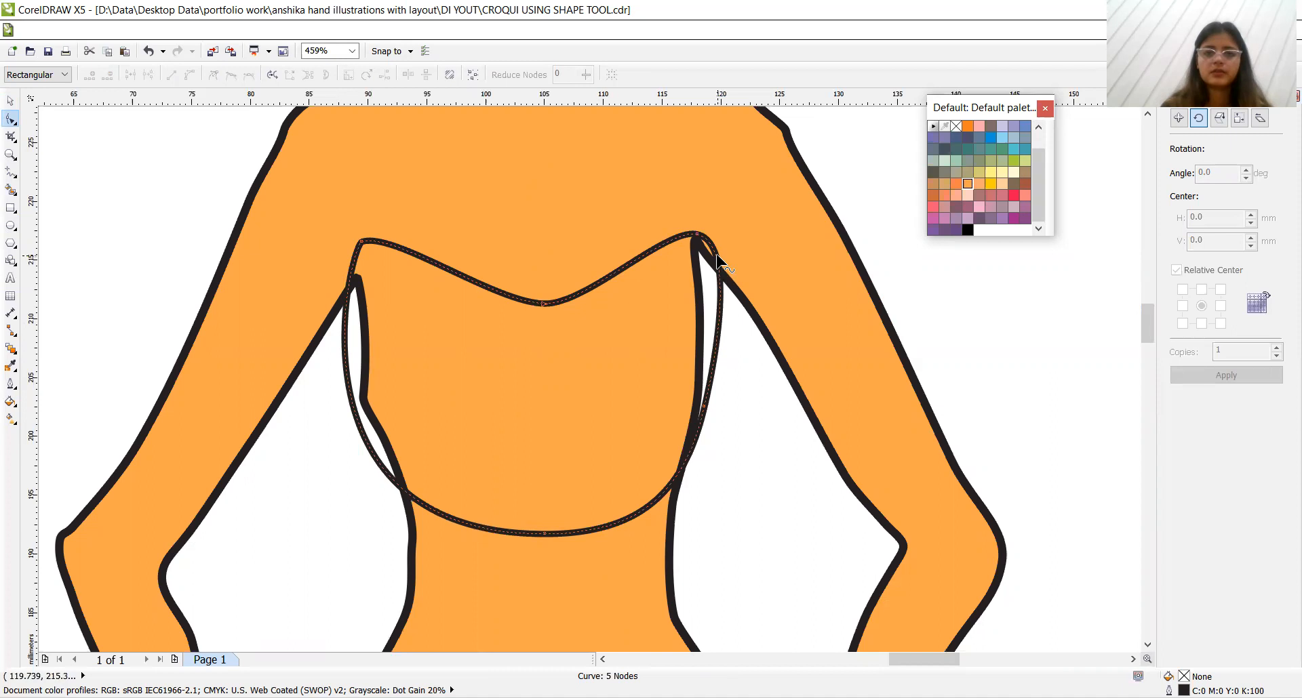
double_click(707, 299)
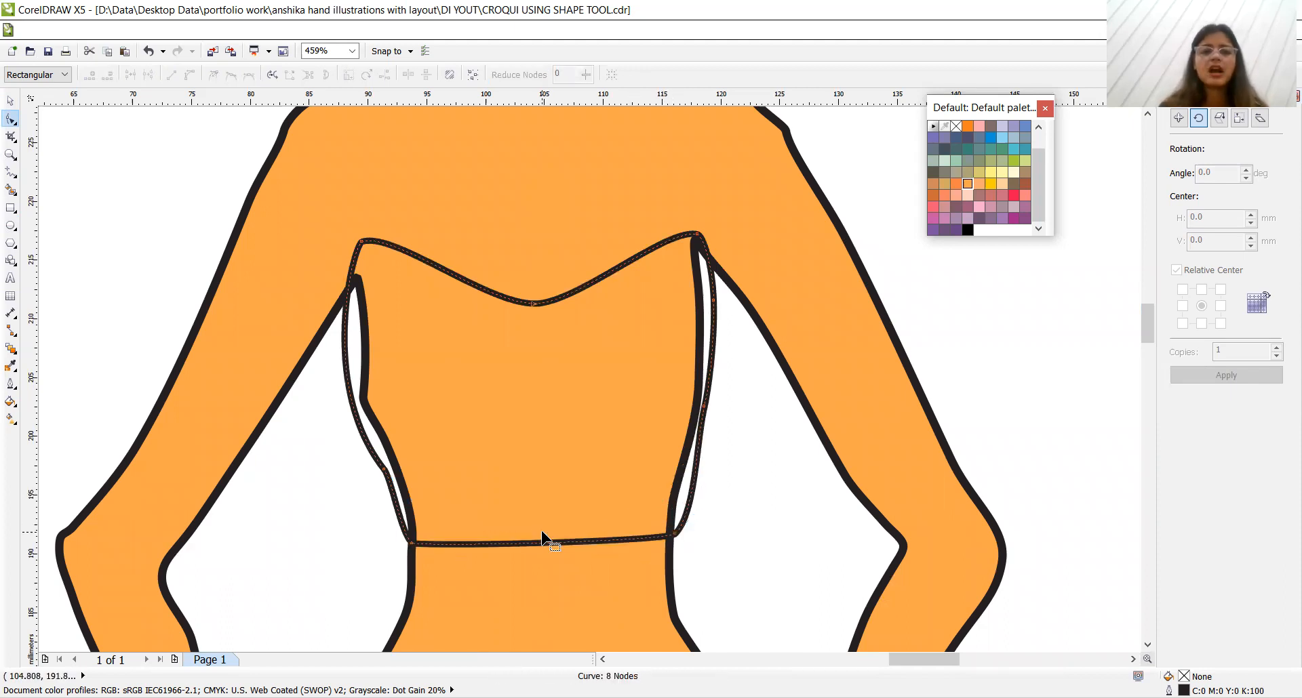
mouse_move(680, 544)
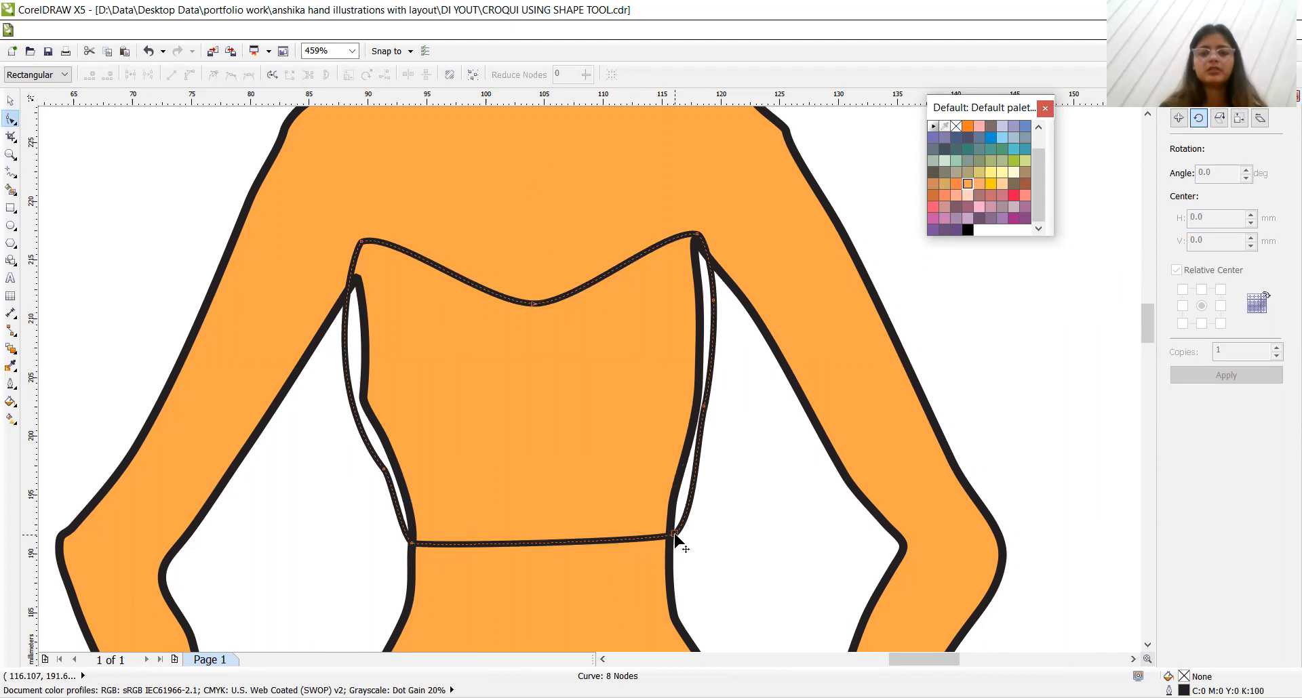
click(672, 536)
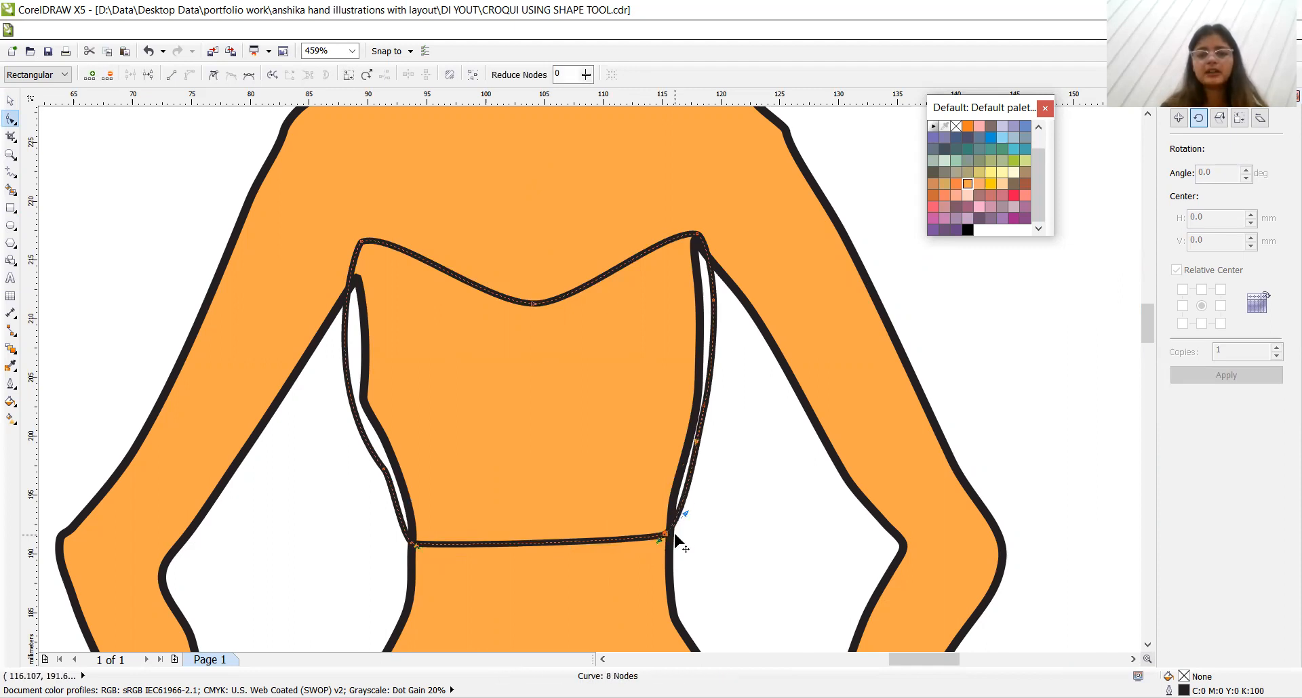
drag(668, 535, 669, 536)
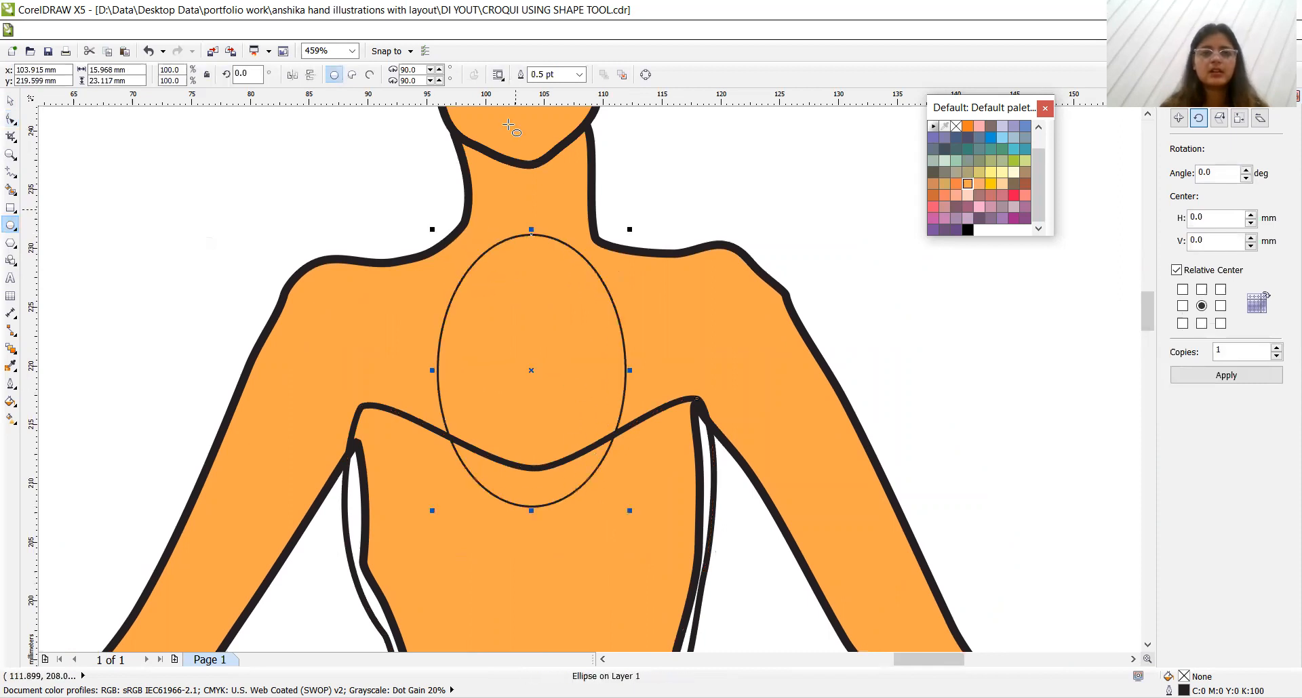
Set the neck ellipse's outline width to 1.5 pt after trying thicker and thinner values
click(578, 74)
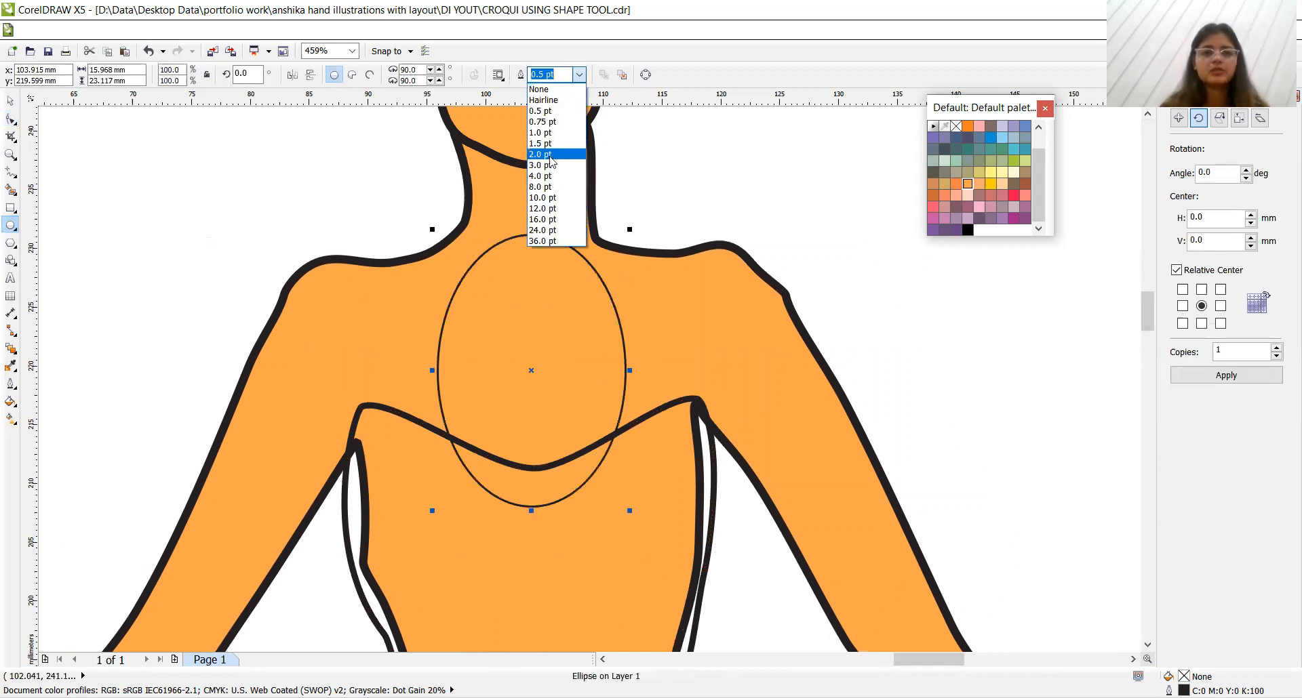
click(539, 164)
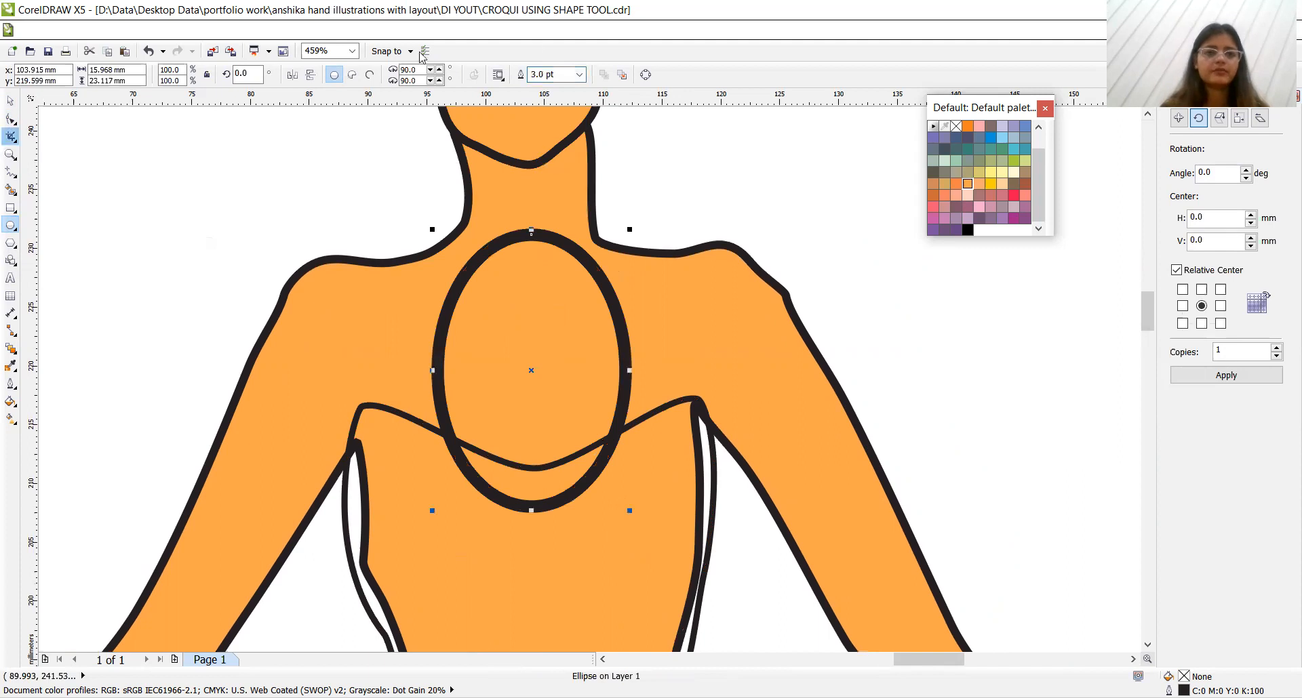
click(578, 74)
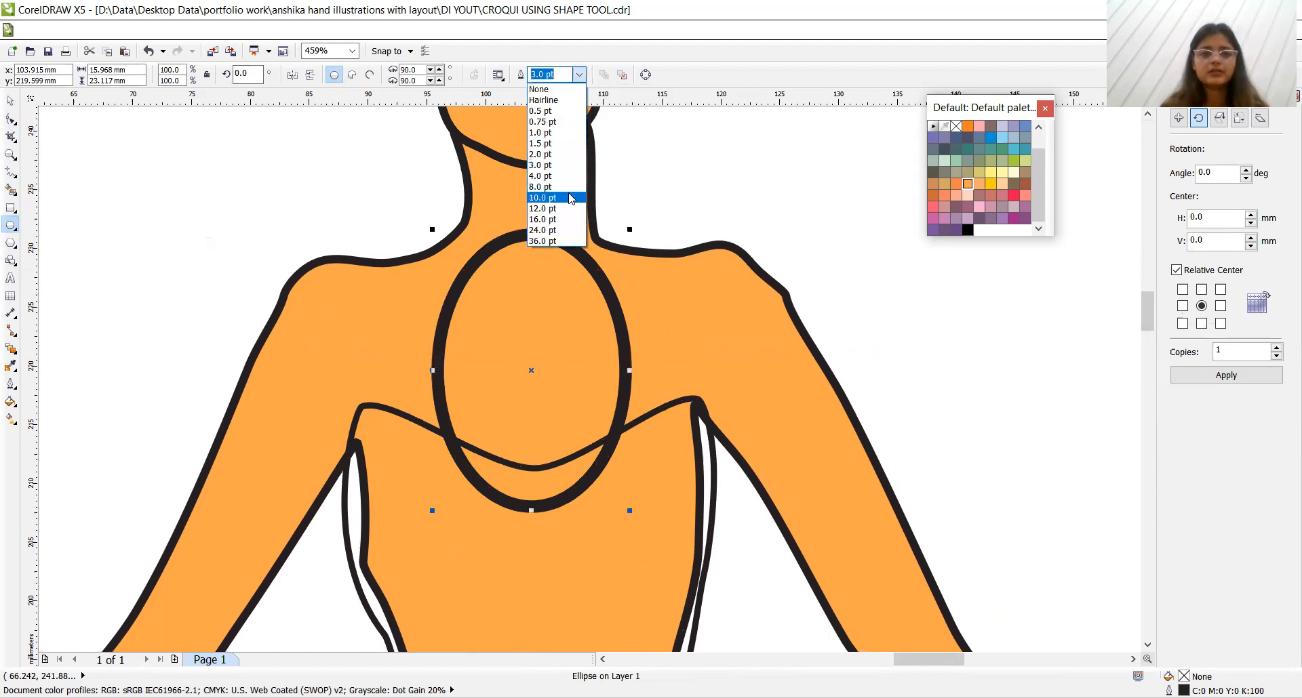
click(540, 154)
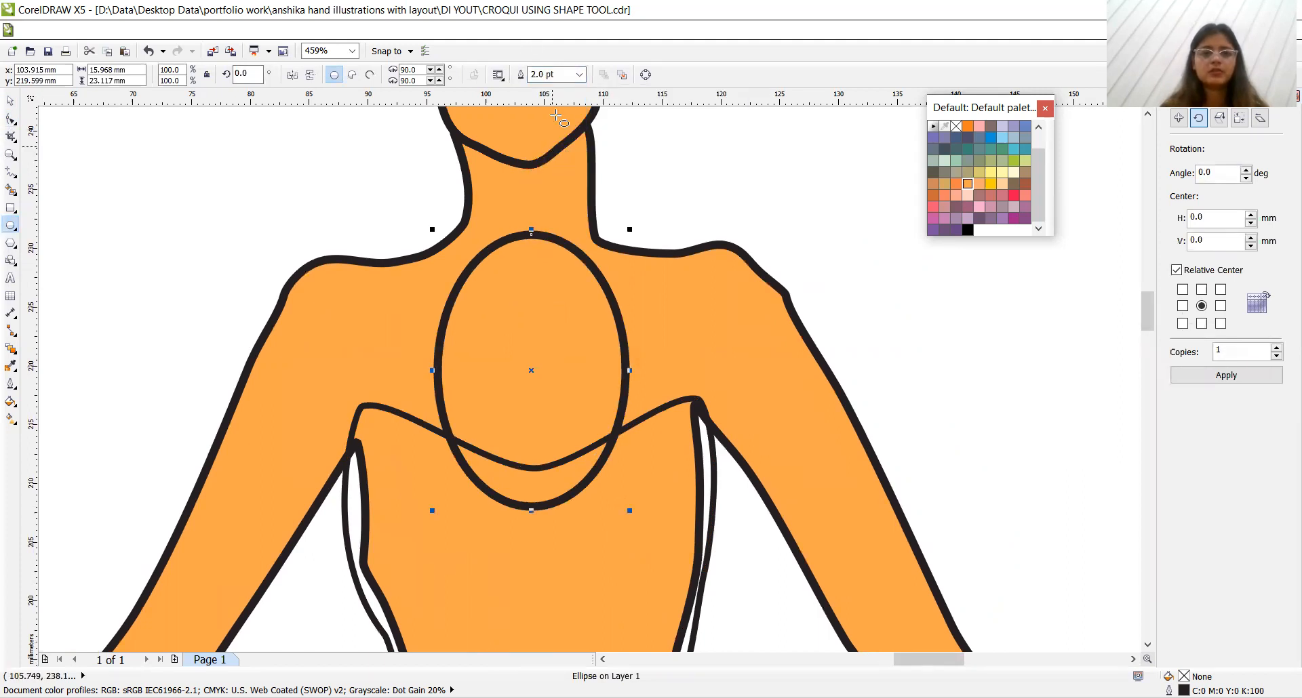
triple_click(548, 75)
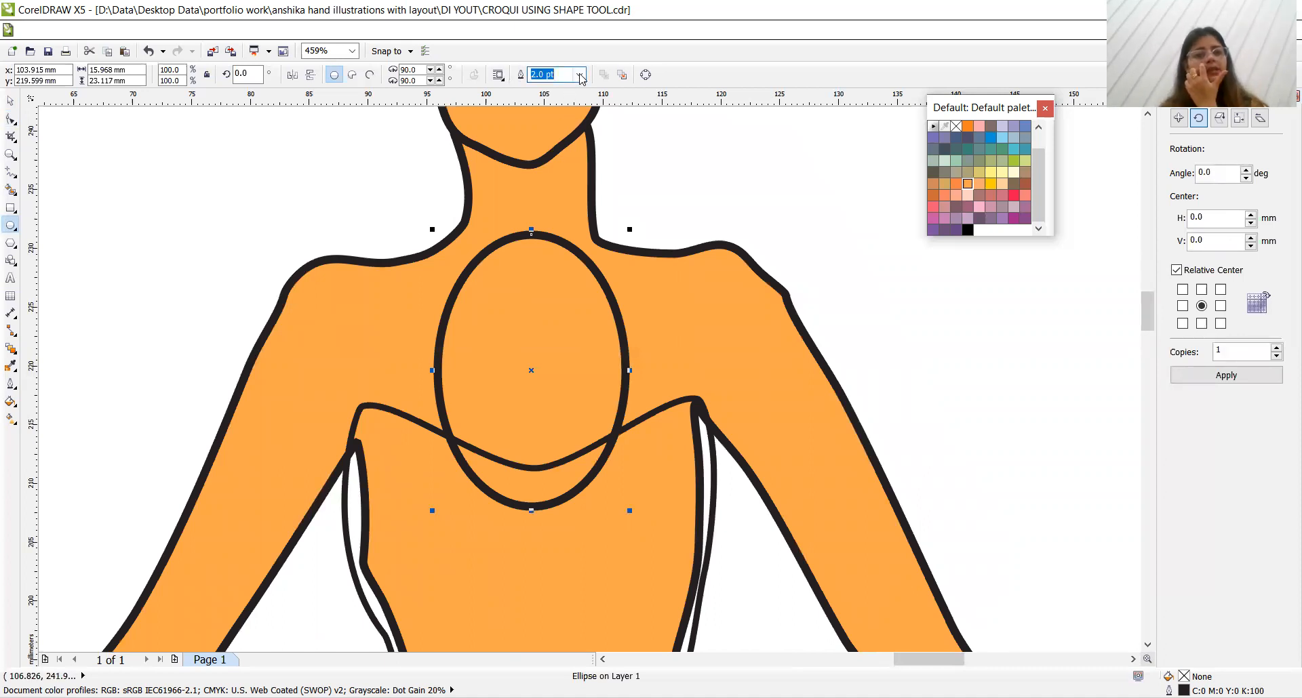
click(578, 74)
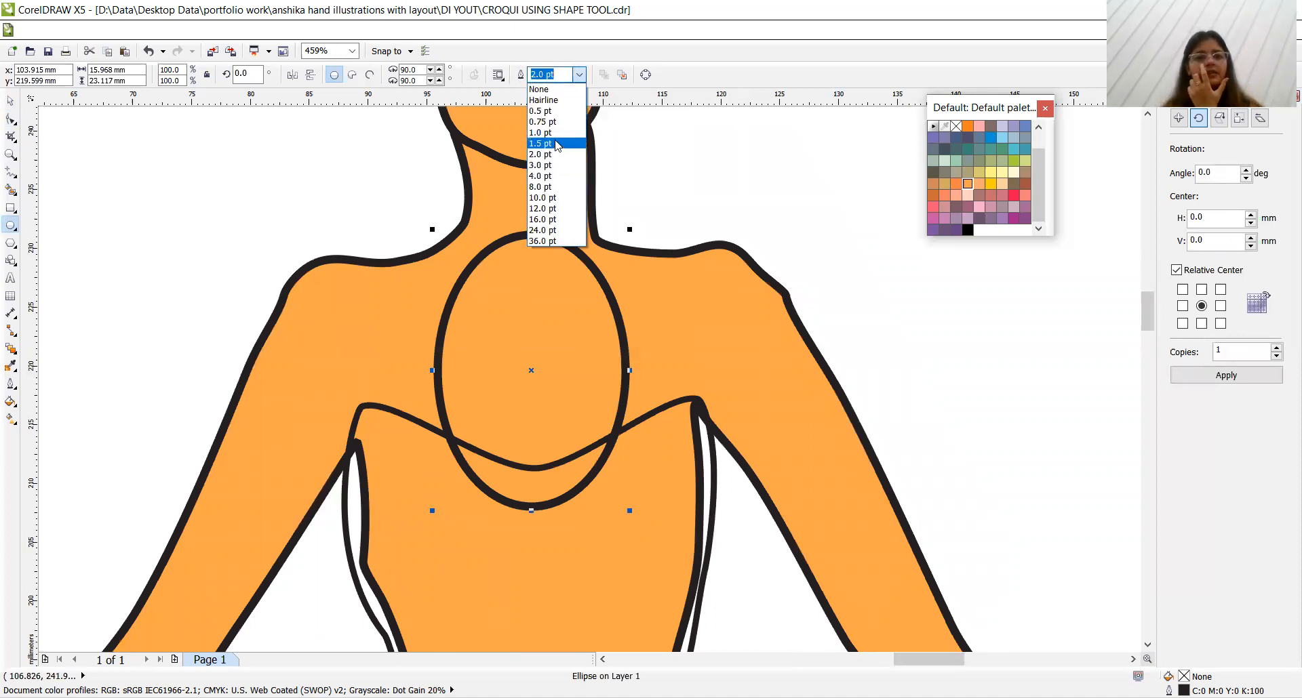
click(541, 143)
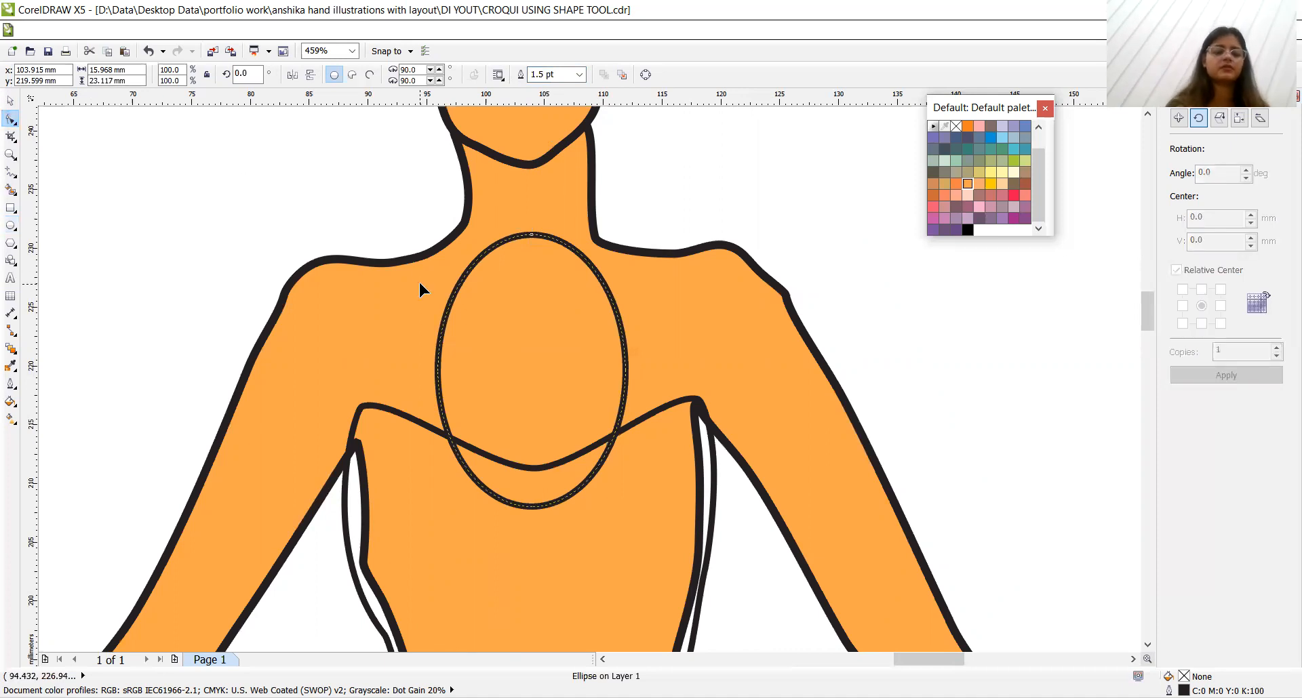
Reshape the ellipse into a halter strap circling the neck base and curving to the bodice
click(11, 134)
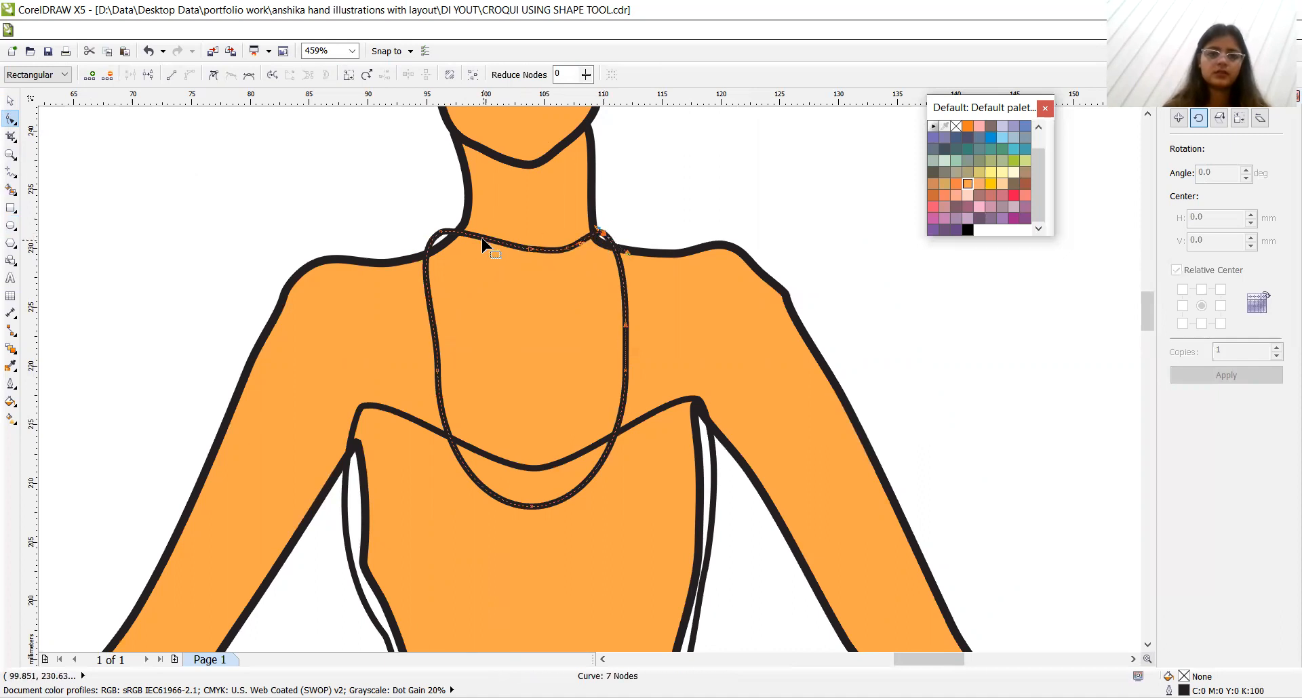
drag(494, 249, 495, 241)
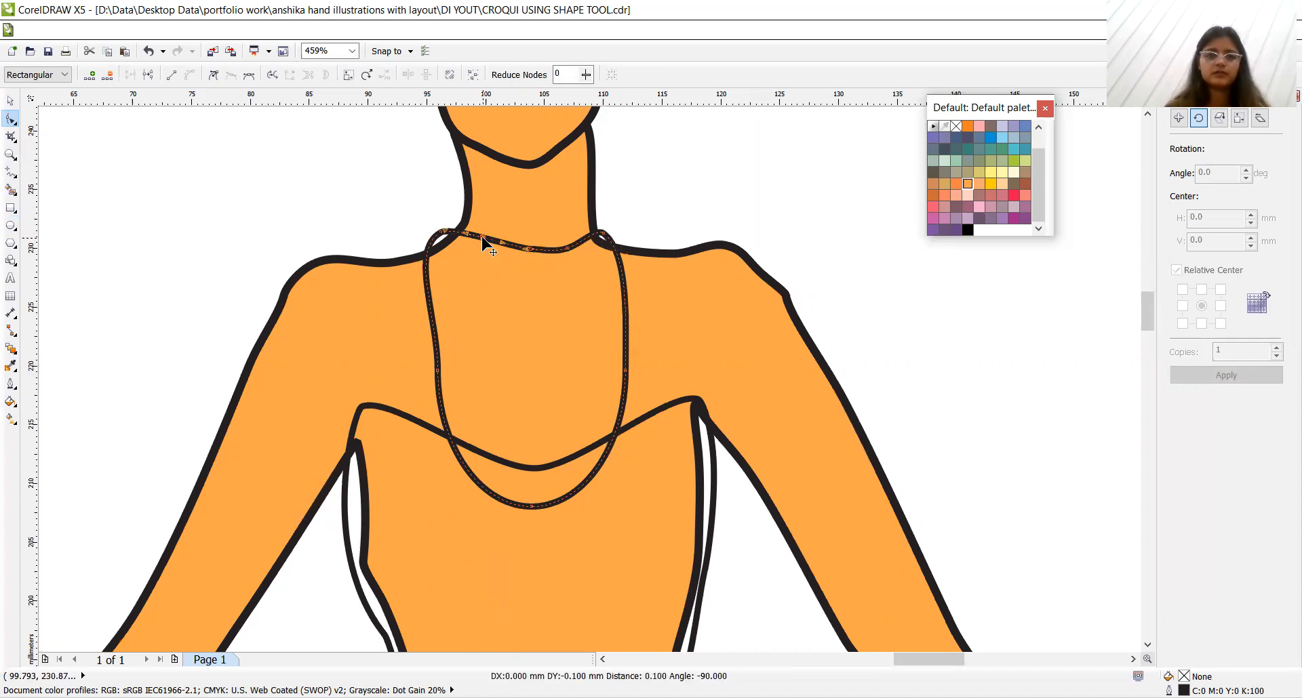
click(499, 248)
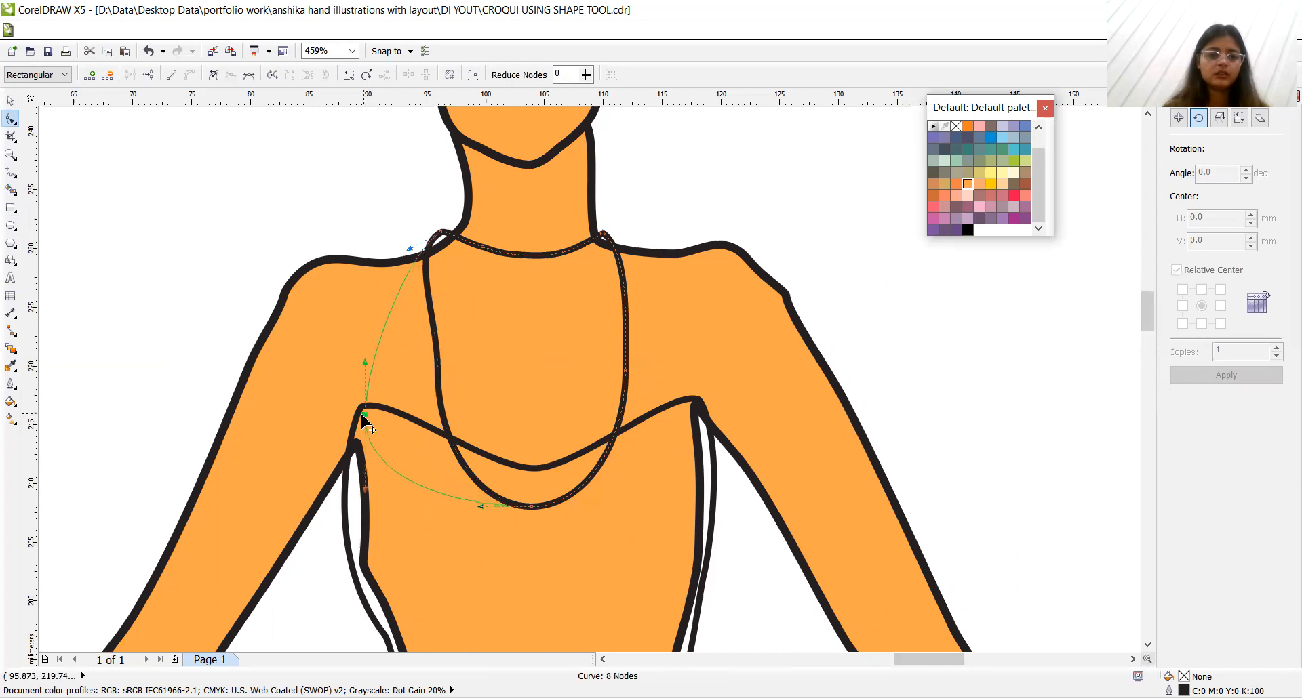
drag(365, 415, 631, 381)
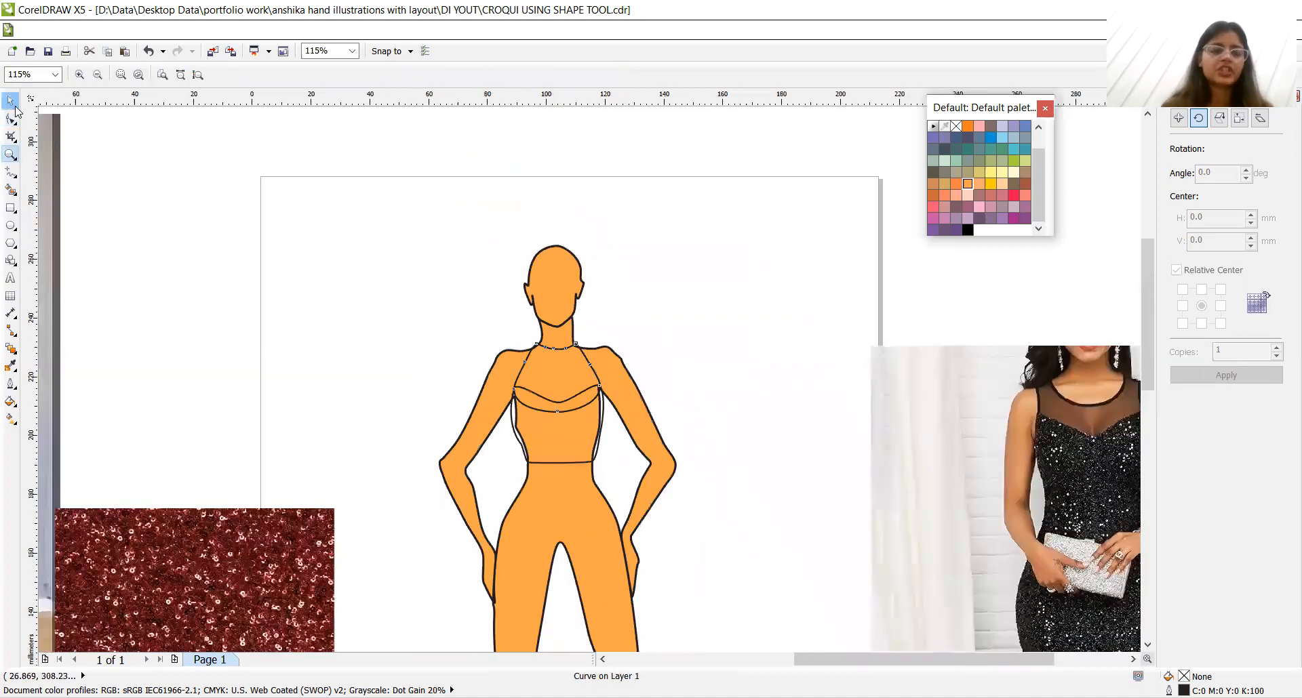
Select the bodice outline and bring it to the front of its layer
click(556, 373)
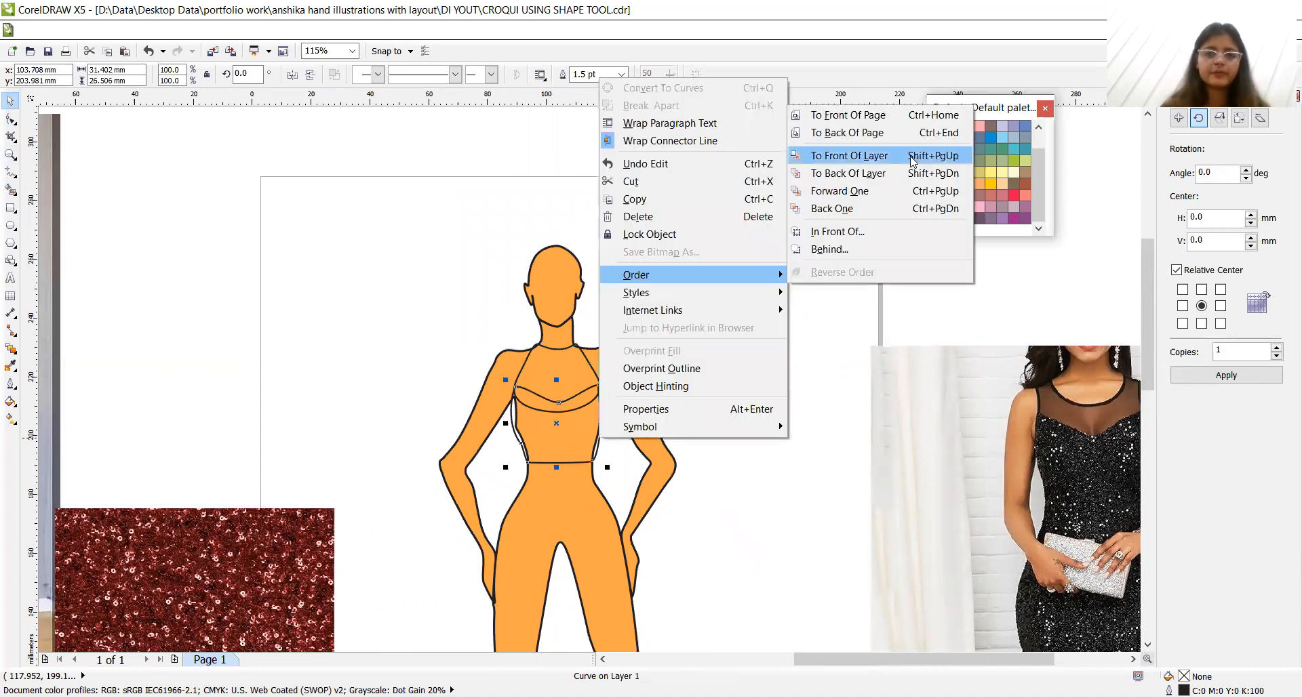
click(849, 156)
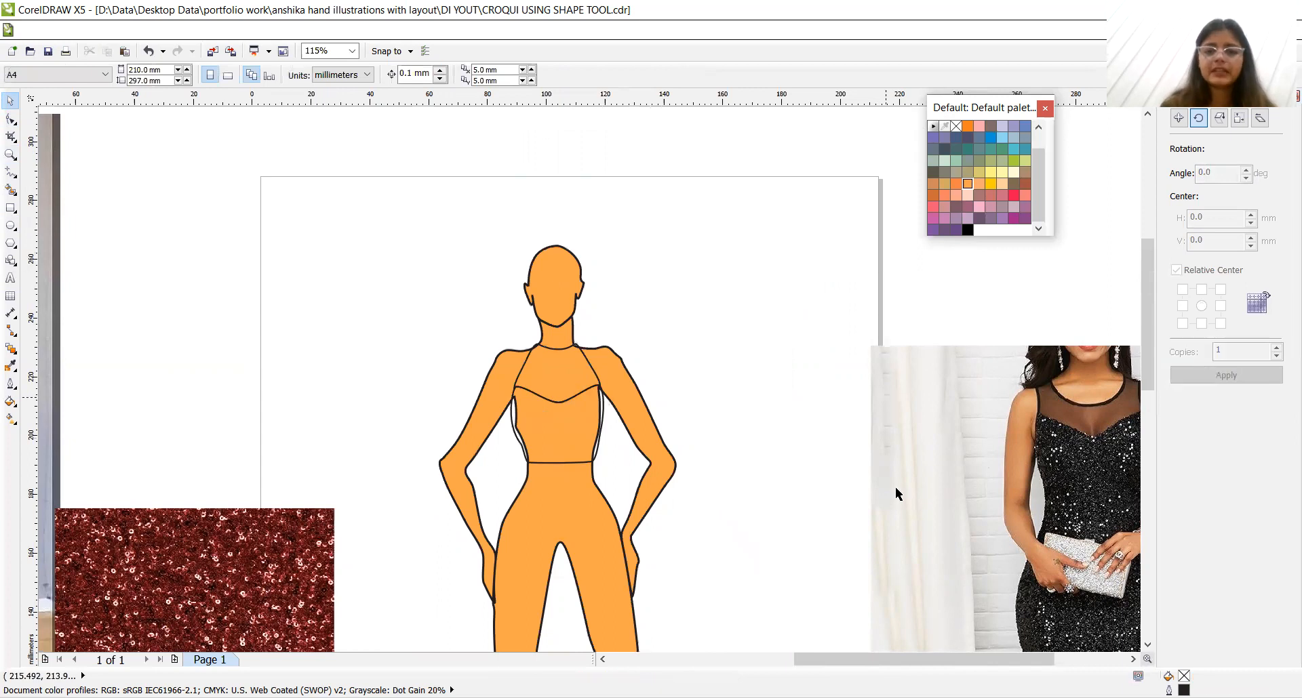
mouse_move(1110, 373)
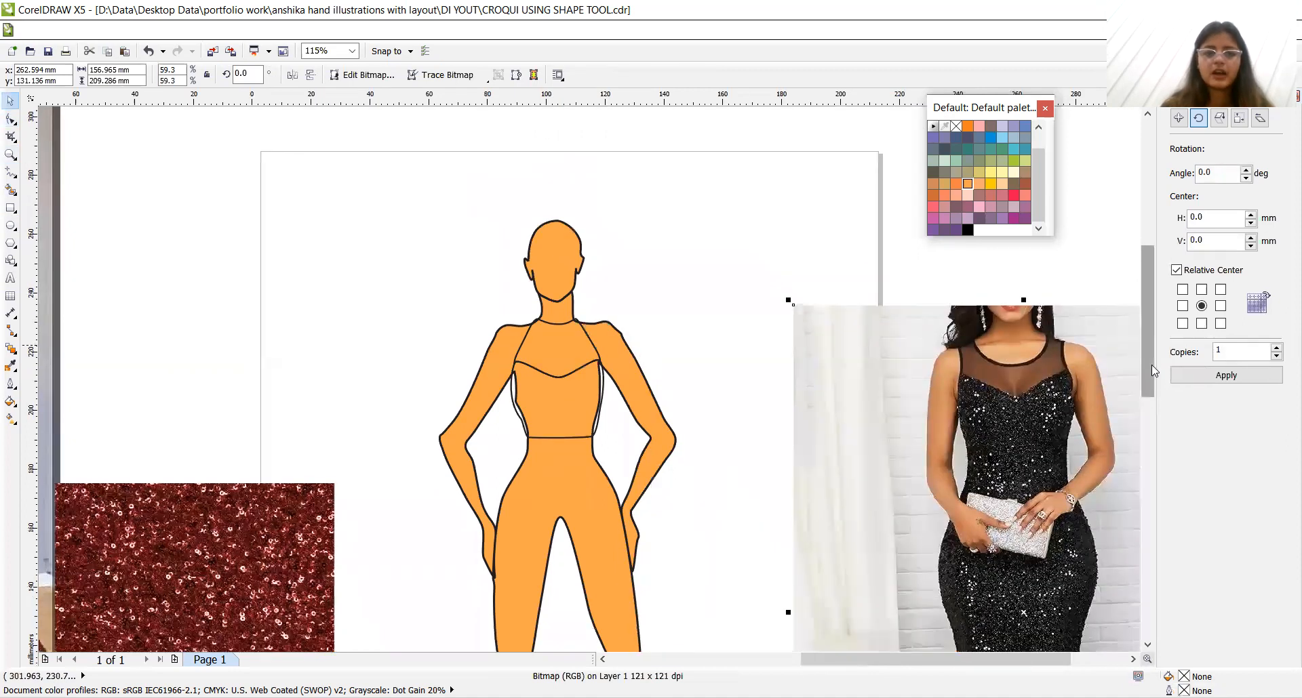
Reference the black sequin dress photo and set a 1.5 pt outline for the skirt shape
scroll(down, 3)
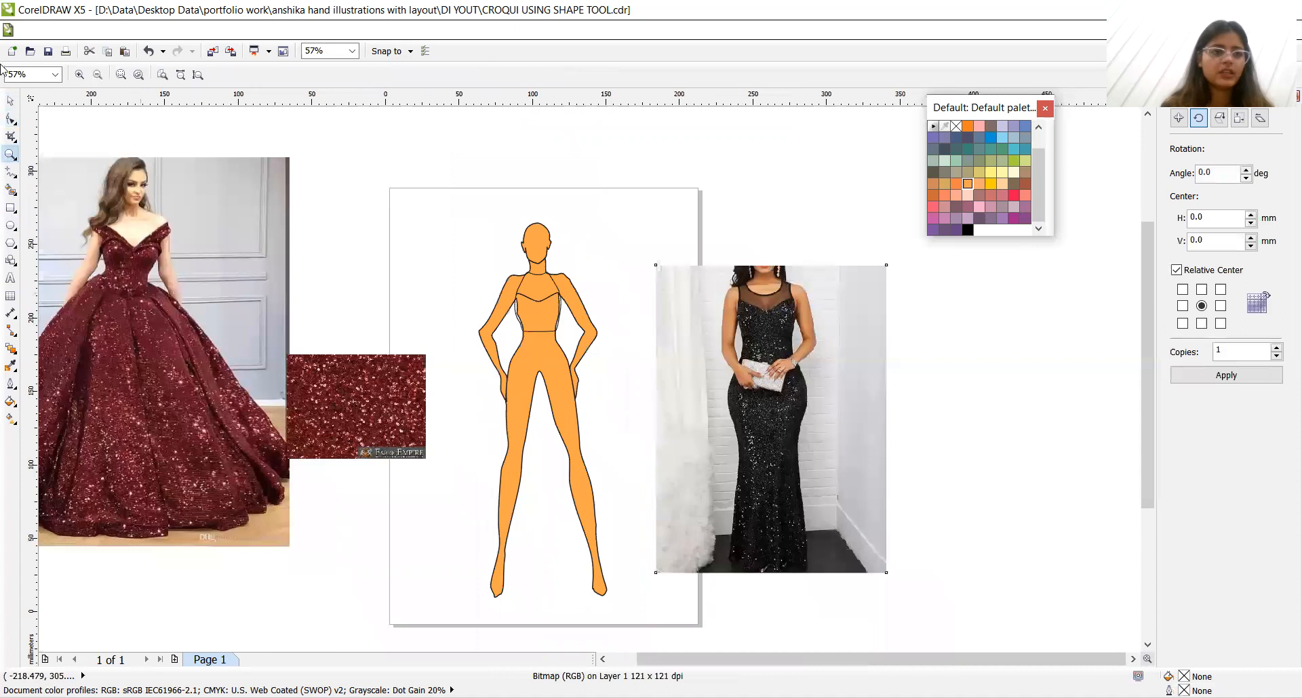
click(770, 417)
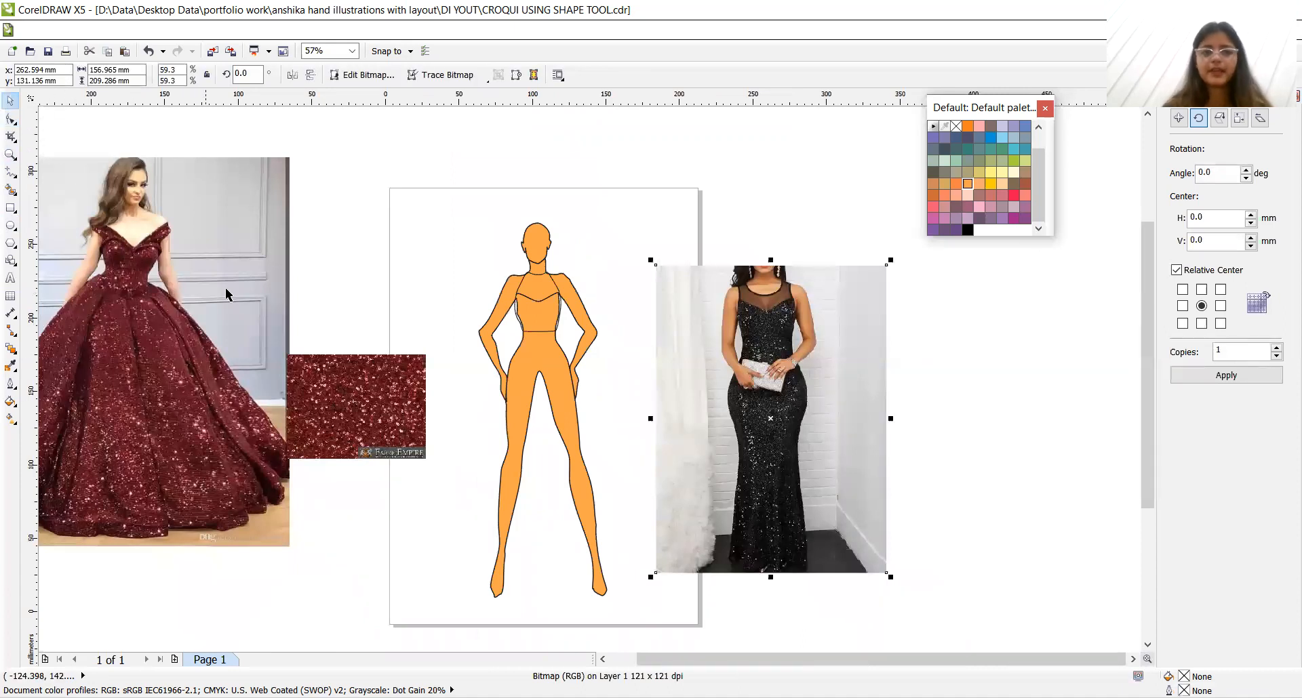
mouse_move(11, 226)
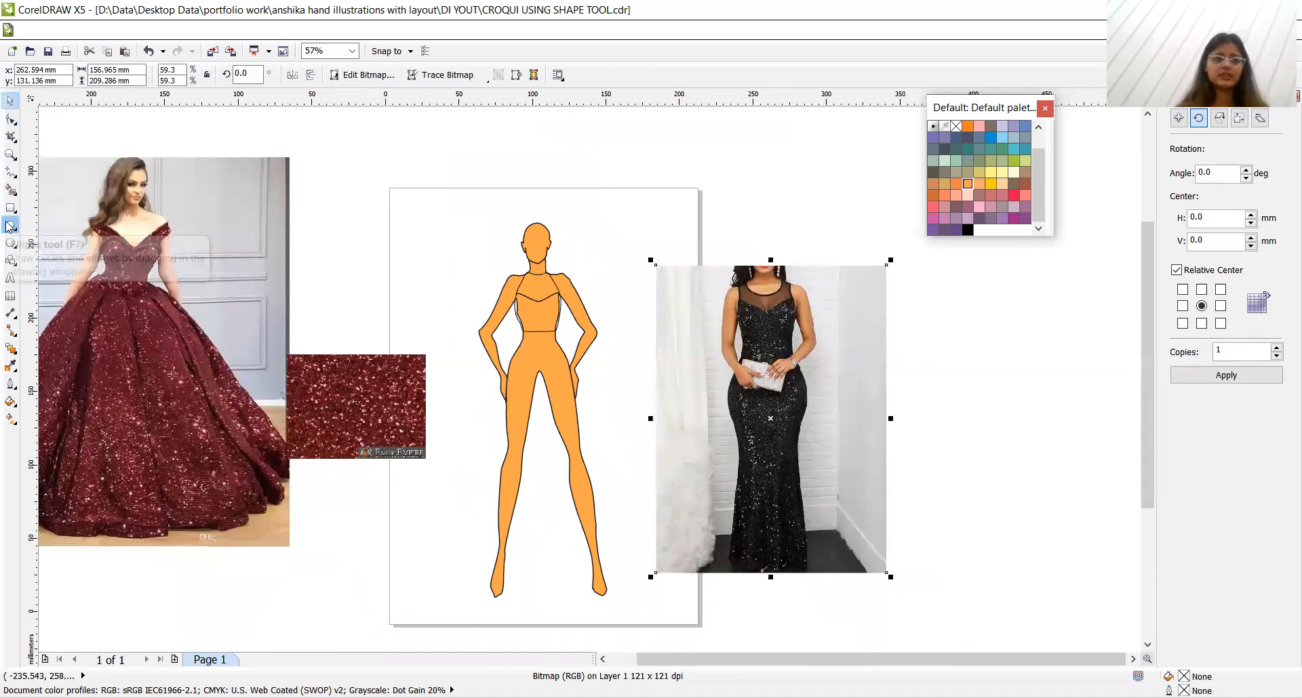
click(11, 227)
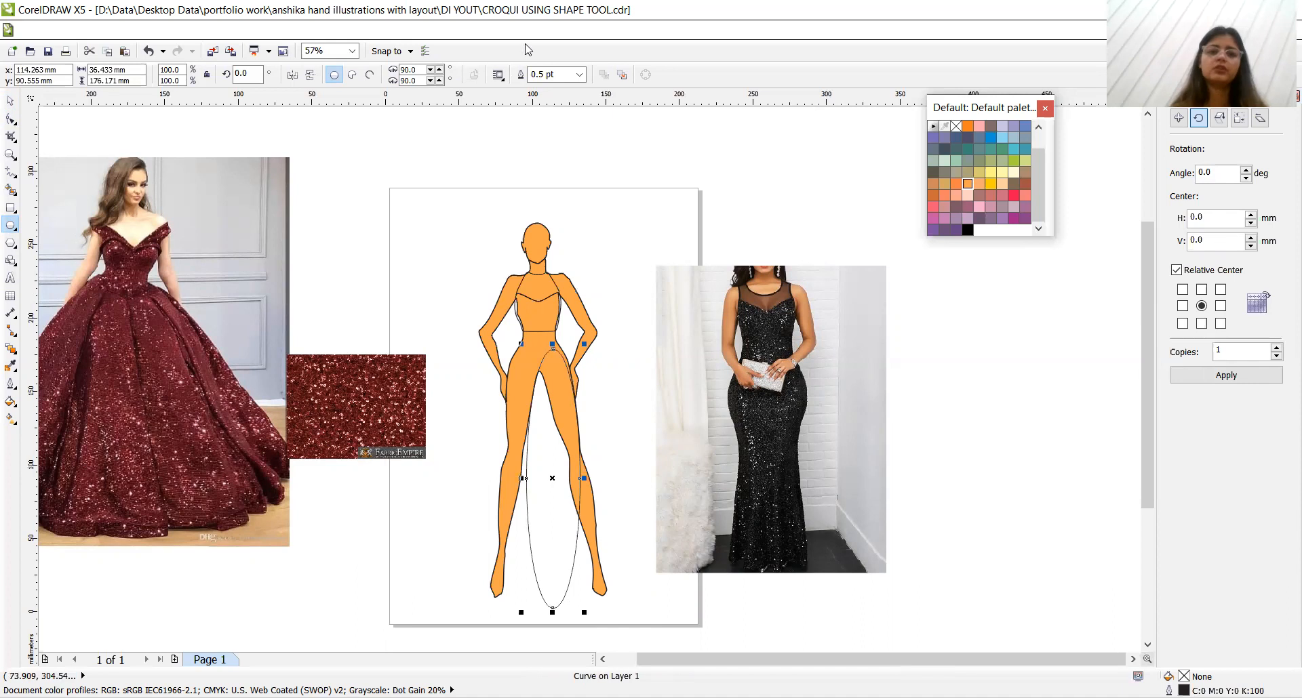
click(578, 75)
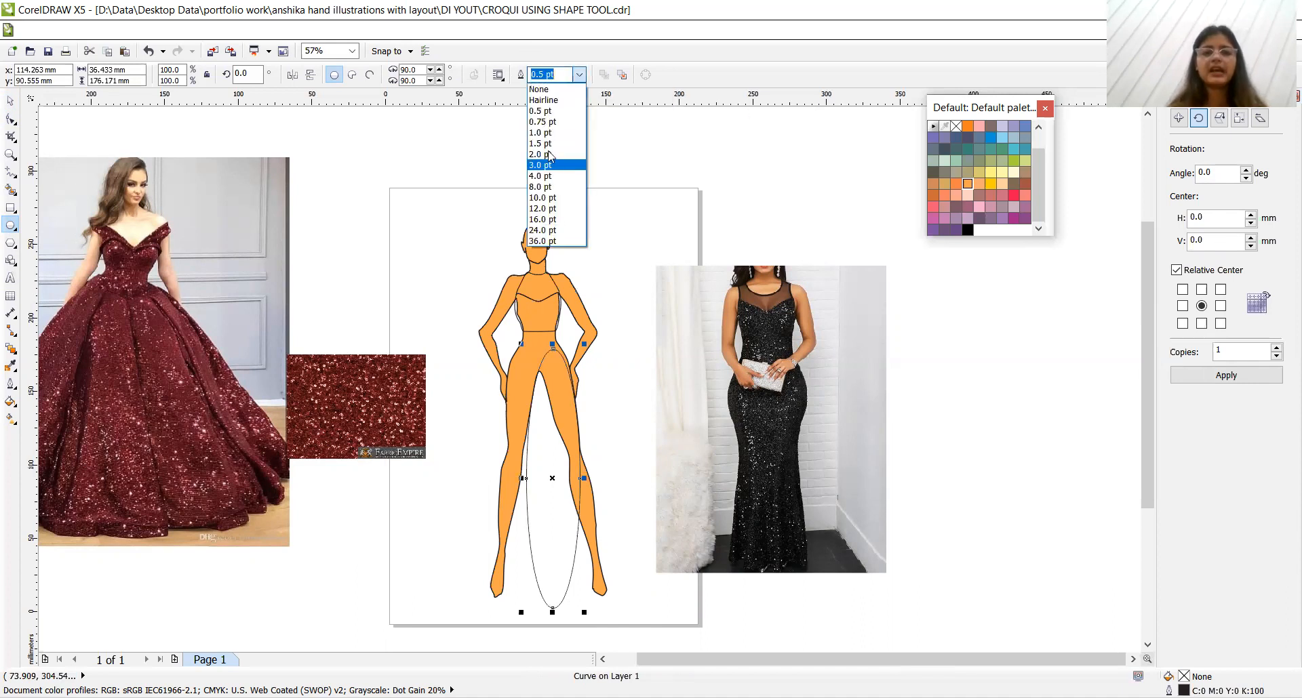
click(541, 143)
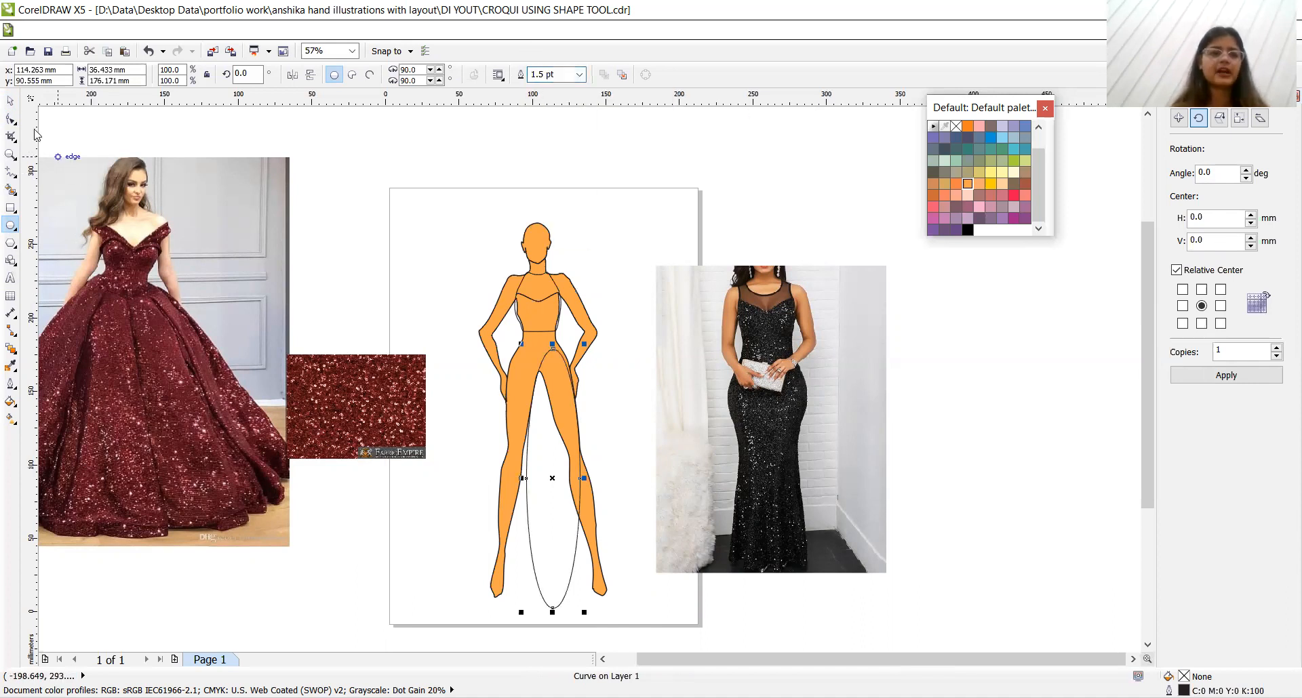
click(11, 117)
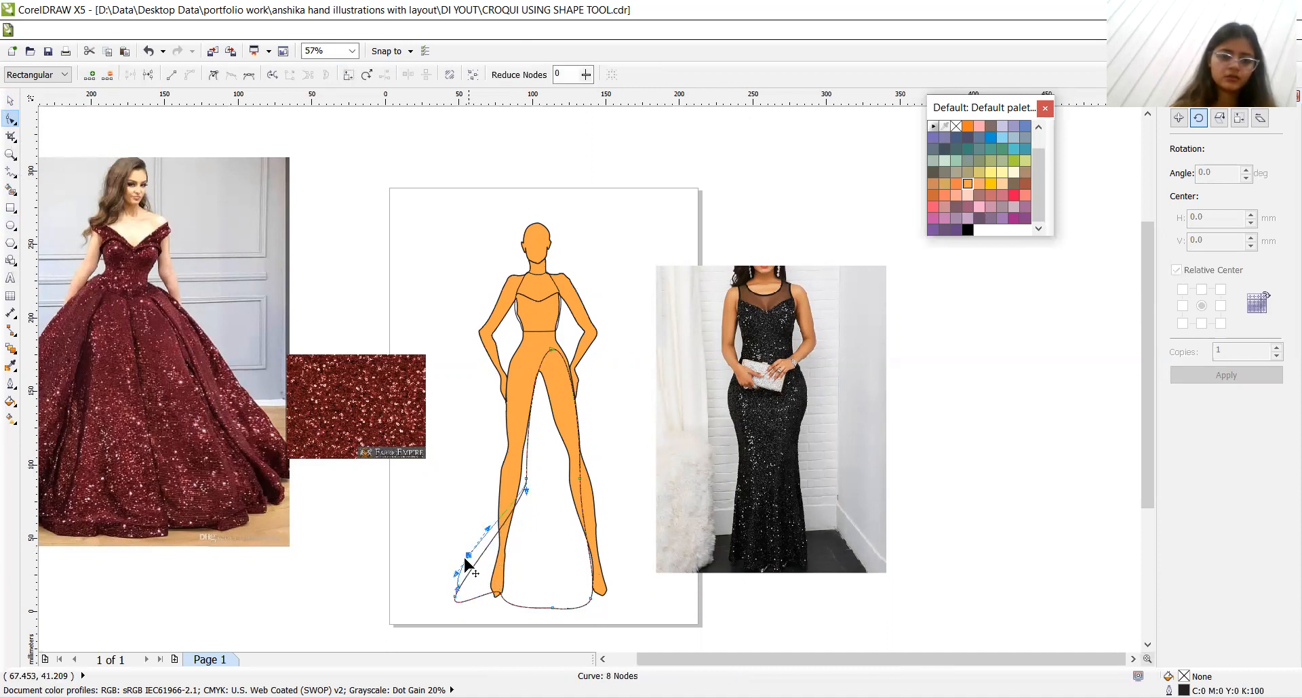
Flare the skirt's left and right edges outward and shape a wave along the hem
drag(469, 557, 528, 486)
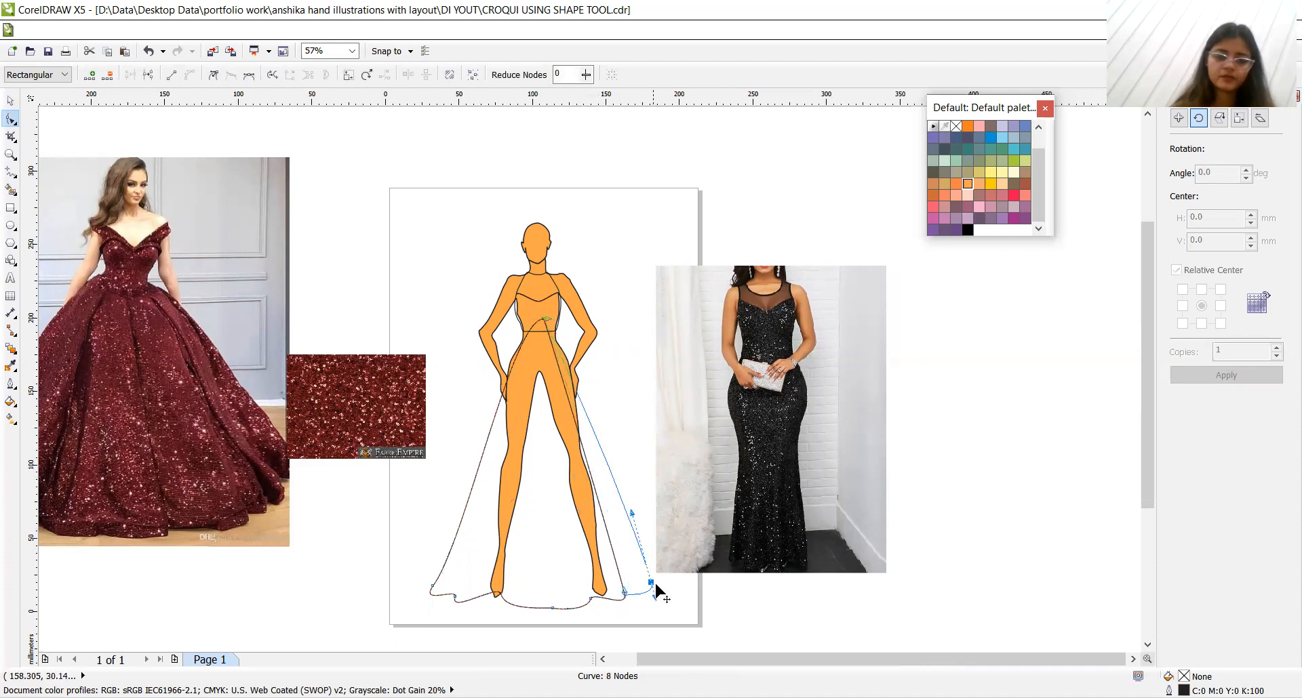
drag(651, 583, 669, 592)
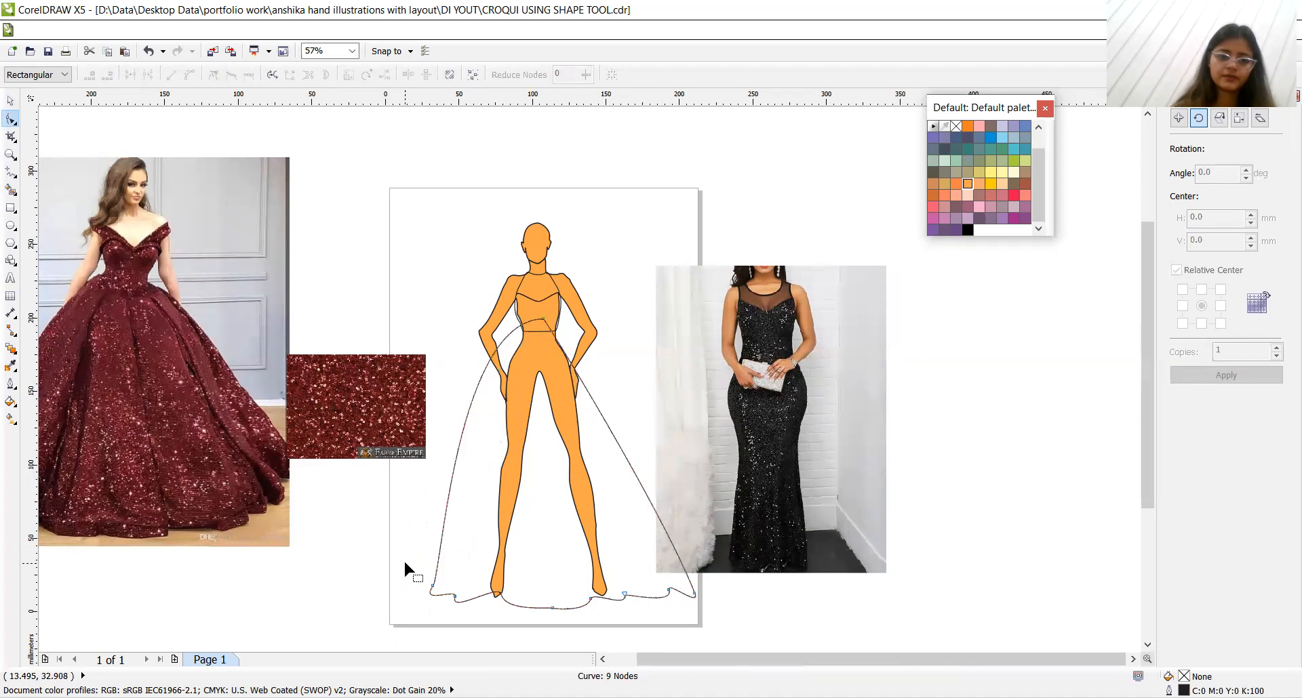
mouse_move(444, 557)
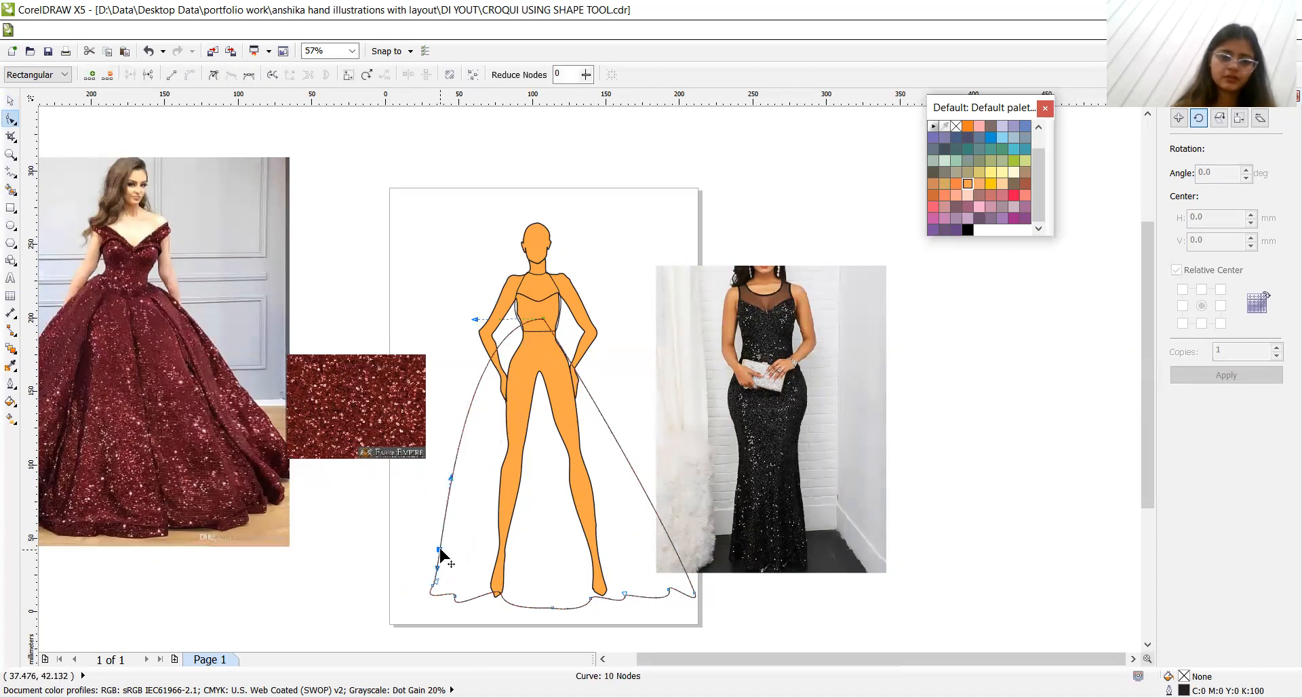
drag(439, 554, 401, 579)
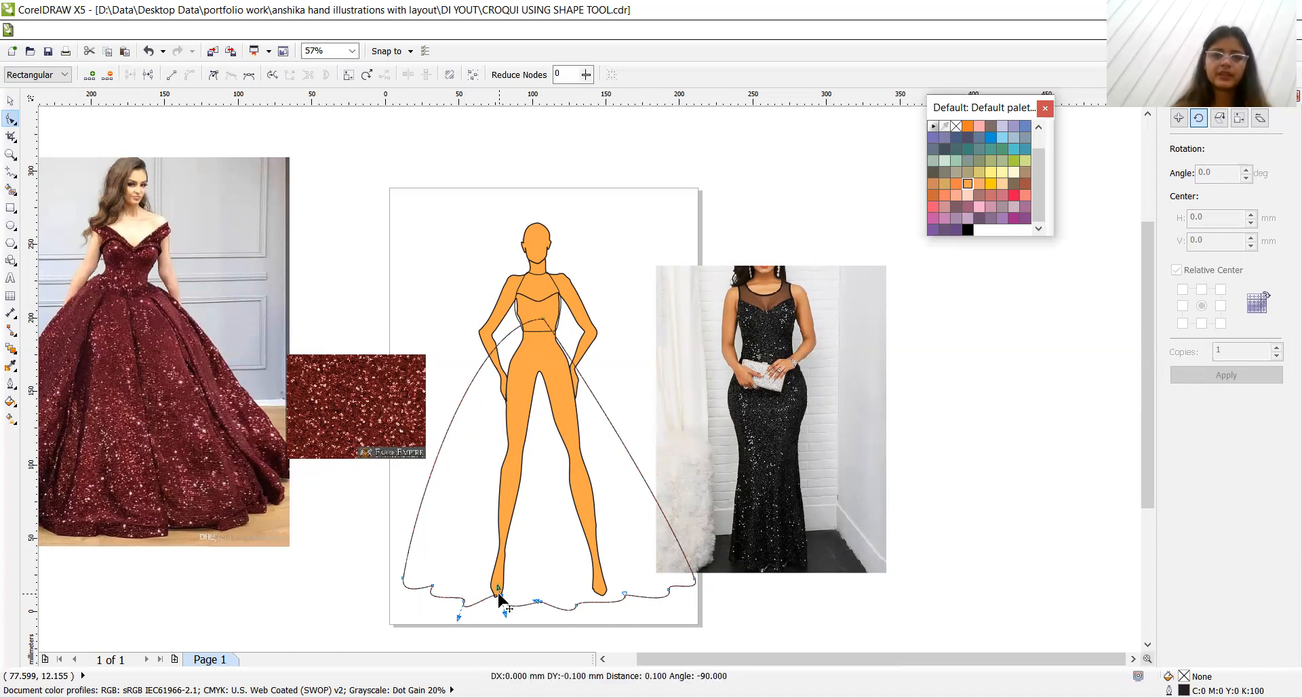
click(11, 155)
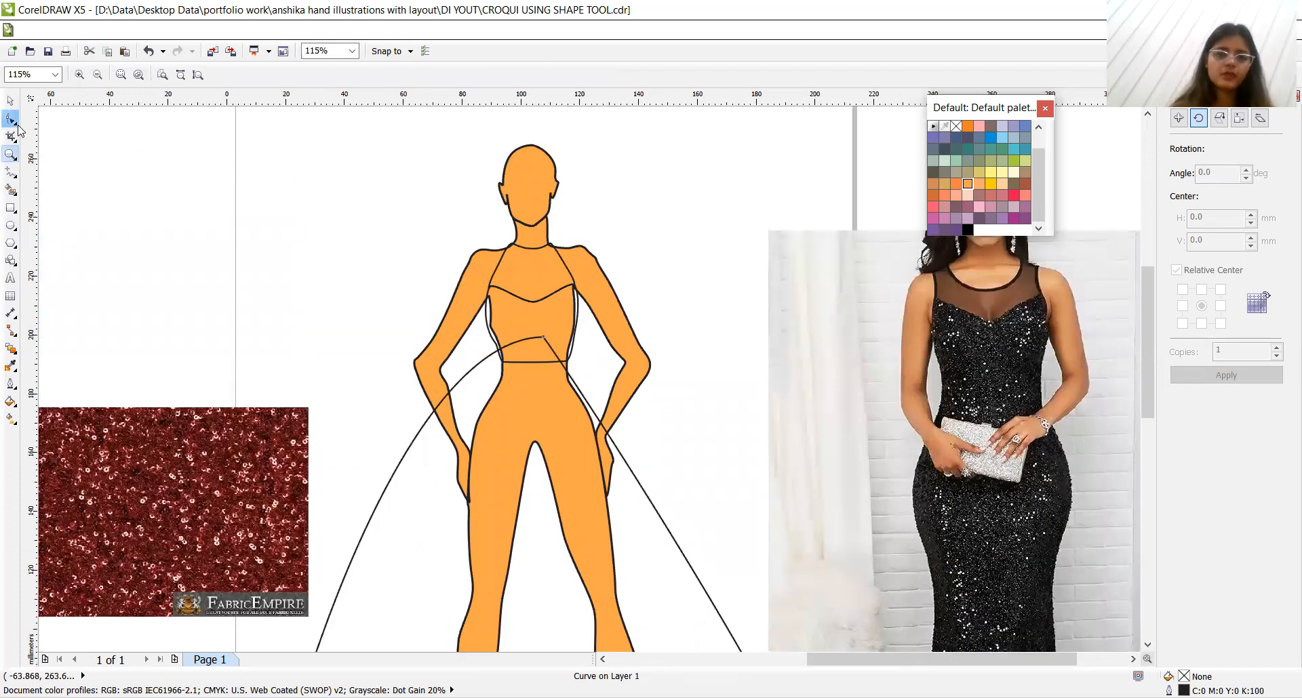
Bring the bodice group to the front of the layer, above the flared skirt
click(11, 120)
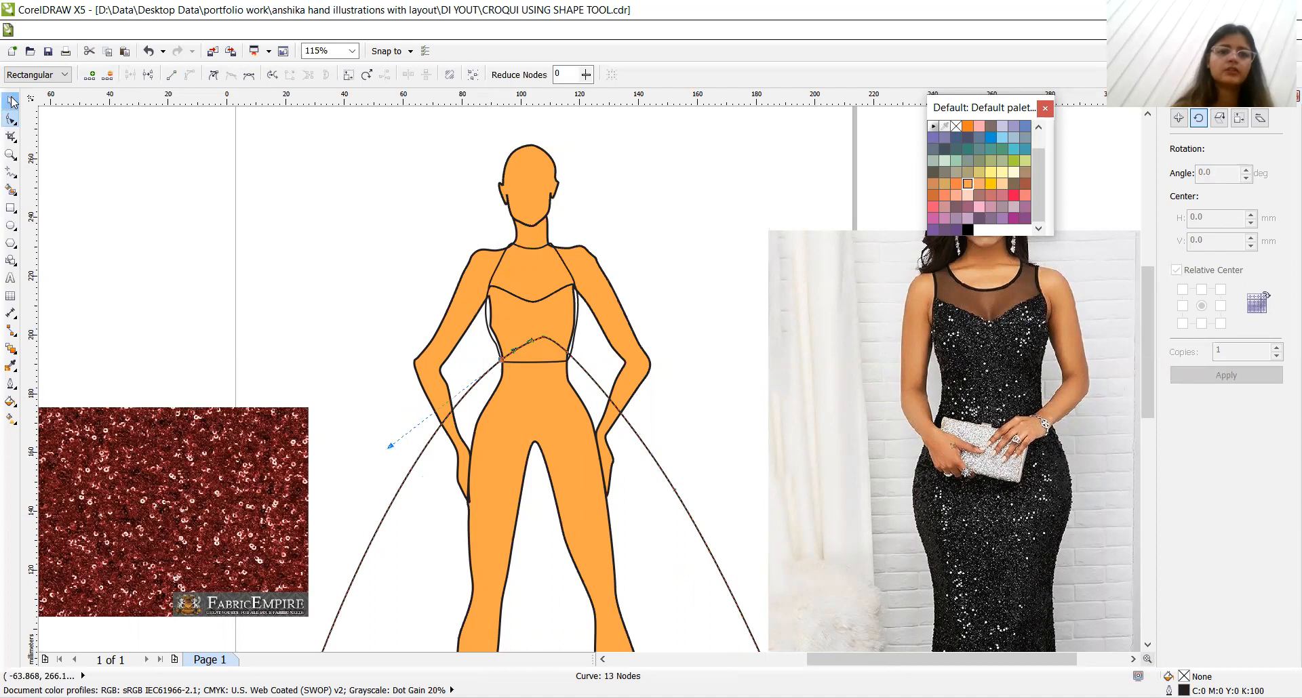
click(11, 100)
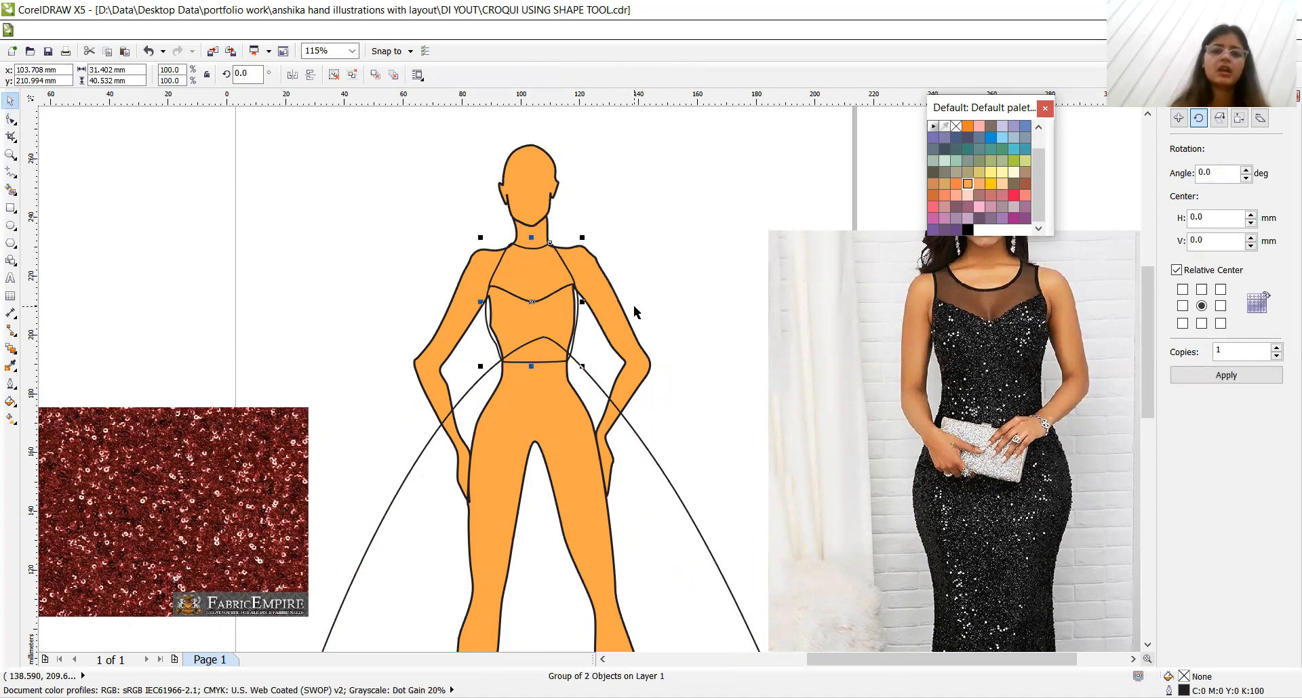
mouse_move(534, 301)
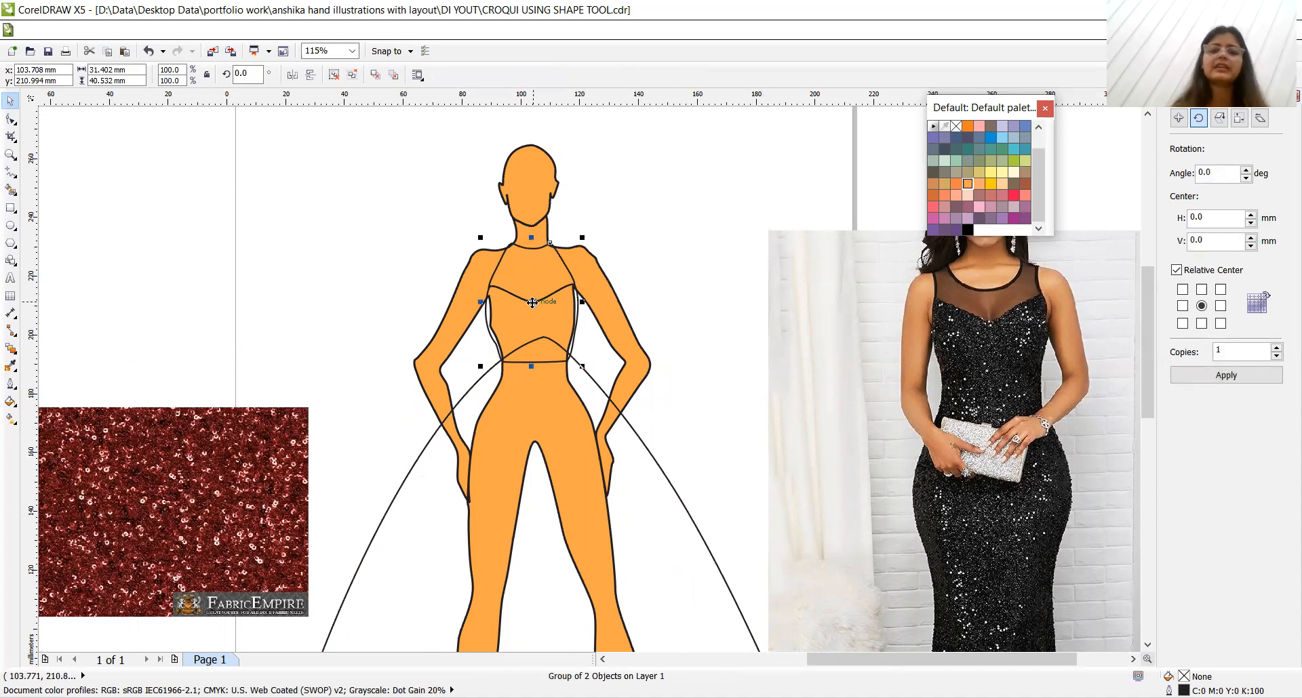
right_click(532, 301)
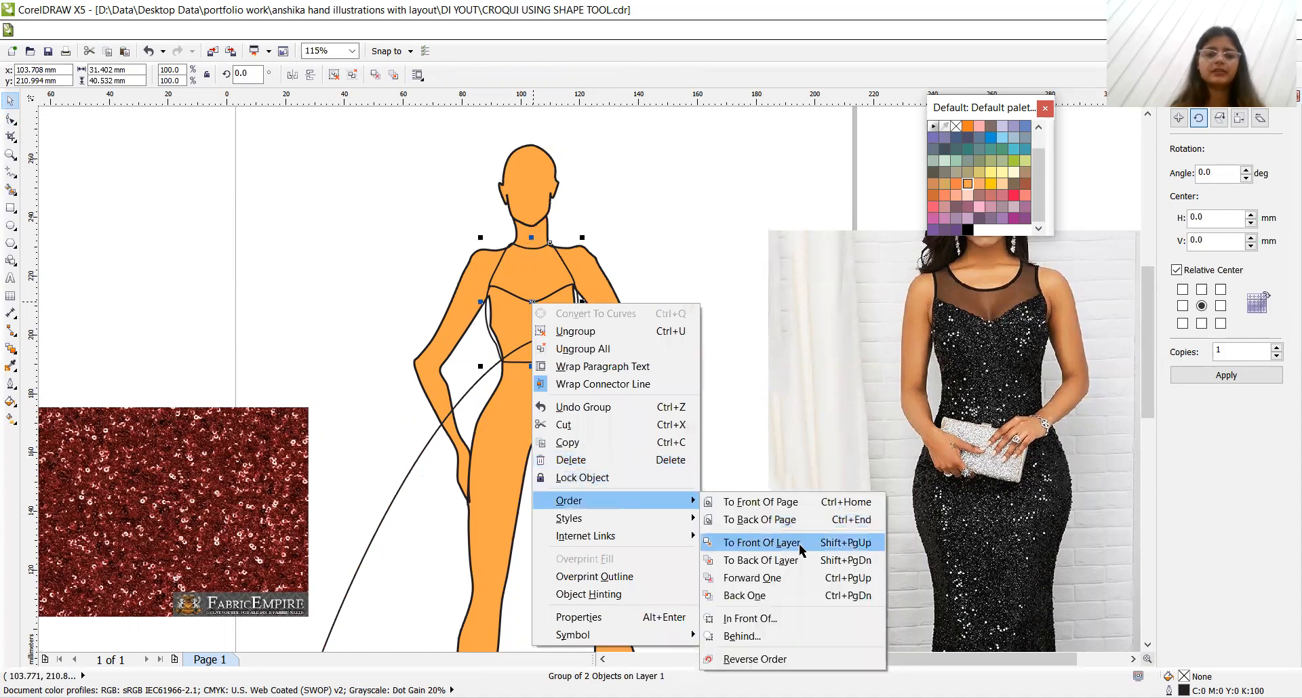
click(761, 542)
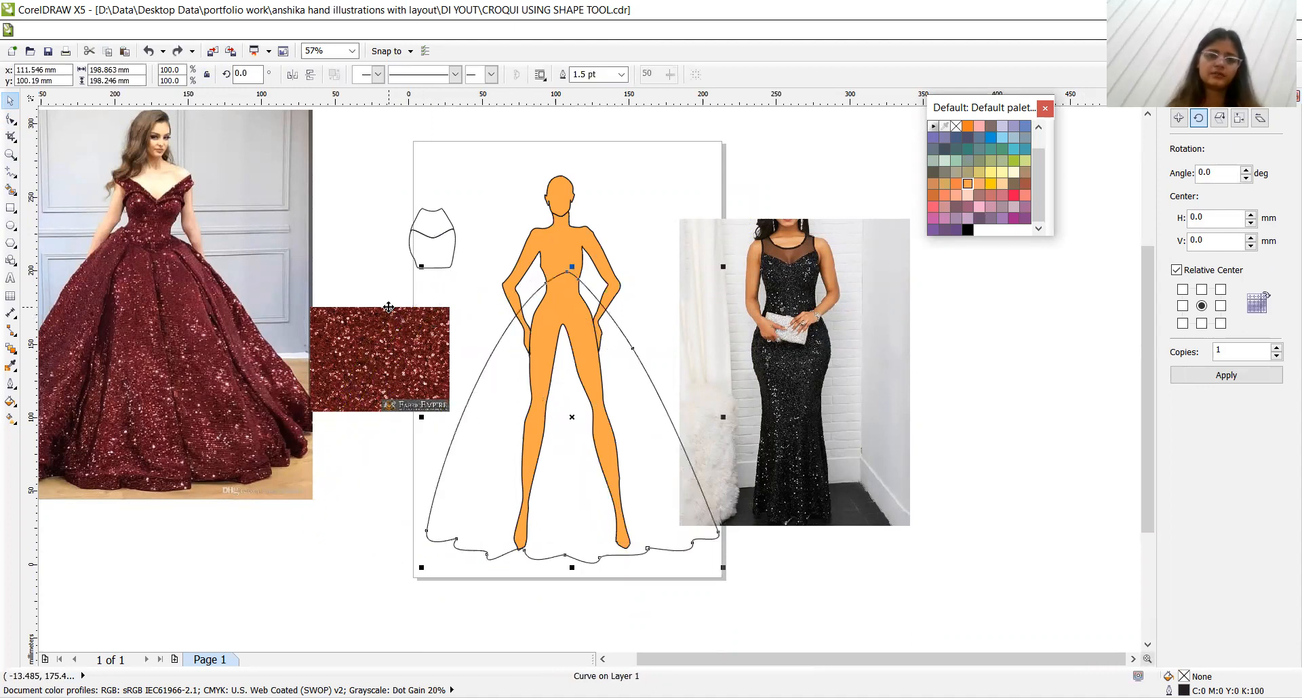
Edit the skirt curve's waist nodes so its top tucks under the bodice waistline
click(561, 249)
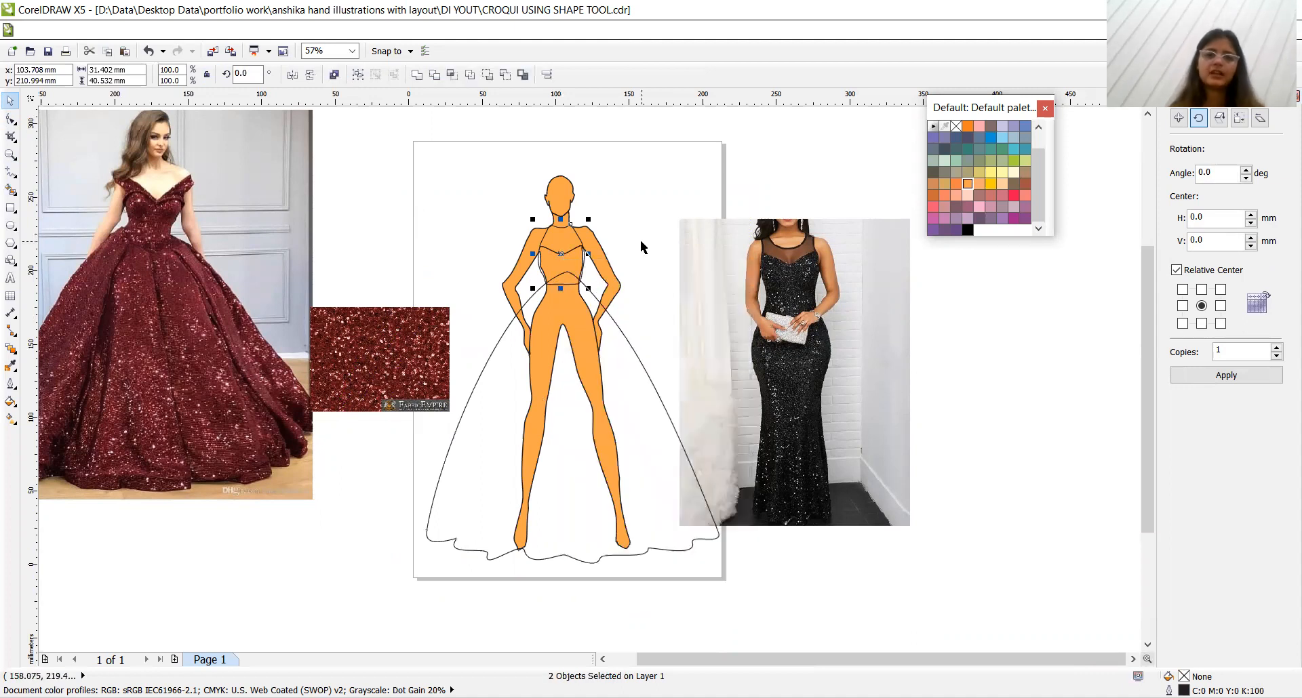
click(629, 337)
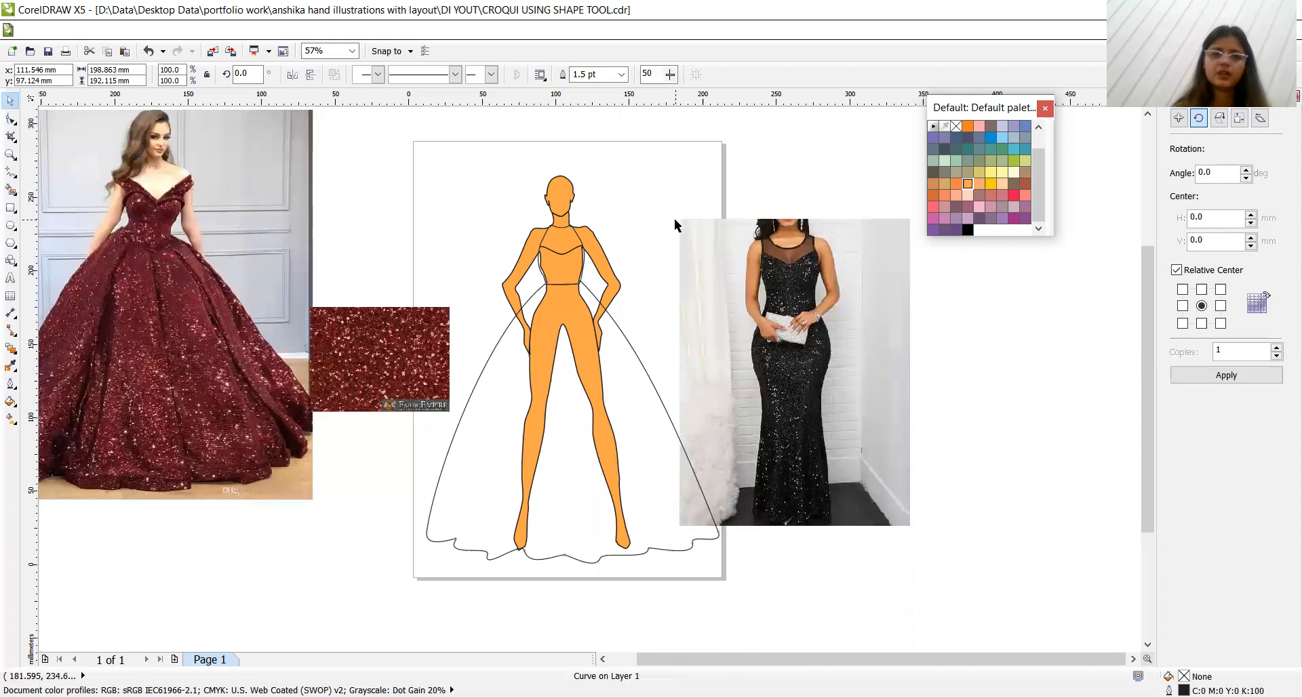
click(540, 331)
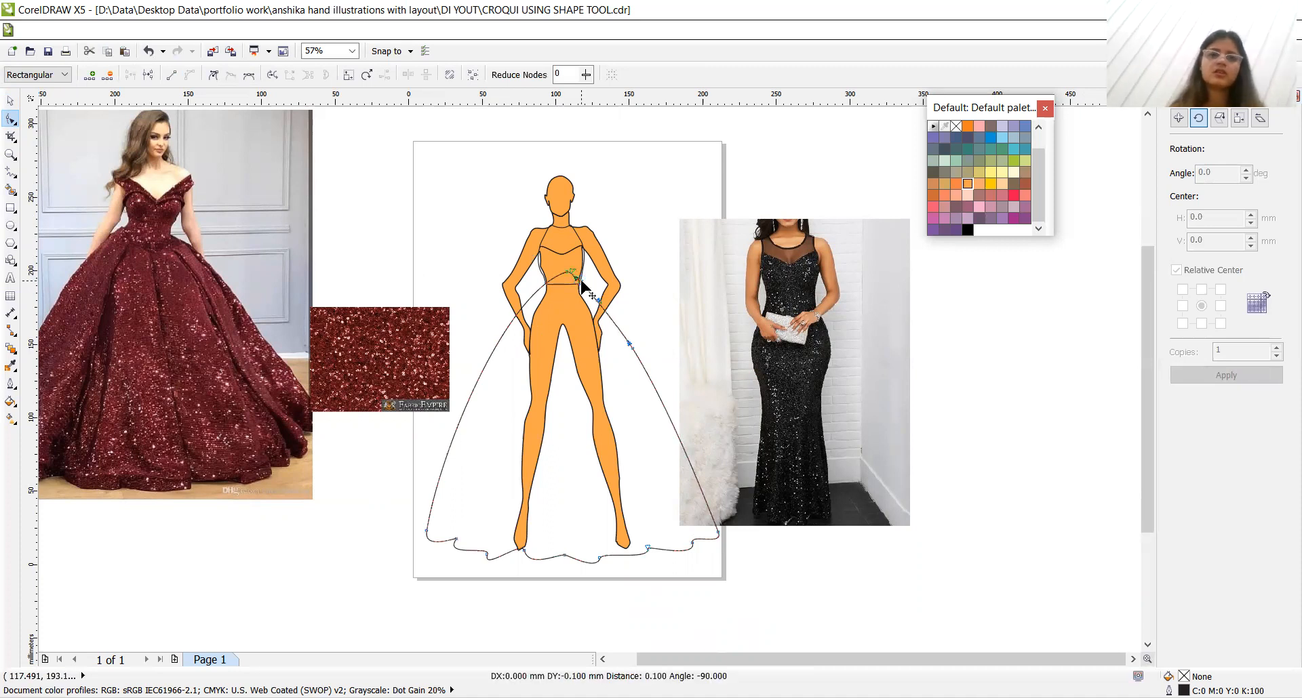
click(12, 103)
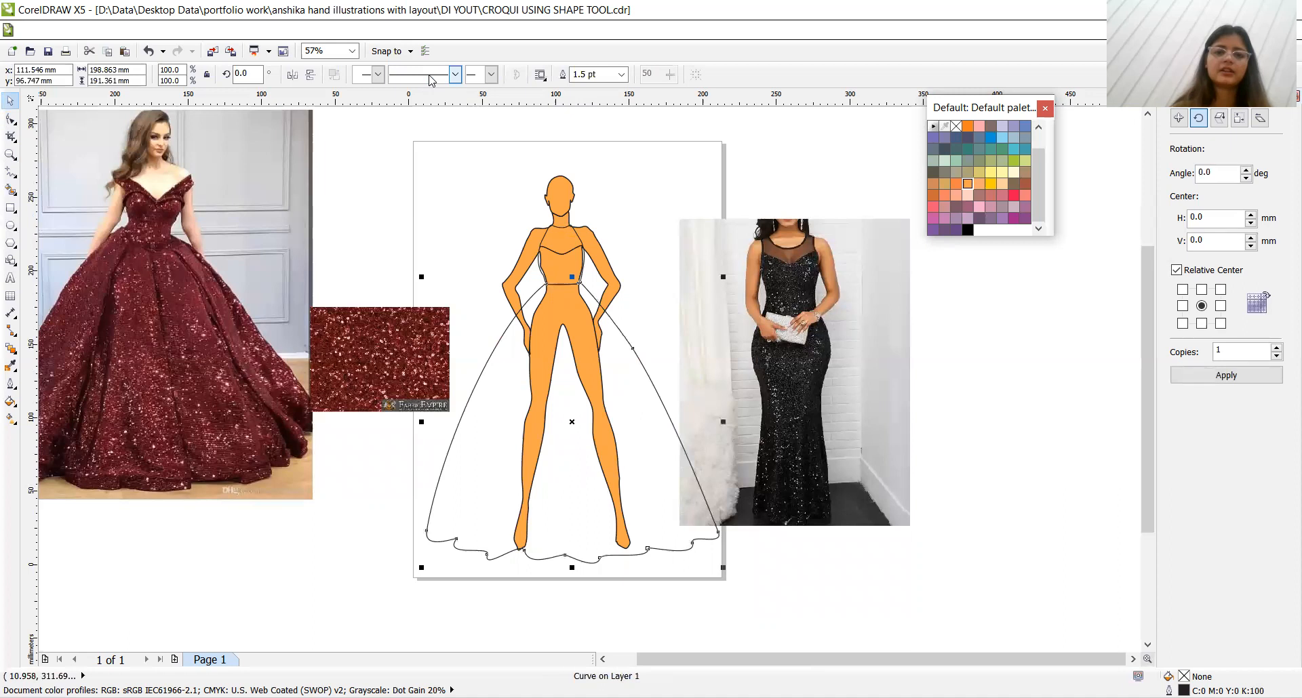
click(670, 215)
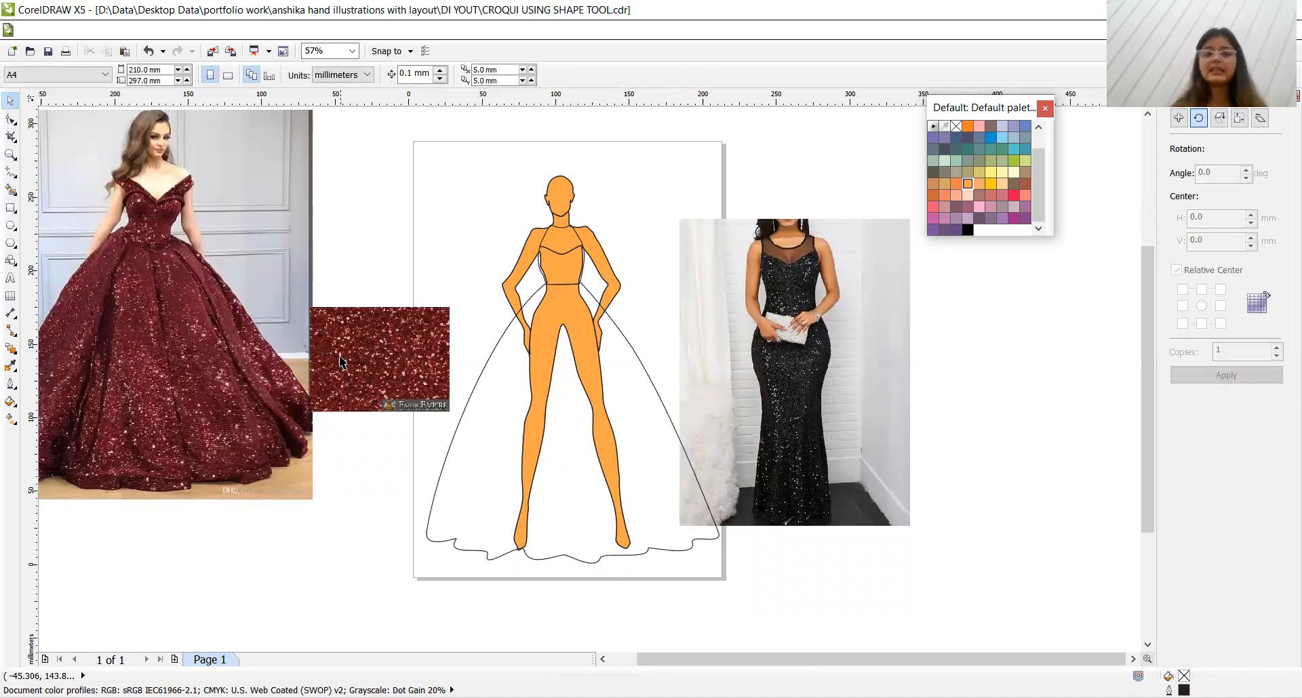
Move the sequin fabric swatch up beside the gown photo and crop off its logo strip
click(378, 359)
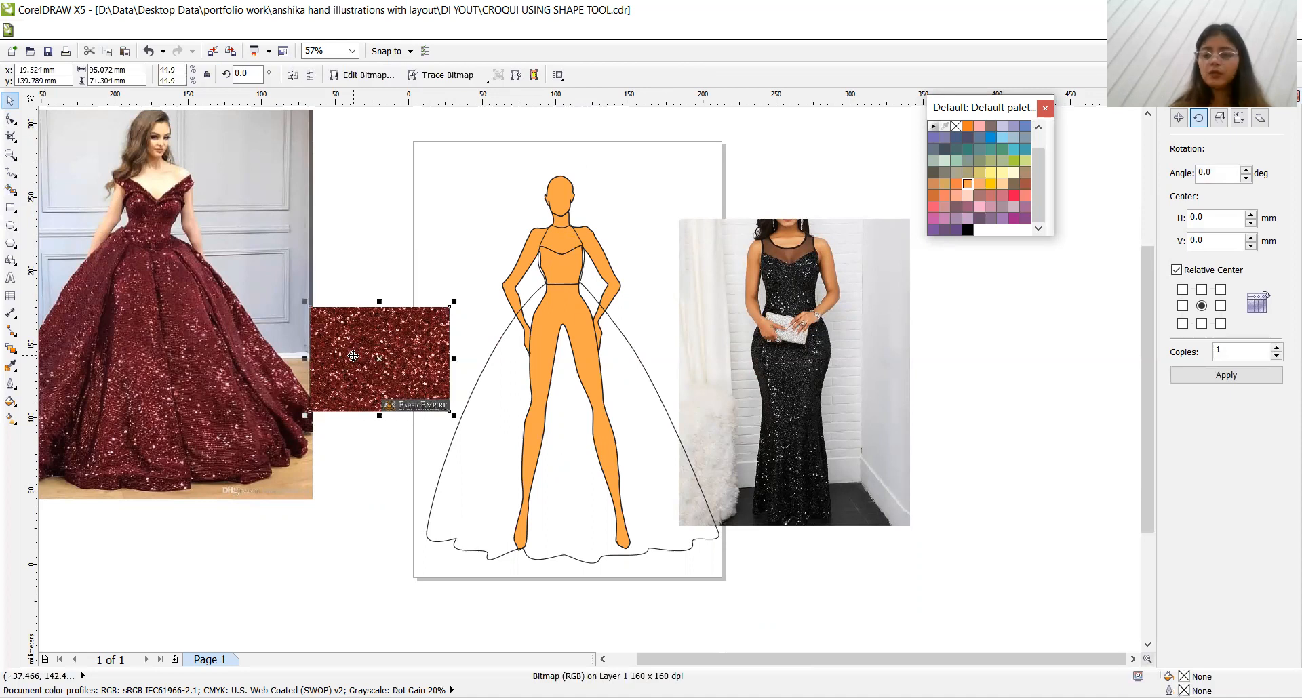
drag(355, 357, 318, 276)
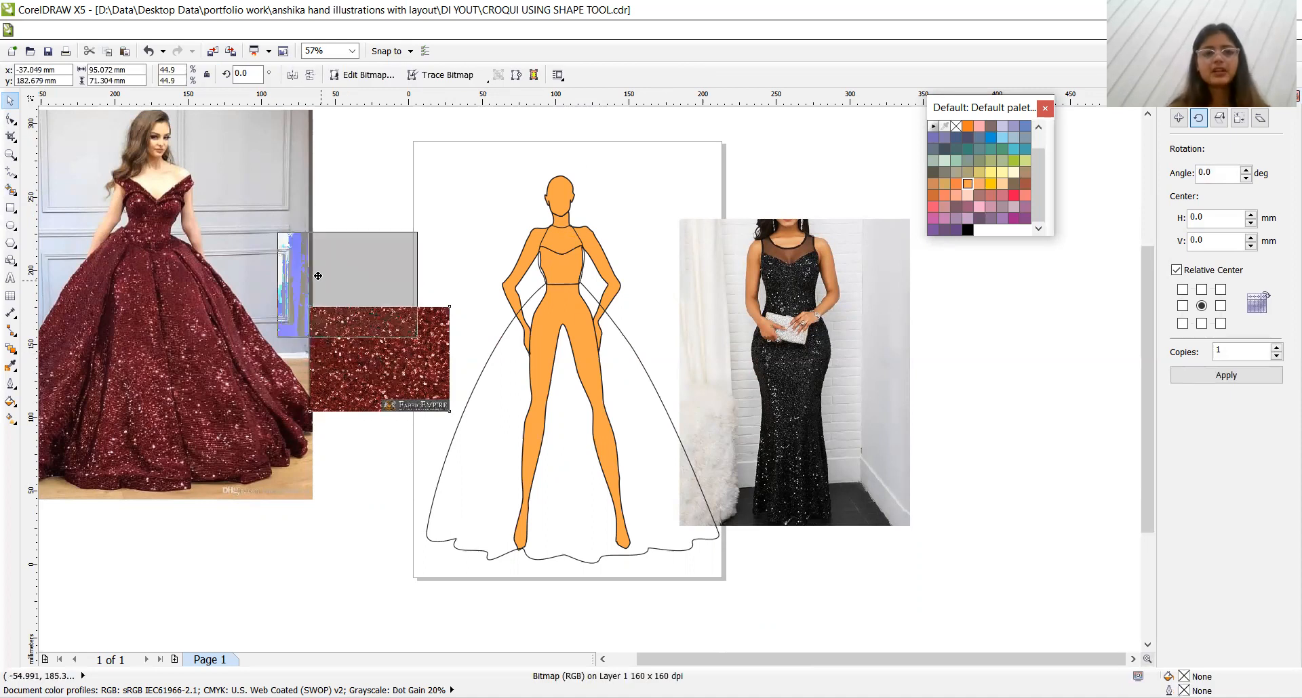
drag(374, 357, 344, 278)
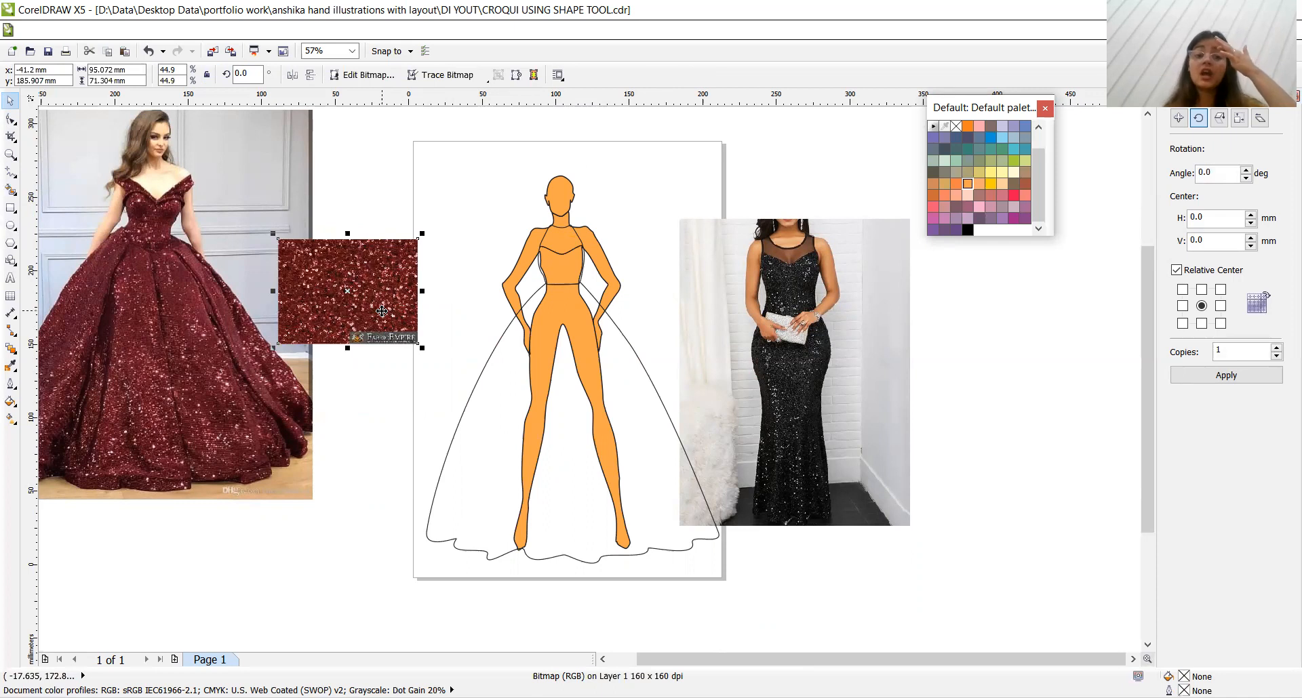
mouse_move(345, 291)
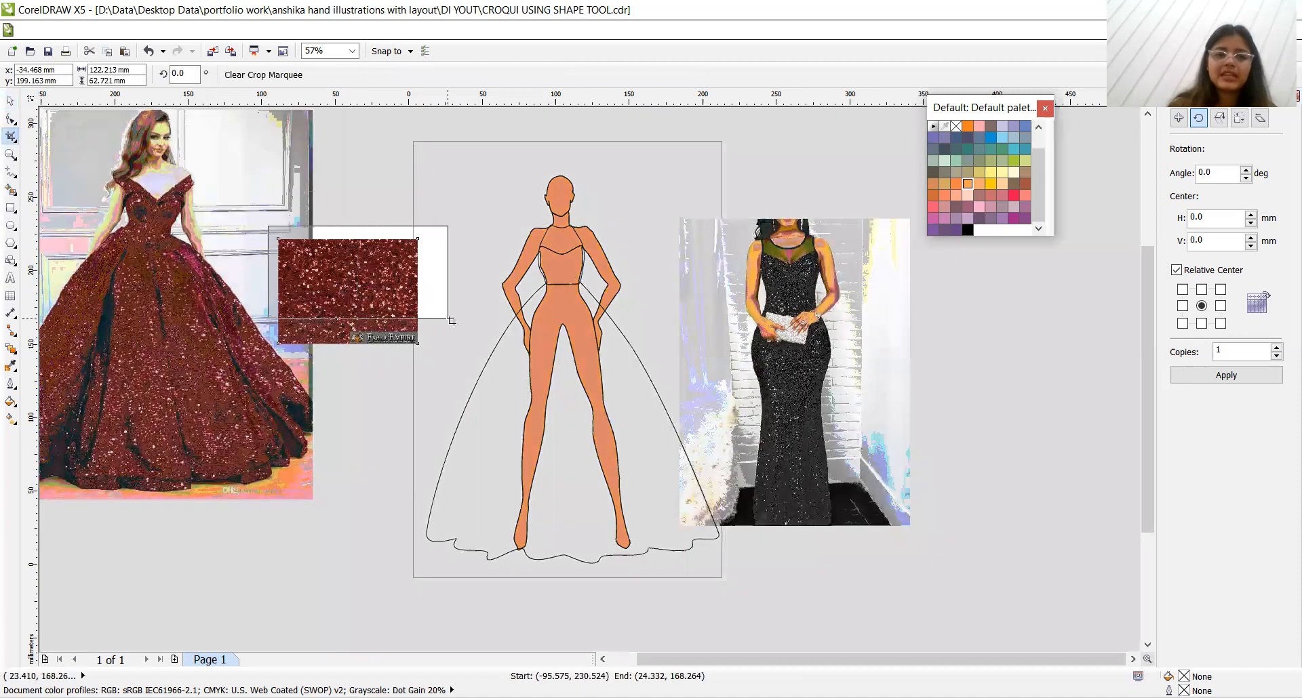
click(336, 258)
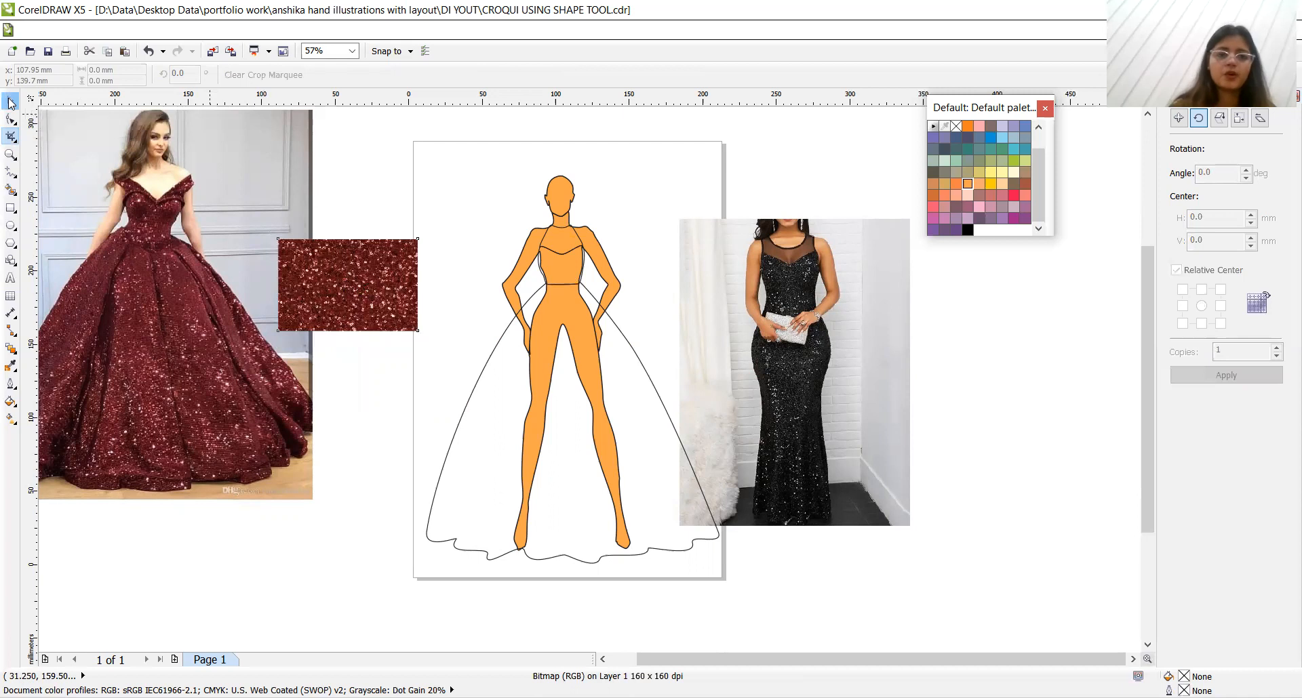
Duplicate the cropped sequin swatch via the Position transformation docker
click(348, 285)
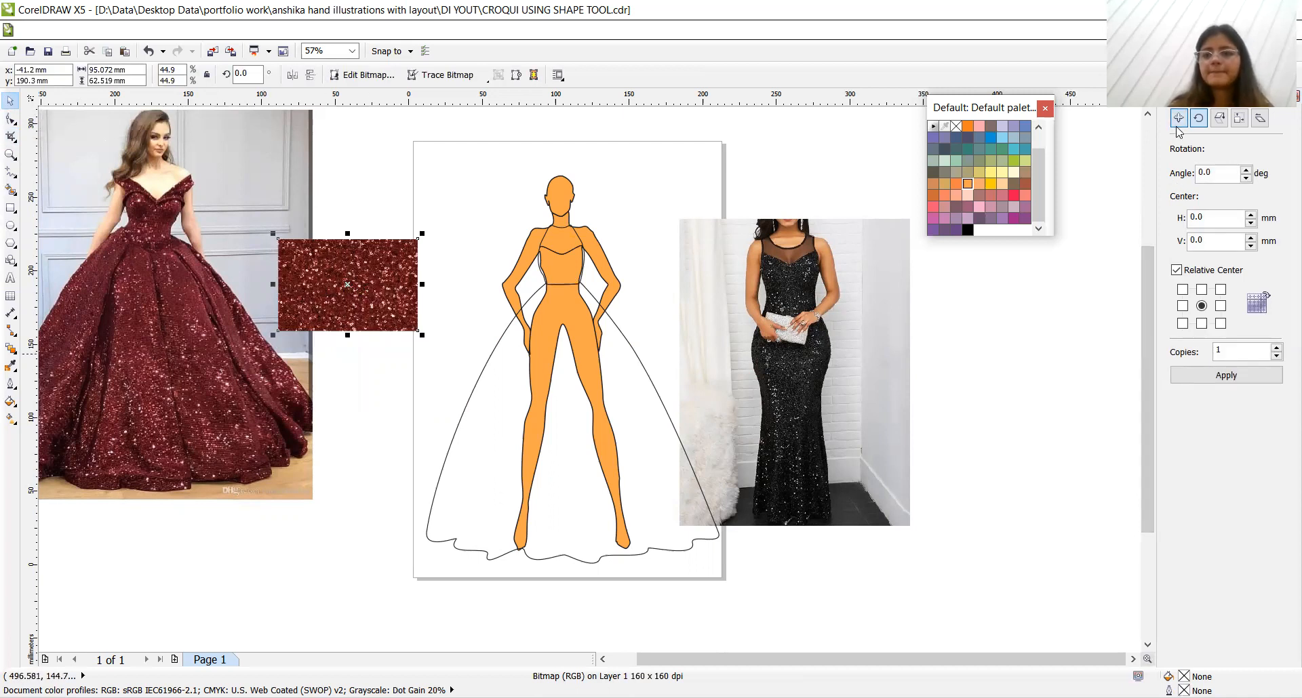
click(1178, 117)
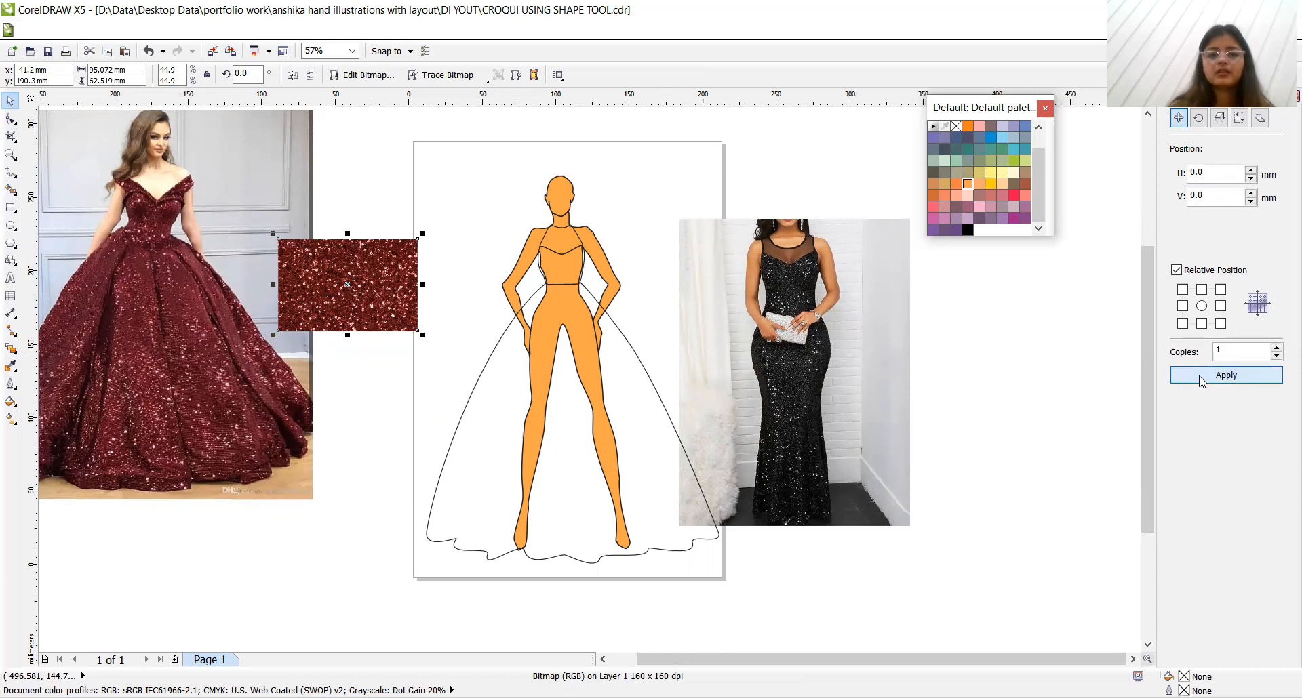
click(1225, 375)
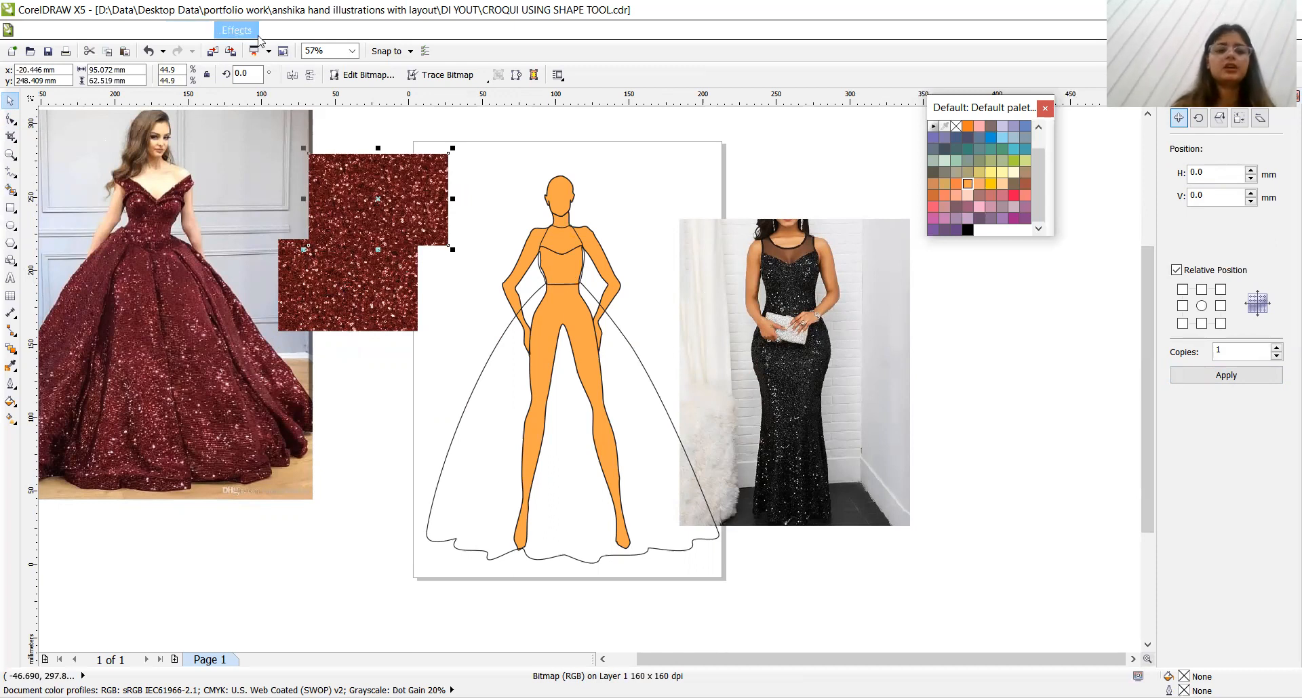
PowerClip the swatch copy inside the bodice and position the fabric within it
click(236, 30)
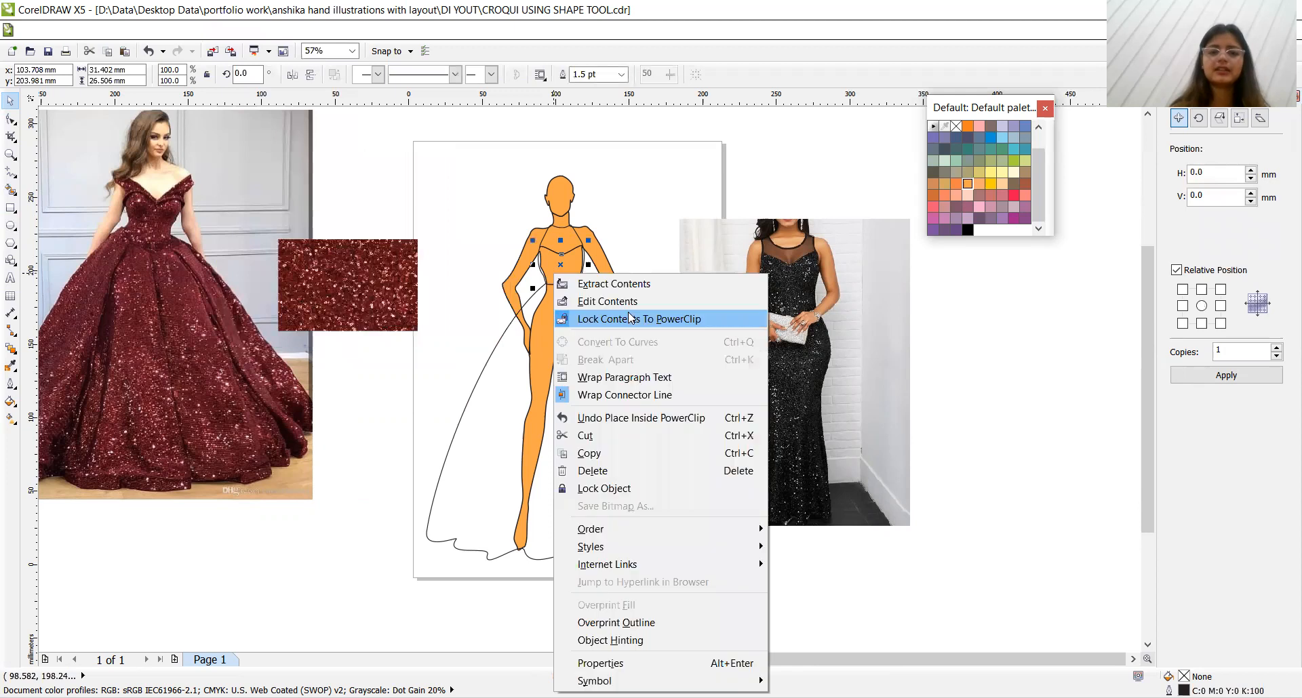
click(607, 300)
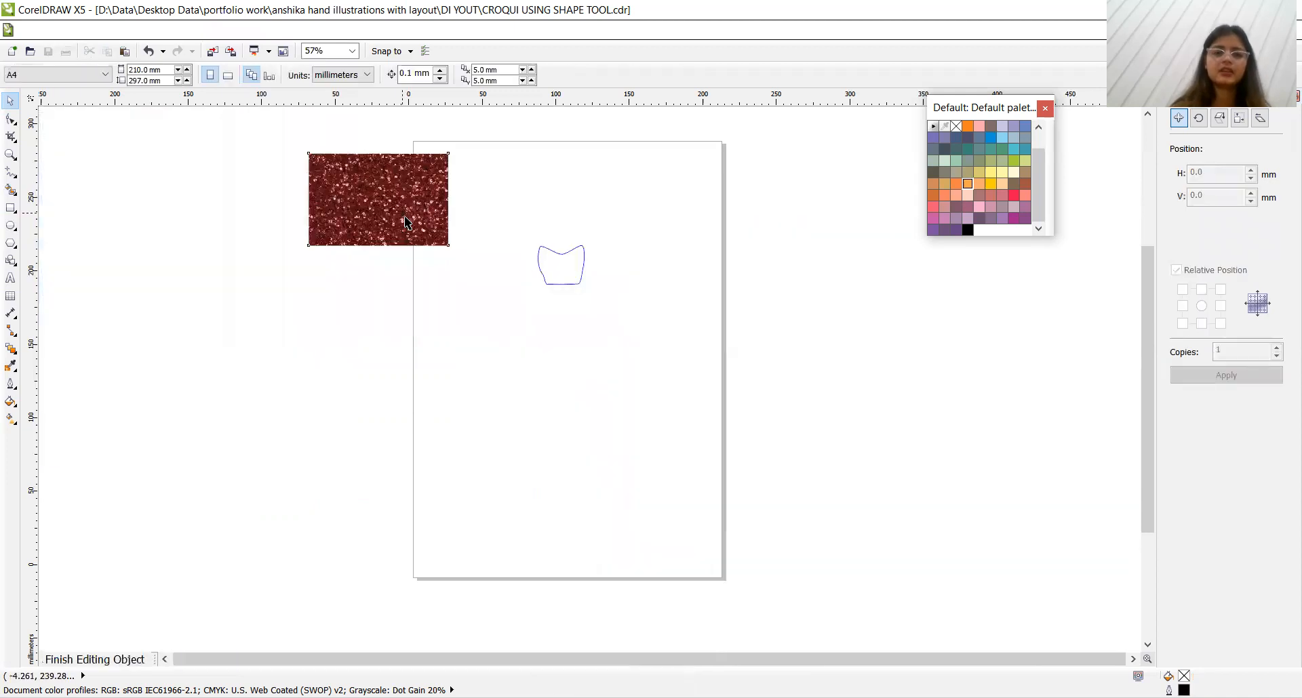
drag(378, 200, 561, 266)
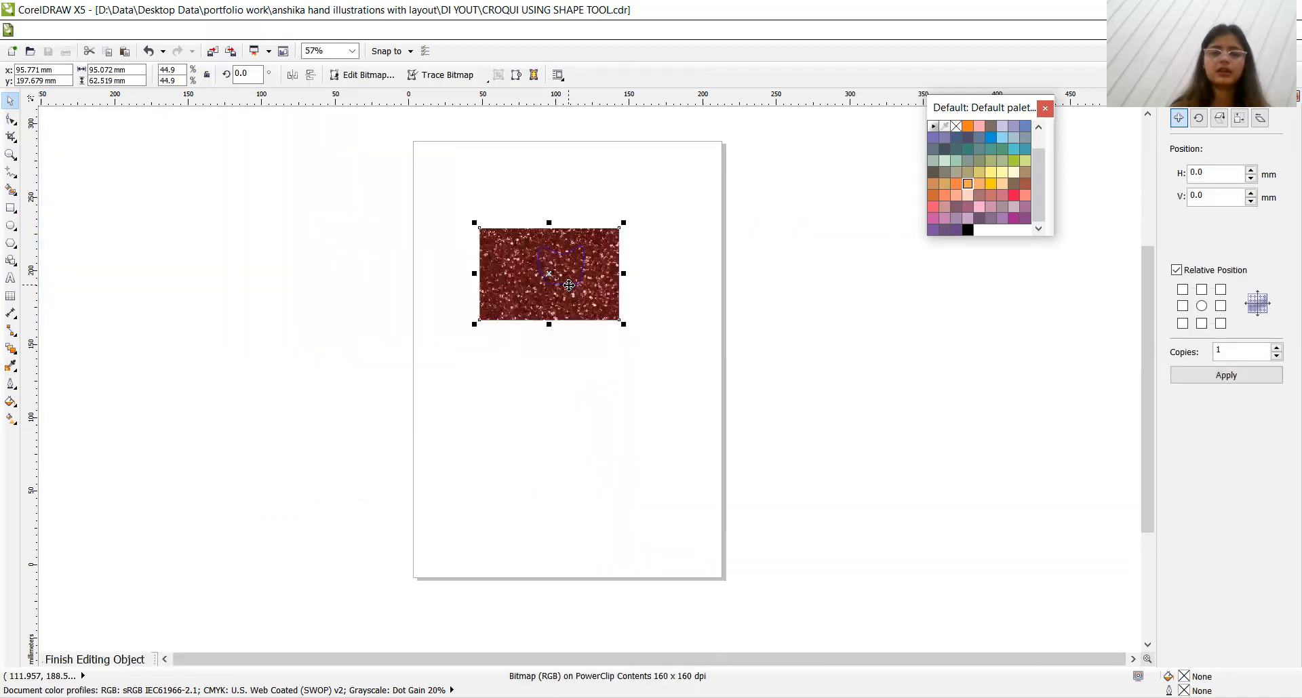
right_click(548, 274)
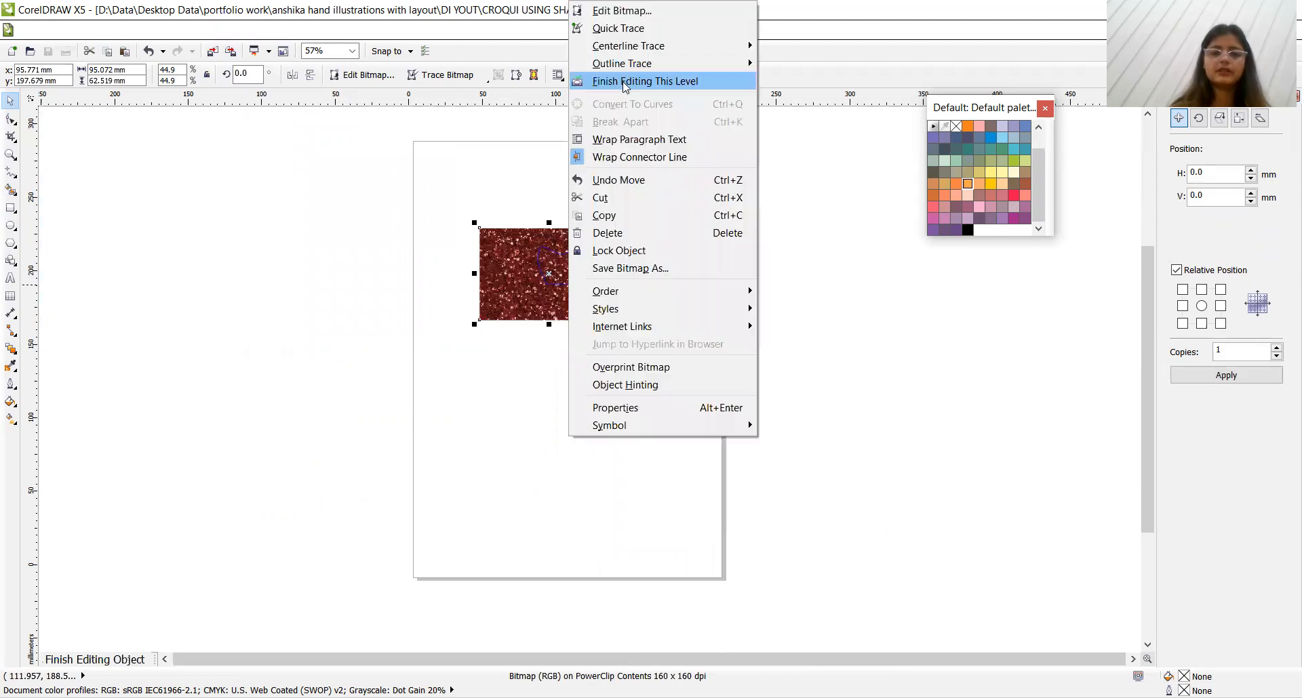
click(645, 81)
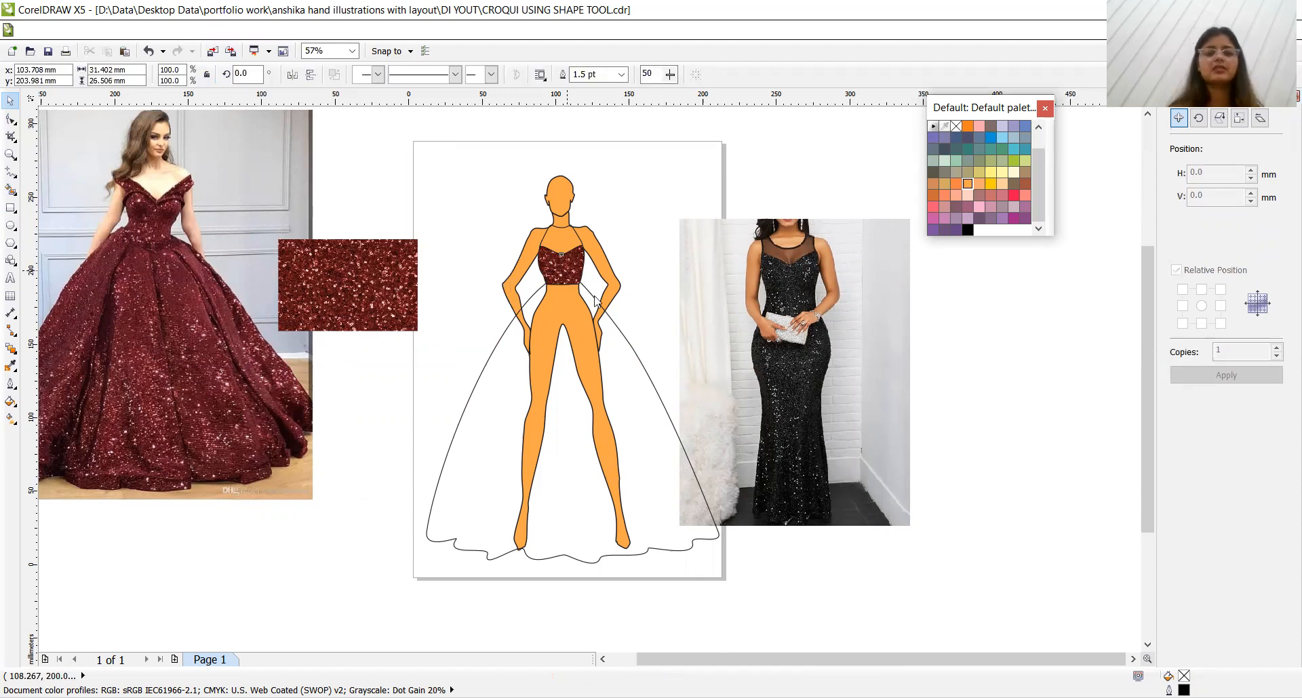
Clip the sequin texture inside the bodice again through Effects > PowerClip and adjust its contents
drag(347, 284, 548, 274)
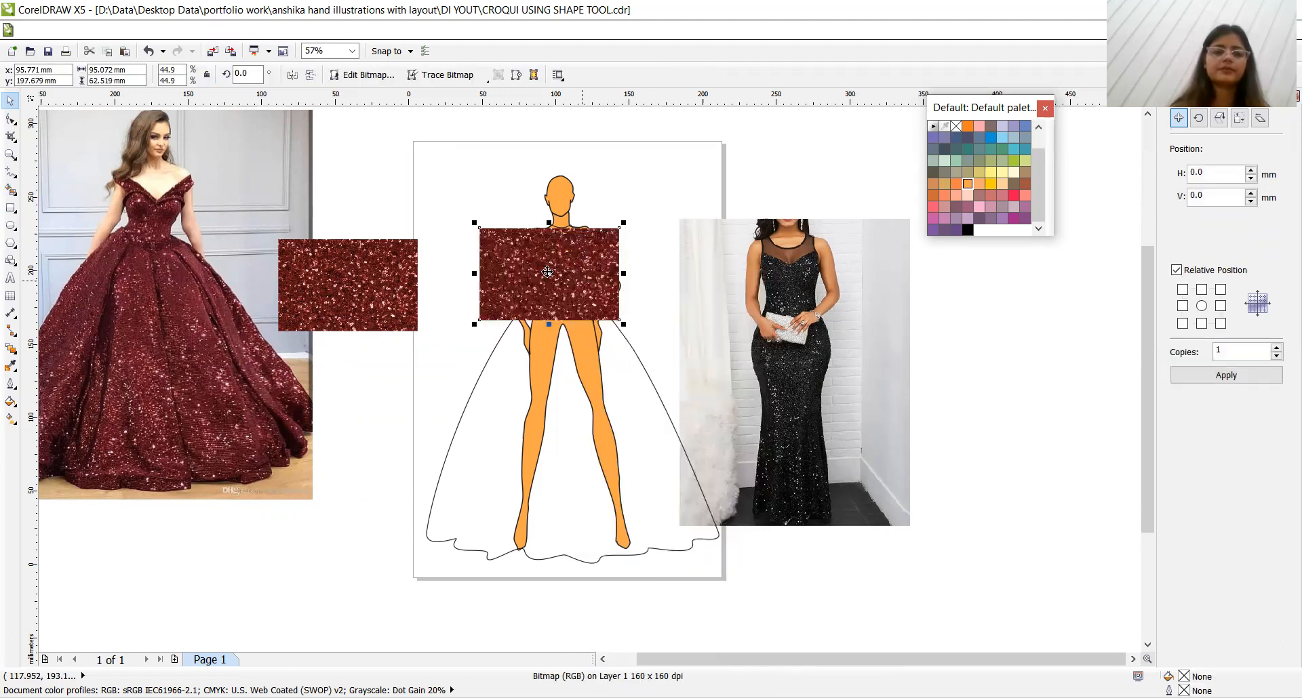
click(414, 236)
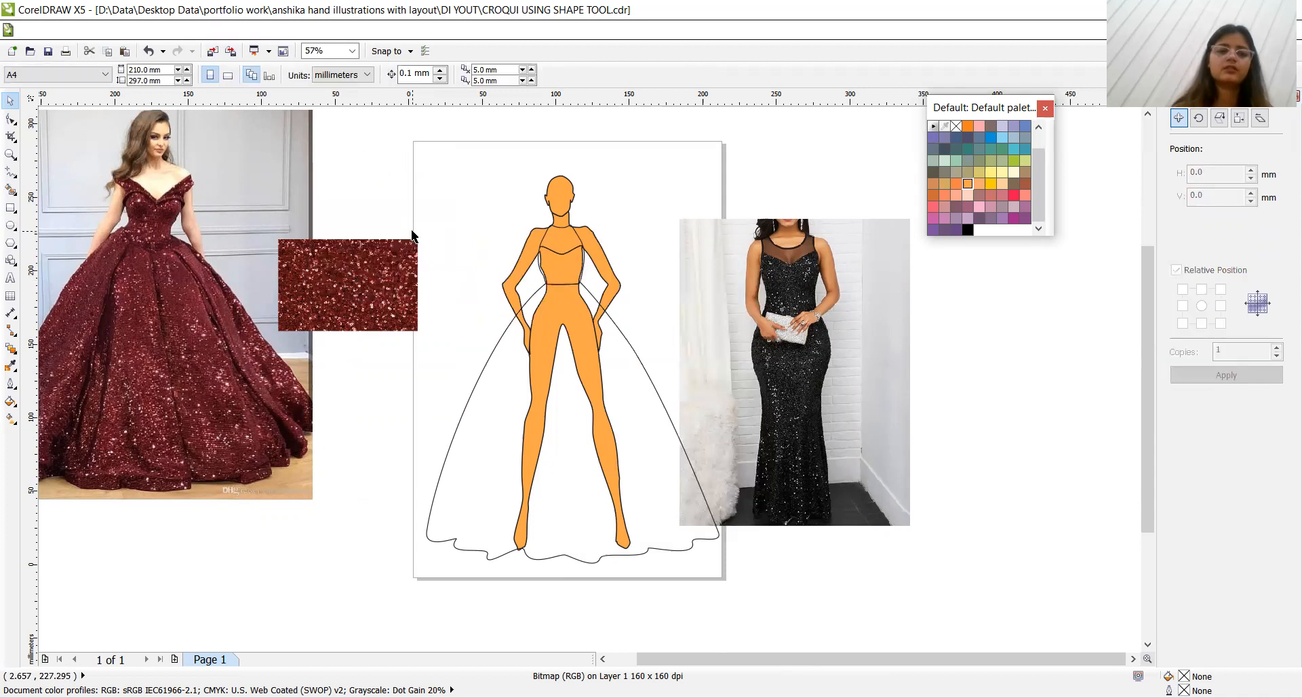
click(346, 282)
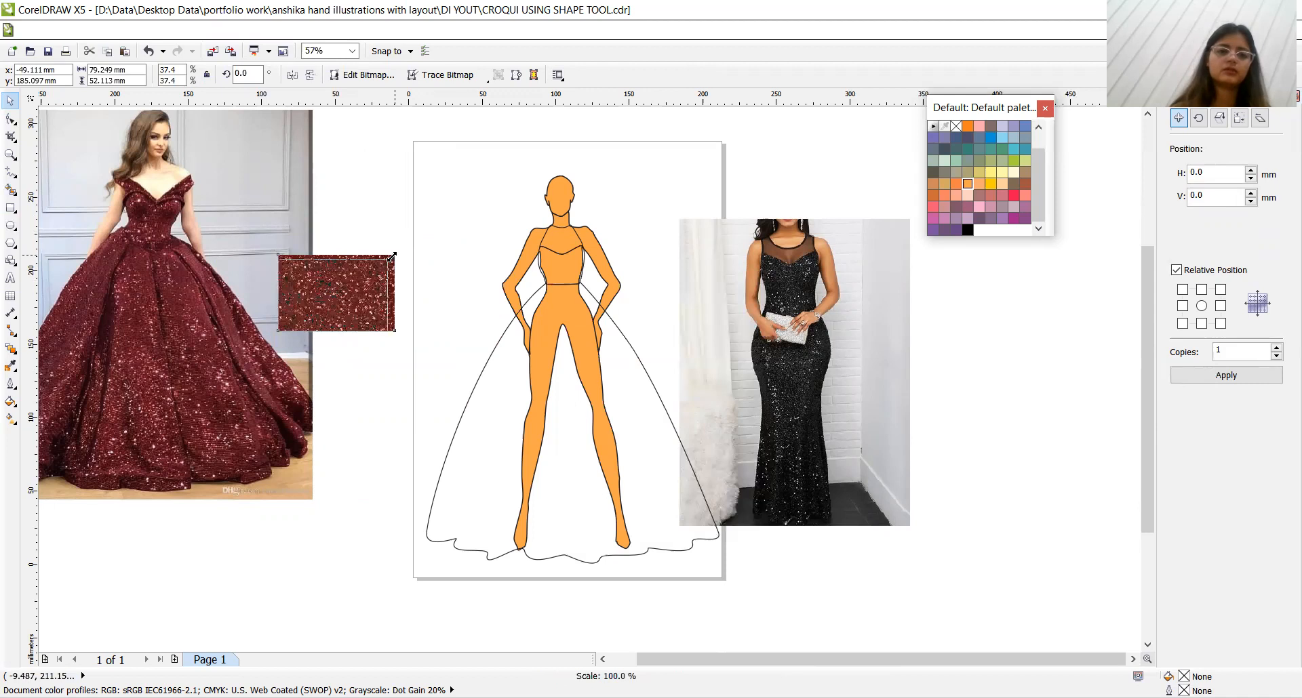
click(332, 295)
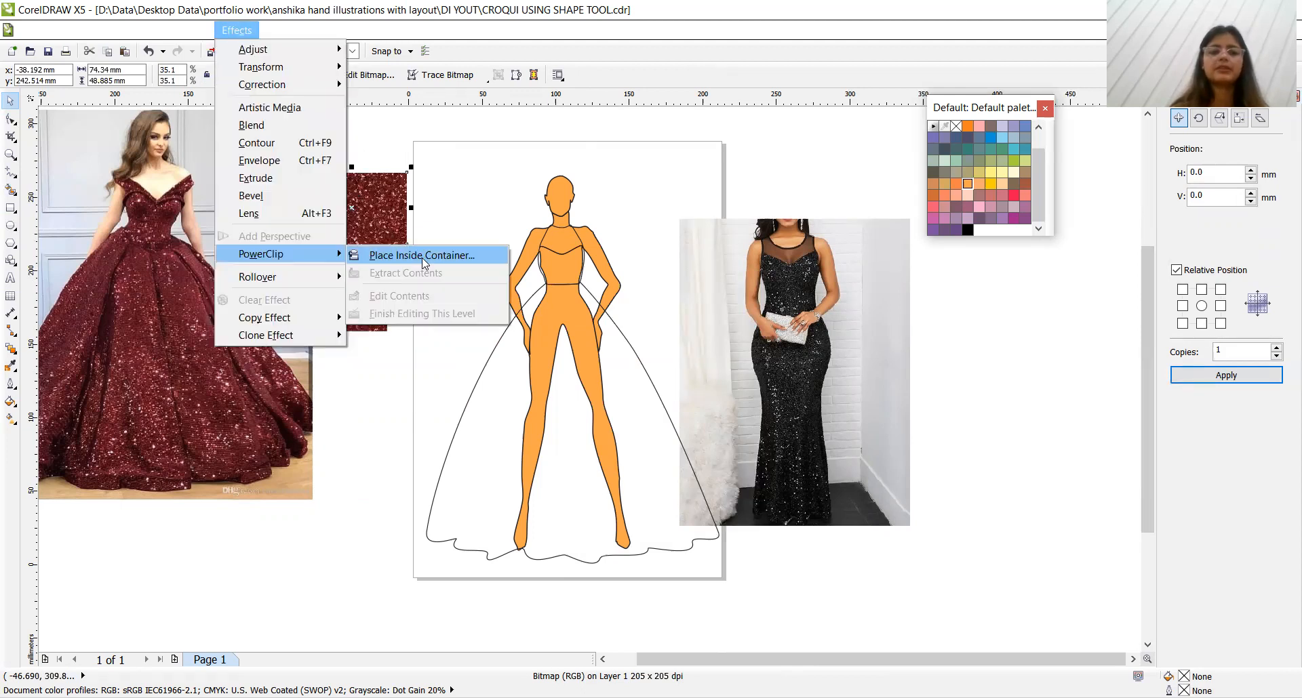
click(421, 255)
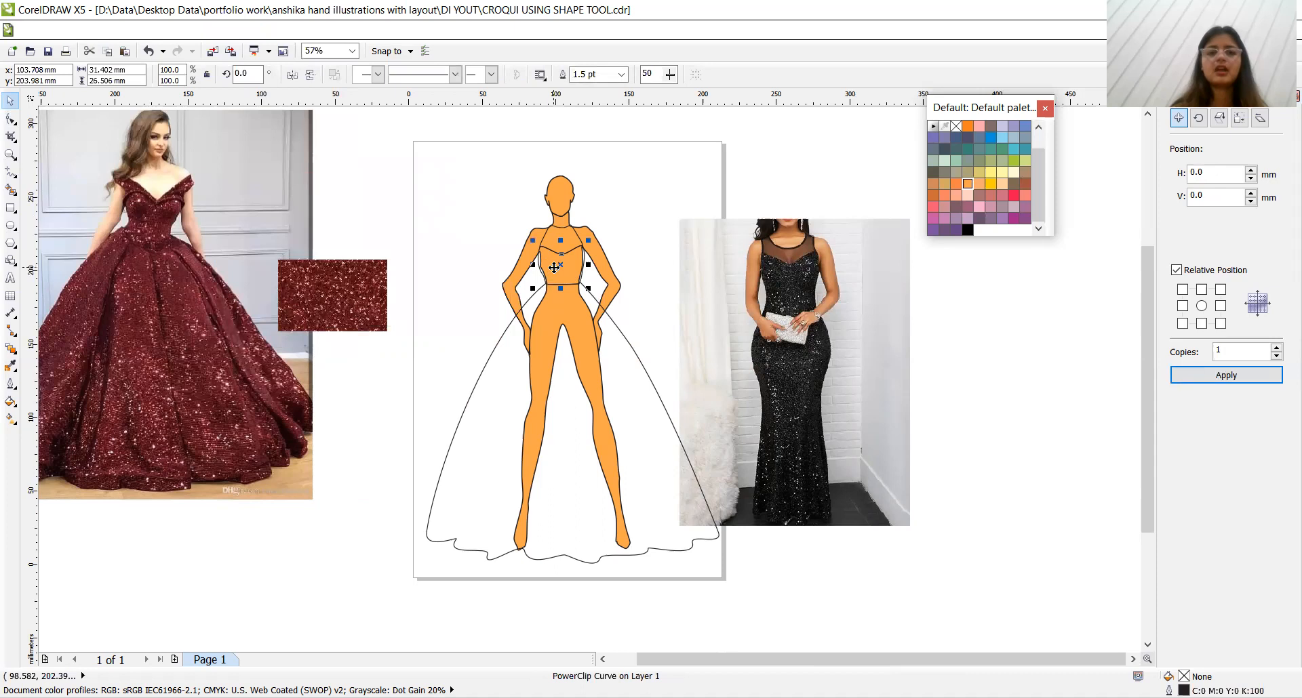
right_click(561, 266)
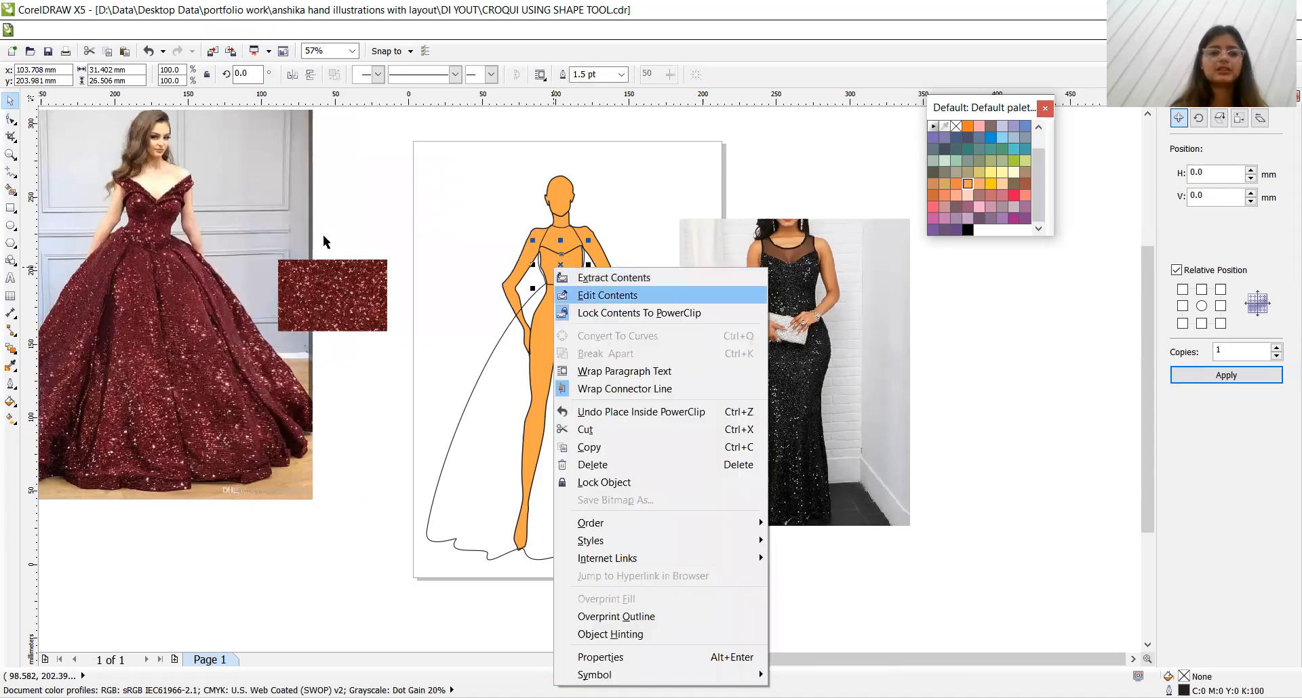
click(607, 295)
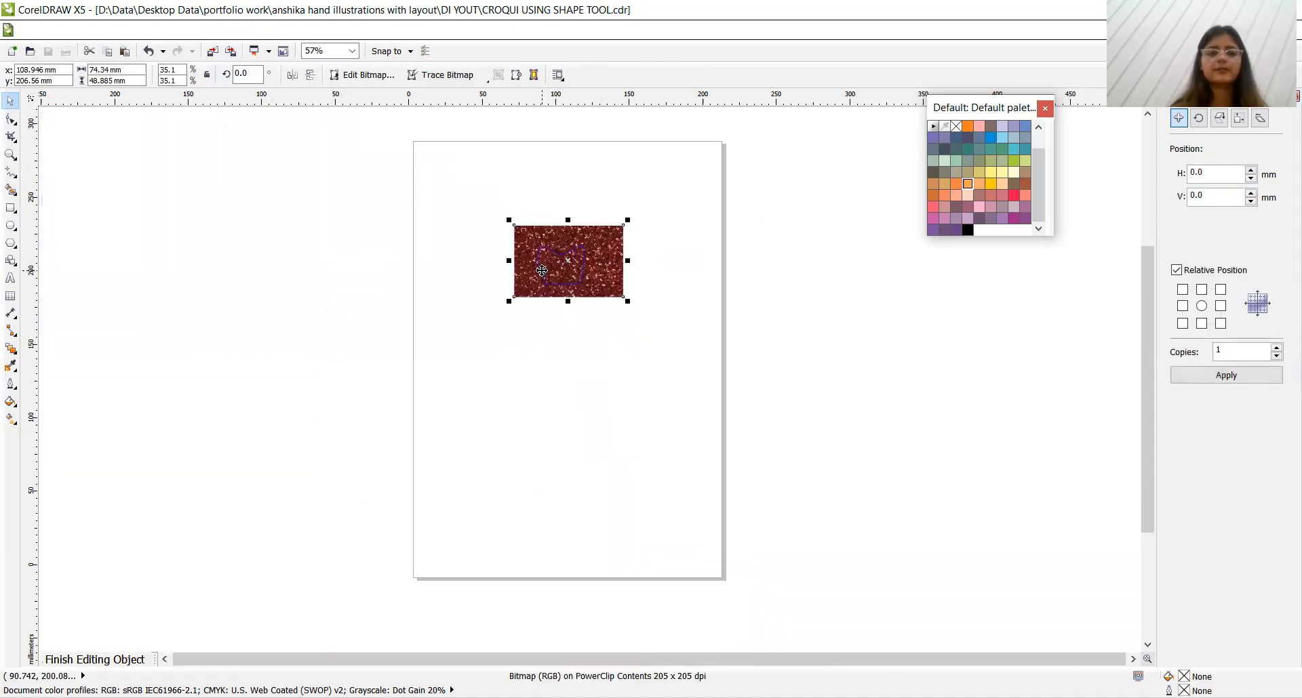
right_click(568, 261)
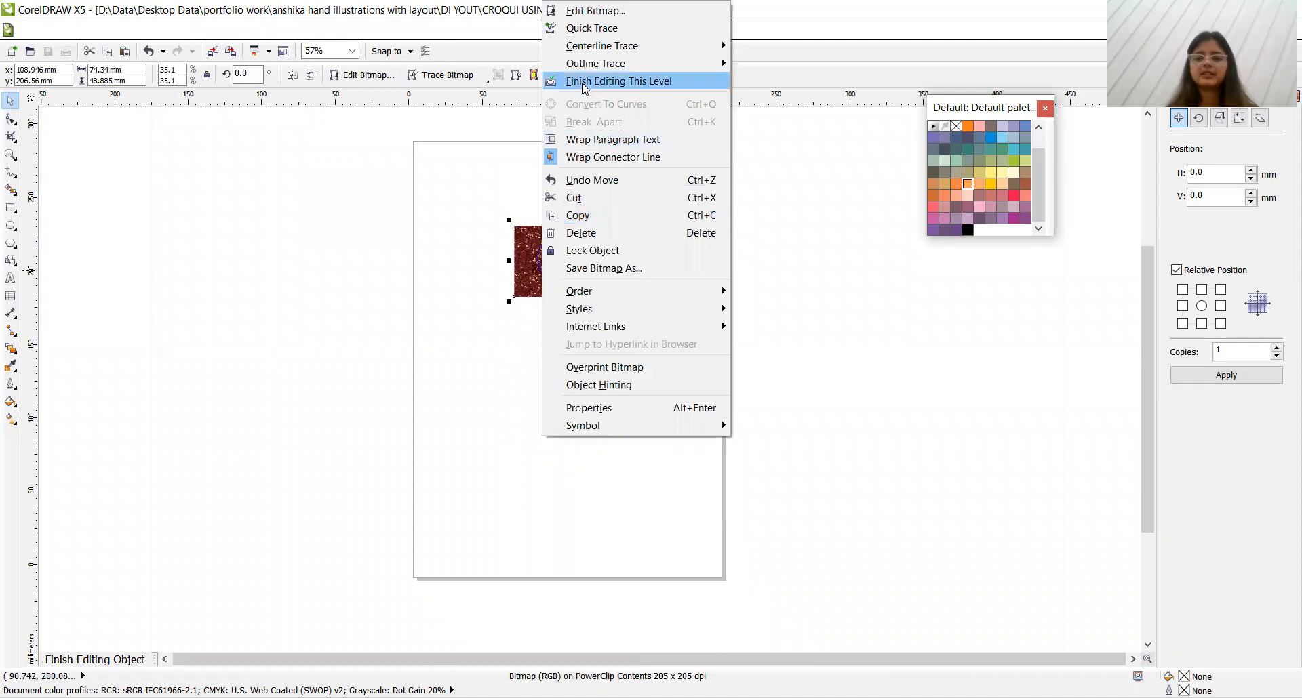
click(618, 81)
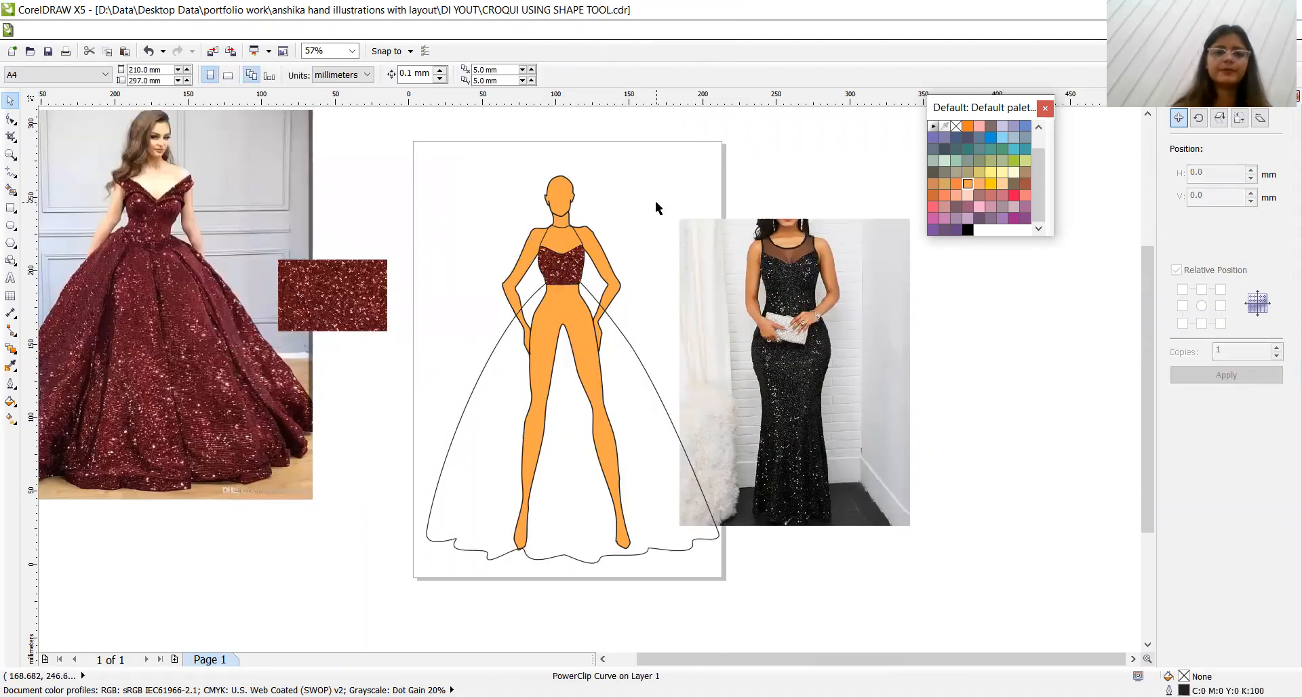
Remove the outline from the sequin-filled bodice, leaving a clean textured shape
click(562, 265)
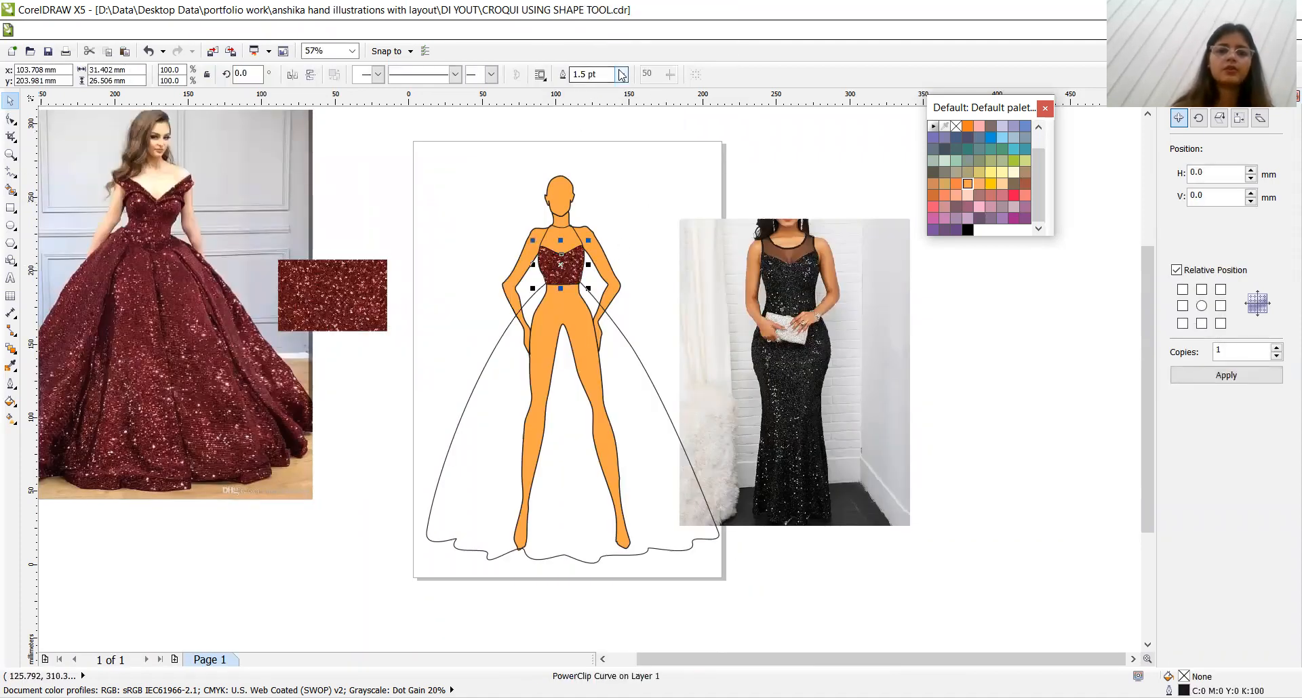
click(619, 73)
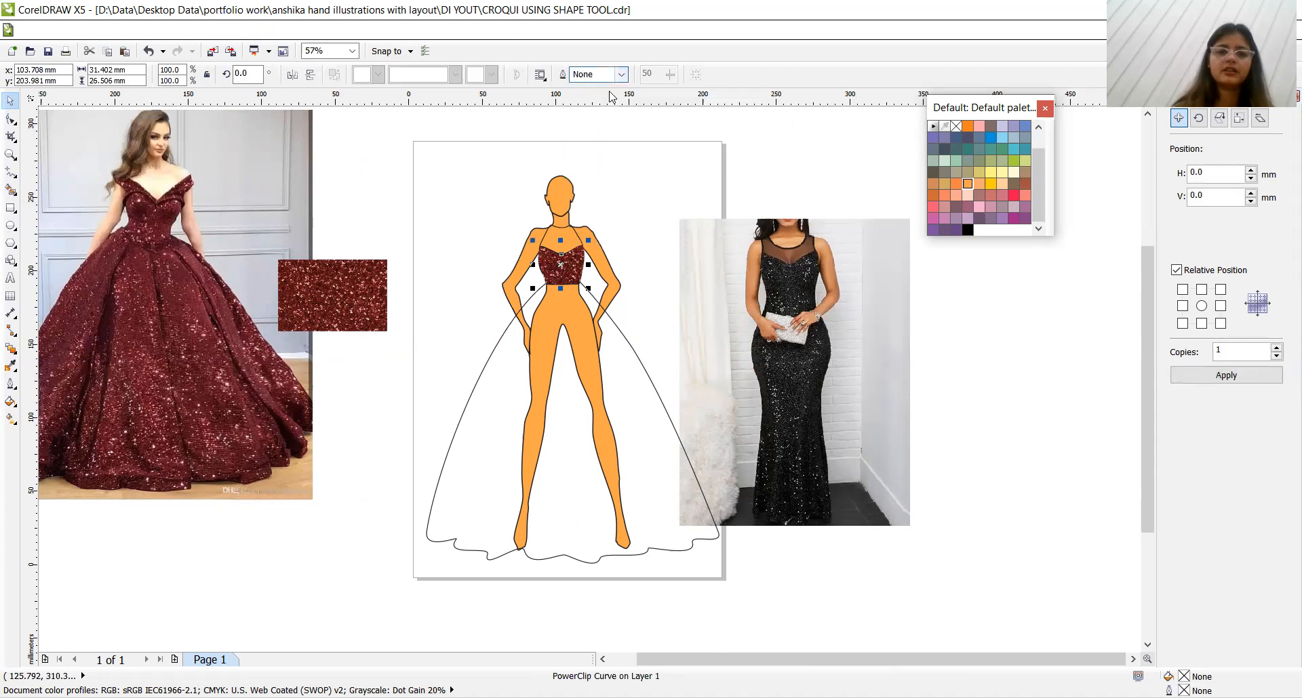
click(793, 371)
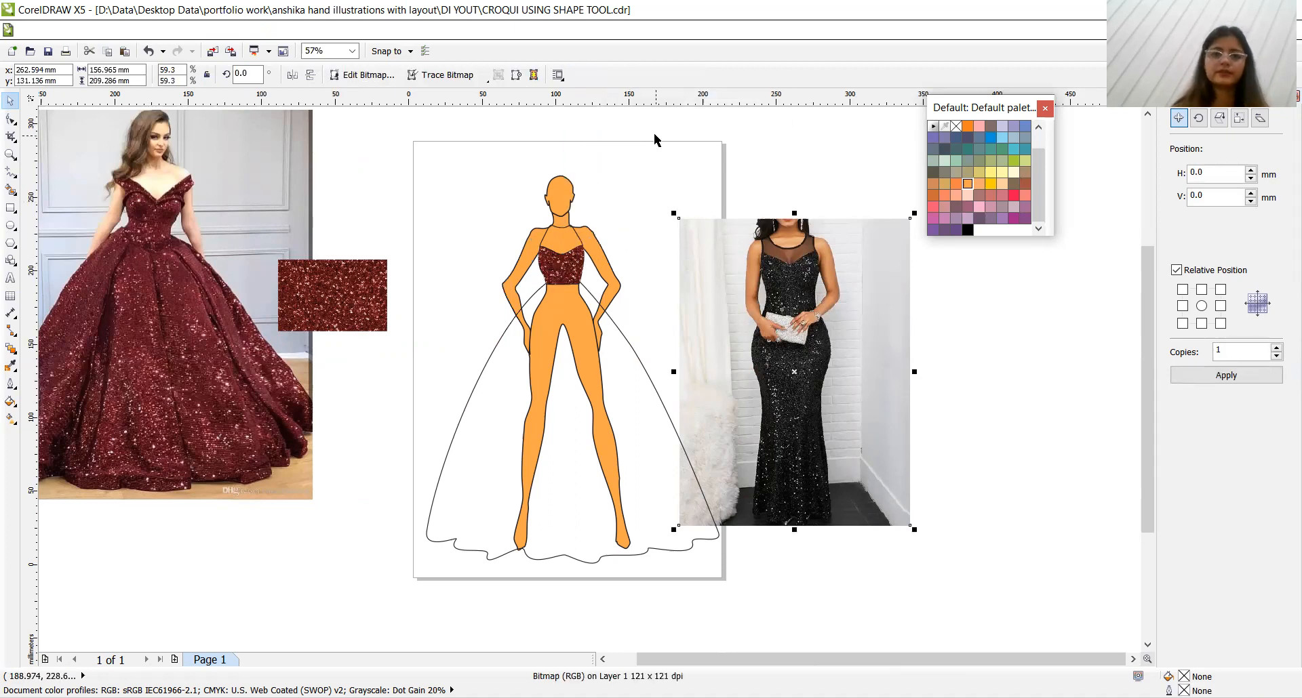
click(569, 241)
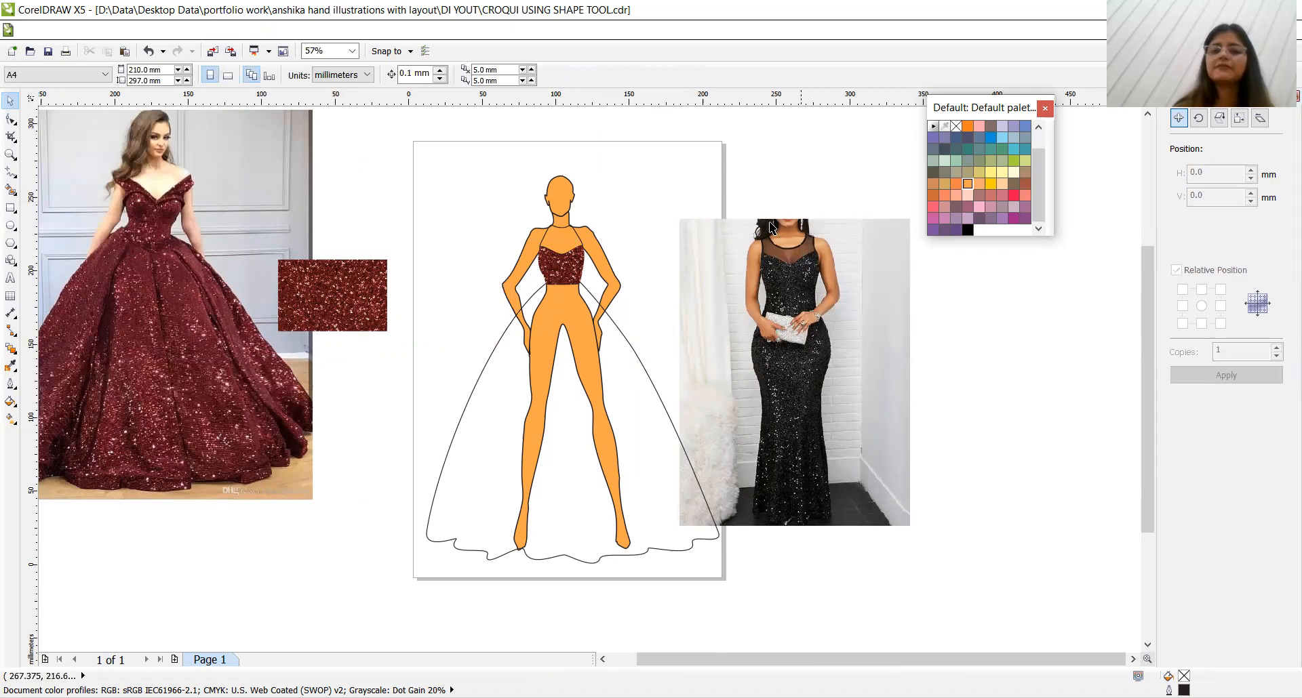
mouse_move(754, 260)
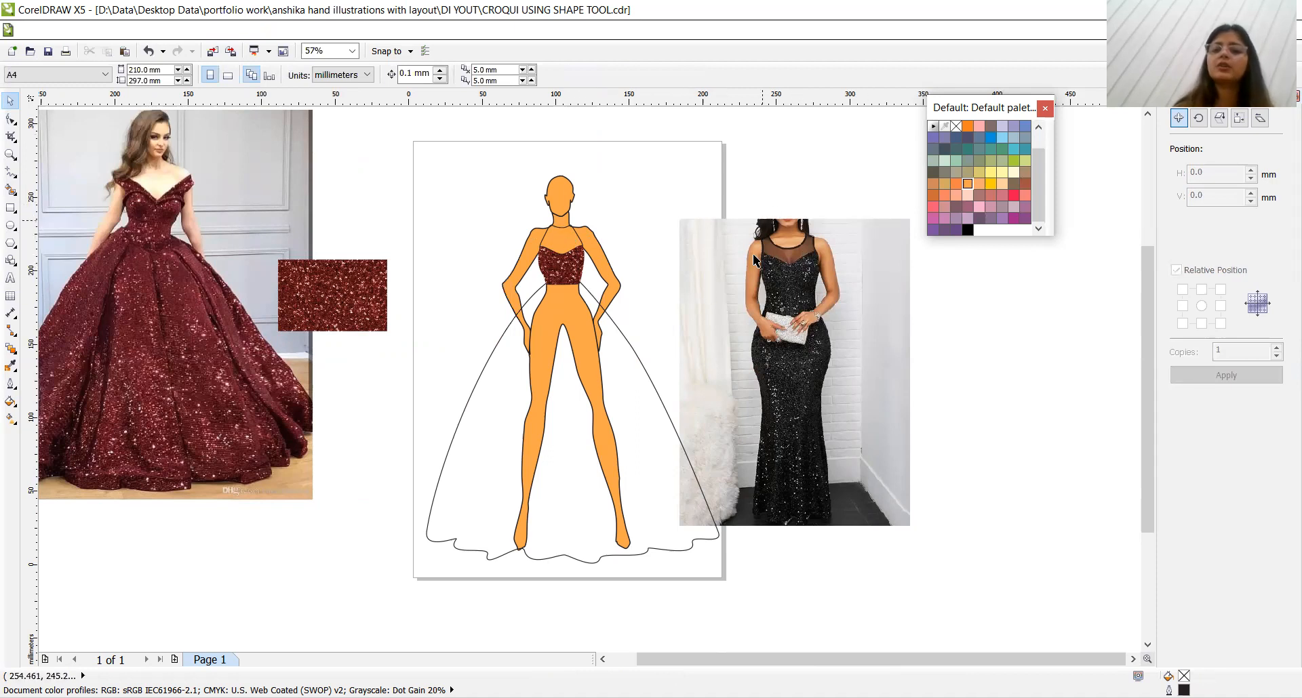
mouse_move(788, 262)
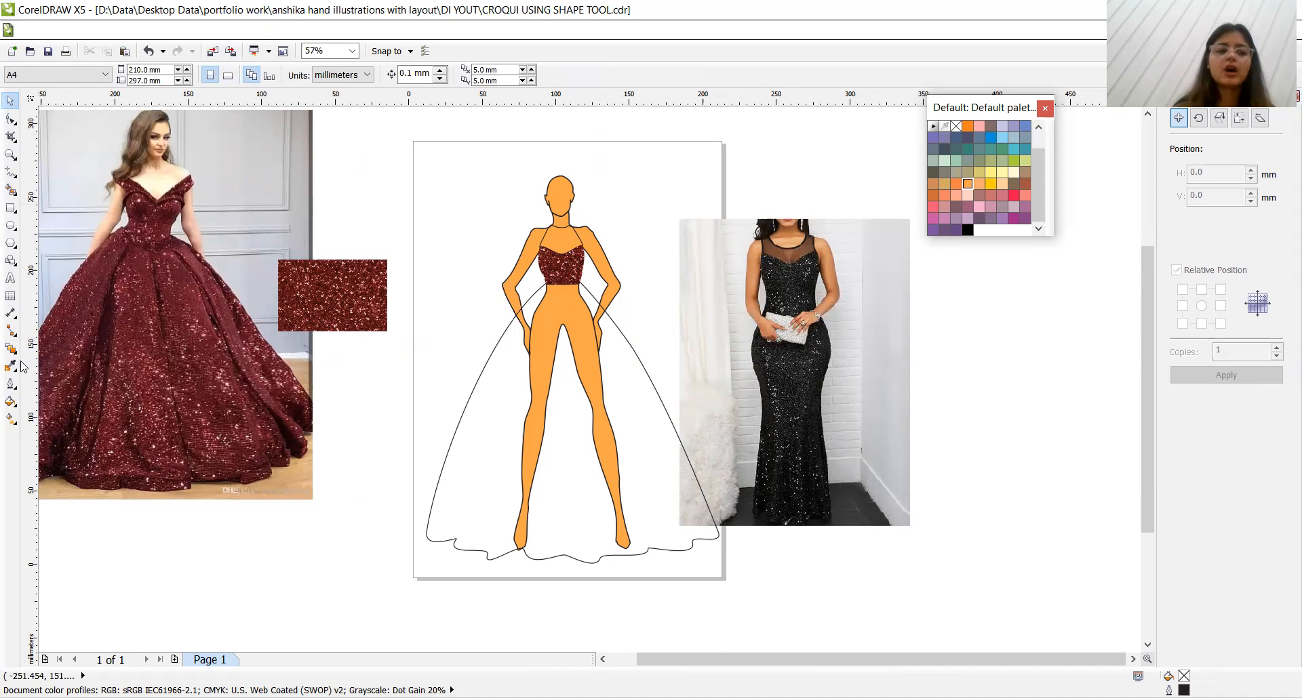
mouse_move(11, 365)
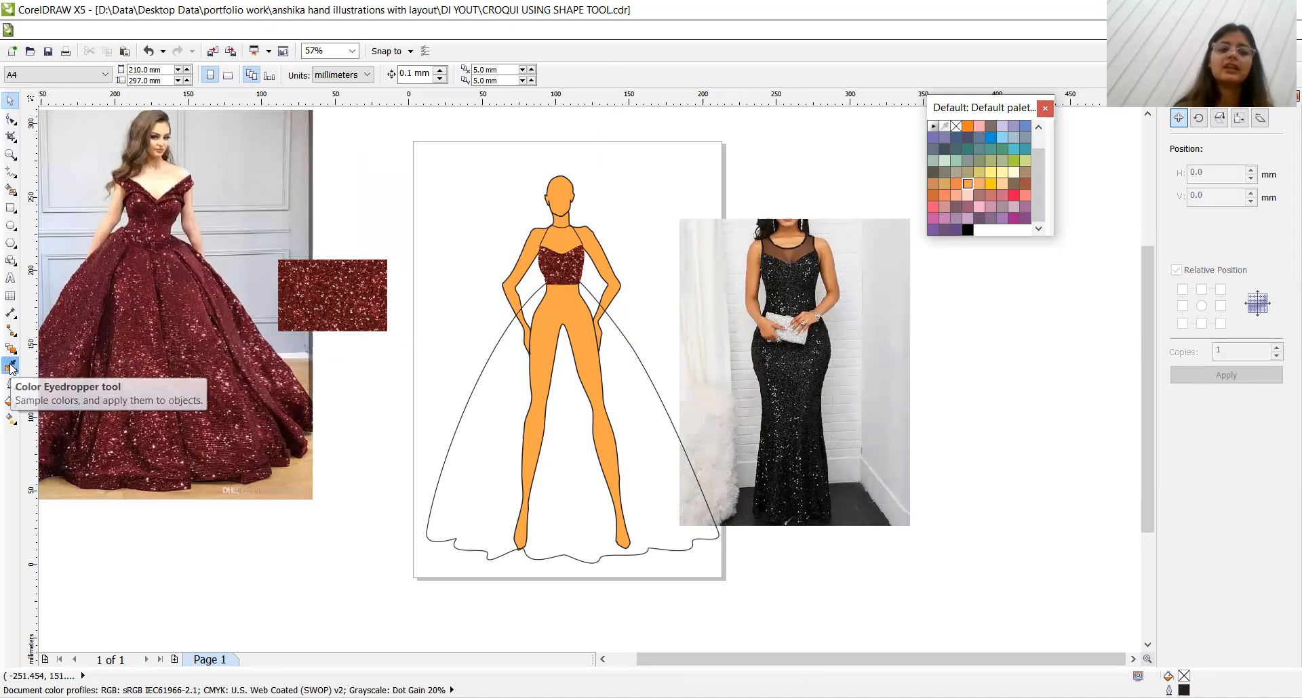
Sample a dark burgundy with the Color Eyedropper for the halter neckline panel
click(12, 365)
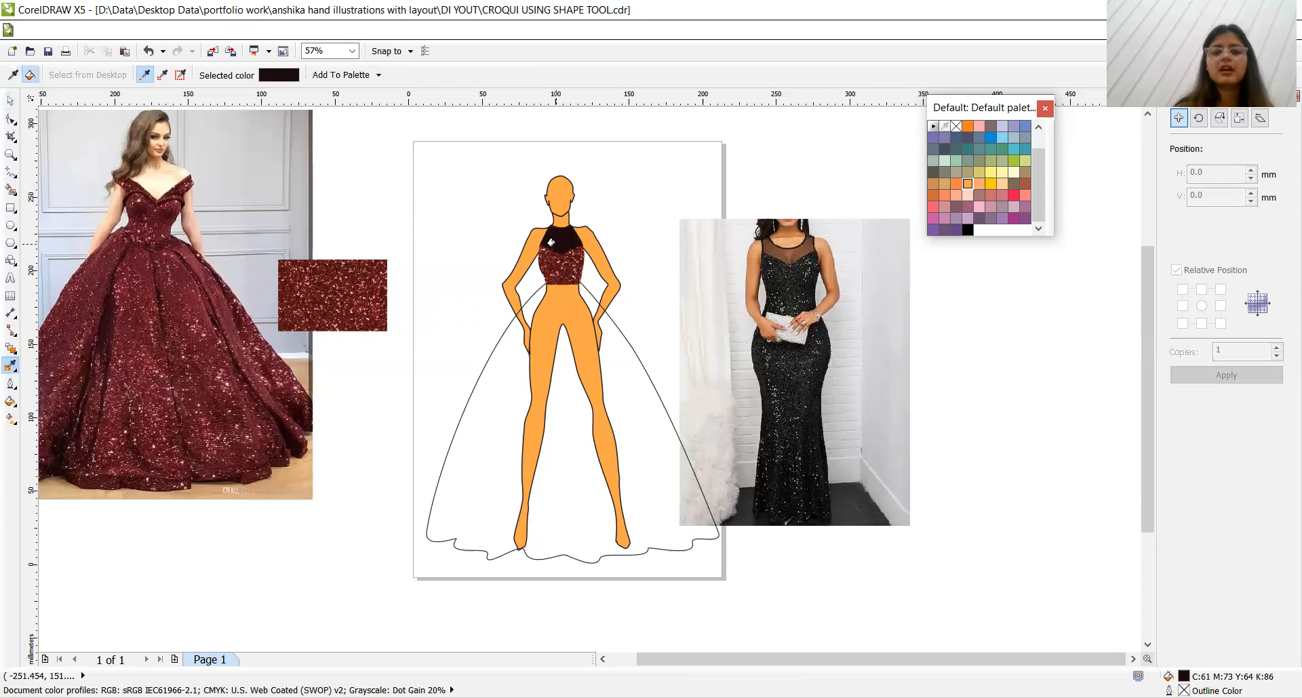
click(561, 241)
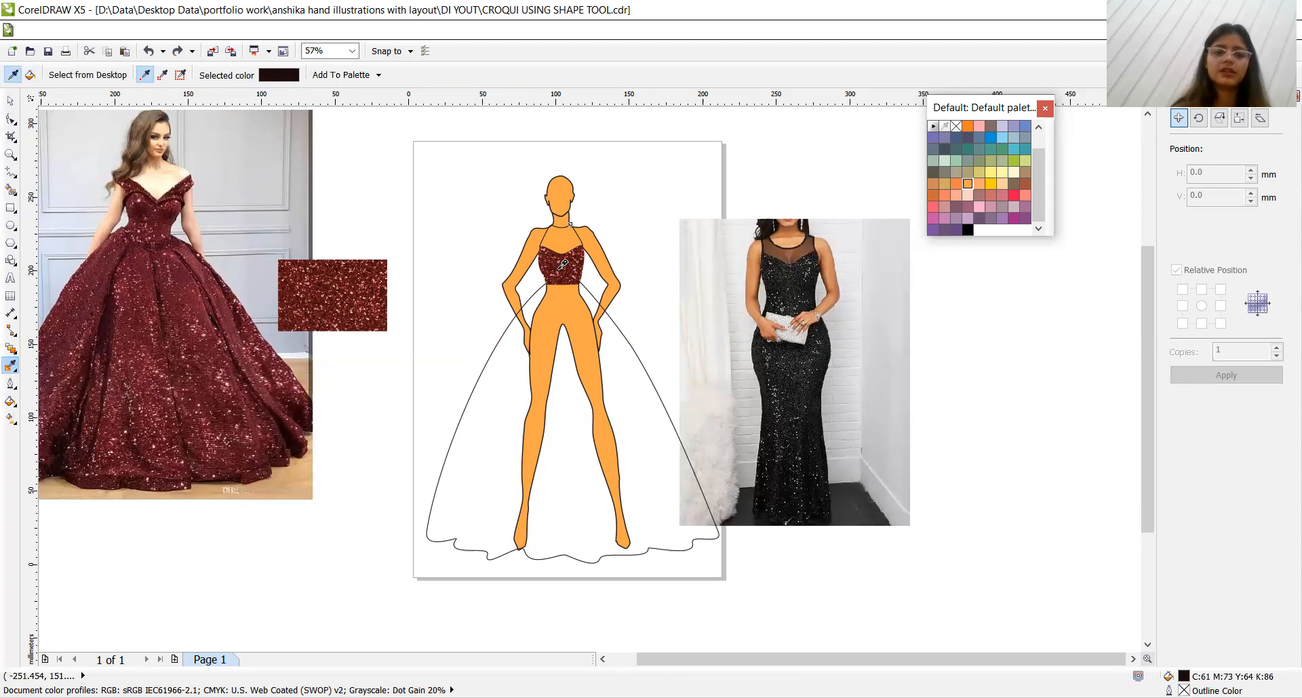
mouse_move(563, 266)
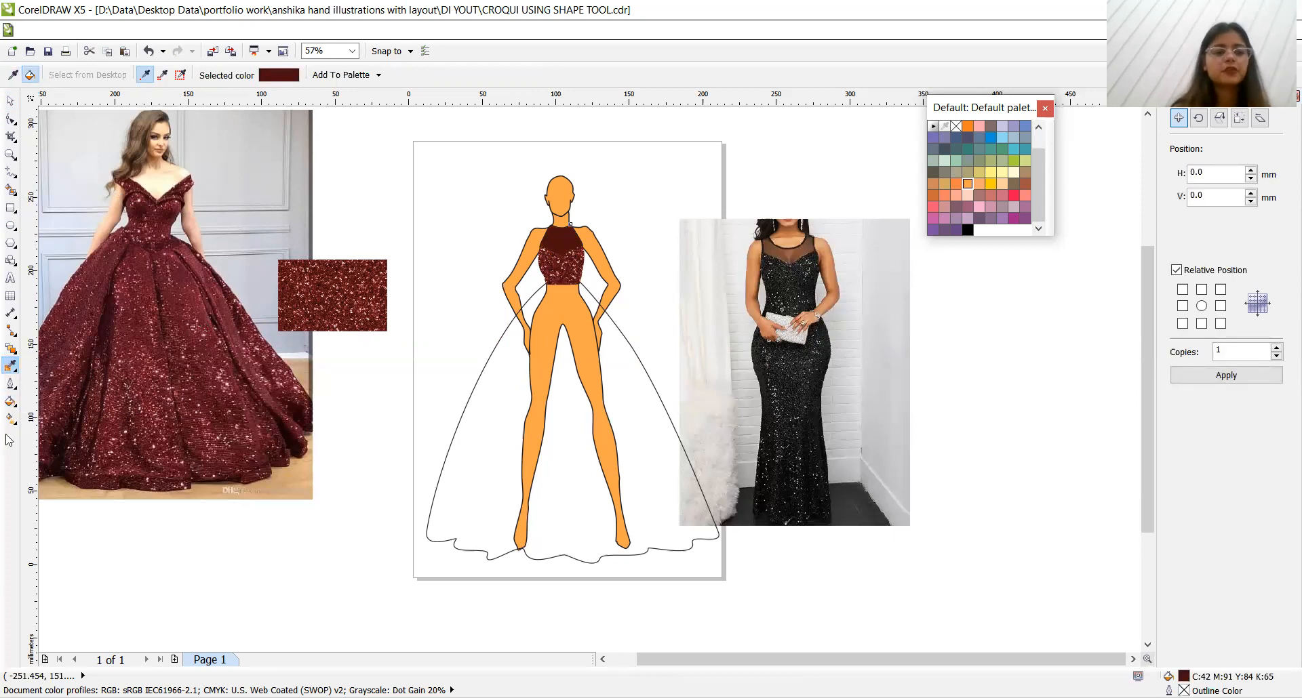
mouse_move(10, 353)
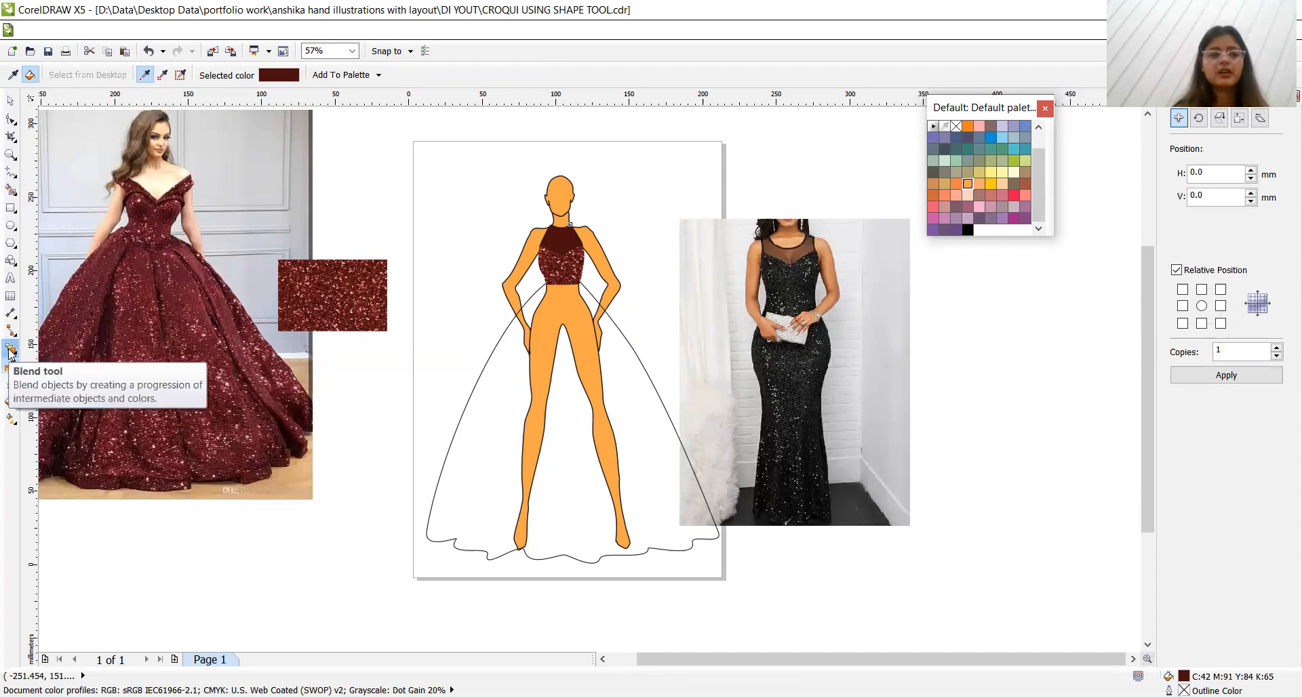
Apply Uniform transparency to the neckline panel with the Interactive Transparency tool so it reads as sheer
click(11, 350)
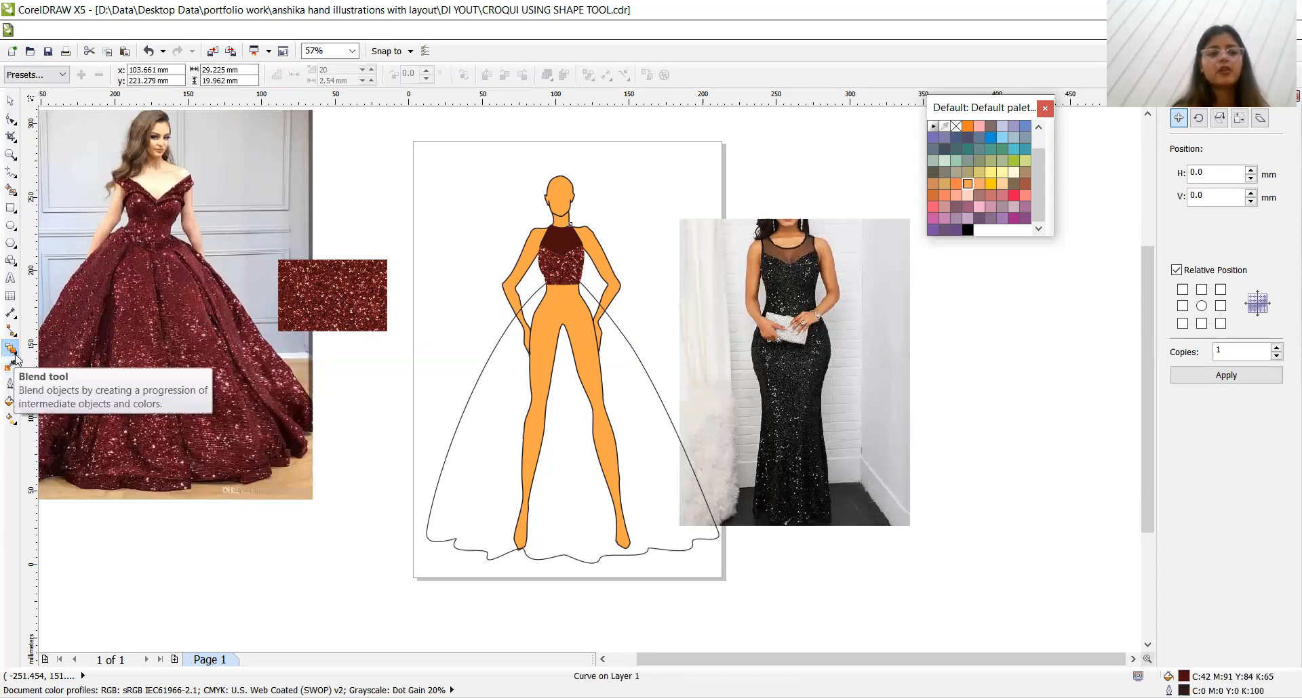
click(12, 351)
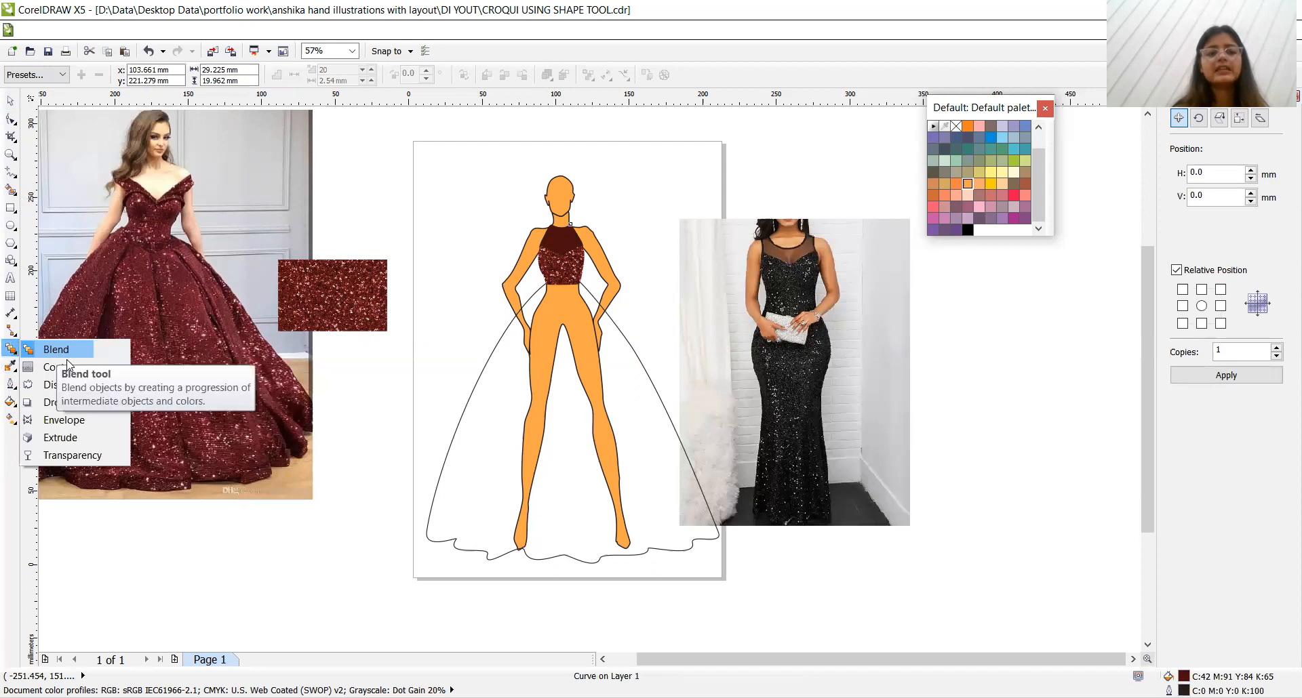
mouse_move(62, 367)
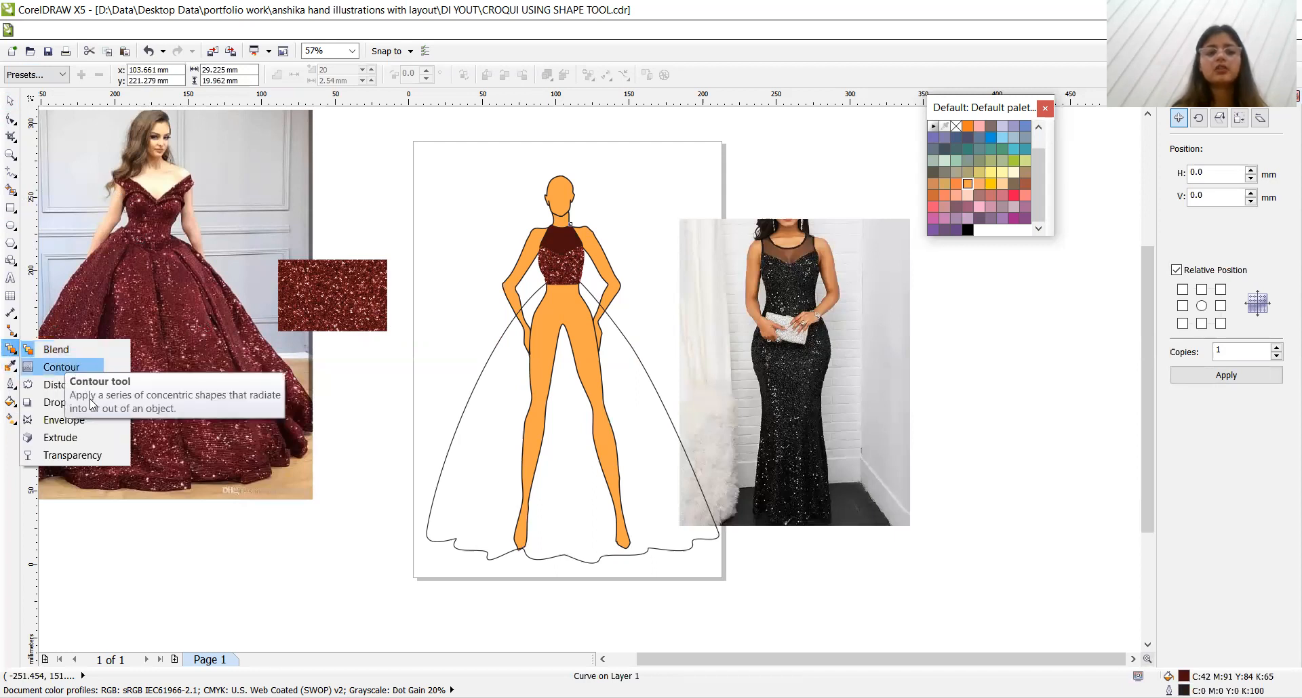
mouse_move(64, 419)
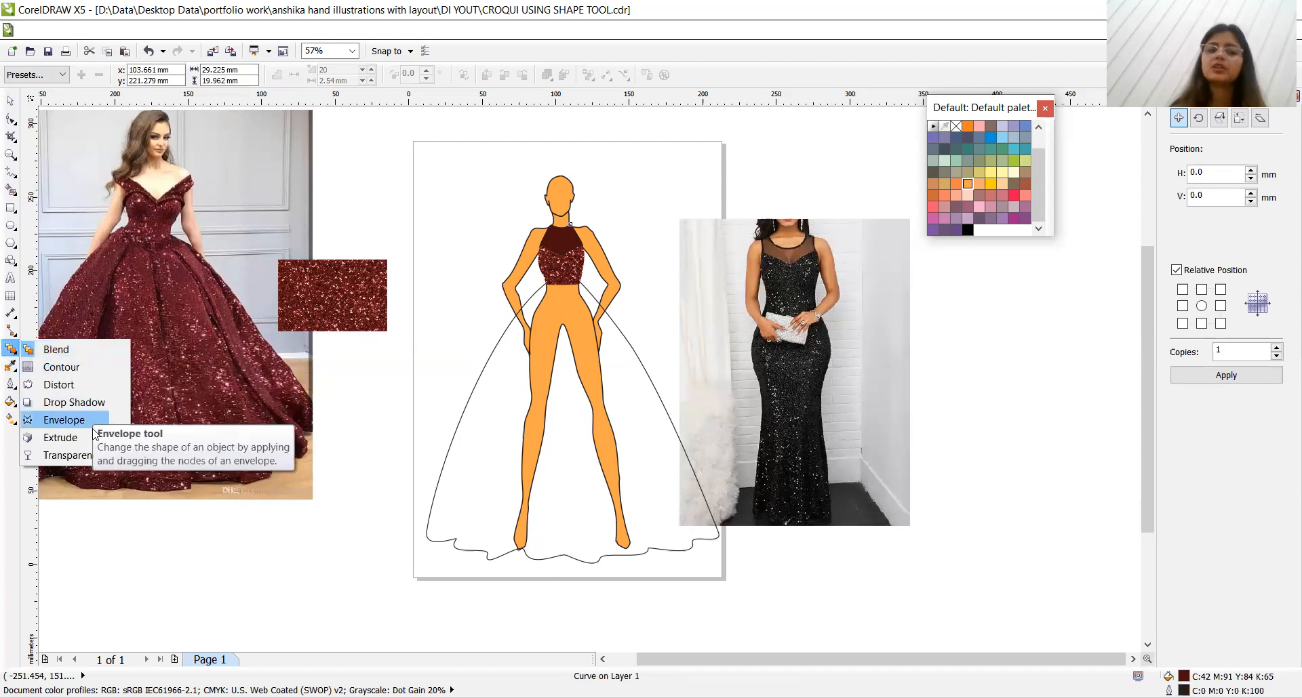
mouse_move(71, 455)
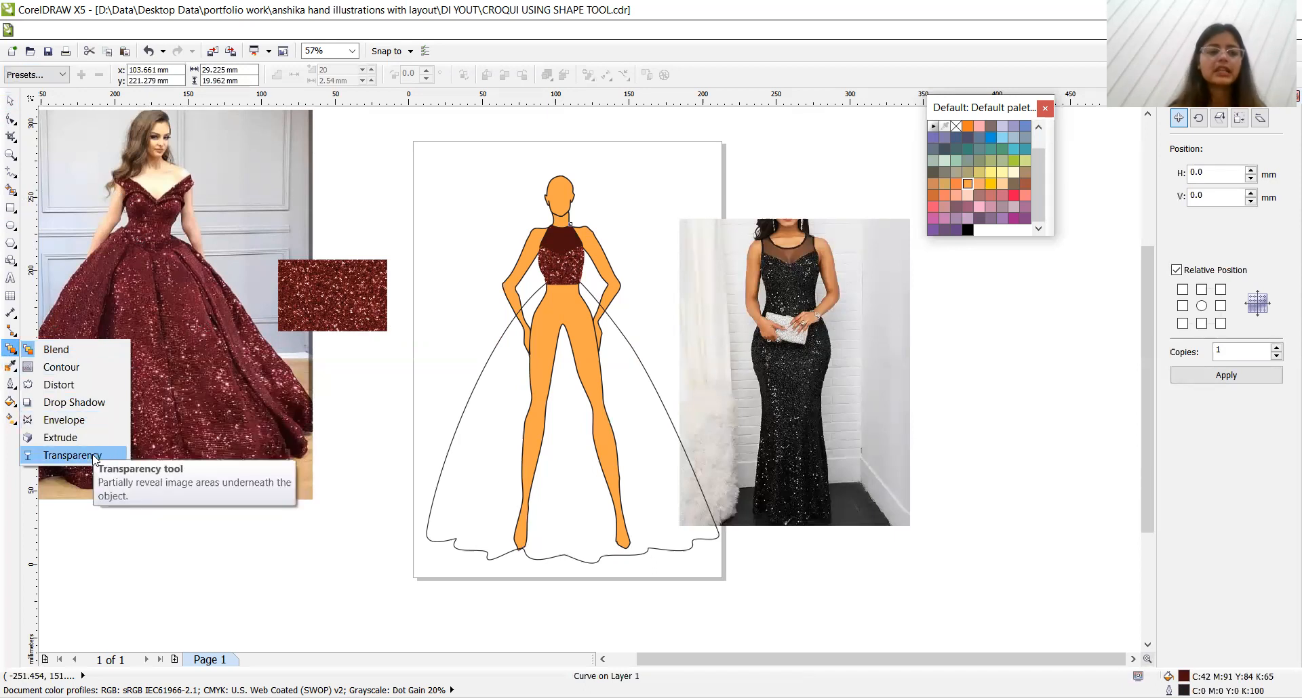
click(70, 455)
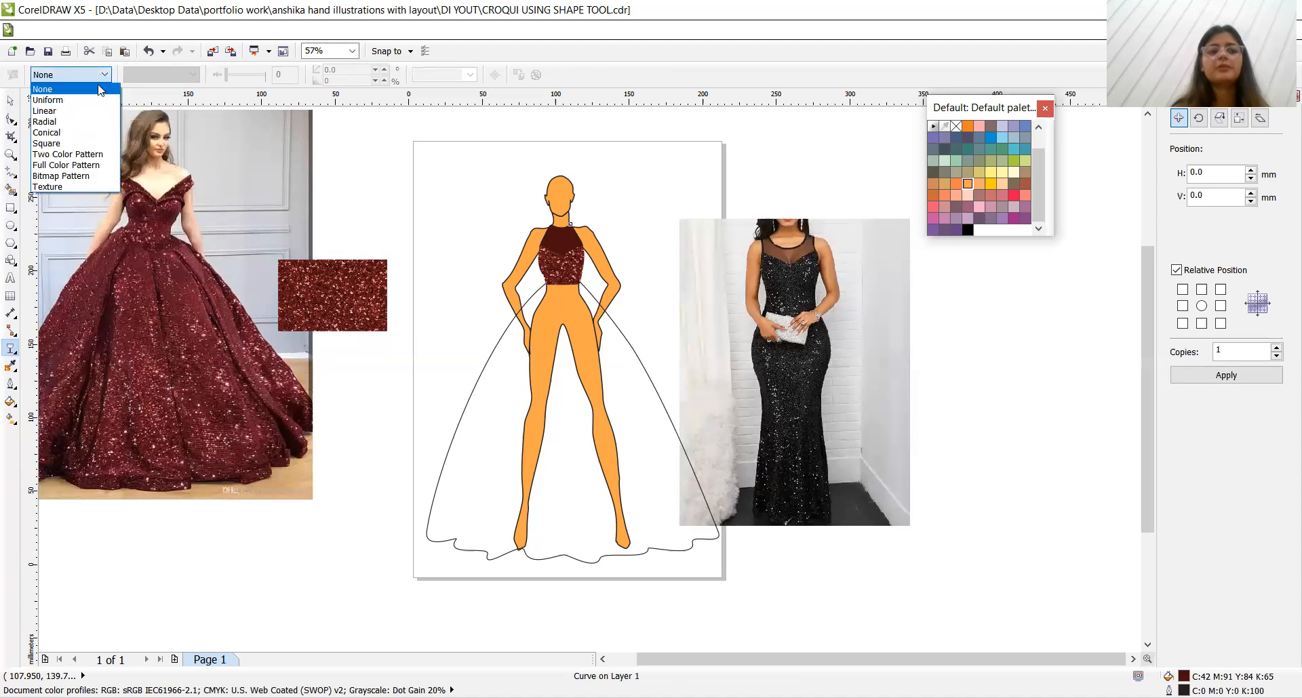
click(48, 100)
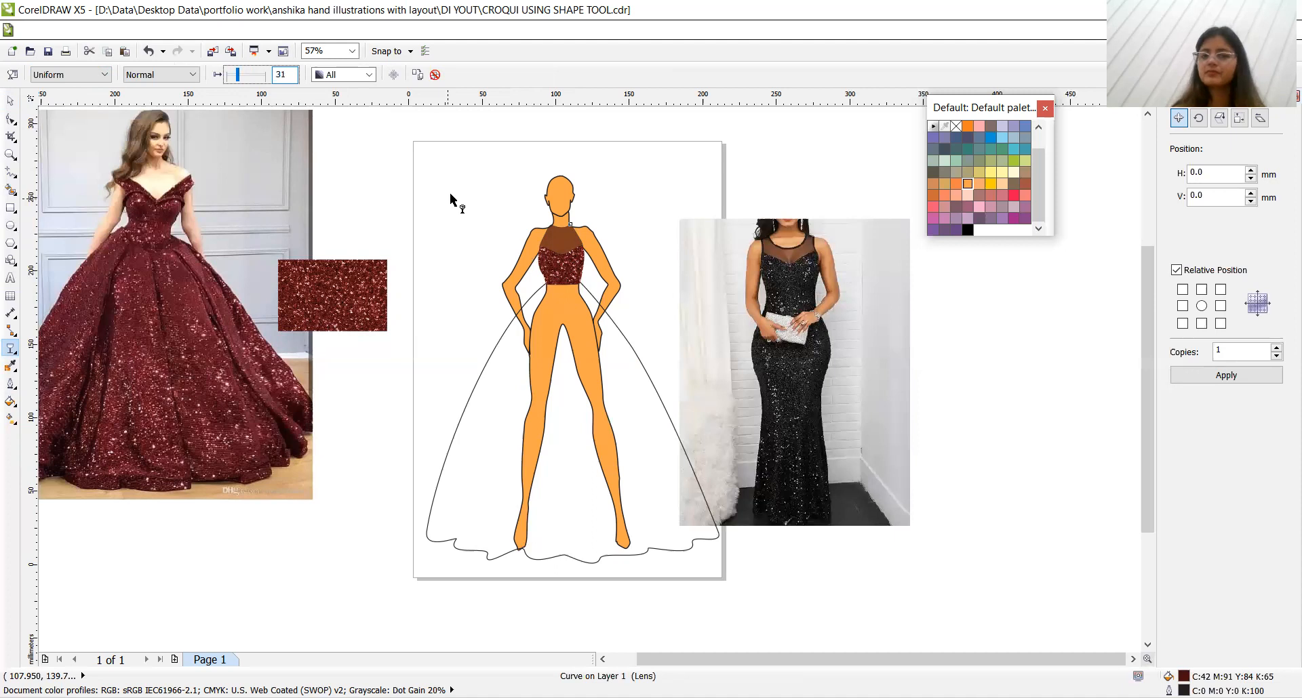
click(12, 103)
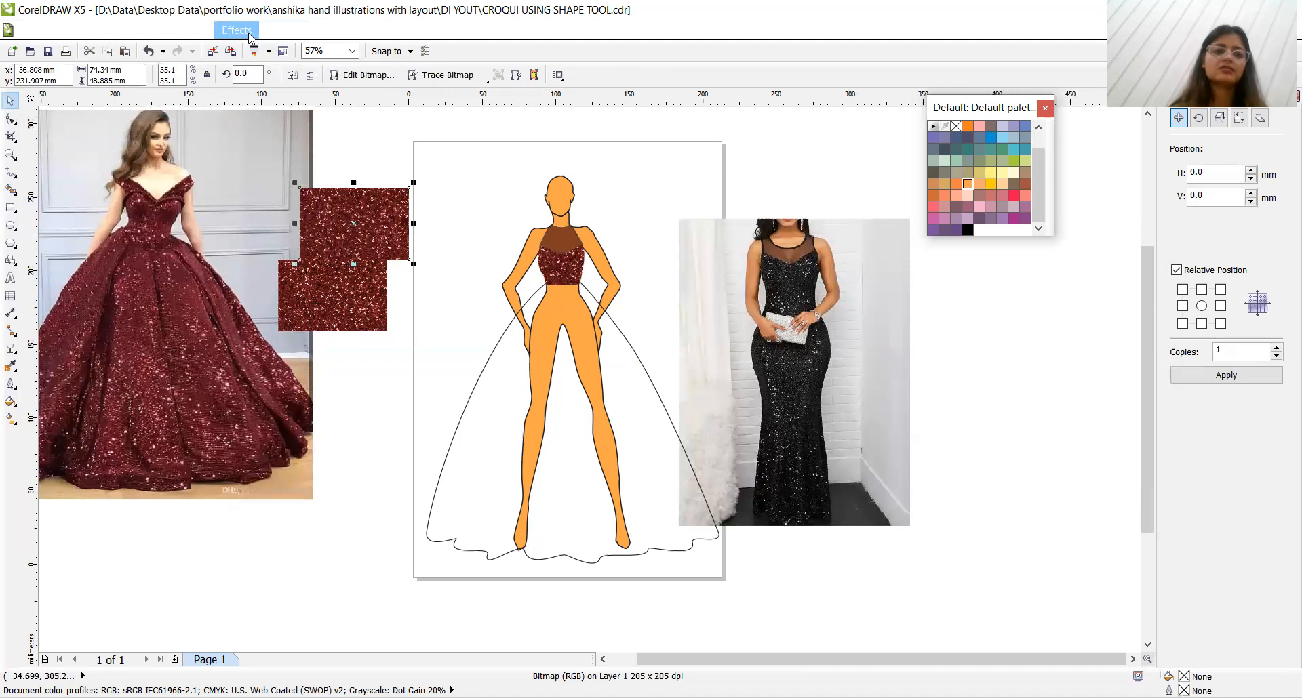
mouse_move(309, 280)
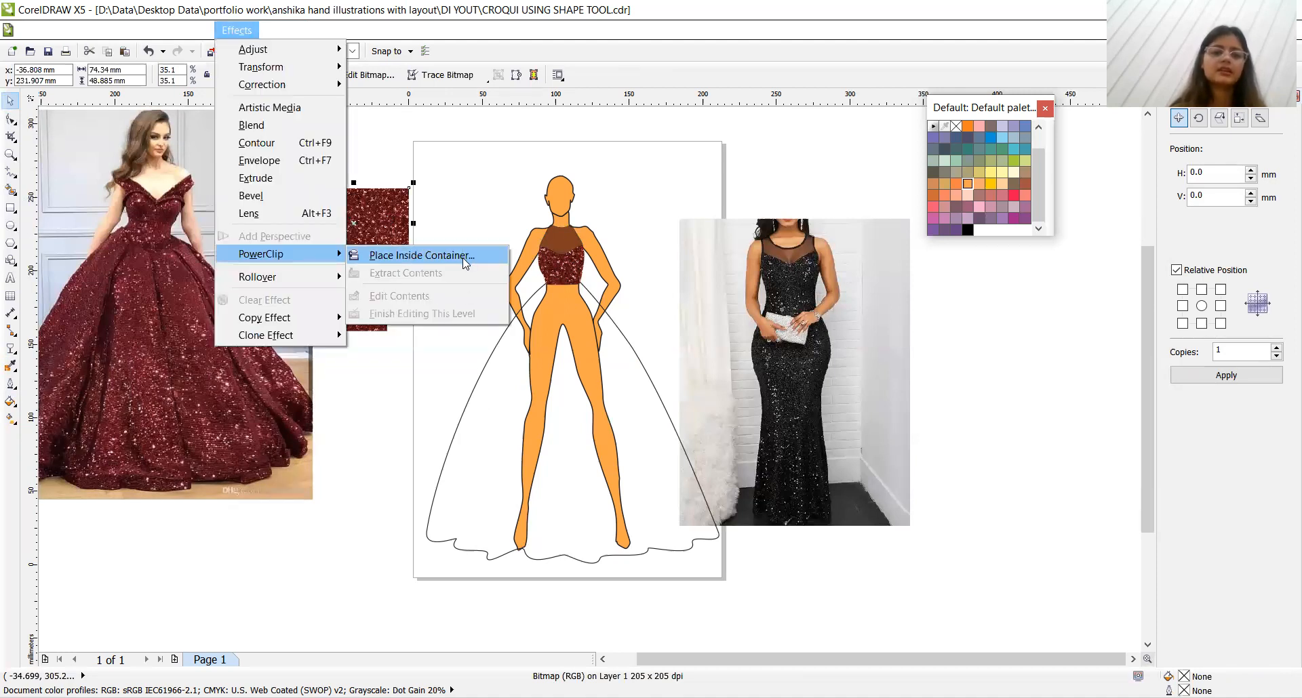
Place the sequin swatch inside the skirt as a PowerClip container, answering the missed-click warning
click(422, 255)
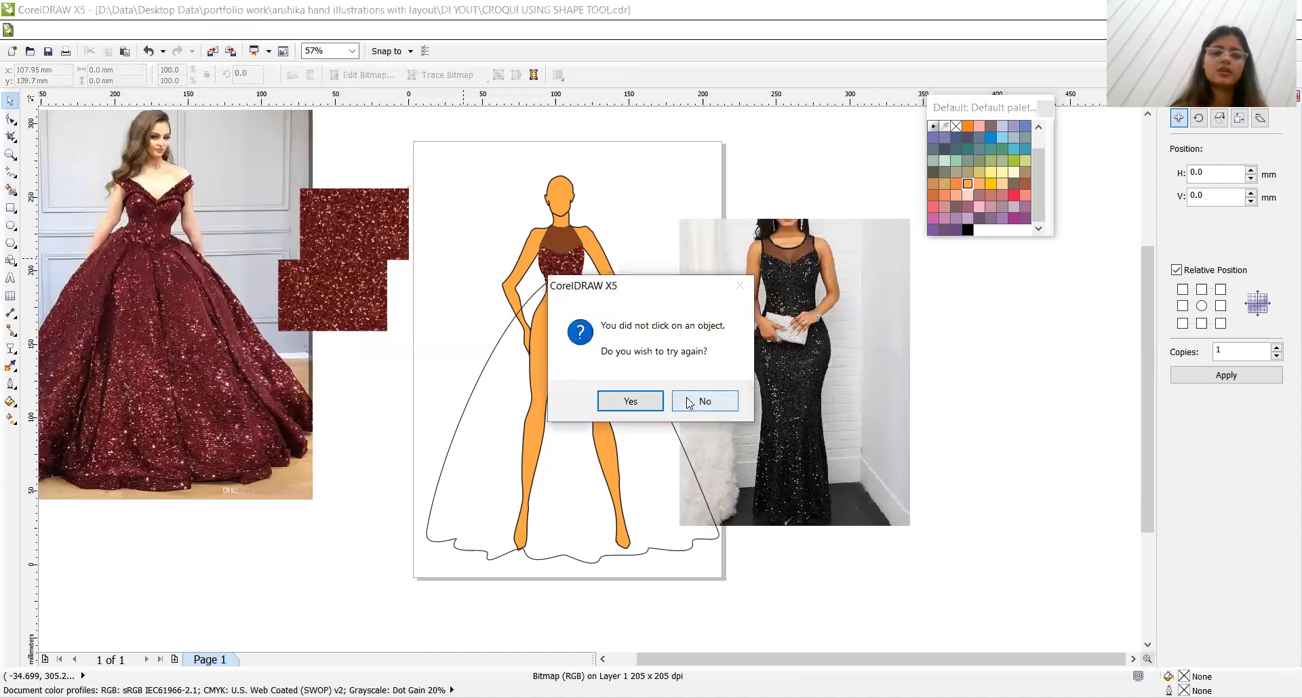
click(704, 401)
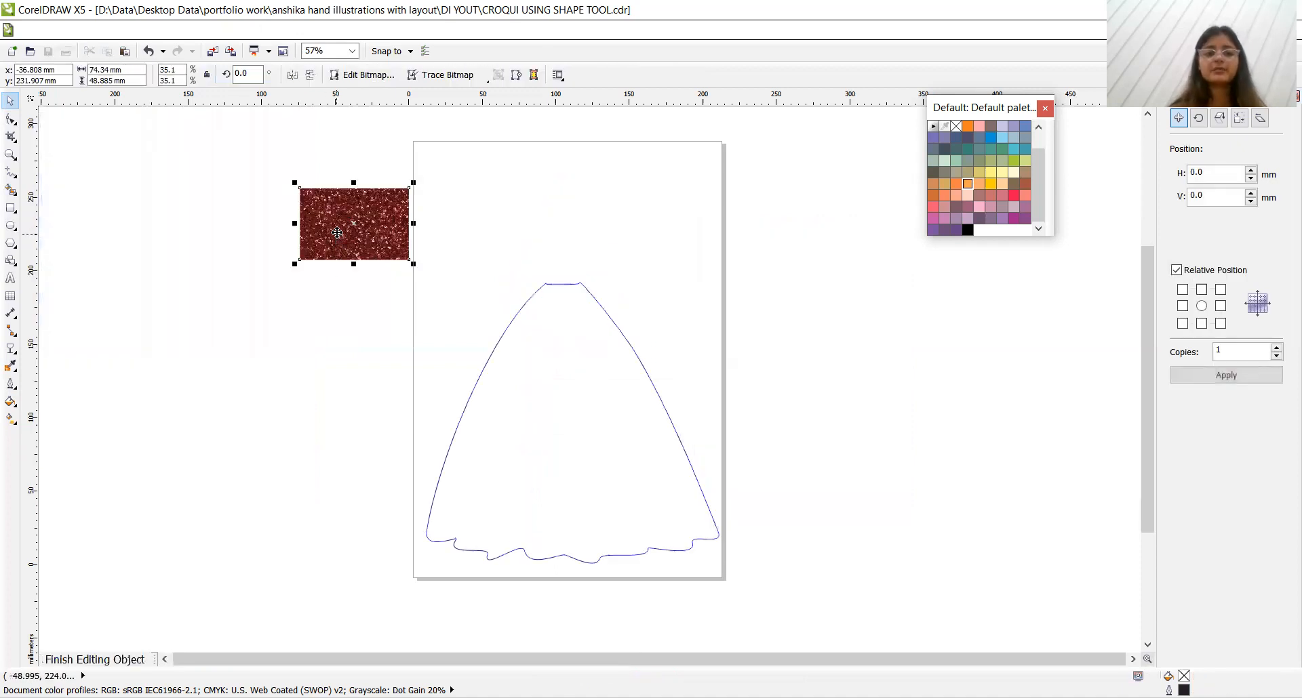
Move the swatch to the waist and duplicate it downward with relative offsets, mirroring a tile to hide the seam
drag(353, 225, 555, 309)
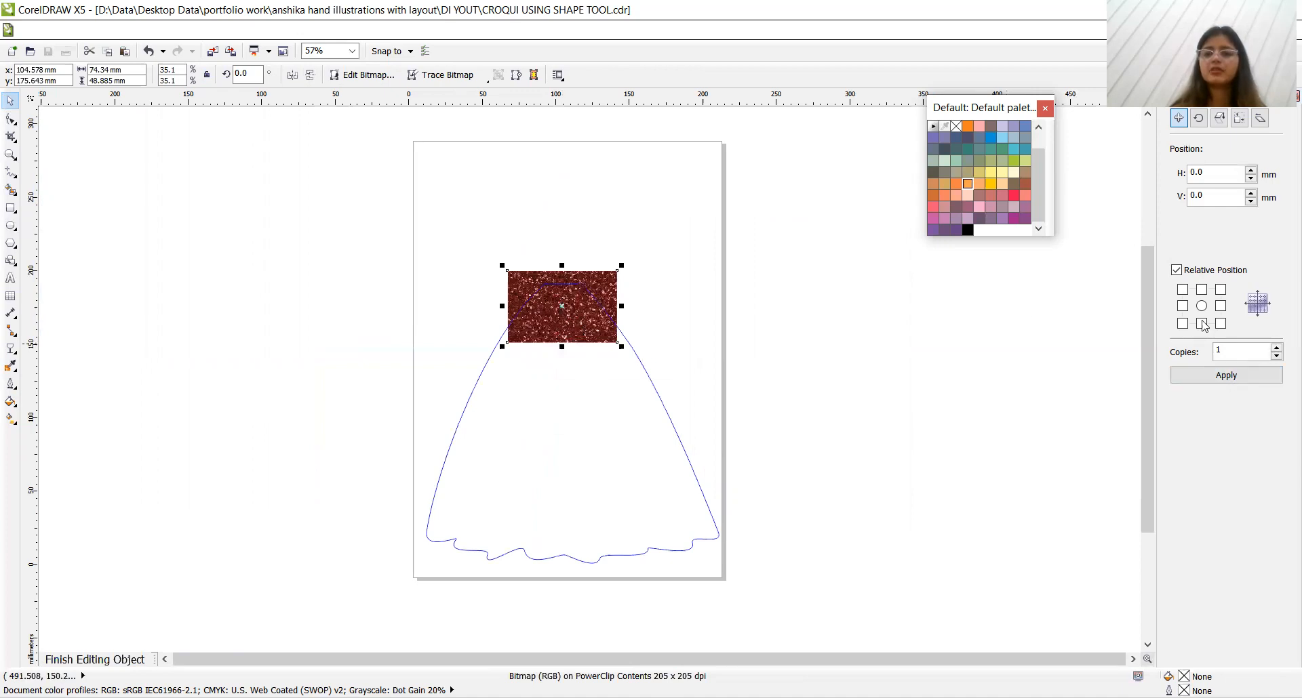
click(1226, 374)
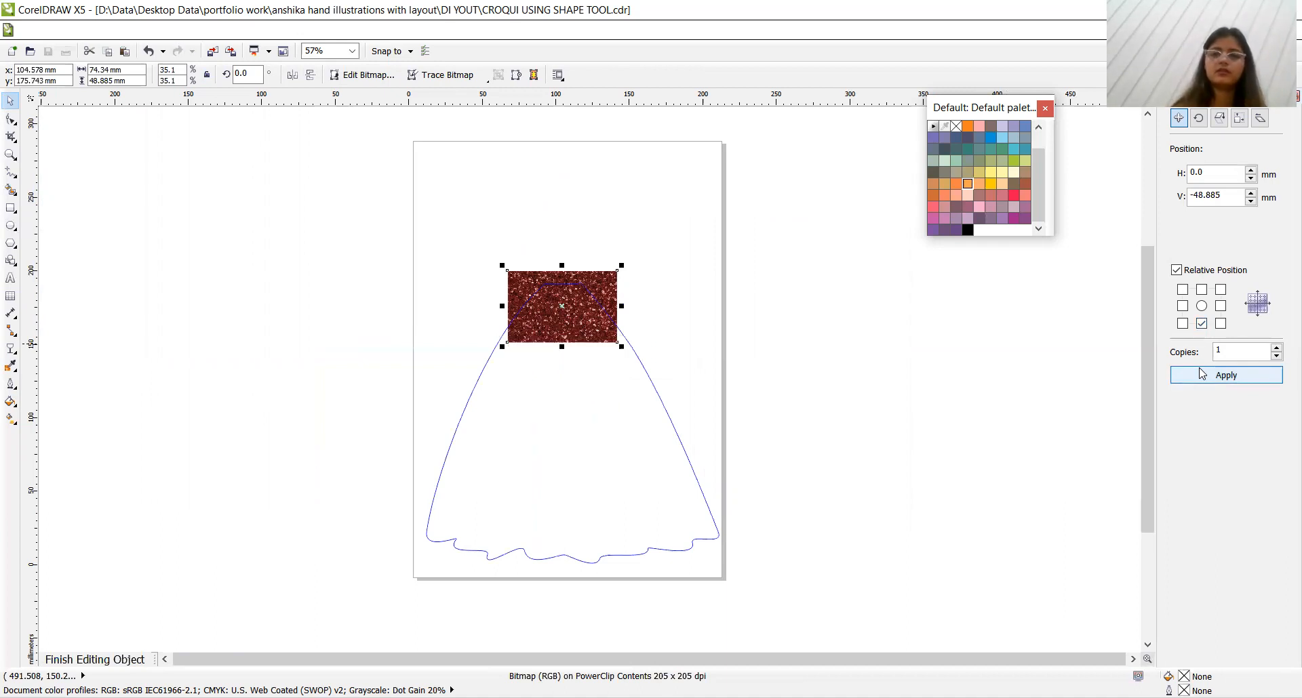
click(1225, 374)
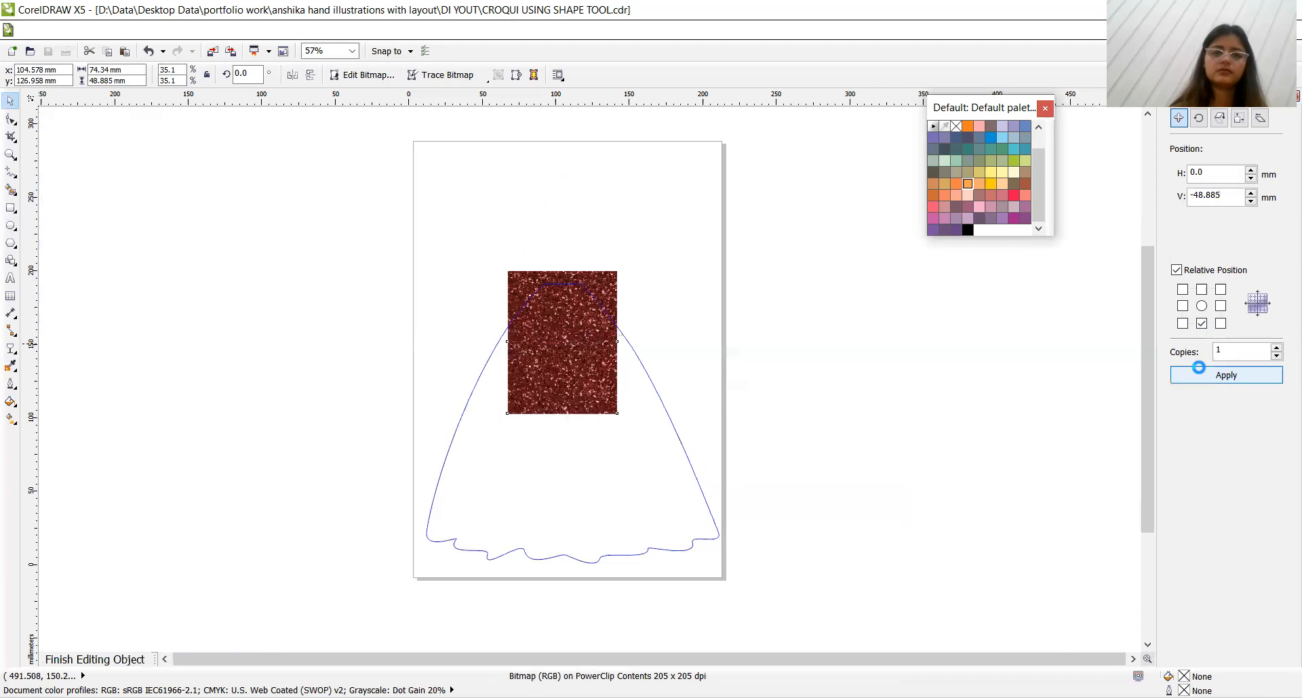
click(1226, 374)
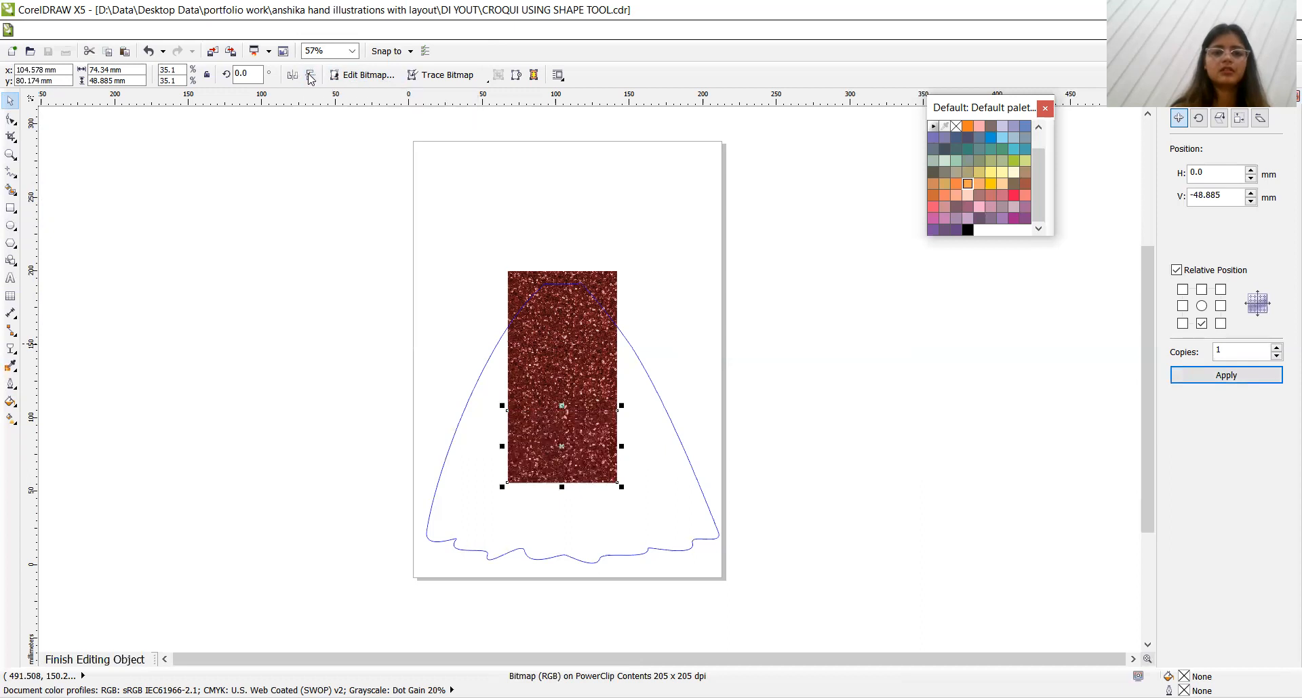
click(1225, 376)
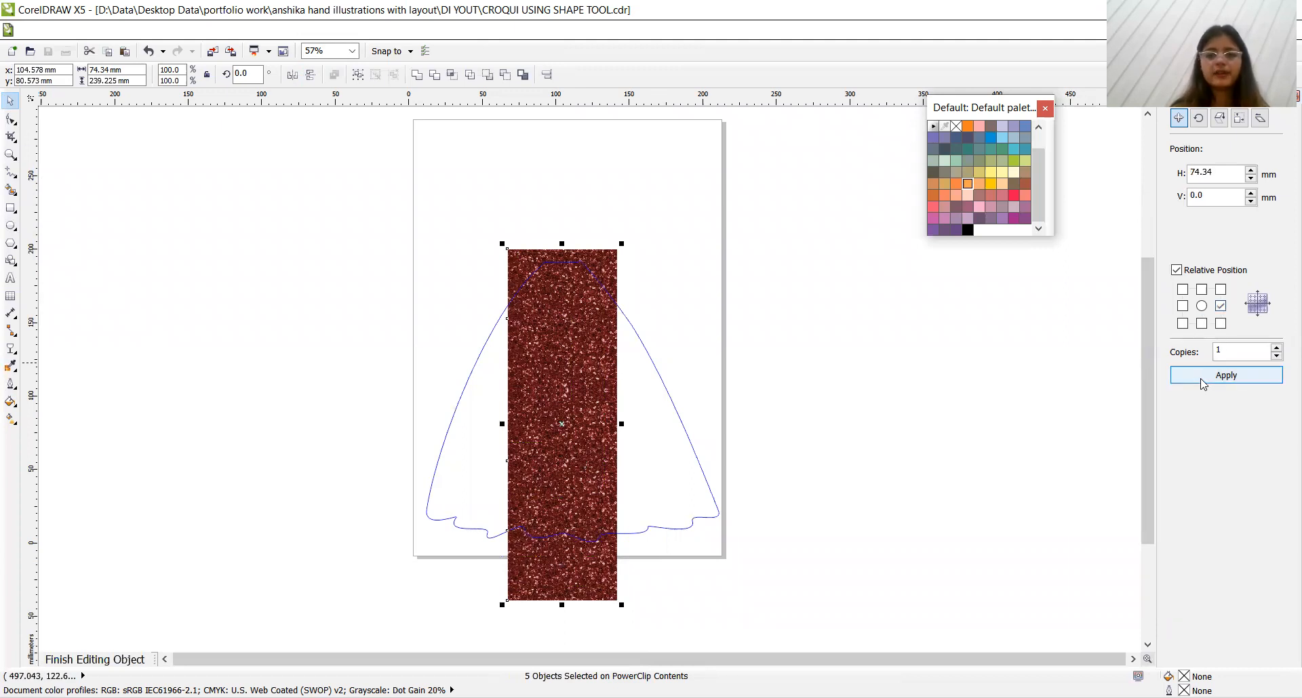
Duplicate and mirror the tile column to the right and left until the skirt is covered
click(1226, 376)
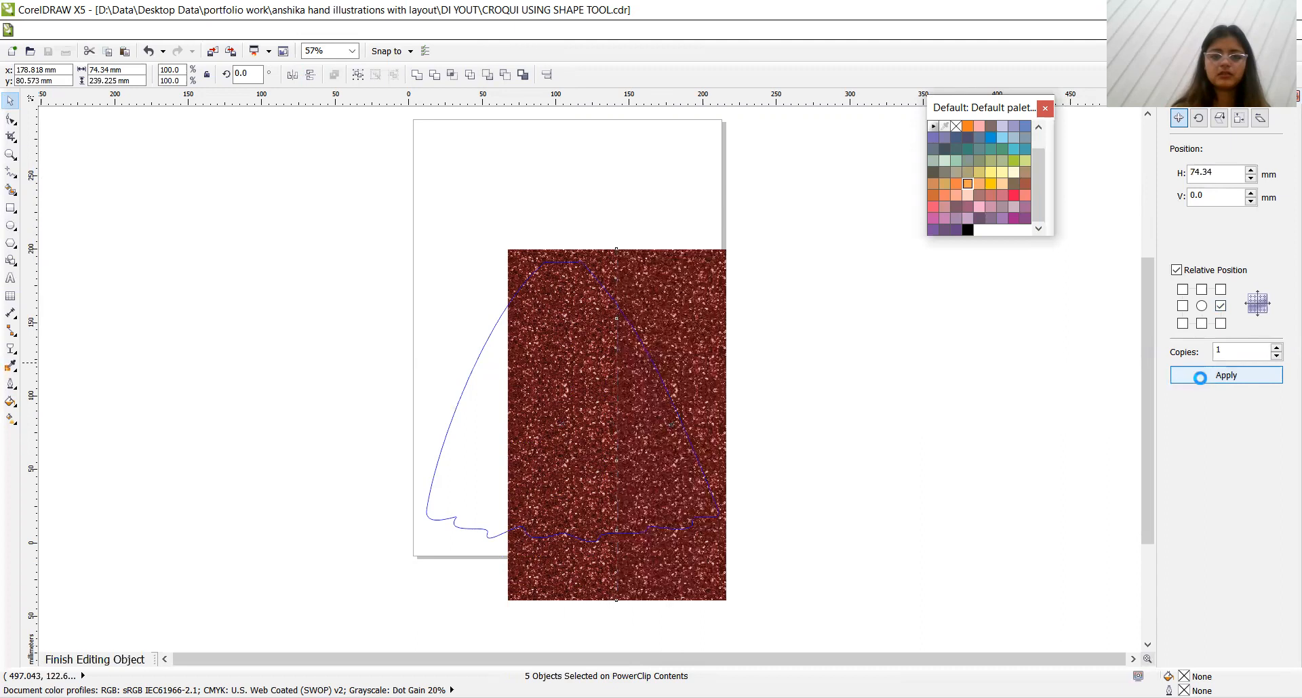
click(292, 74)
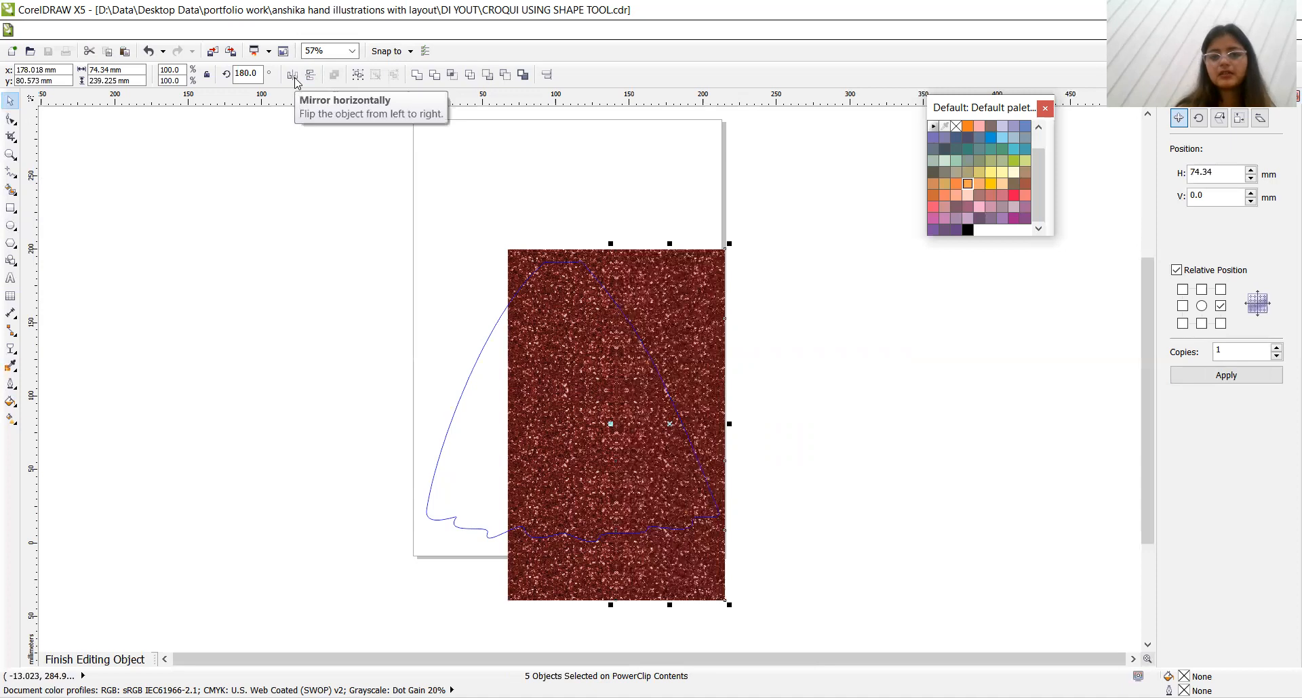
mouse_move(662, 301)
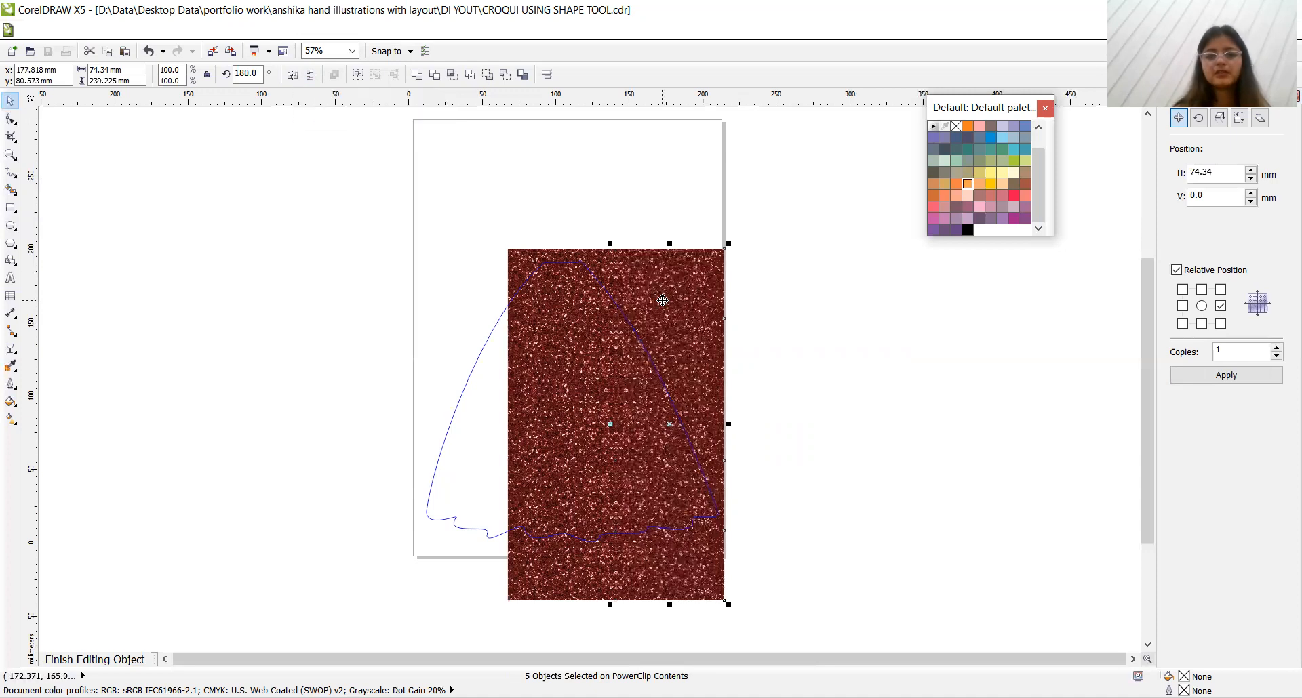
mouse_move(524, 300)
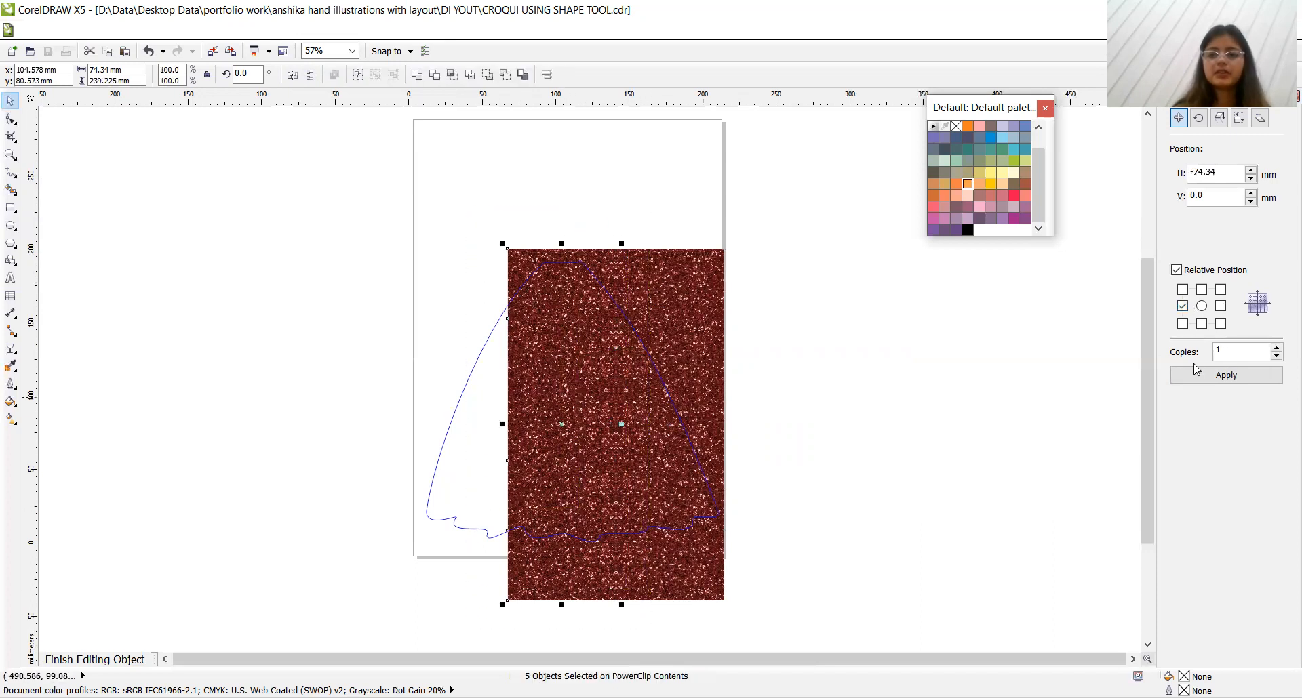
click(1225, 374)
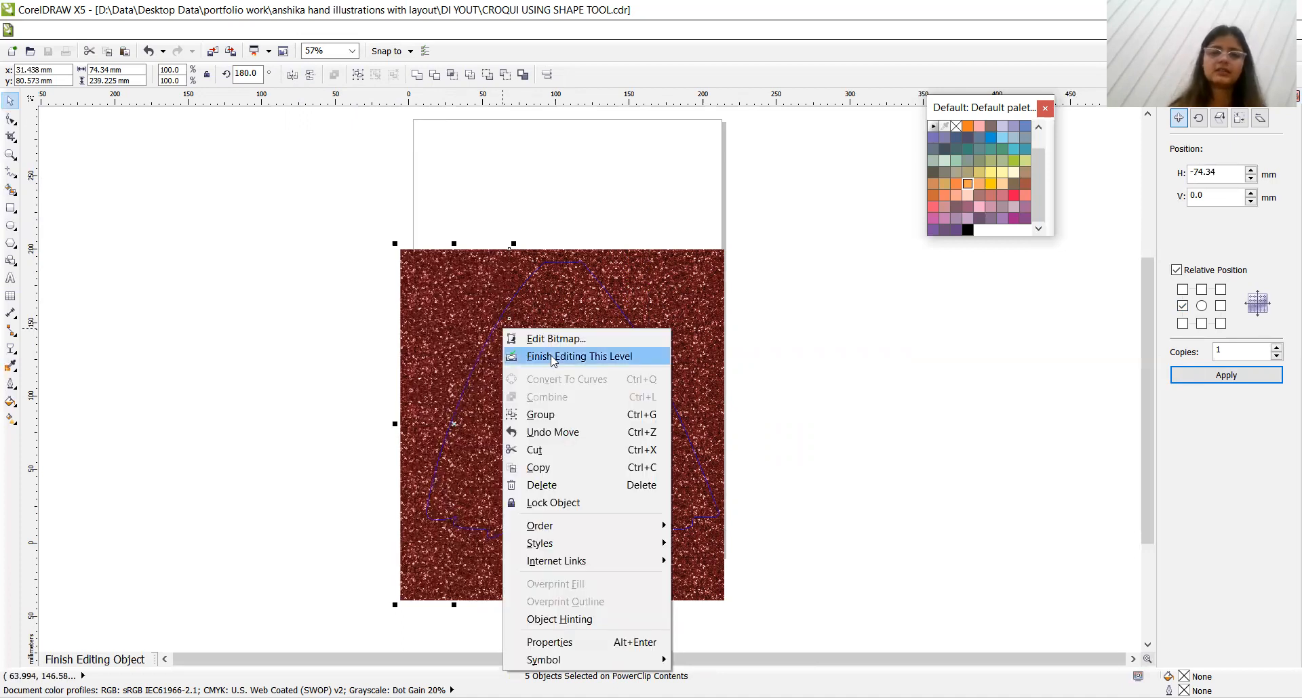
Finish editing the PowerClip so the skirt shows filled with burgundy sequins
click(579, 355)
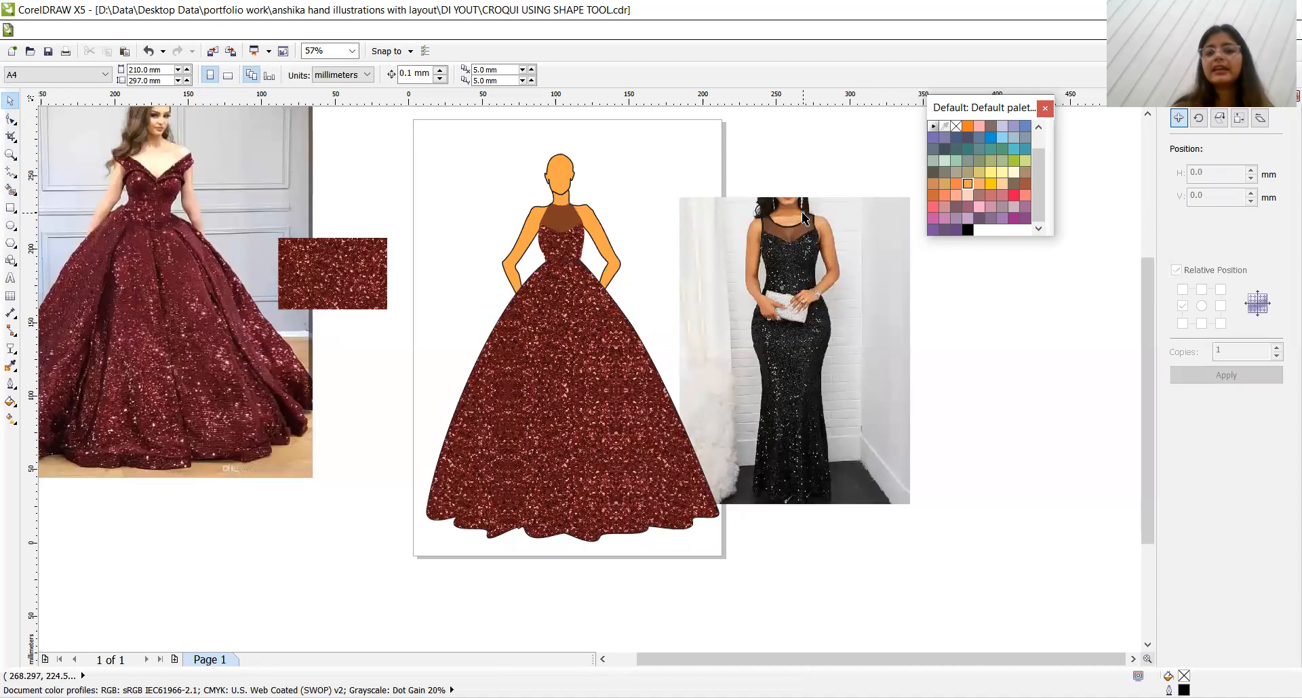
mouse_move(830, 192)
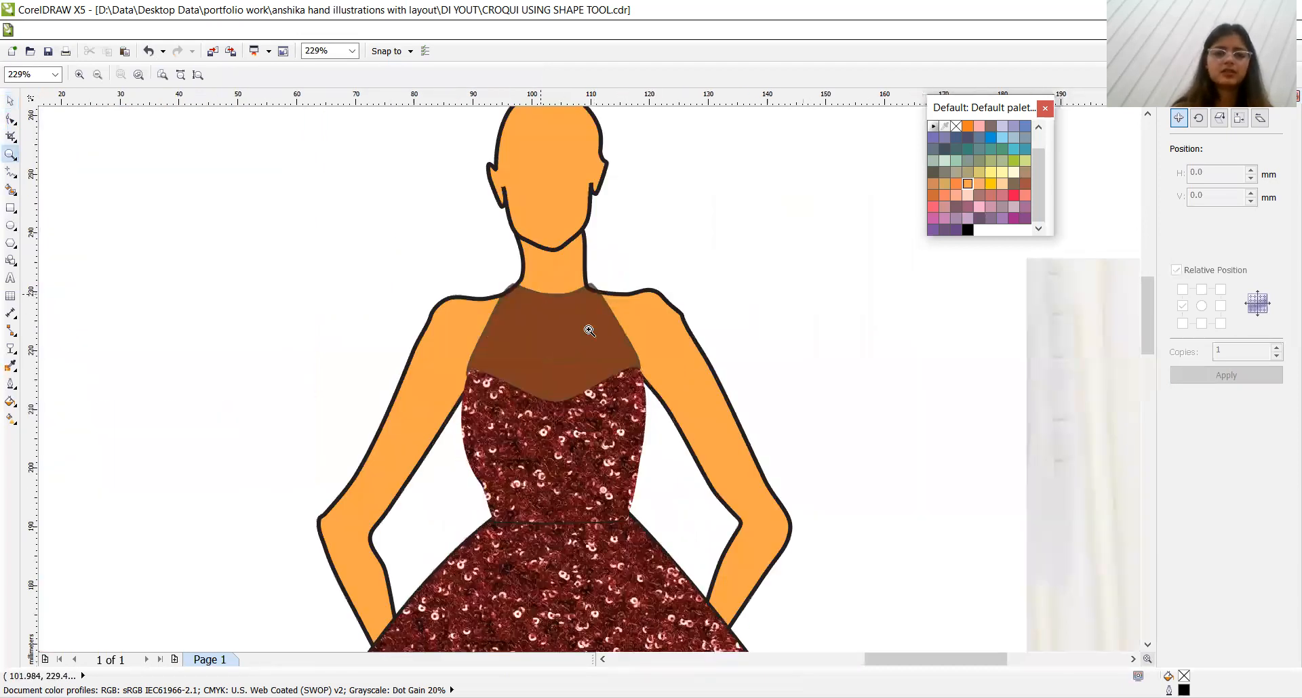
mouse_move(577, 314)
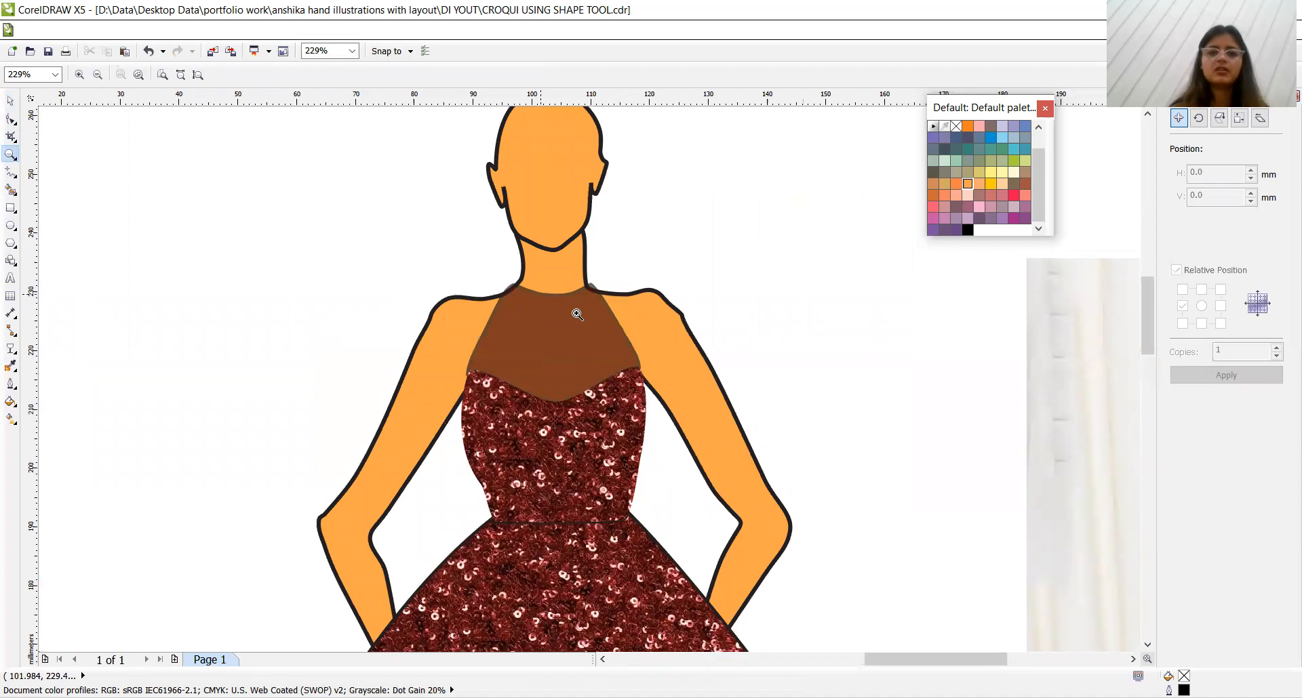
mouse_move(462, 29)
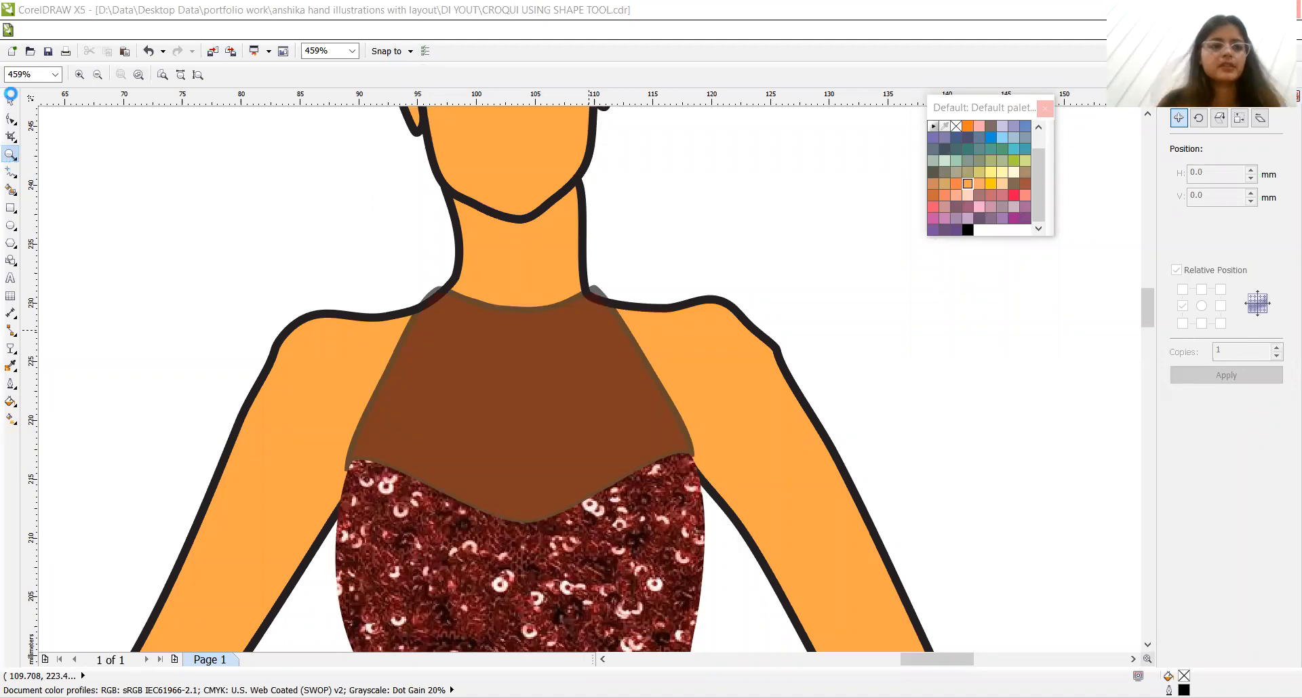
Set the sheer brown neckline piece's Outline Width to None so it blends into the bodice
click(519, 406)
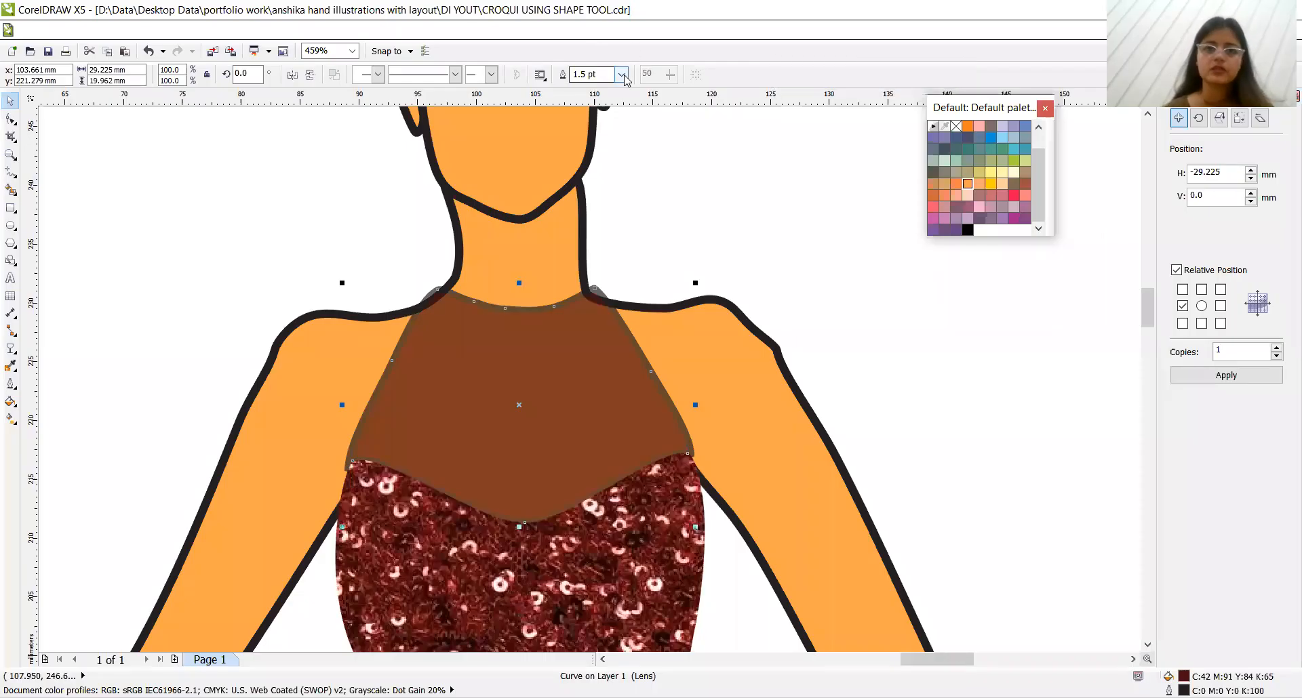
click(621, 75)
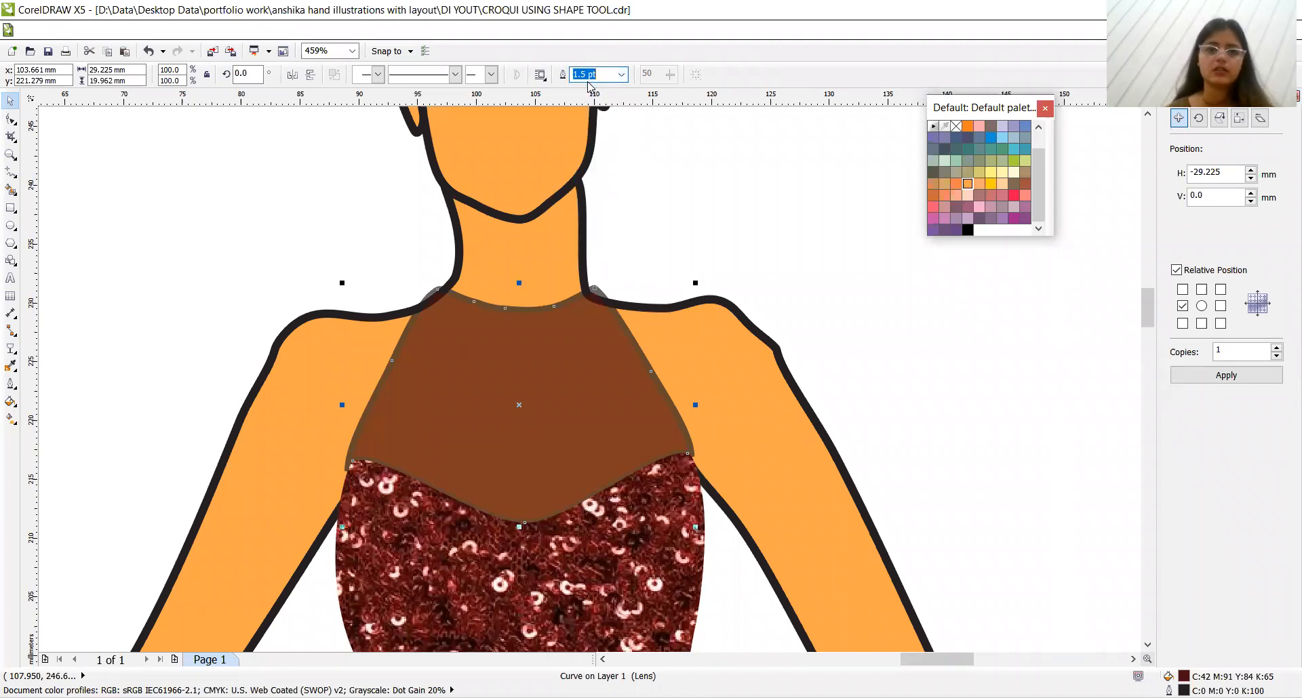
click(621, 74)
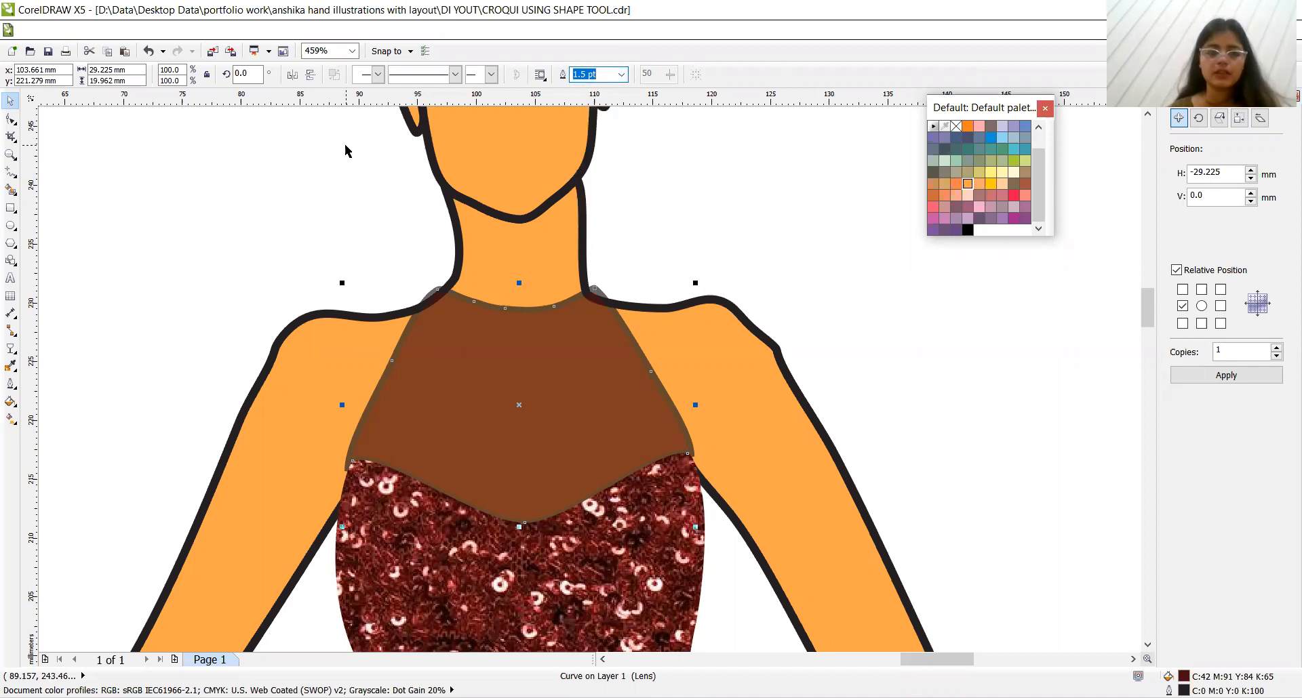
mouse_move(29, 354)
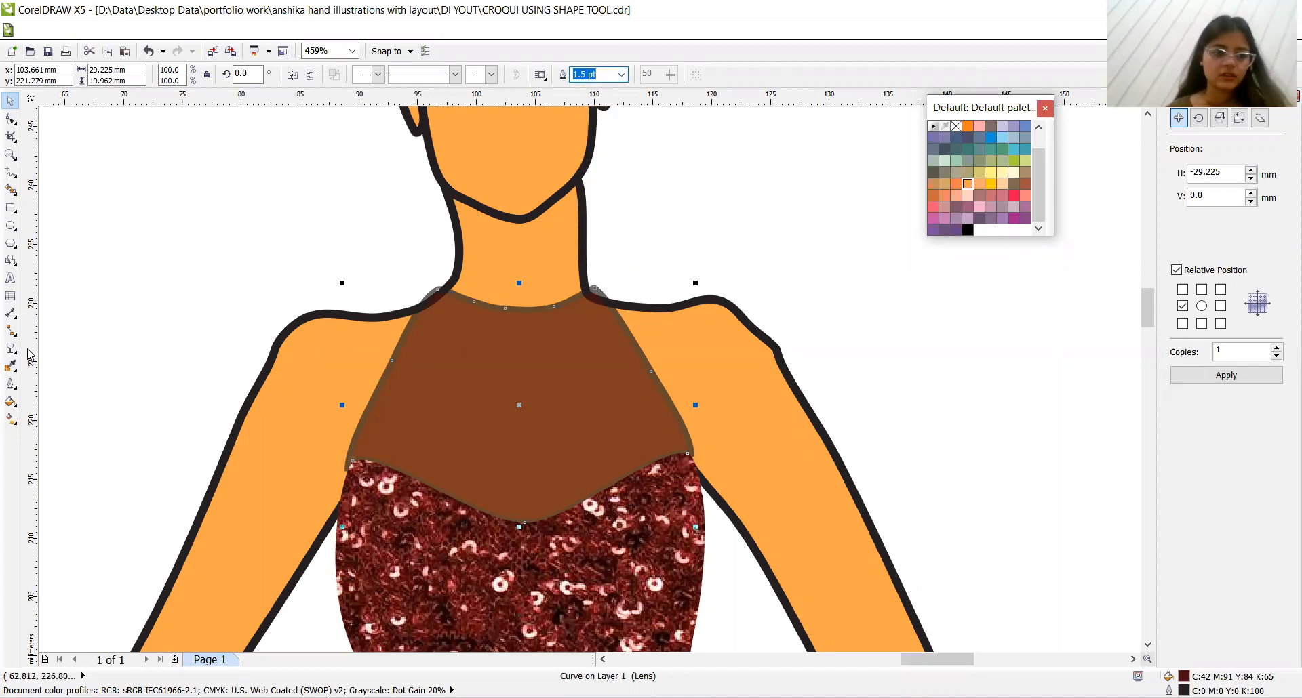
click(11, 365)
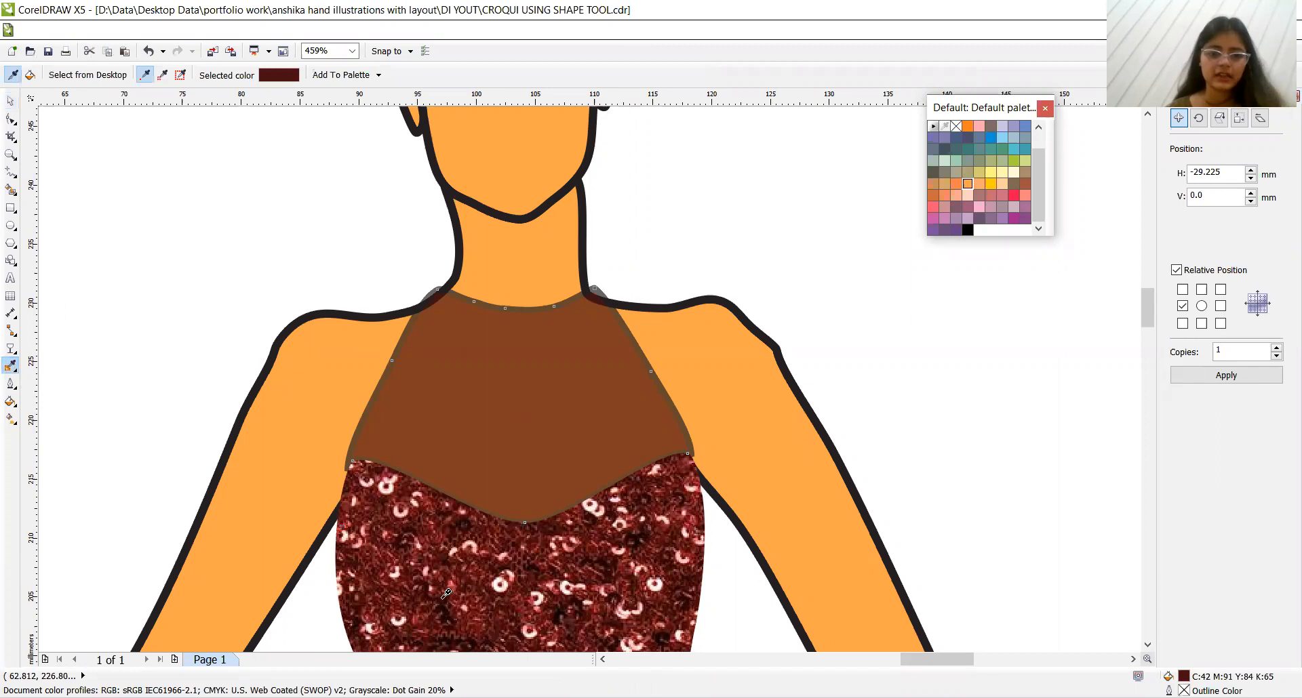
mouse_move(347, 451)
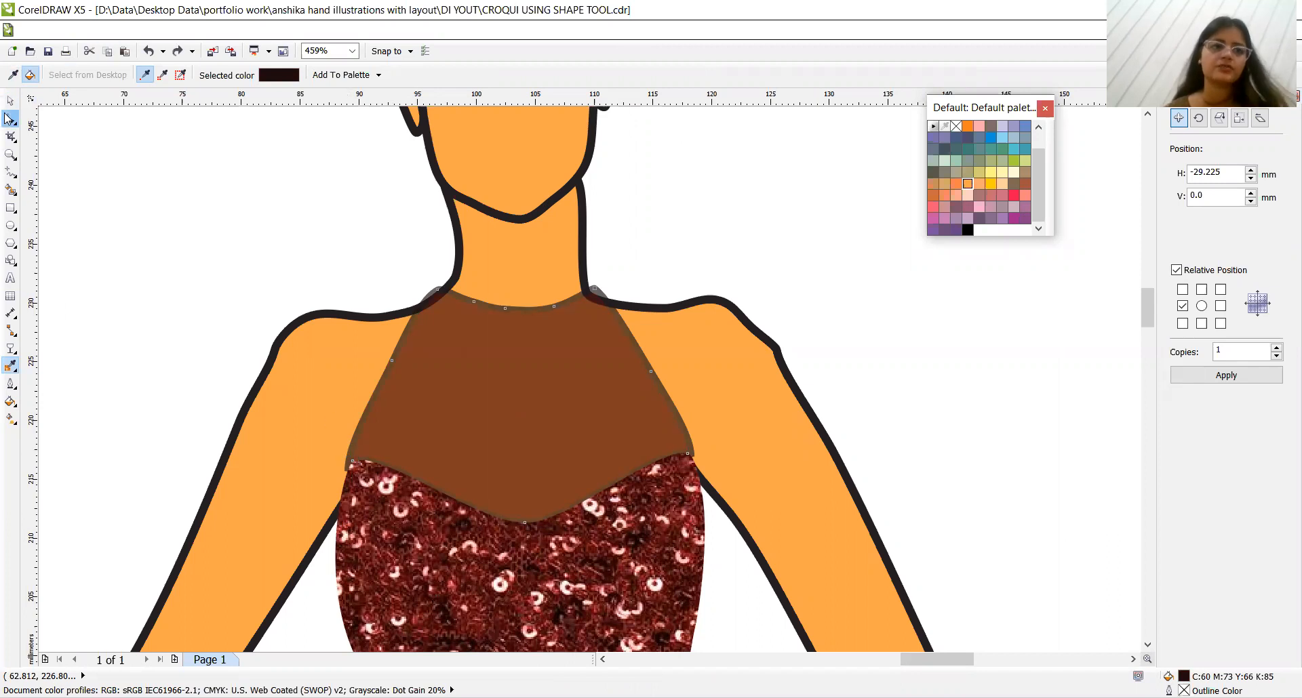
click(518, 404)
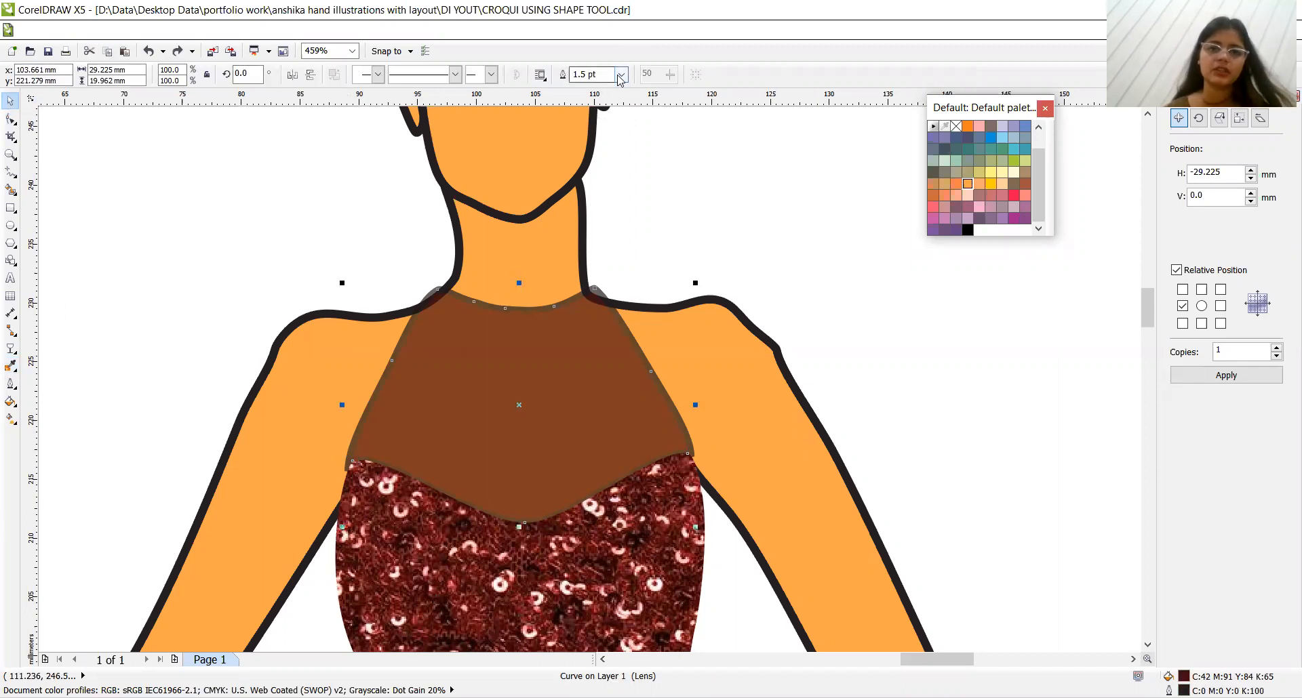
click(619, 74)
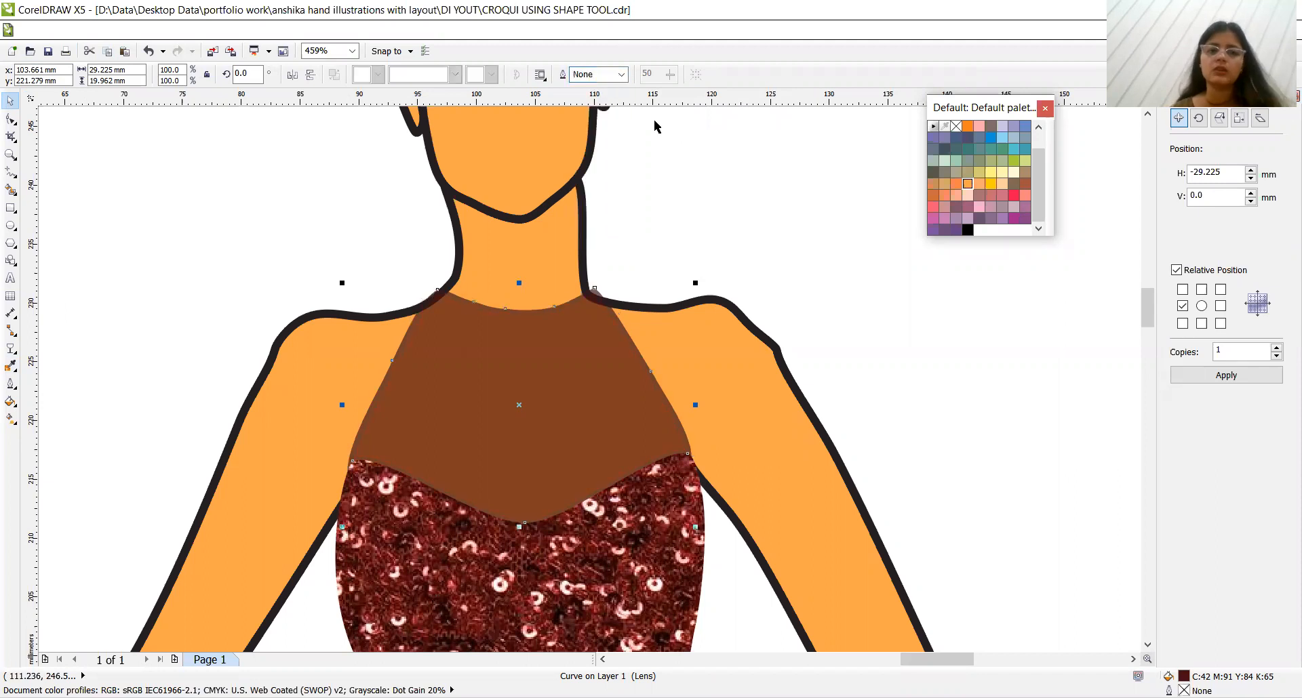
click(11, 192)
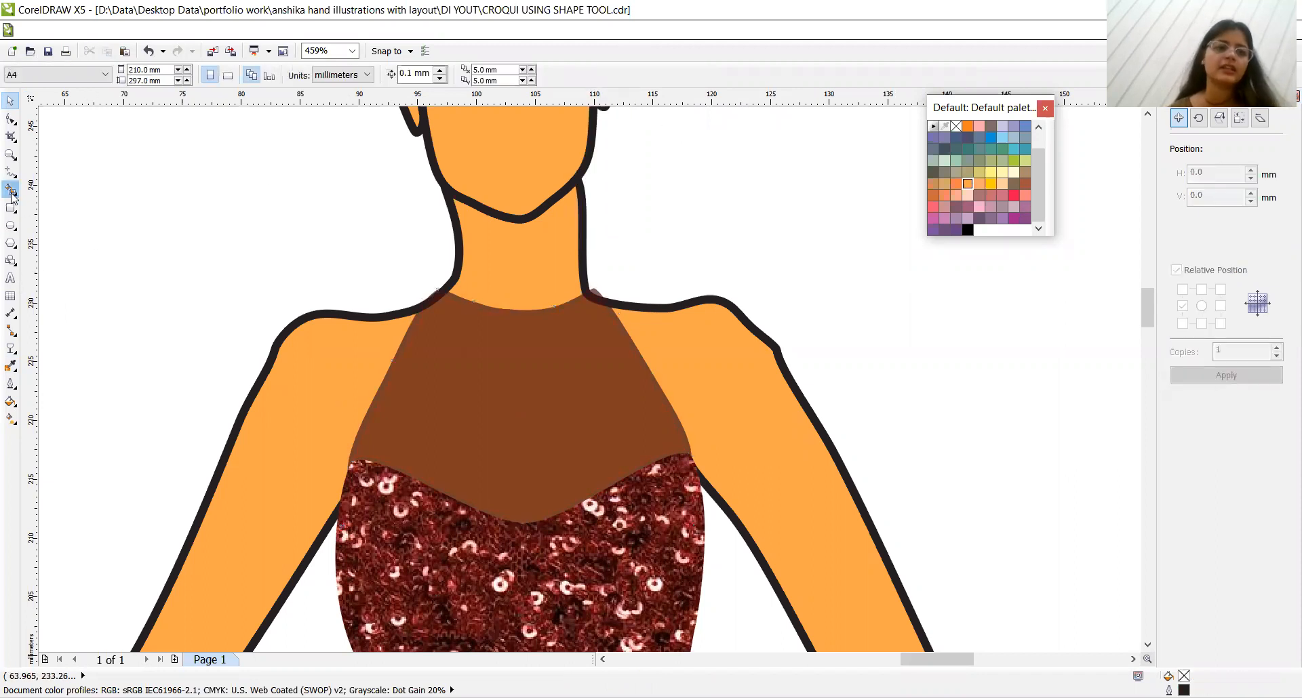
mouse_move(12, 189)
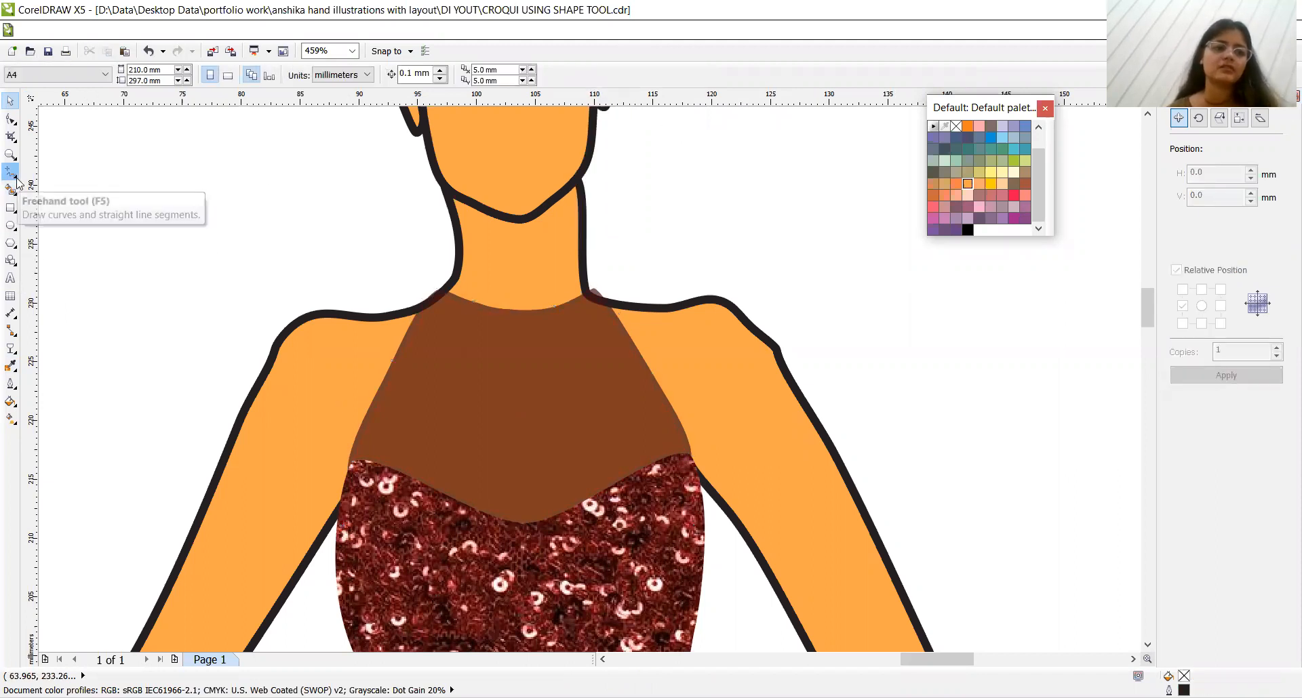
Draw a trim curve along the halter panel's collar edge segment by segment
click(11, 184)
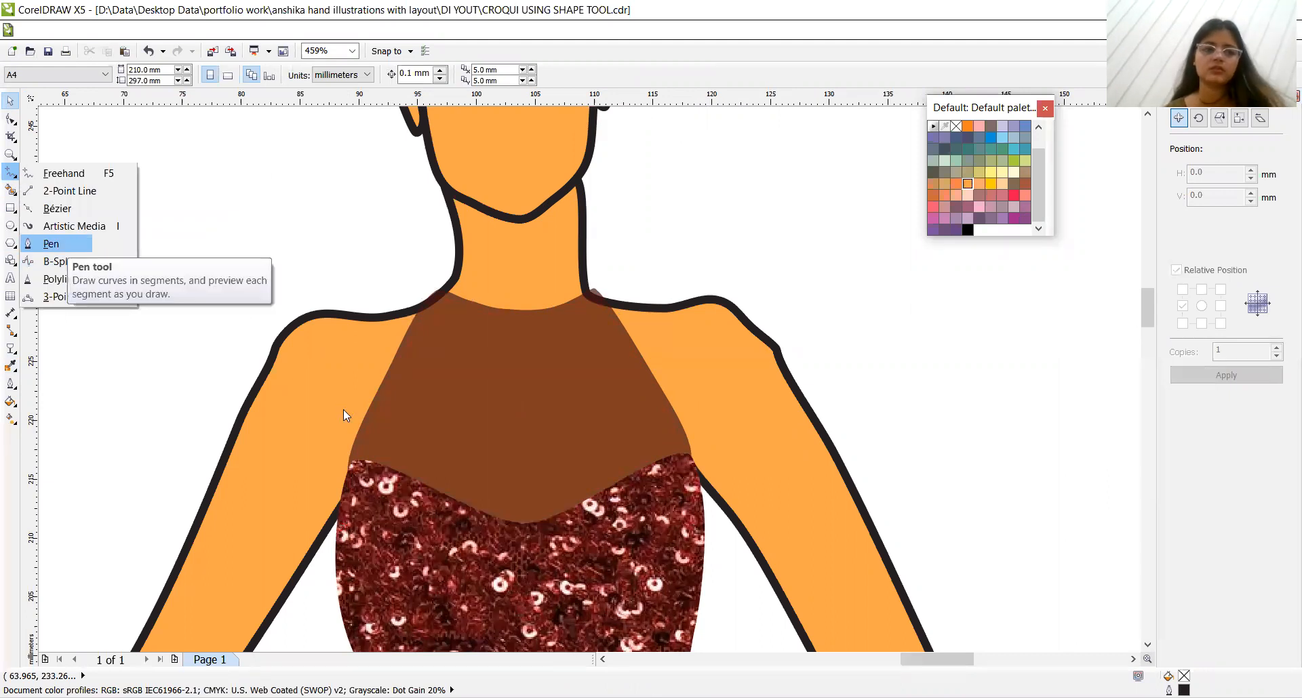
click(51, 243)
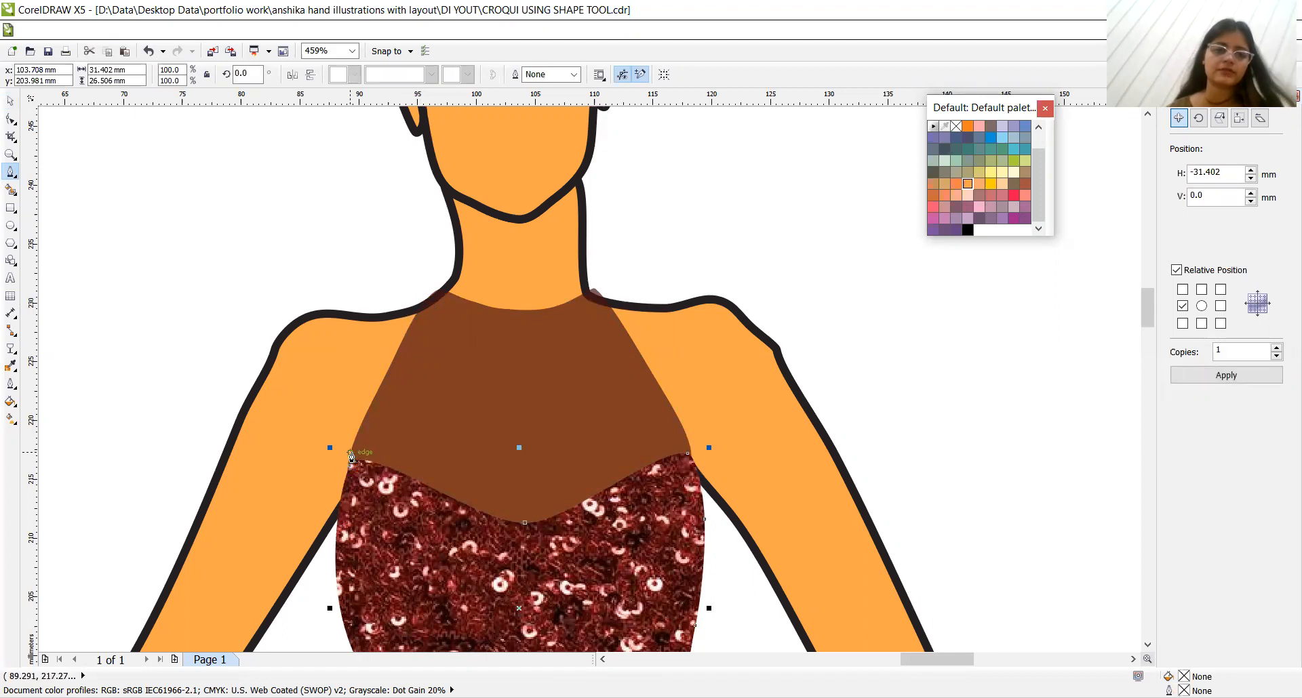
drag(349, 452, 432, 295)
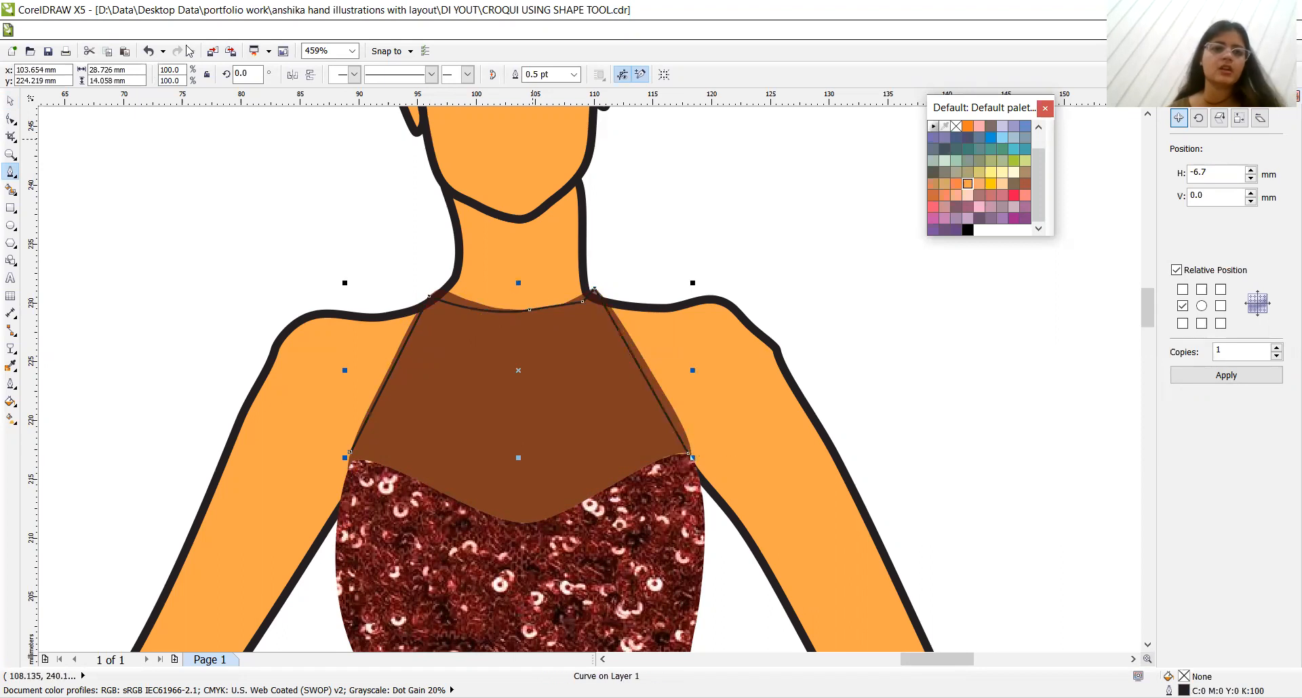
Set the trim curve's outline to 3.0 pt, then settle on 2.0 pt
click(574, 75)
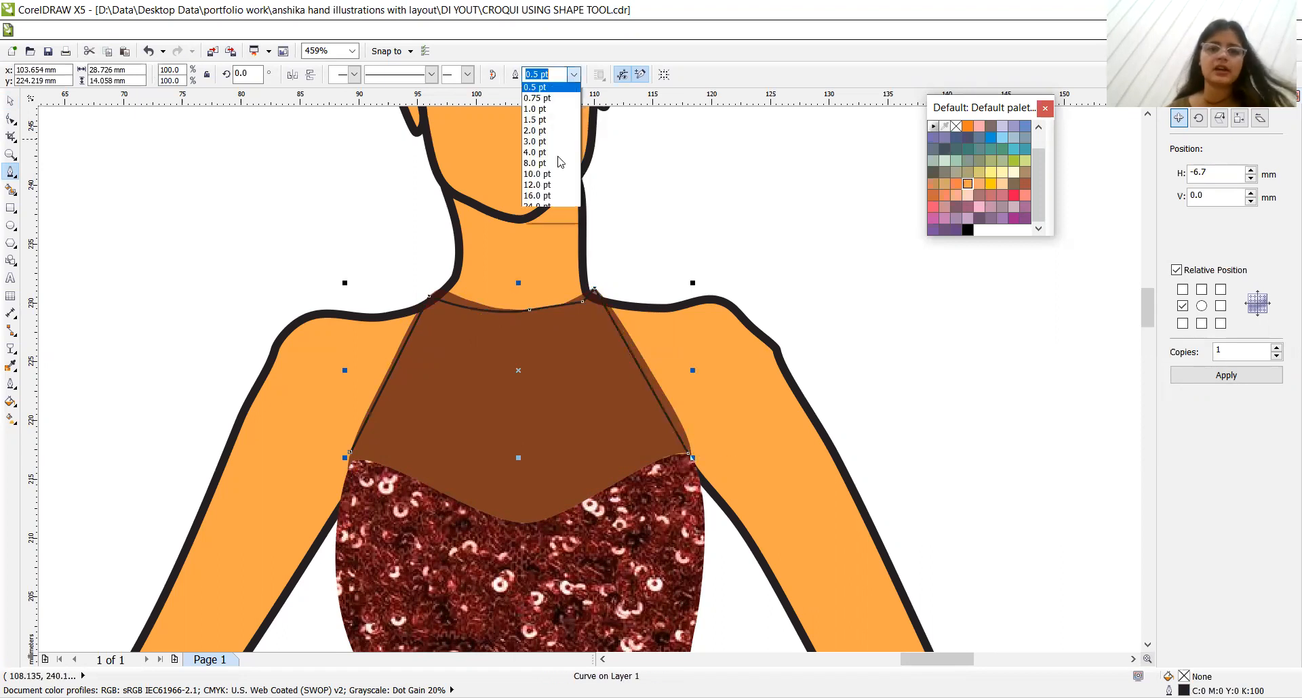
click(535, 141)
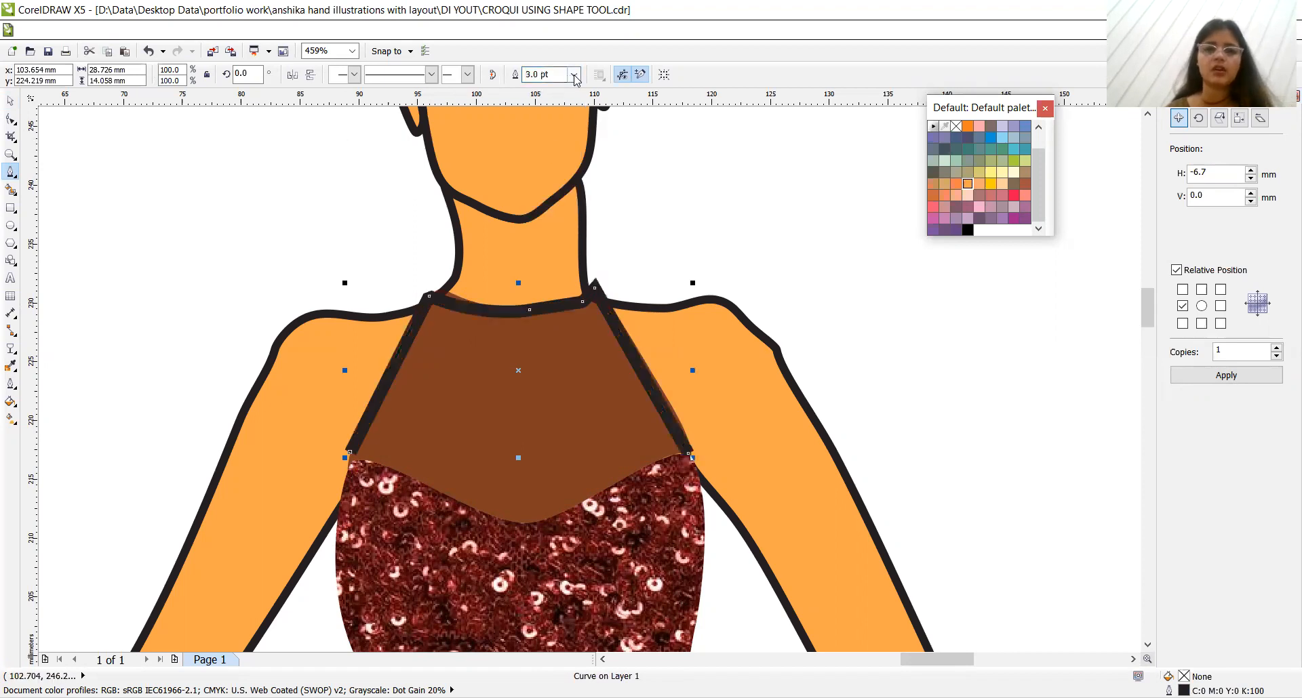
click(570, 74)
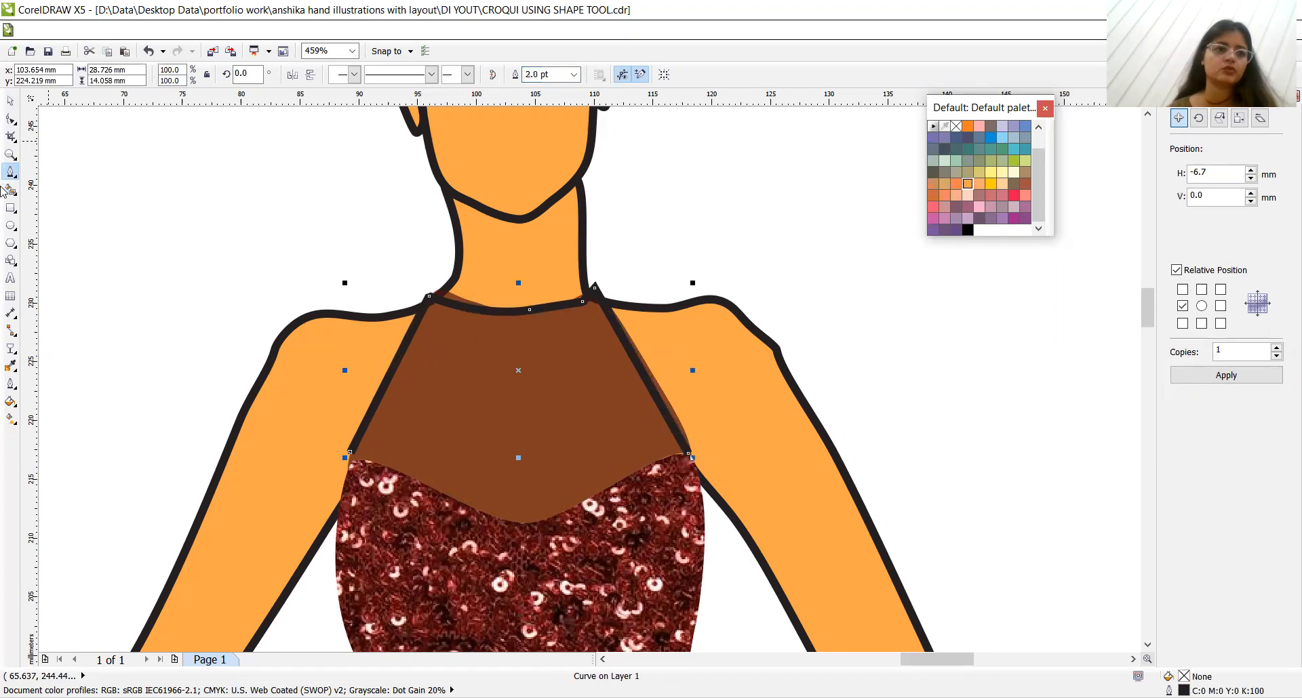
click(11, 125)
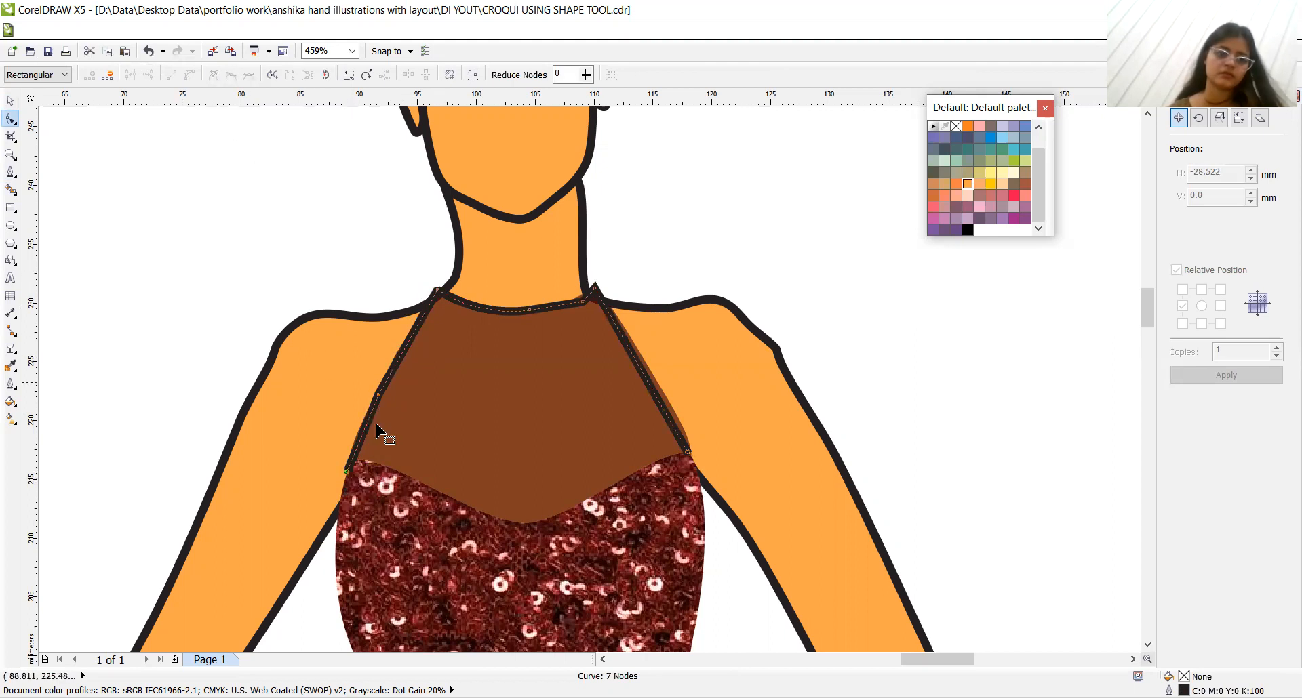
Drag the yoke's armhole and right shoulder nodes to hug the body outline, then sample dark burgundy
drag(380, 431, 351, 488)
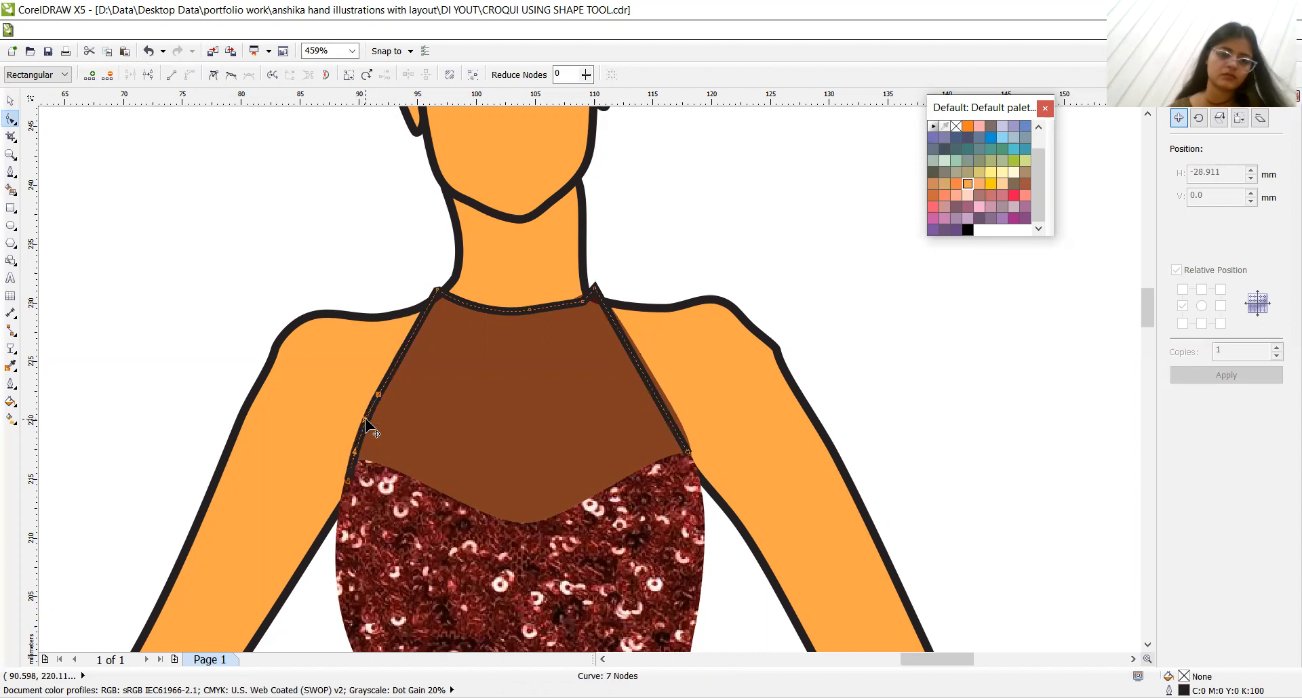
mouse_move(586, 311)
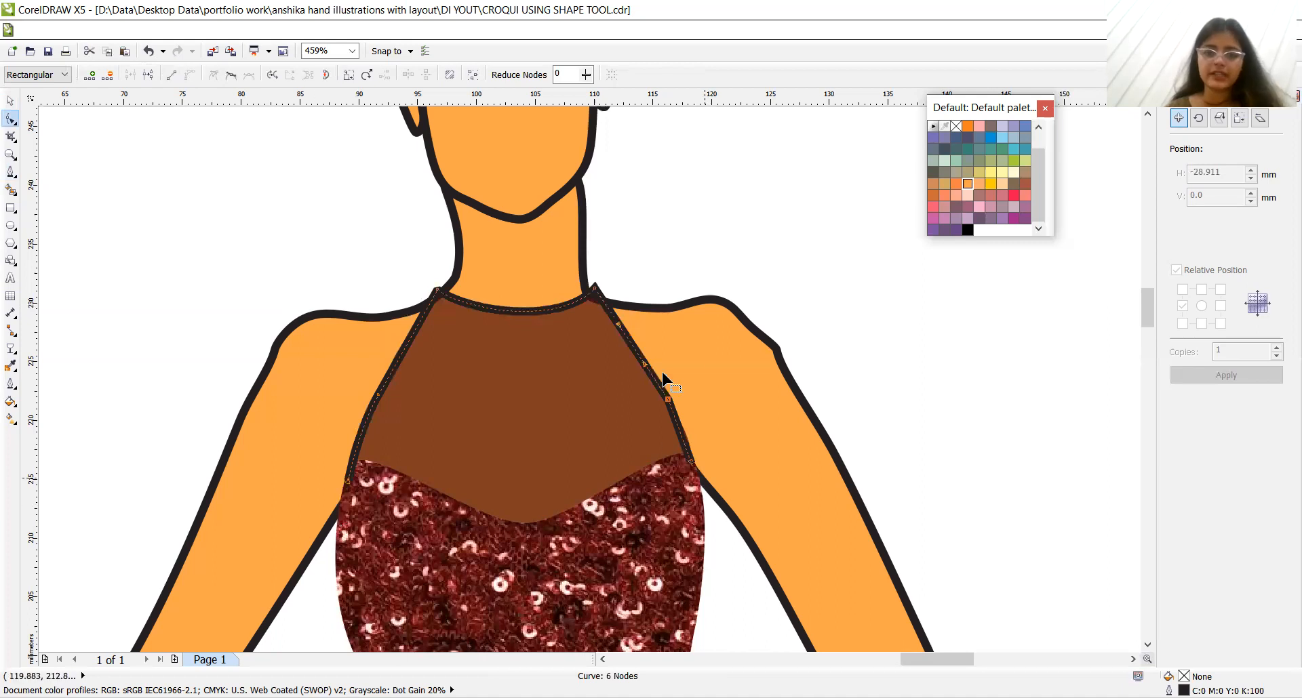
mouse_move(647, 366)
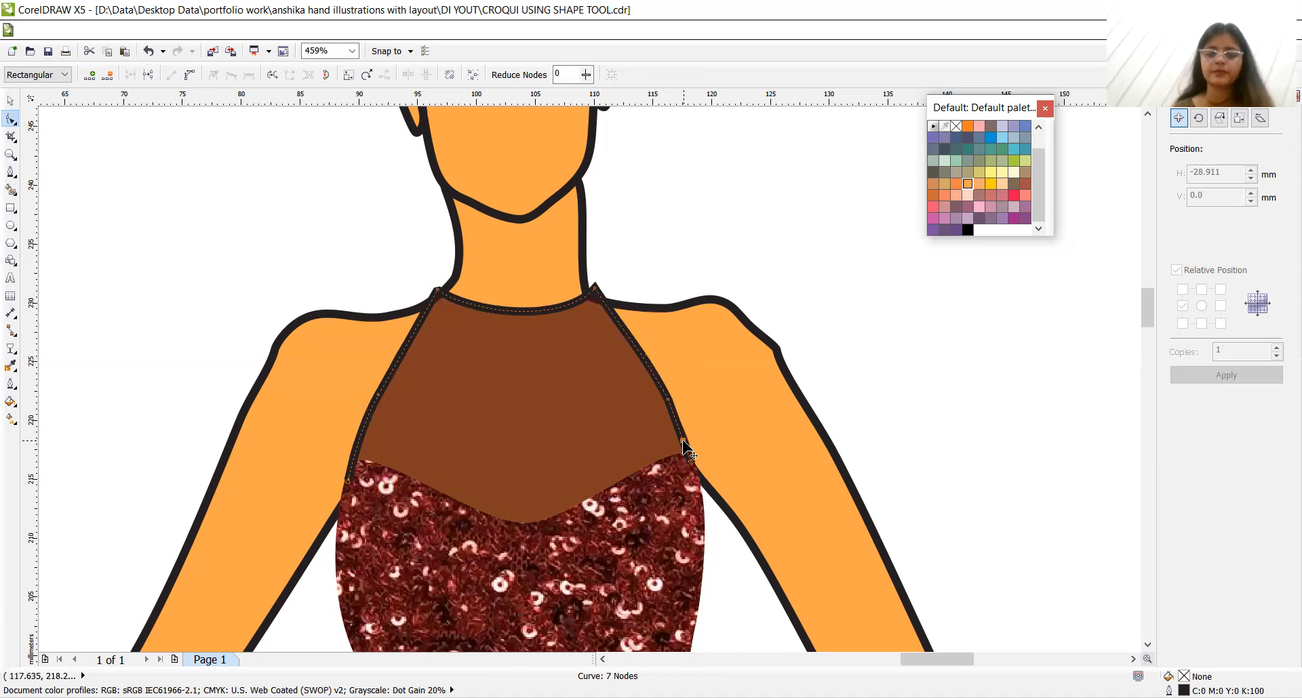
mouse_move(669, 411)
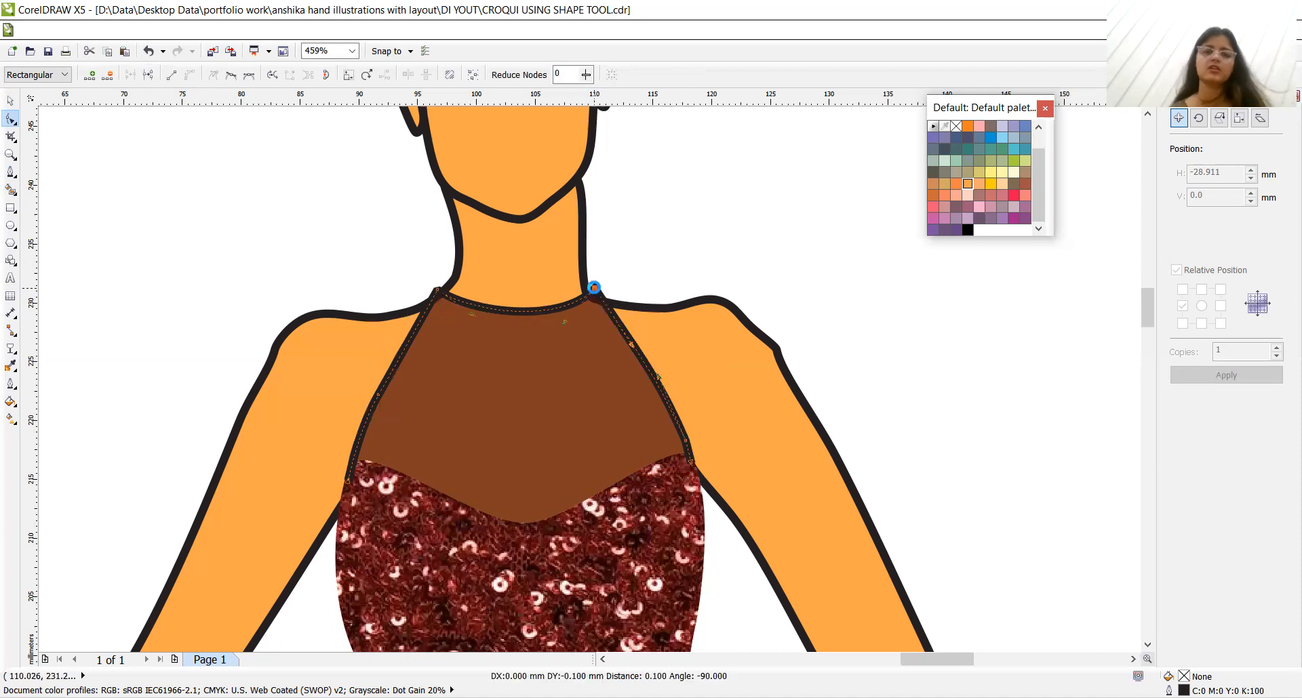
click(594, 288)
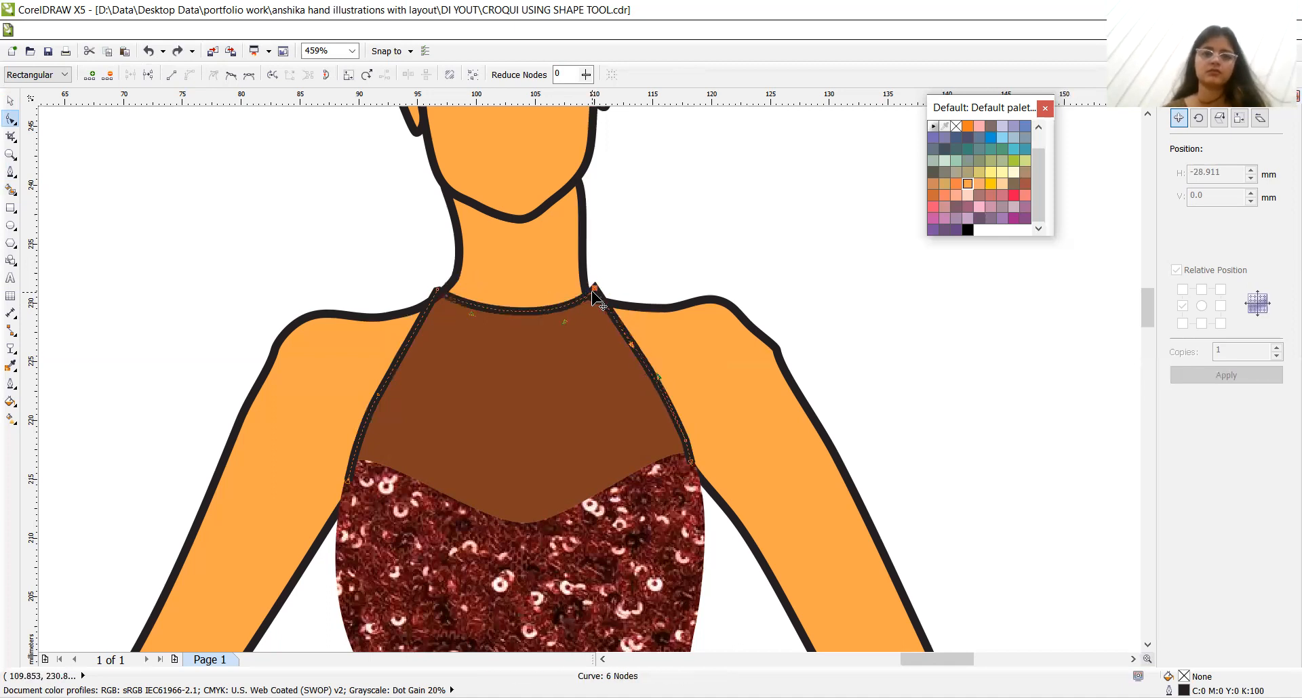
click(594, 289)
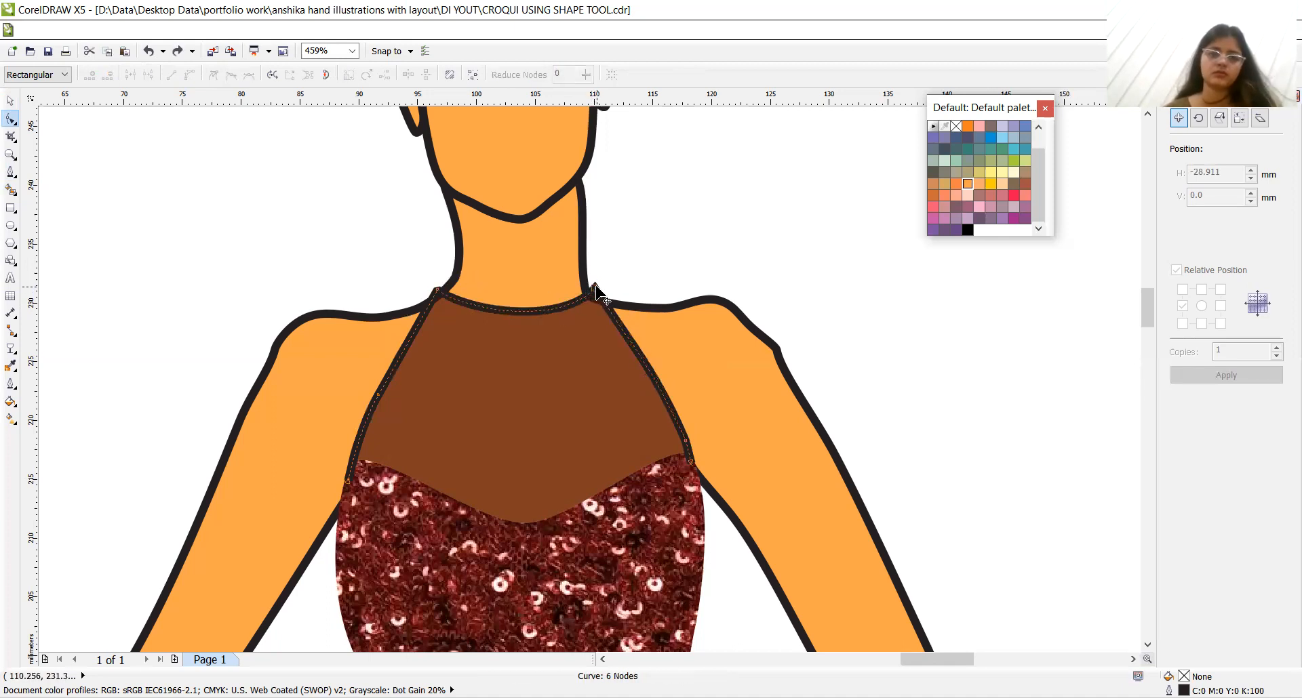
click(595, 291)
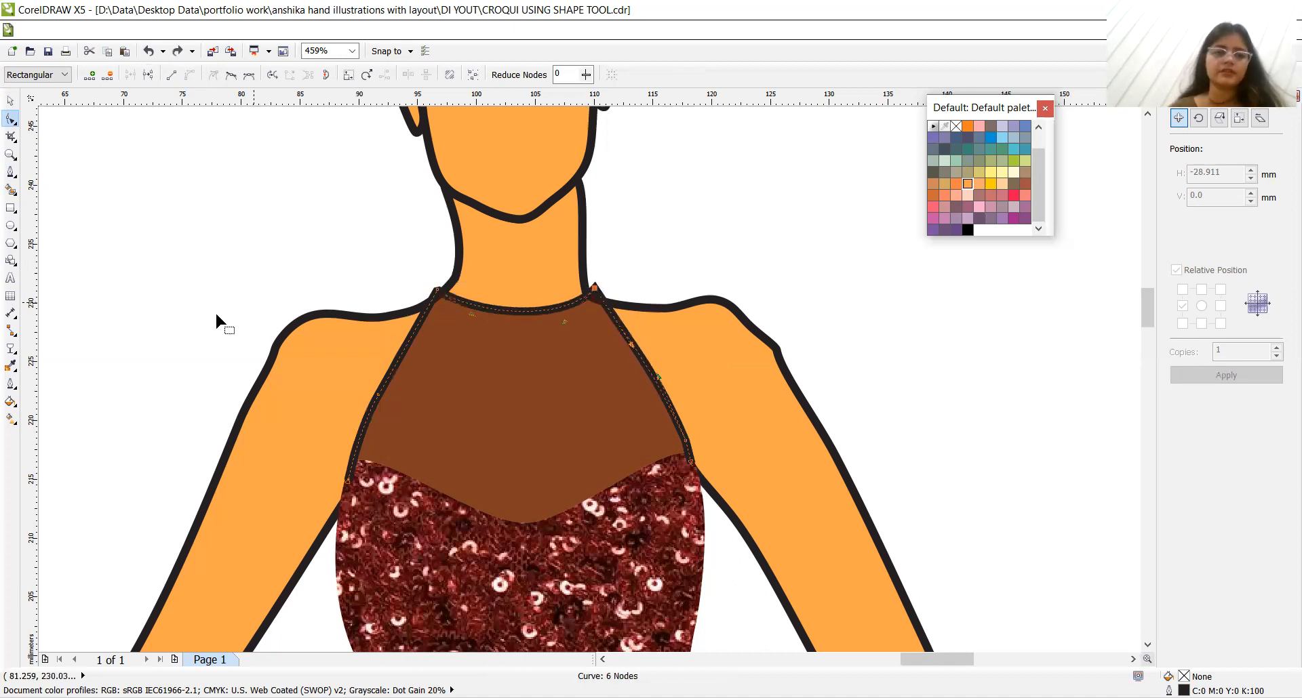
click(11, 367)
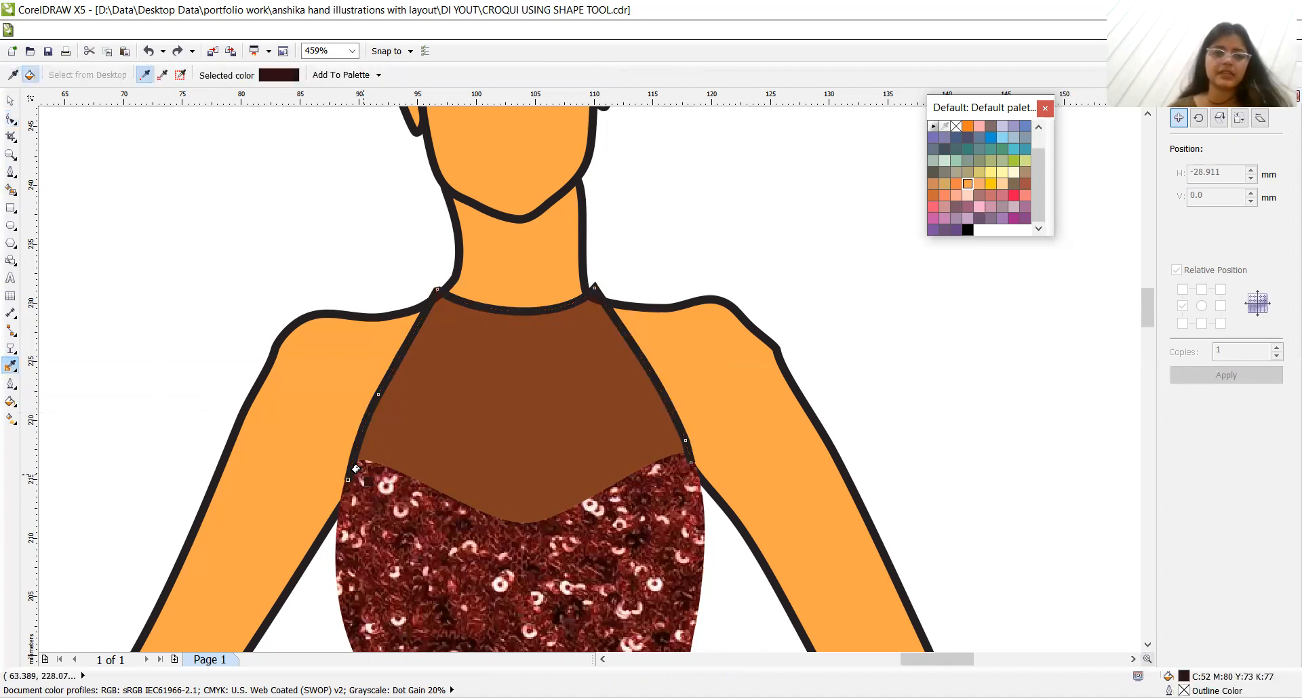
Colour the yoke outline dark burgundy, send the bodice back one, and raise the yoke's neckline nodes
click(1176, 270)
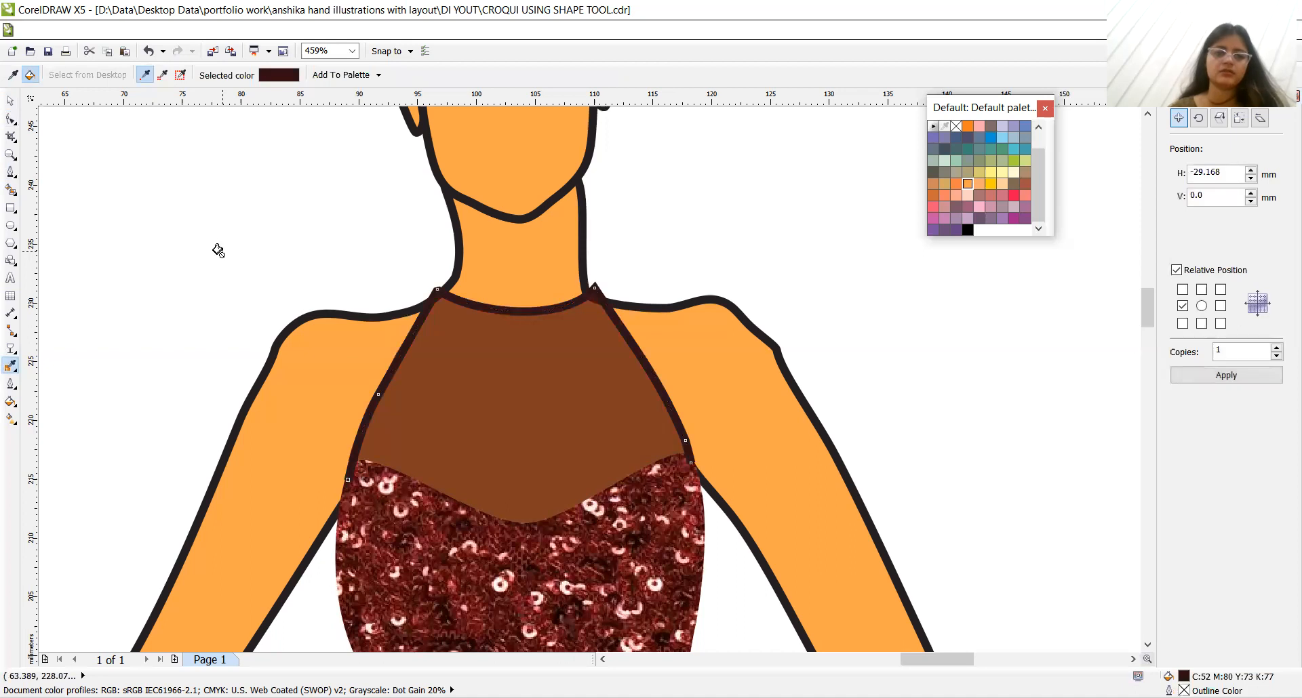
mouse_move(11, 121)
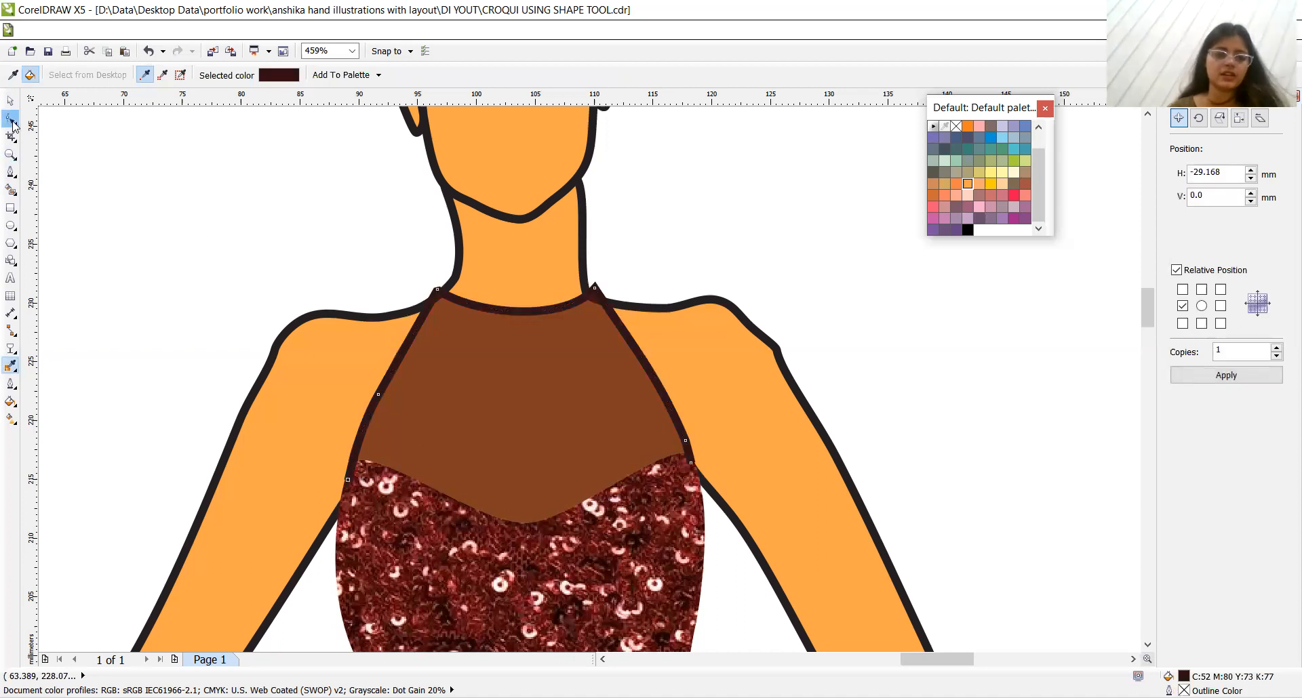
mouse_move(11, 121)
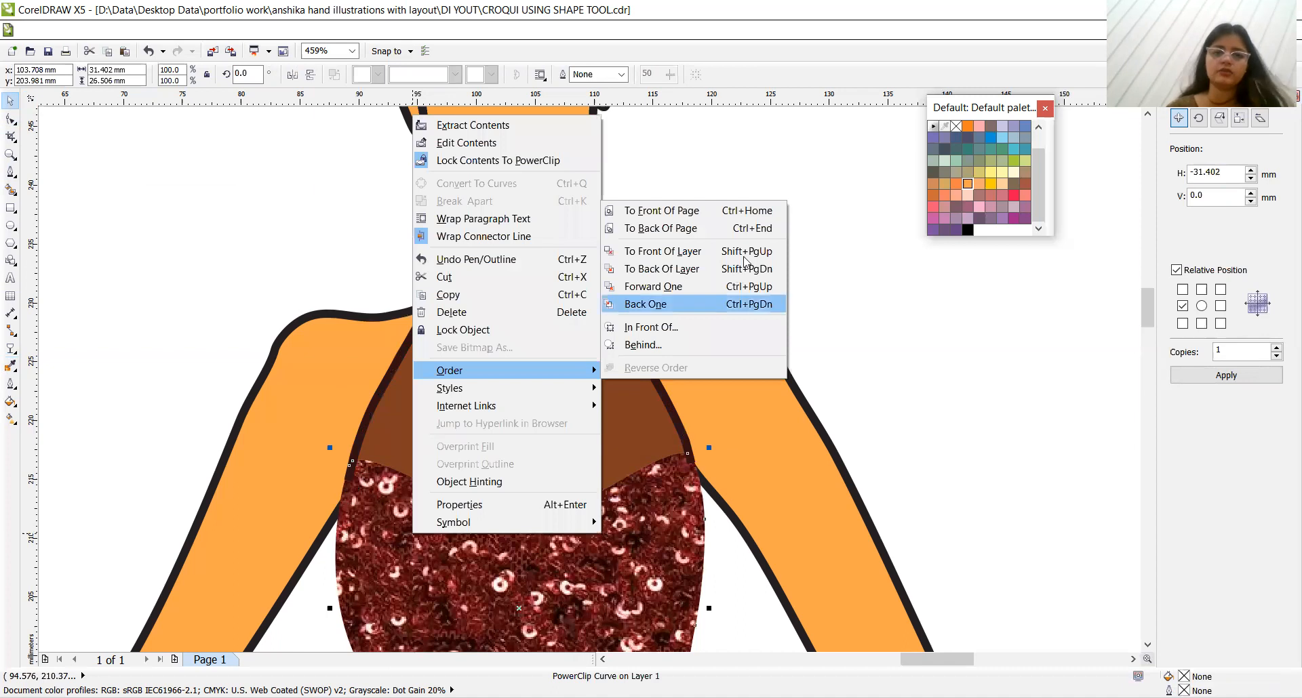
click(644, 303)
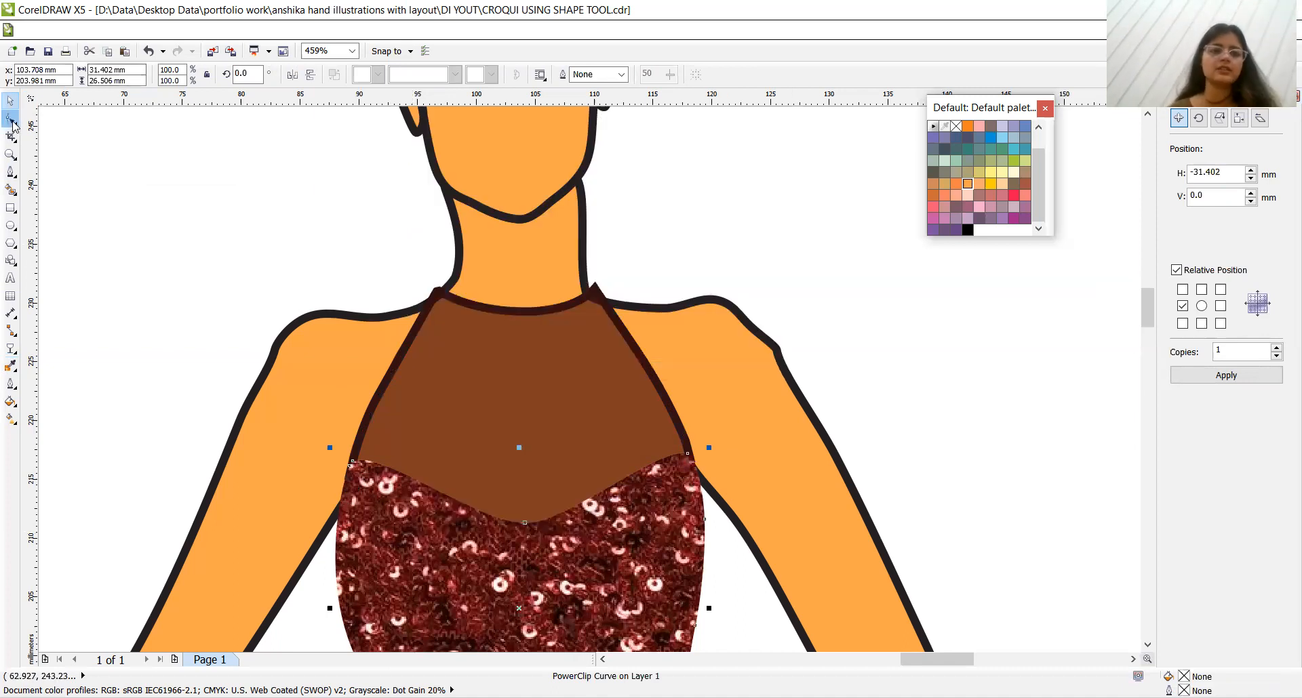
click(11, 122)
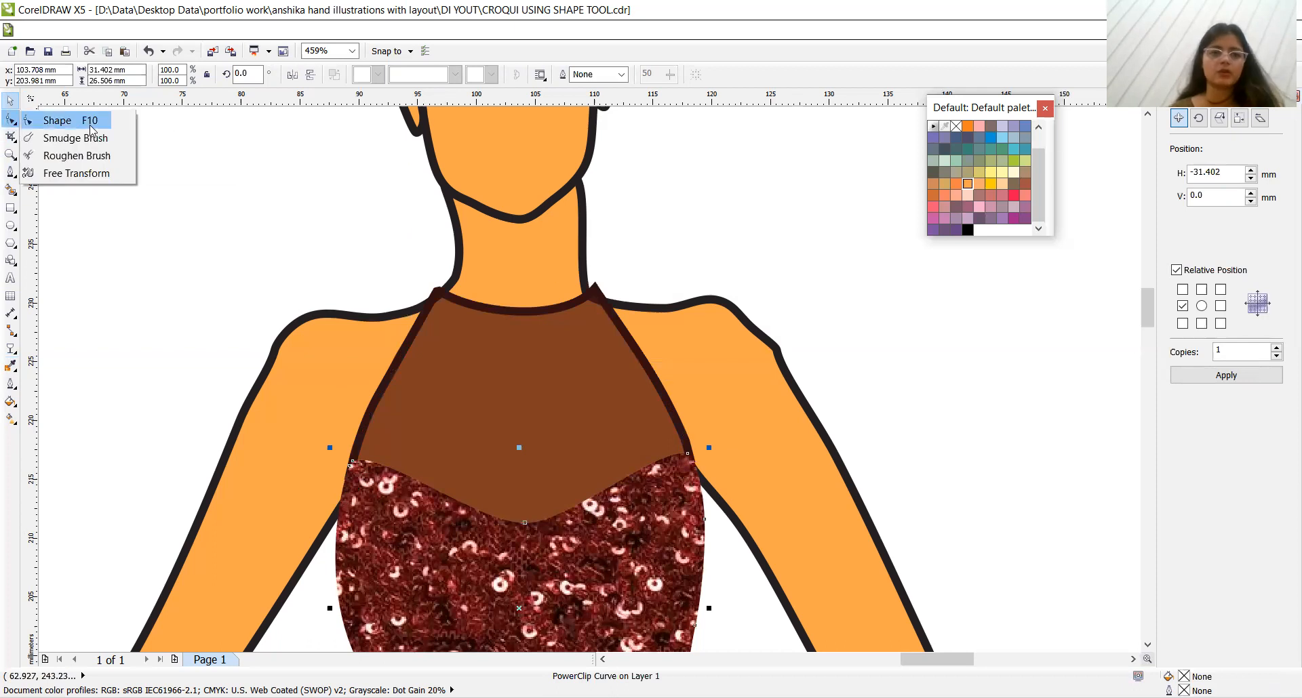
click(56, 119)
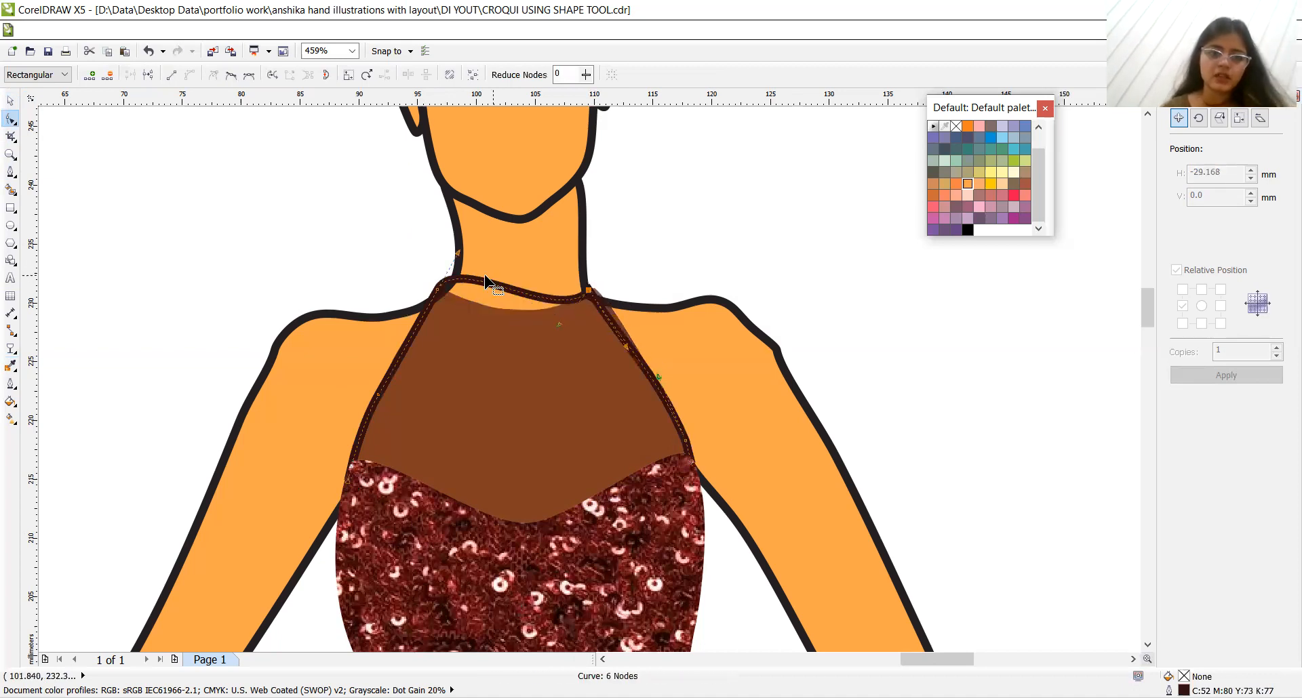
drag(494, 287, 494, 311)
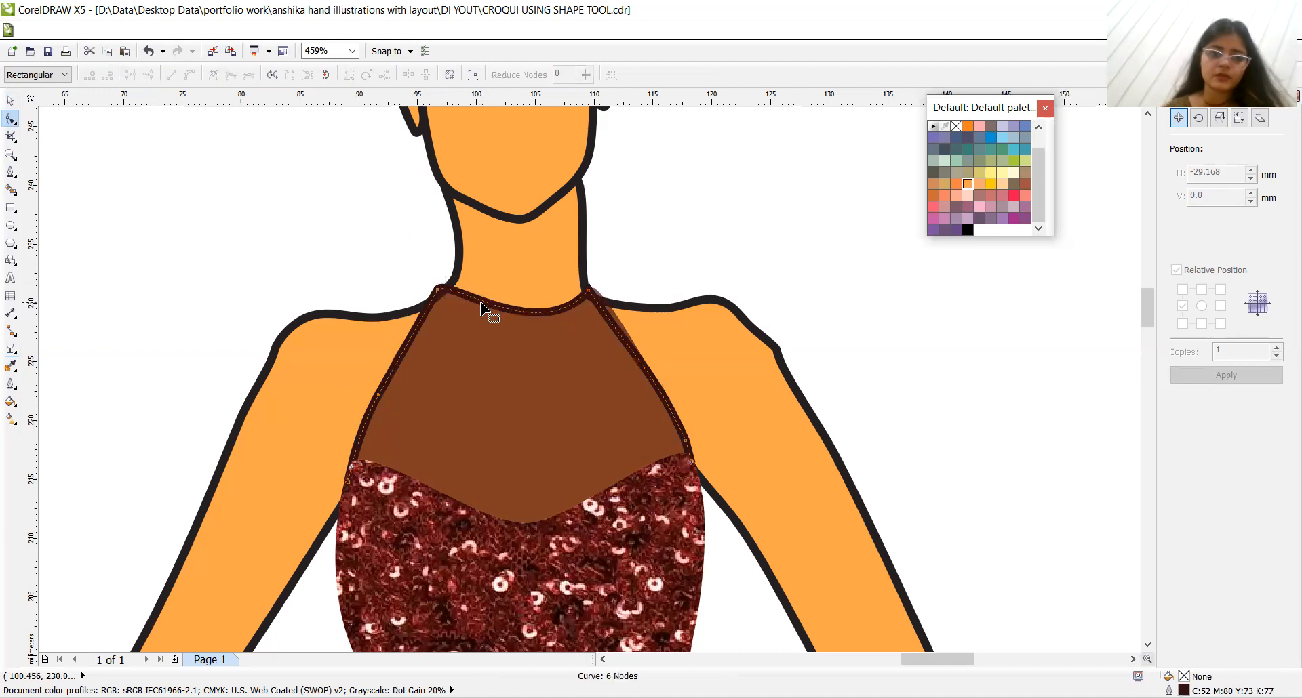
mouse_move(556, 320)
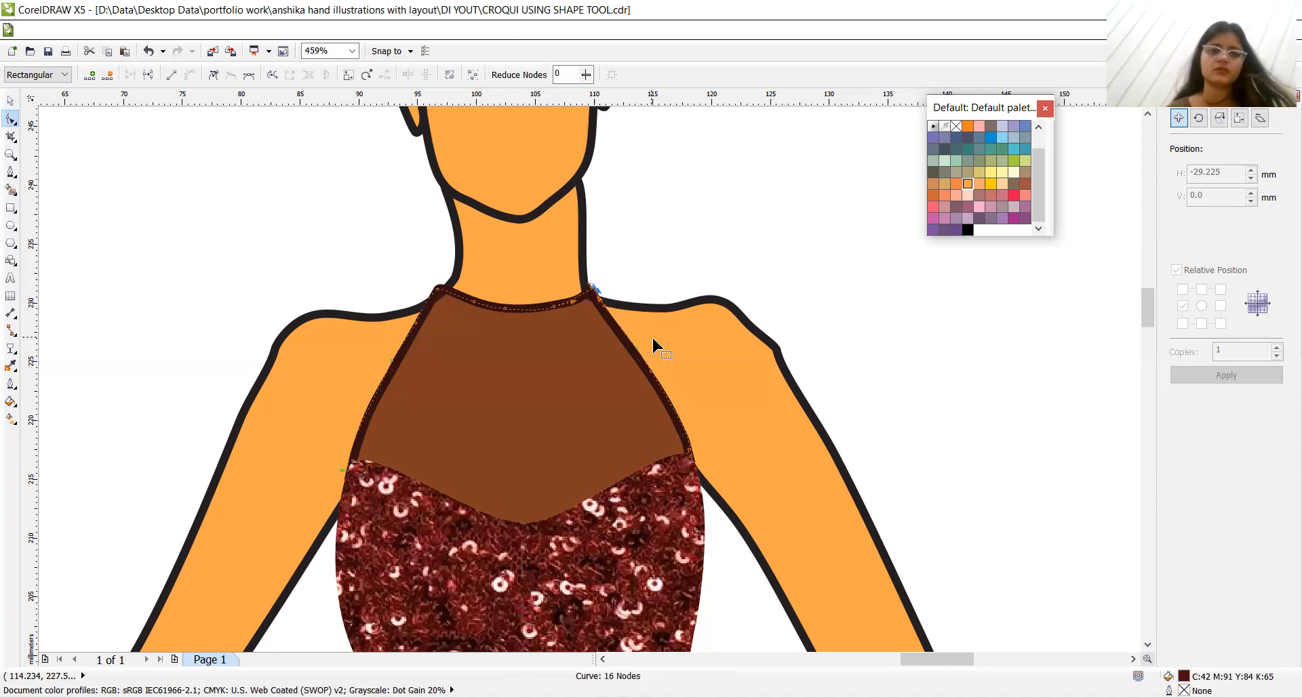
mouse_move(618, 347)
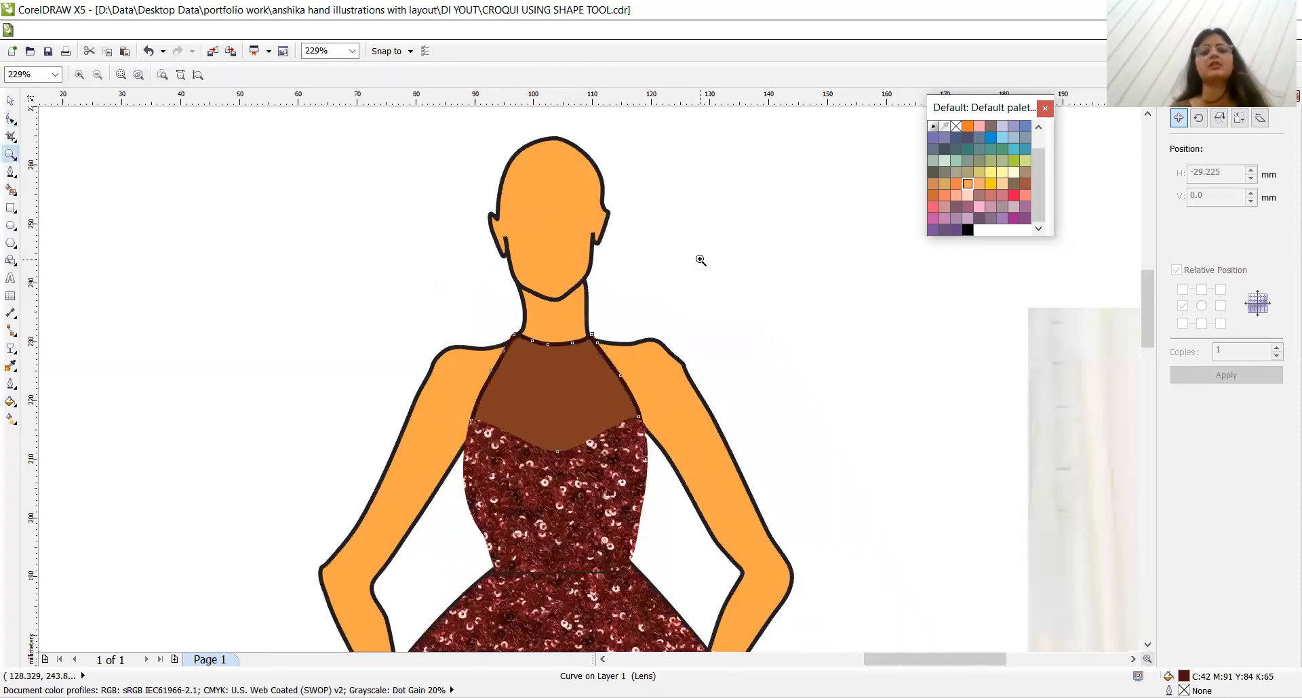
scroll(down, 3)
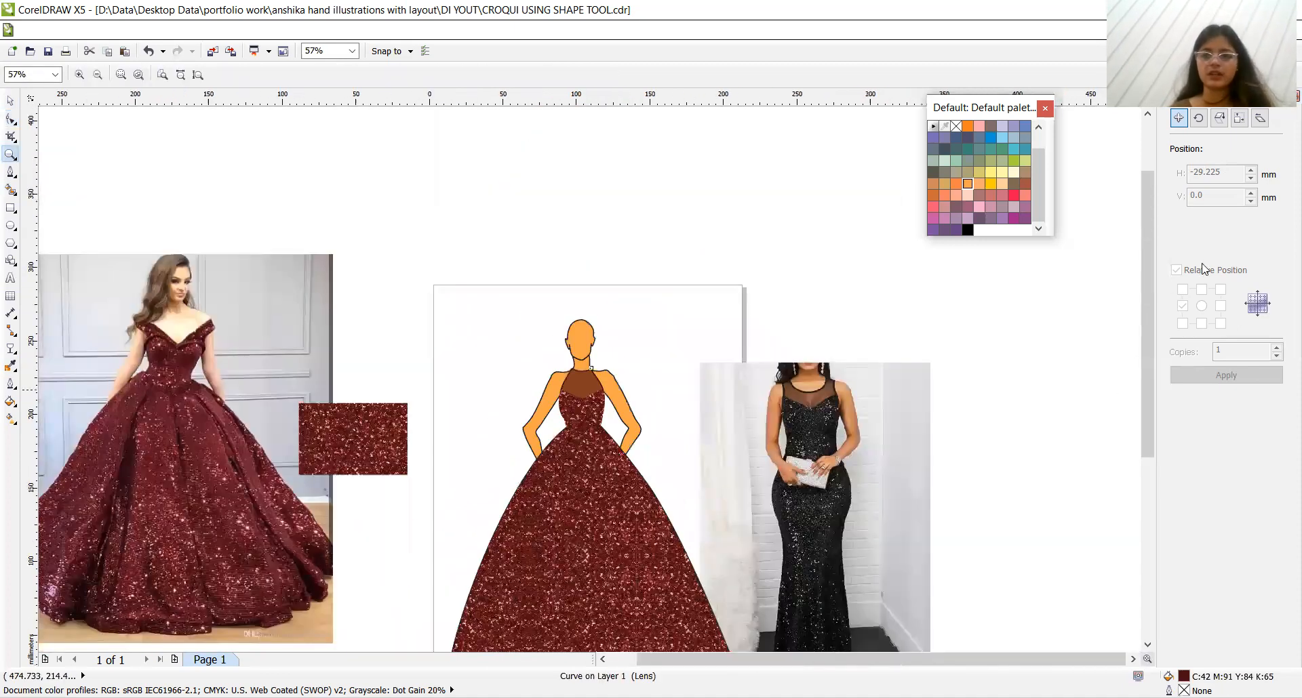
scroll(down, 3)
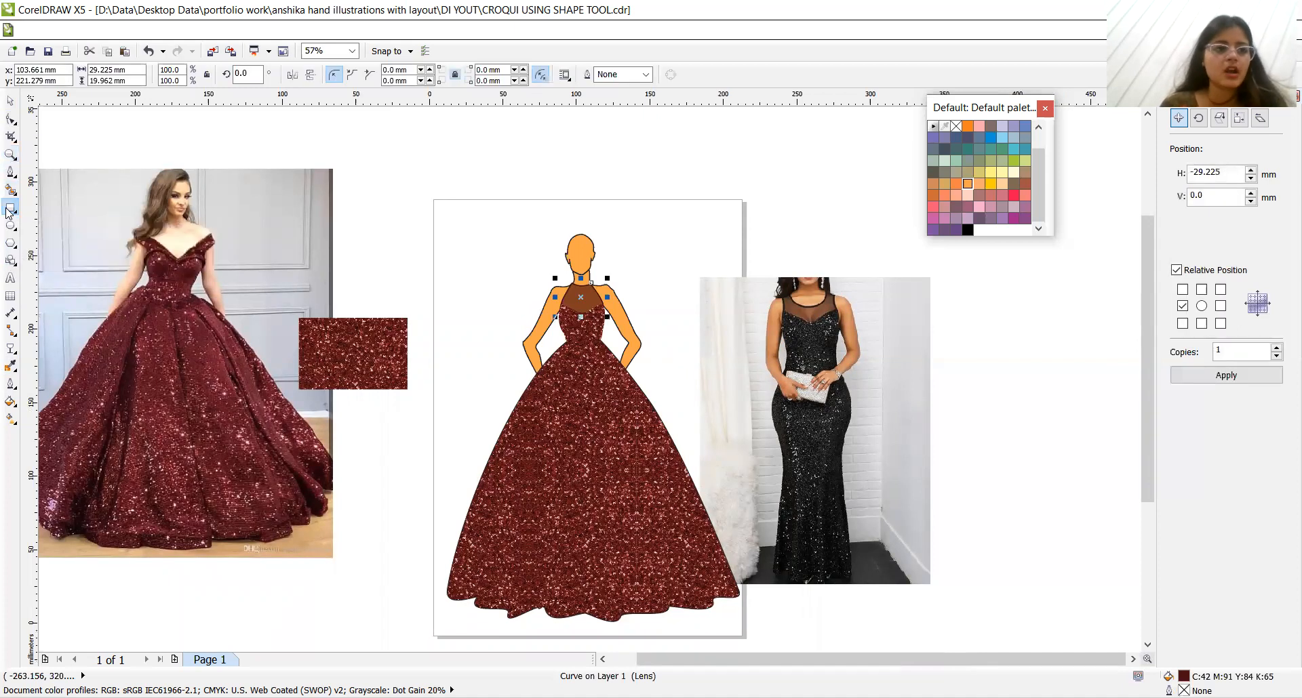
Draw a thin dark burgundy ellipse on the skirt with no outline and widen its bottom into a flaring pleat
click(11, 225)
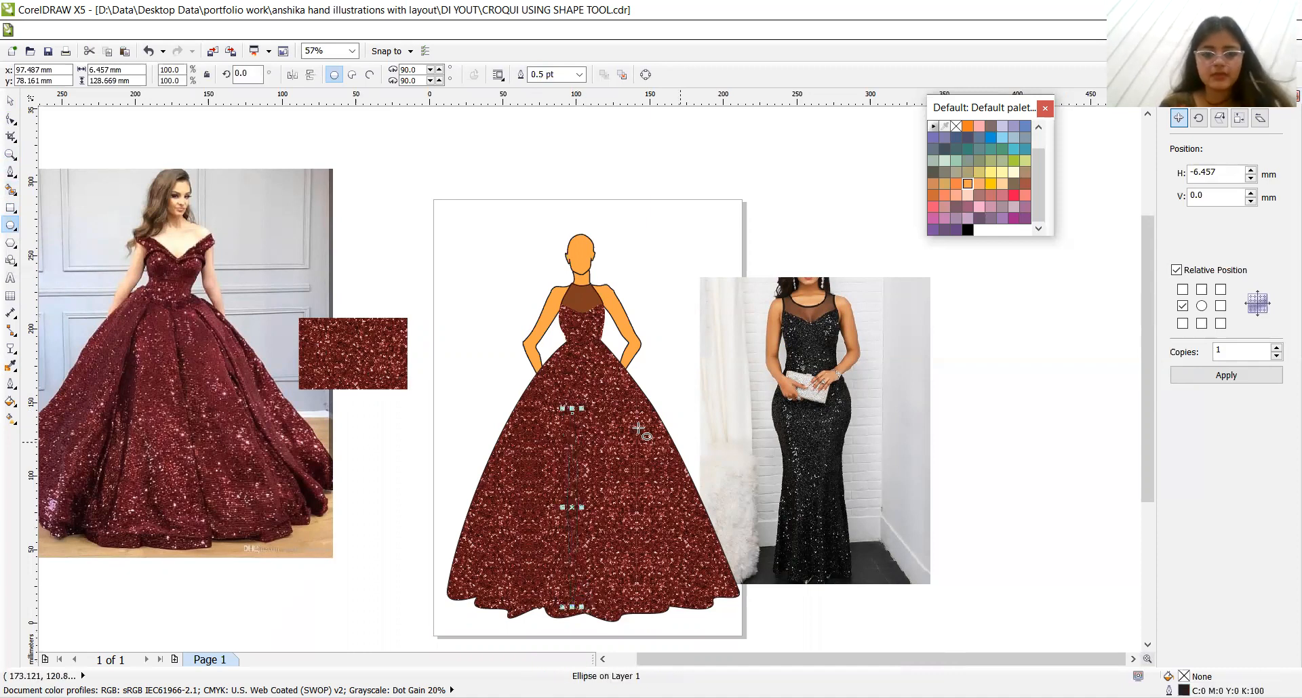
click(11, 367)
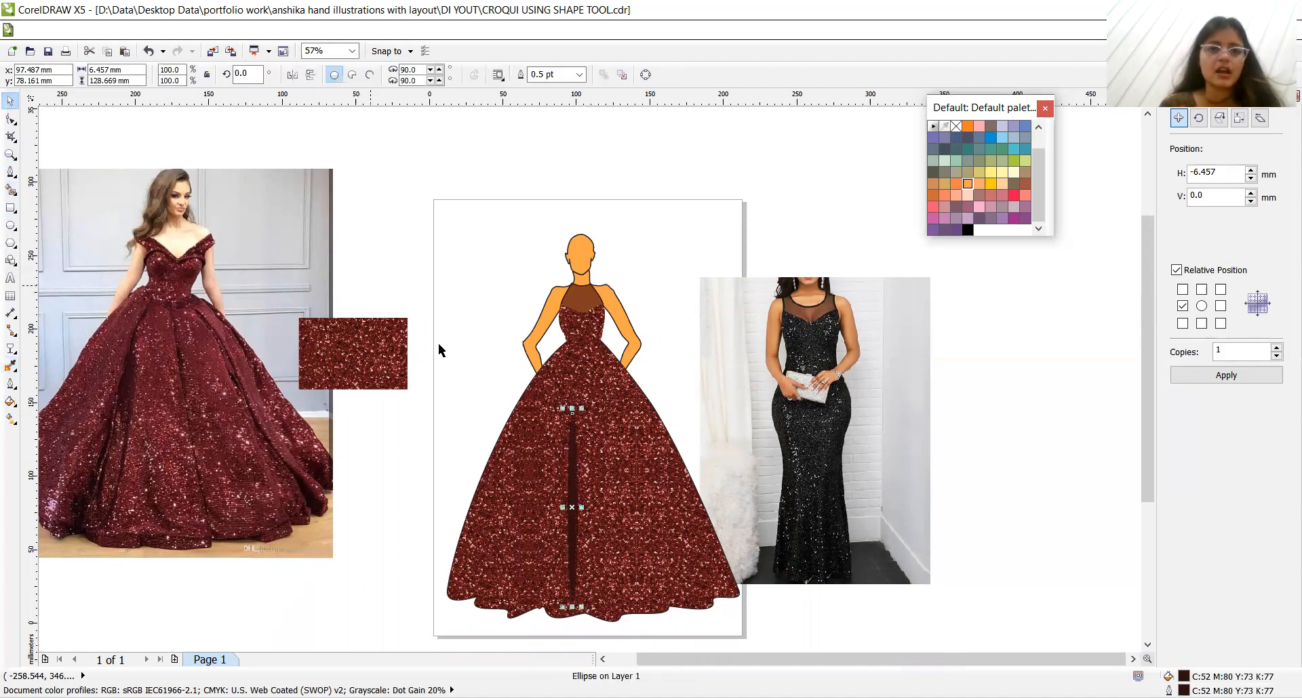
click(577, 75)
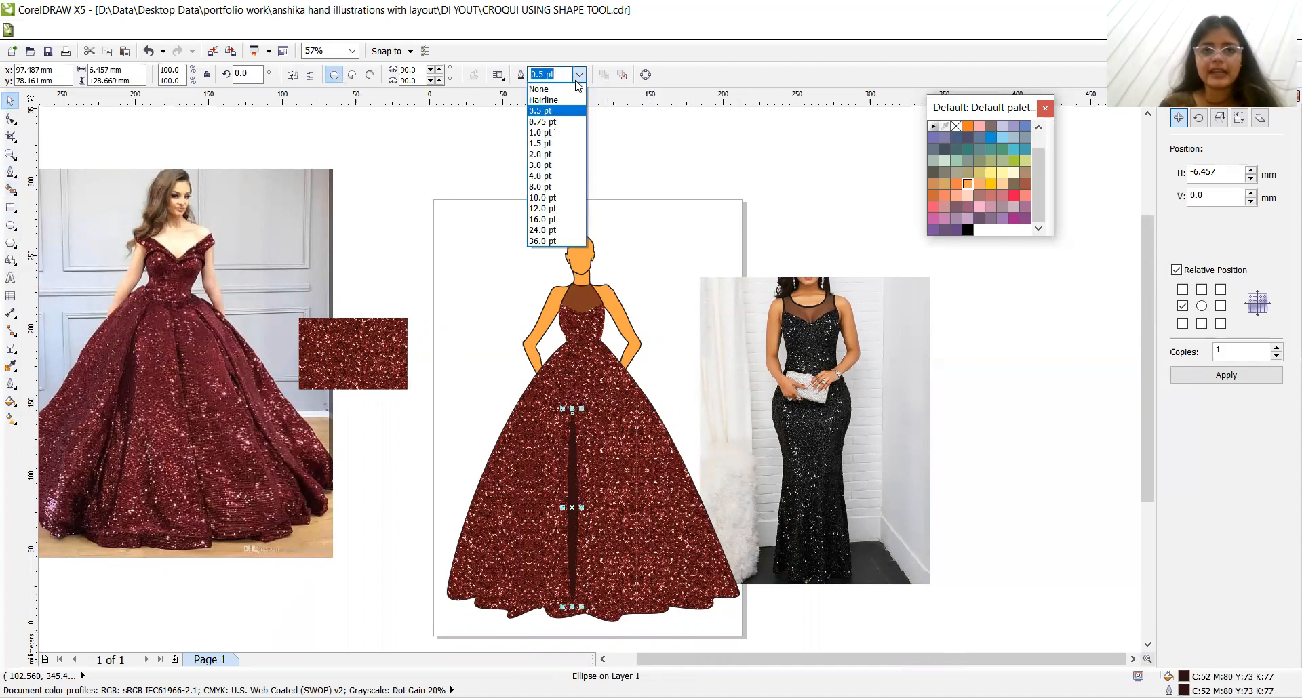
click(537, 89)
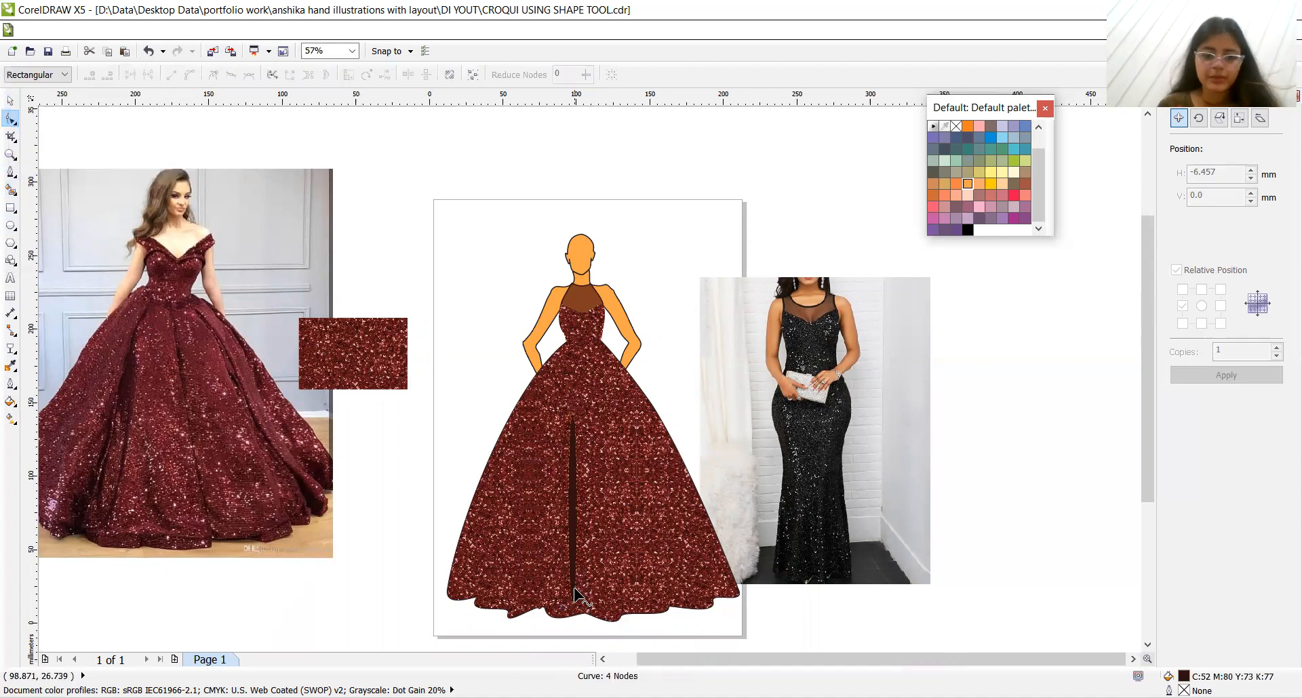
drag(581, 594, 555, 613)
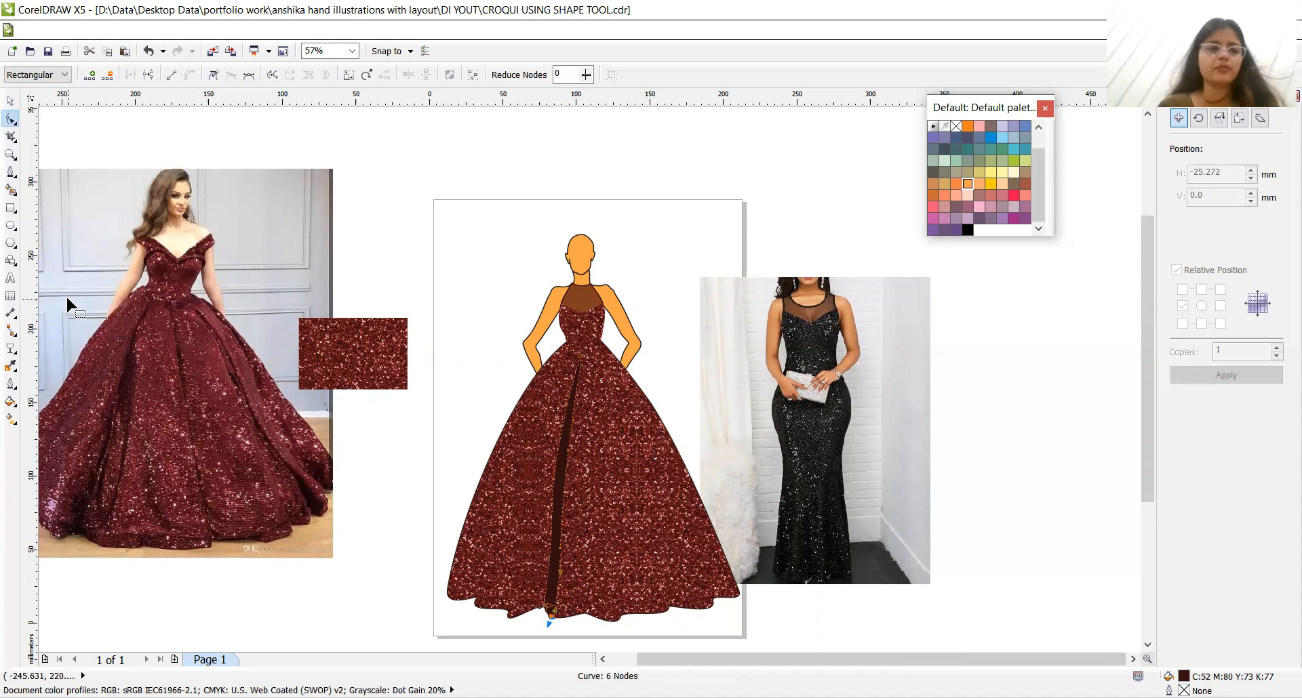
Give the fold strip a uniform fill, make a left-offset copy and reshape it to follow the skirt
click(11, 348)
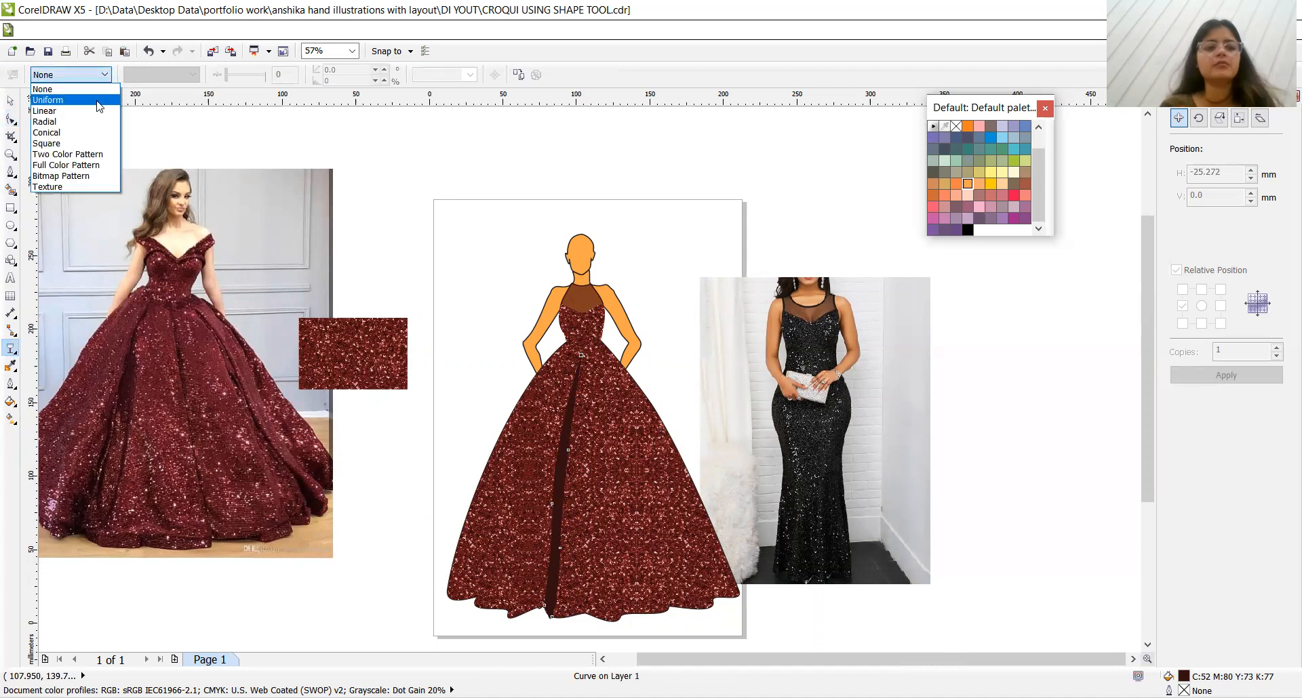
click(48, 100)
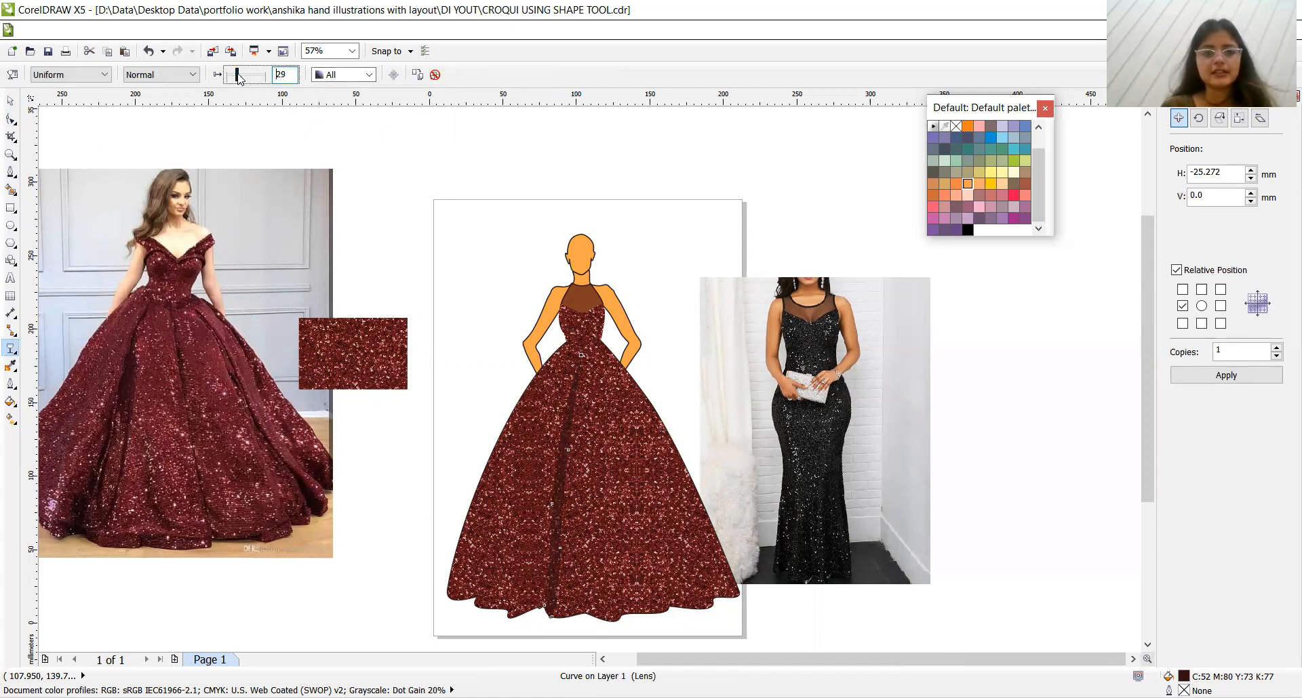
mouse_move(238, 79)
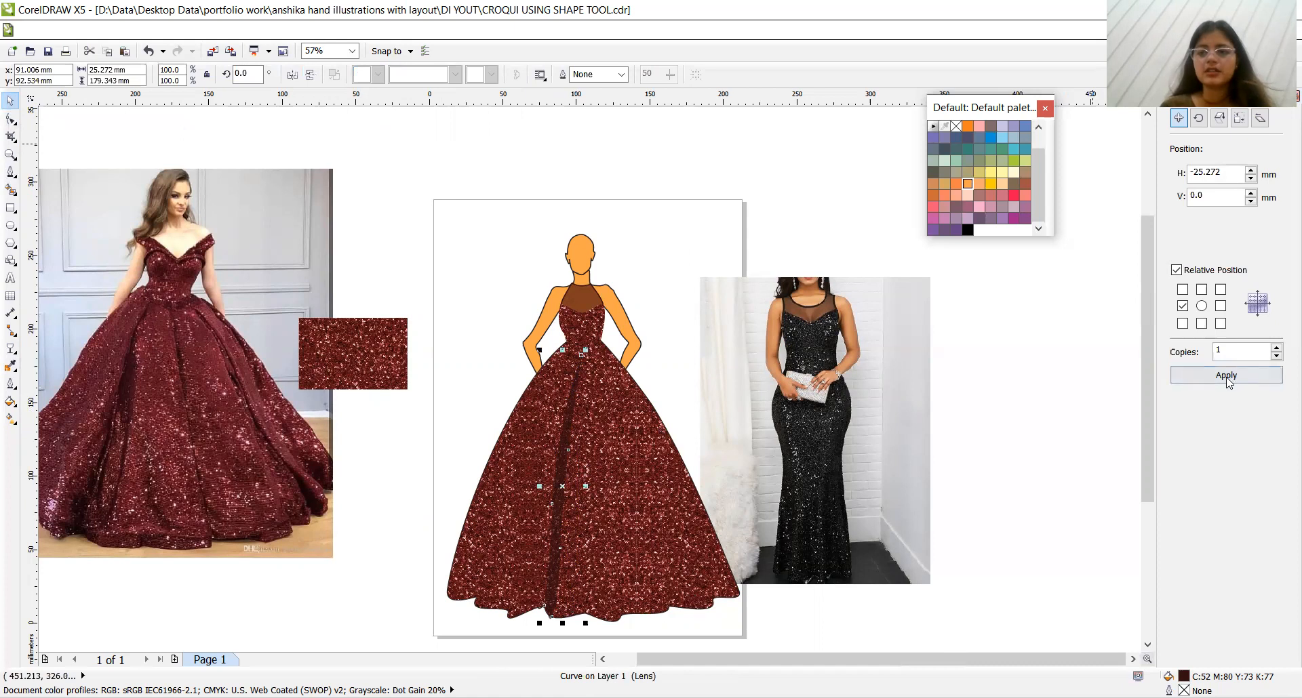
click(1226, 375)
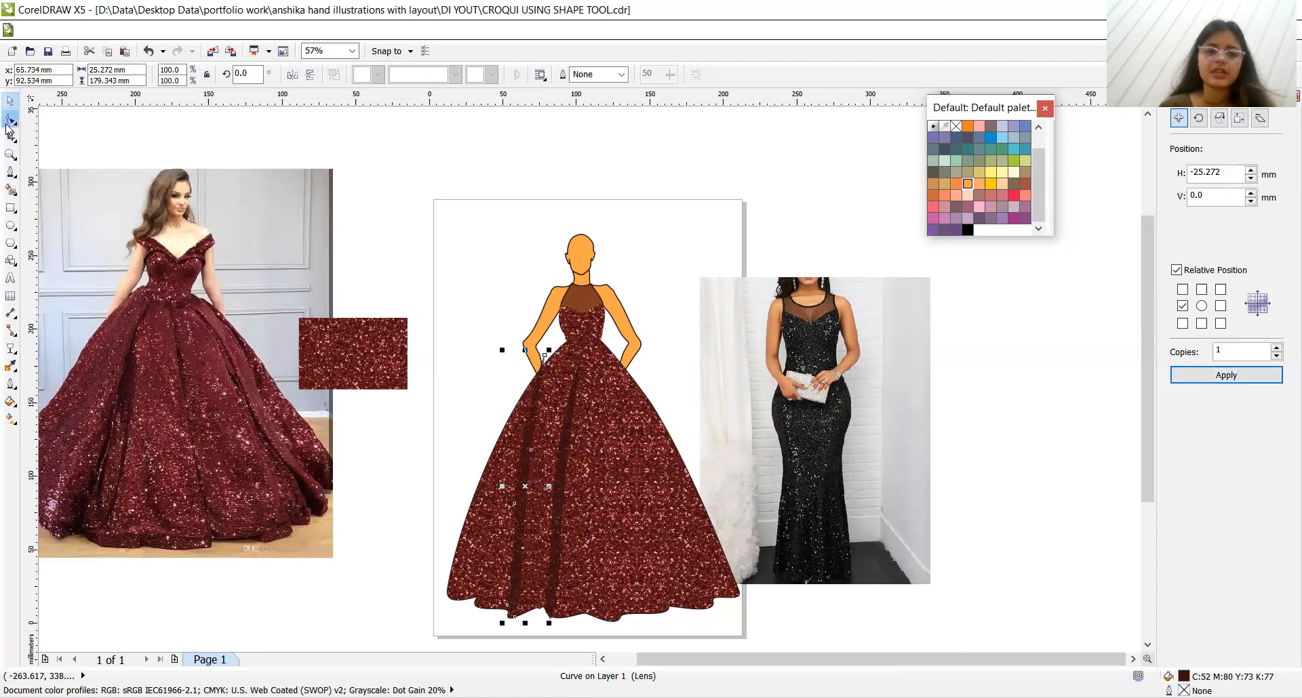
click(10, 118)
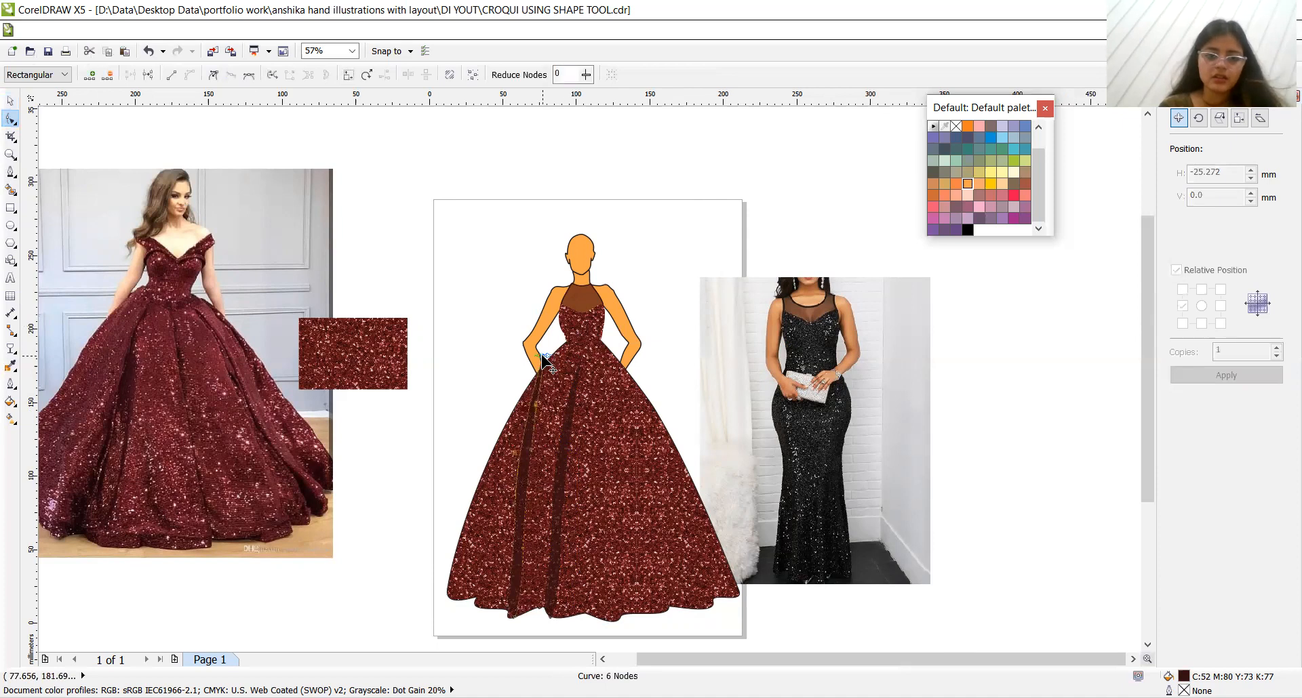
drag(543, 366, 585, 355)
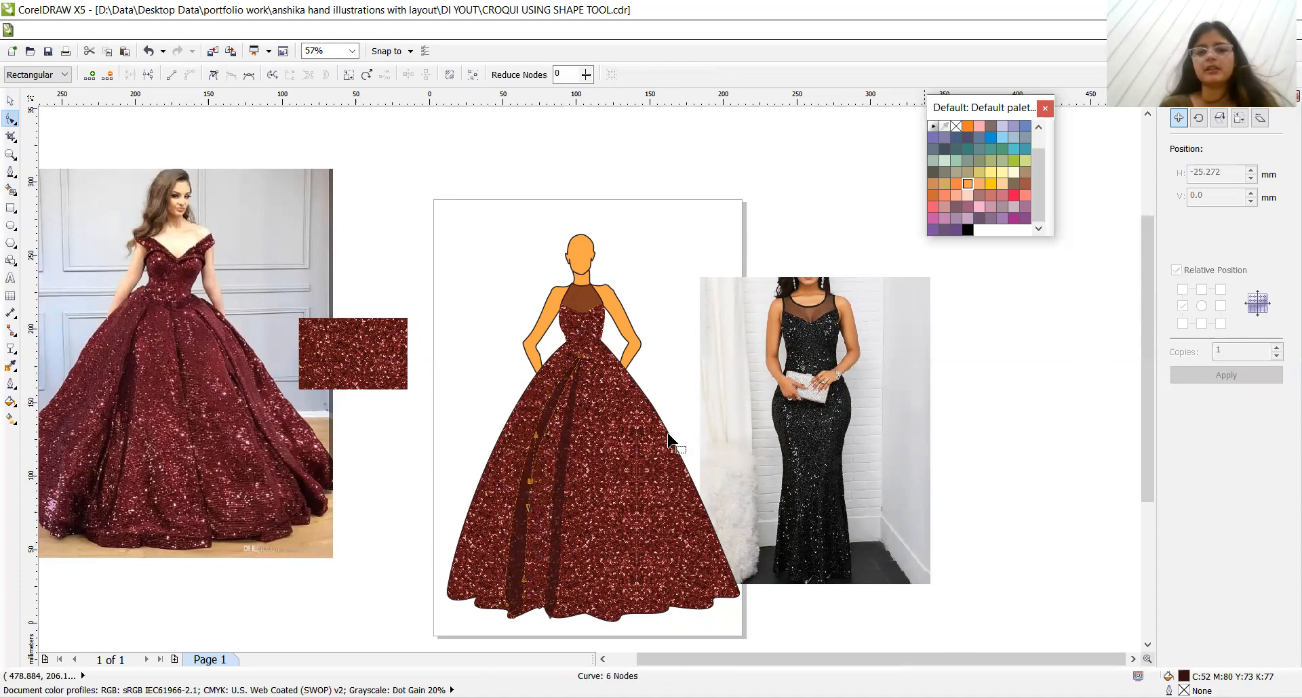
Copy the fold further left onto the skirt and bend its nodes along the gown's flare
click(12, 100)
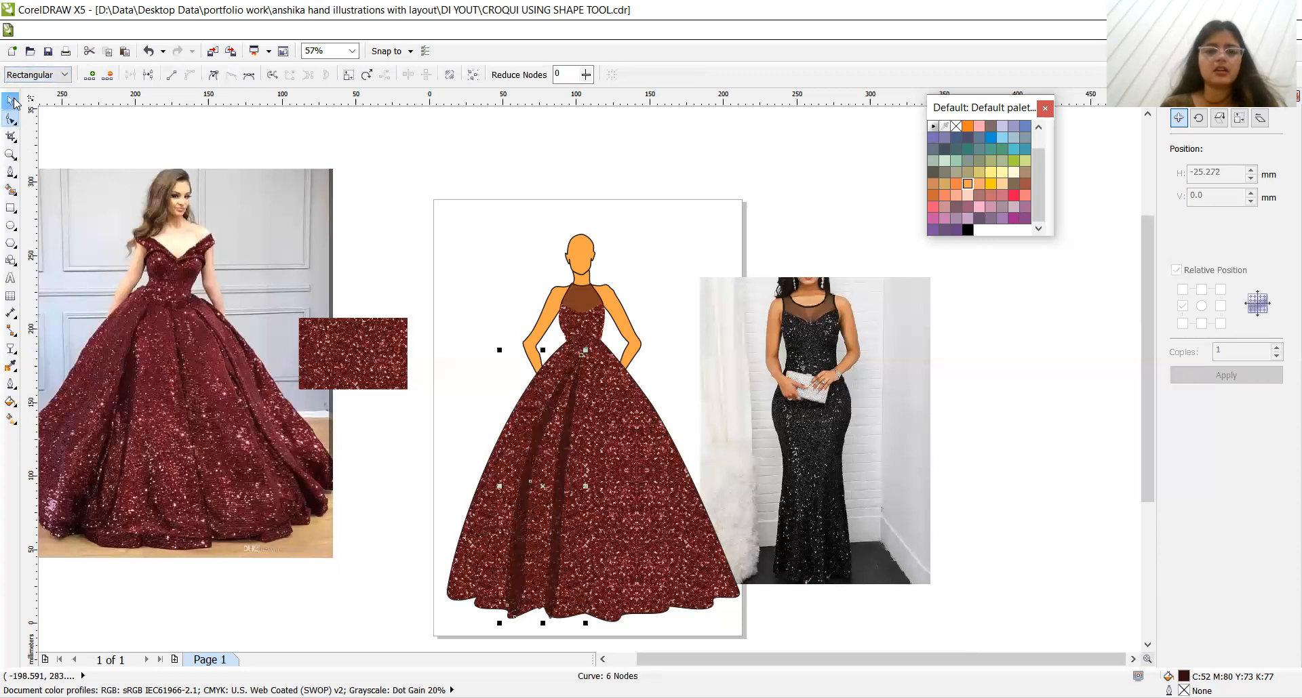
click(1225, 374)
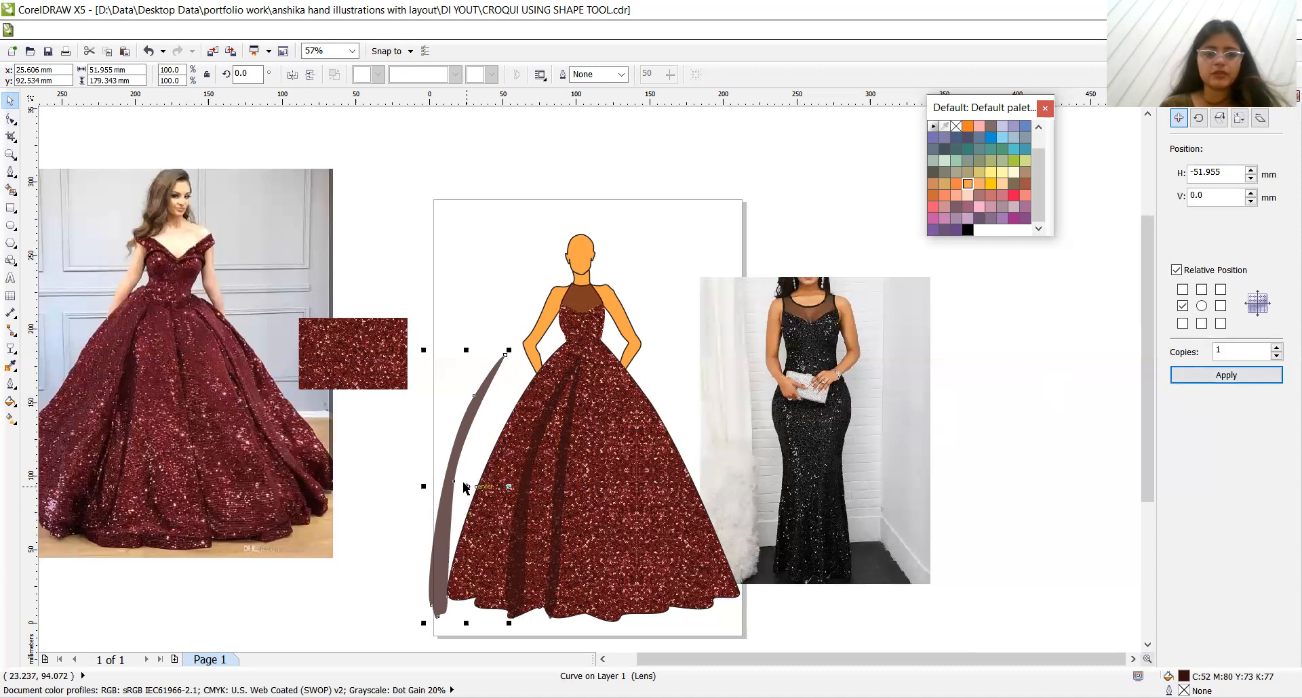
click(12, 119)
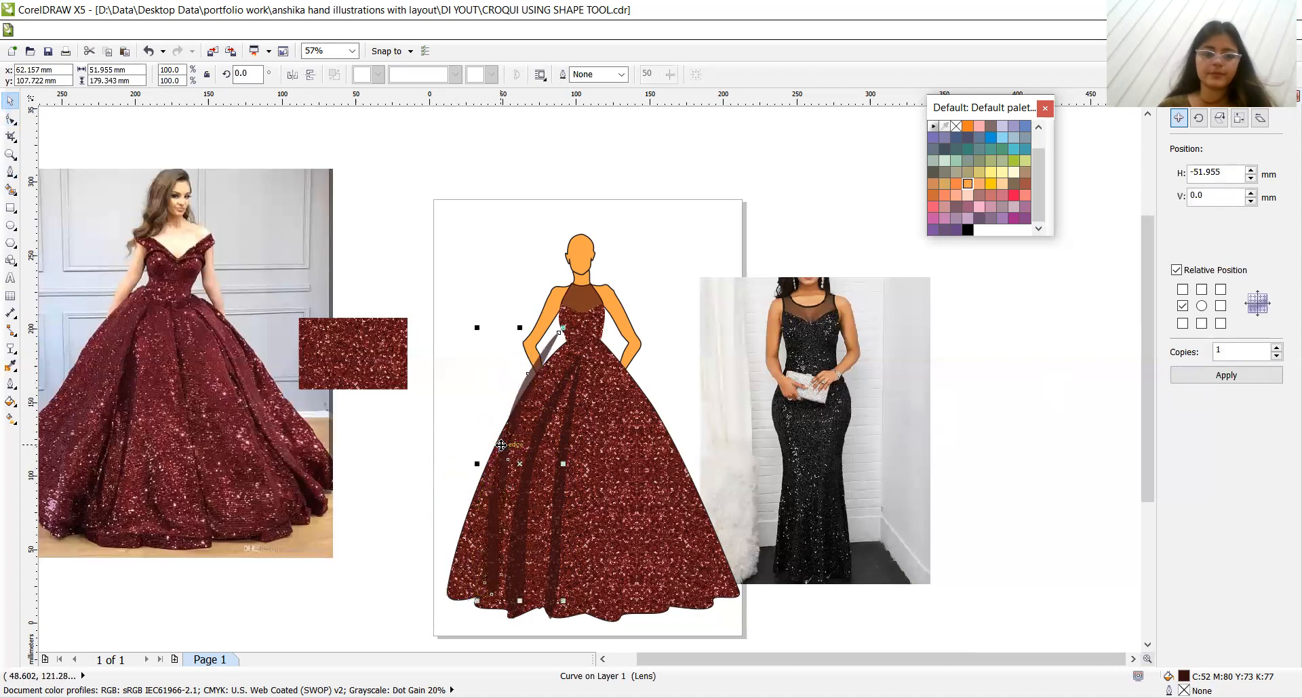
click(12, 125)
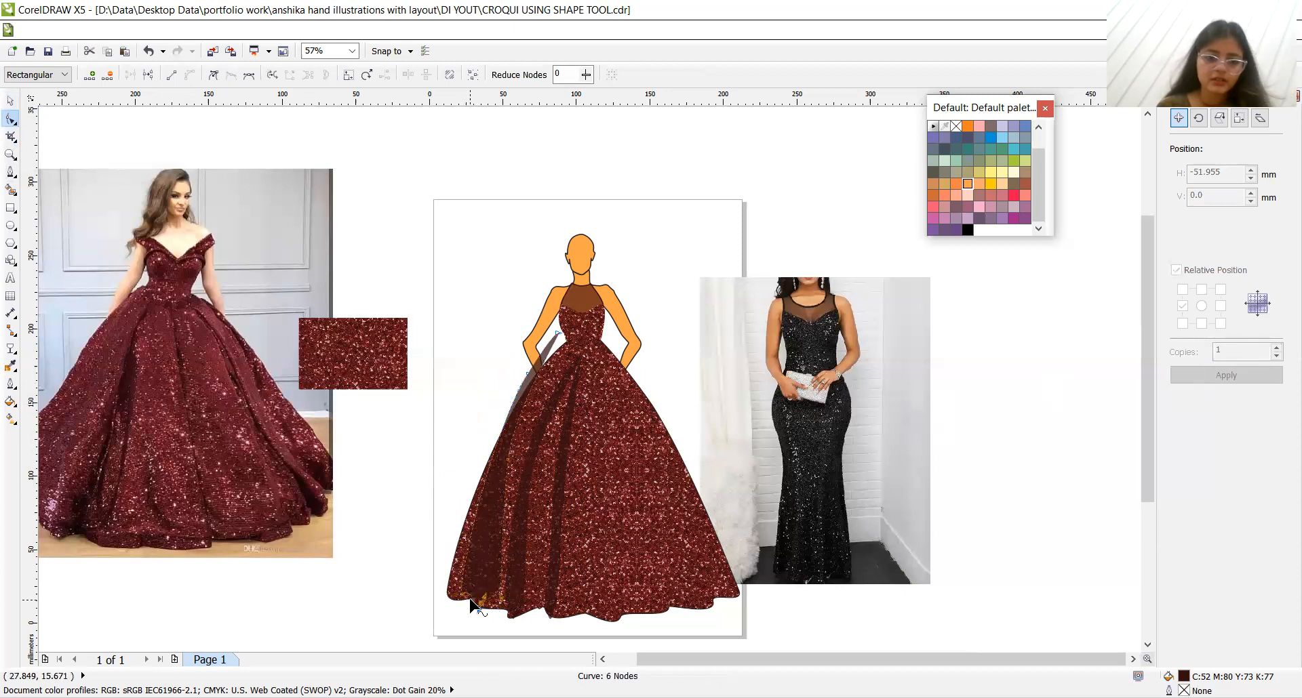
drag(470, 603, 476, 603)
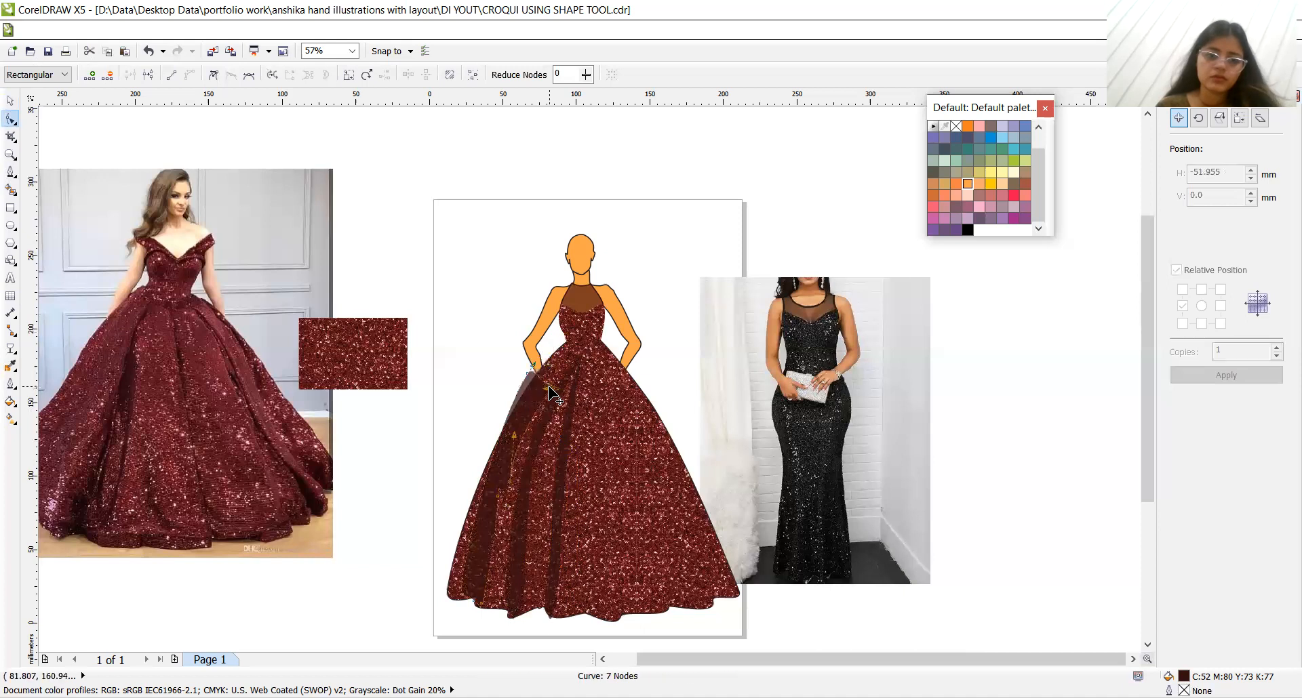
click(532, 367)
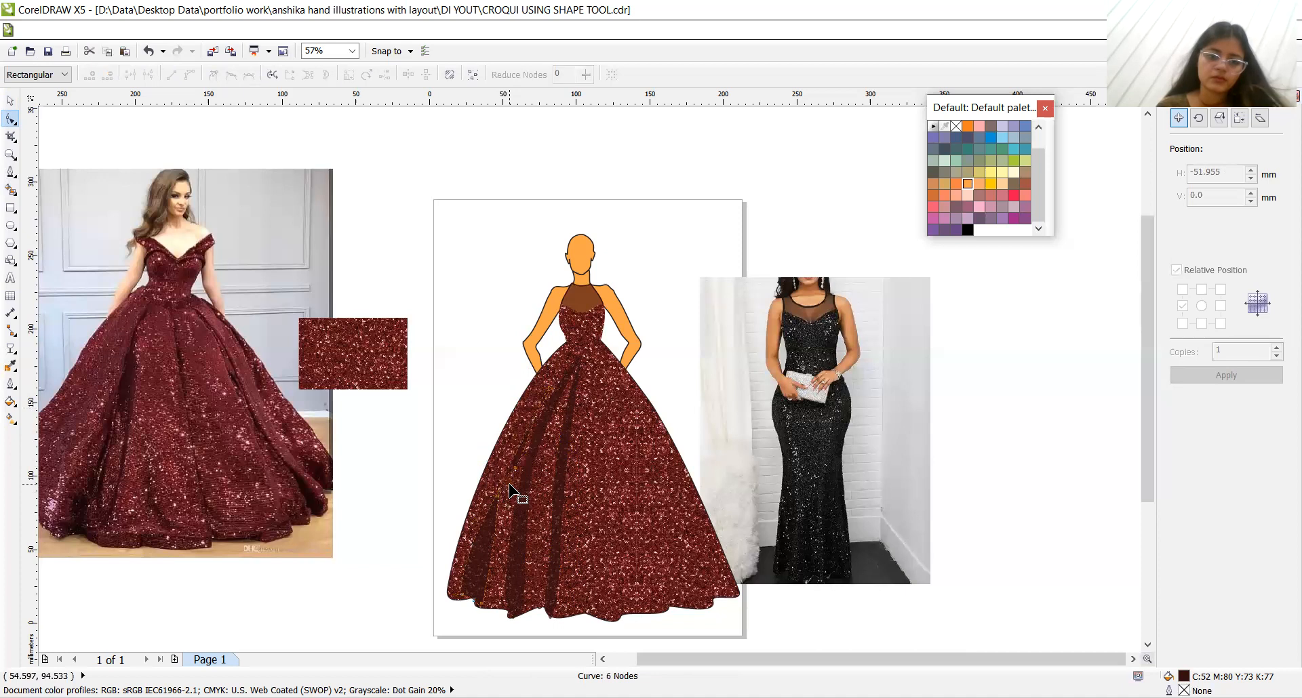
click(515, 494)
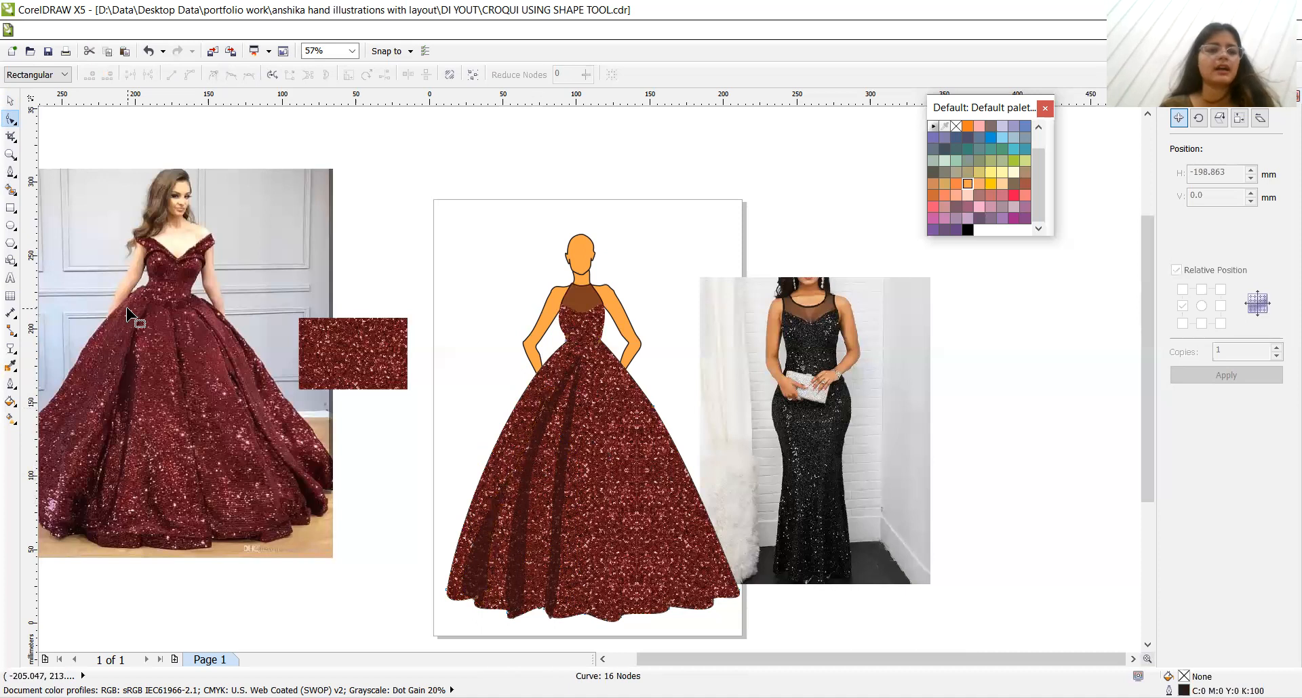
mouse_move(114, 251)
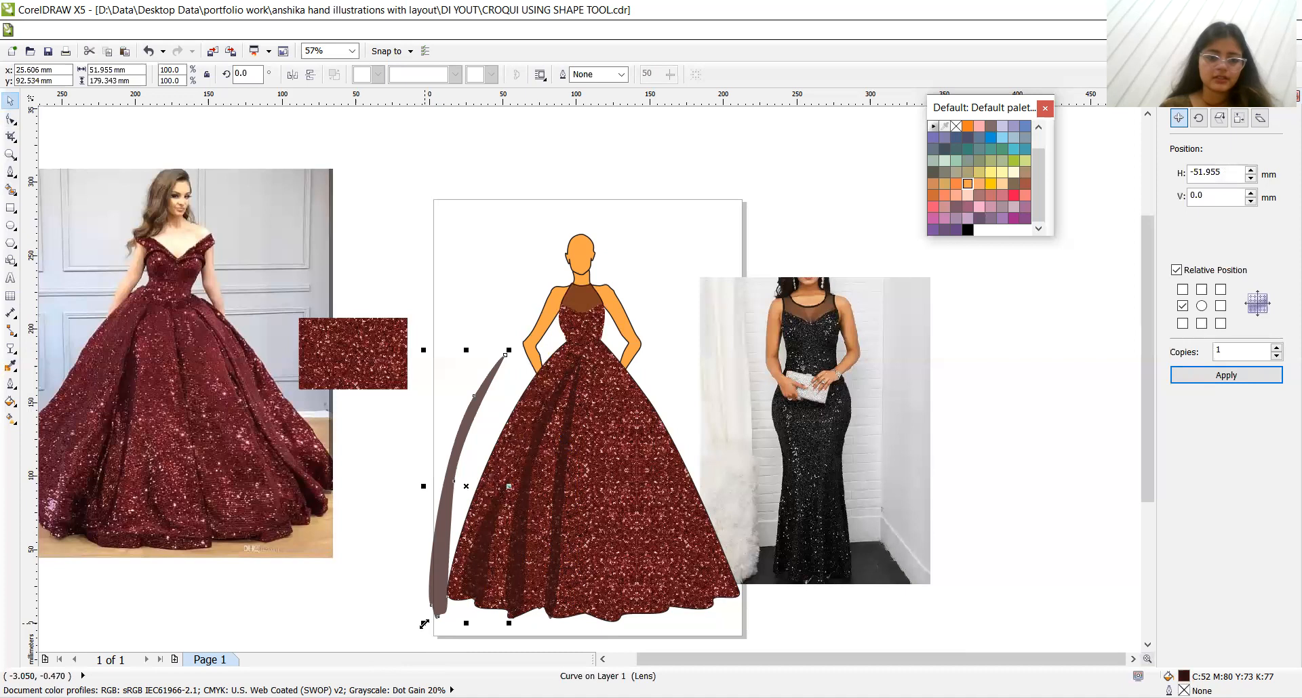
mouse_move(538, 322)
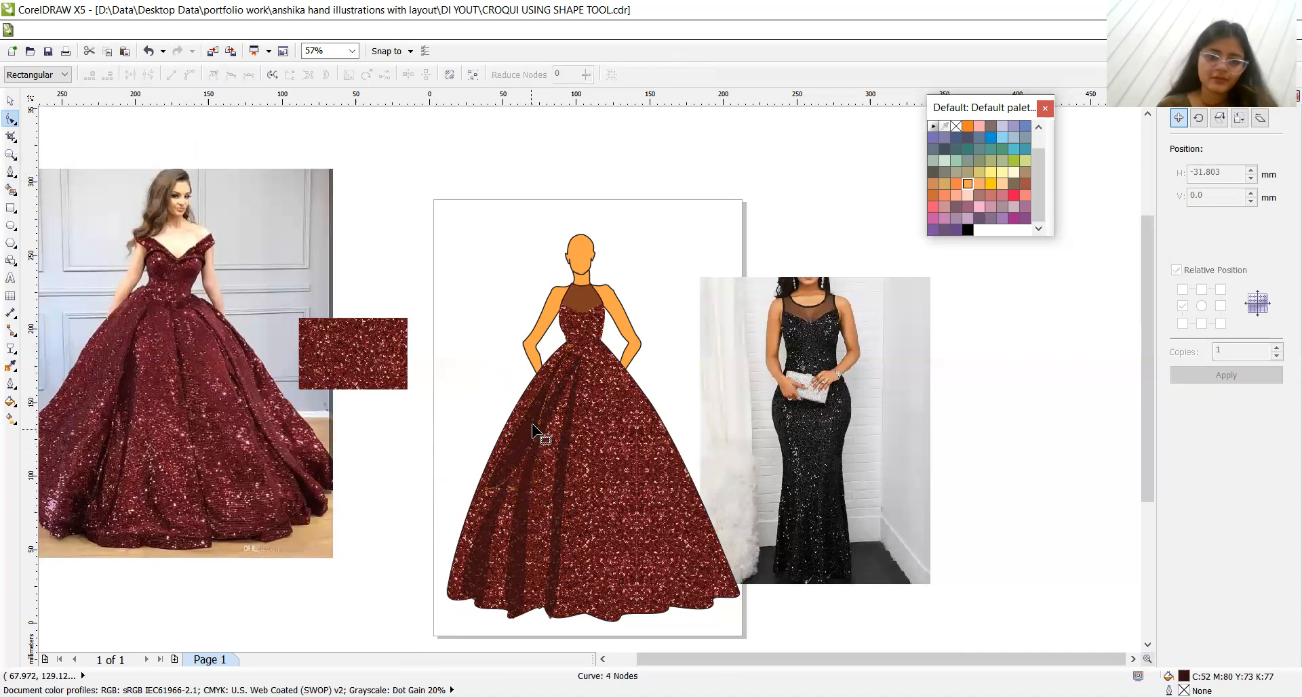
Curve the new dark fold's nodes with the Shape tool so it follows the skirt's left flare
click(539, 432)
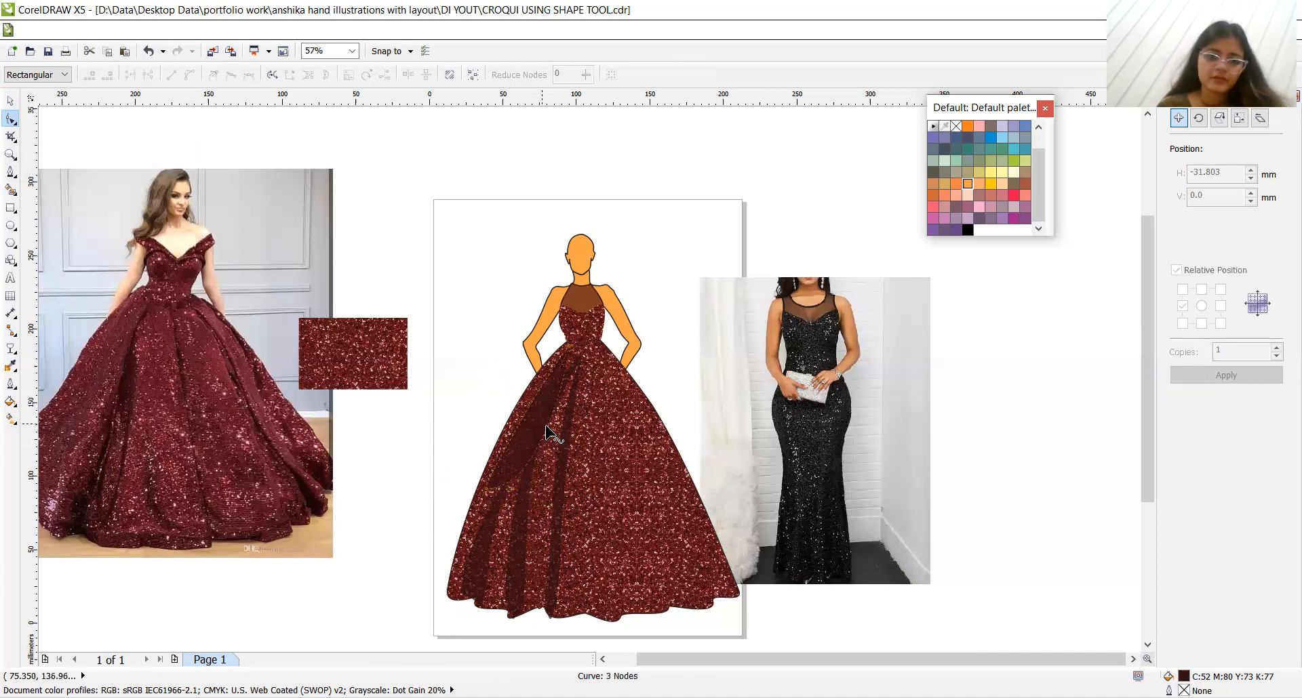
mouse_move(527, 474)
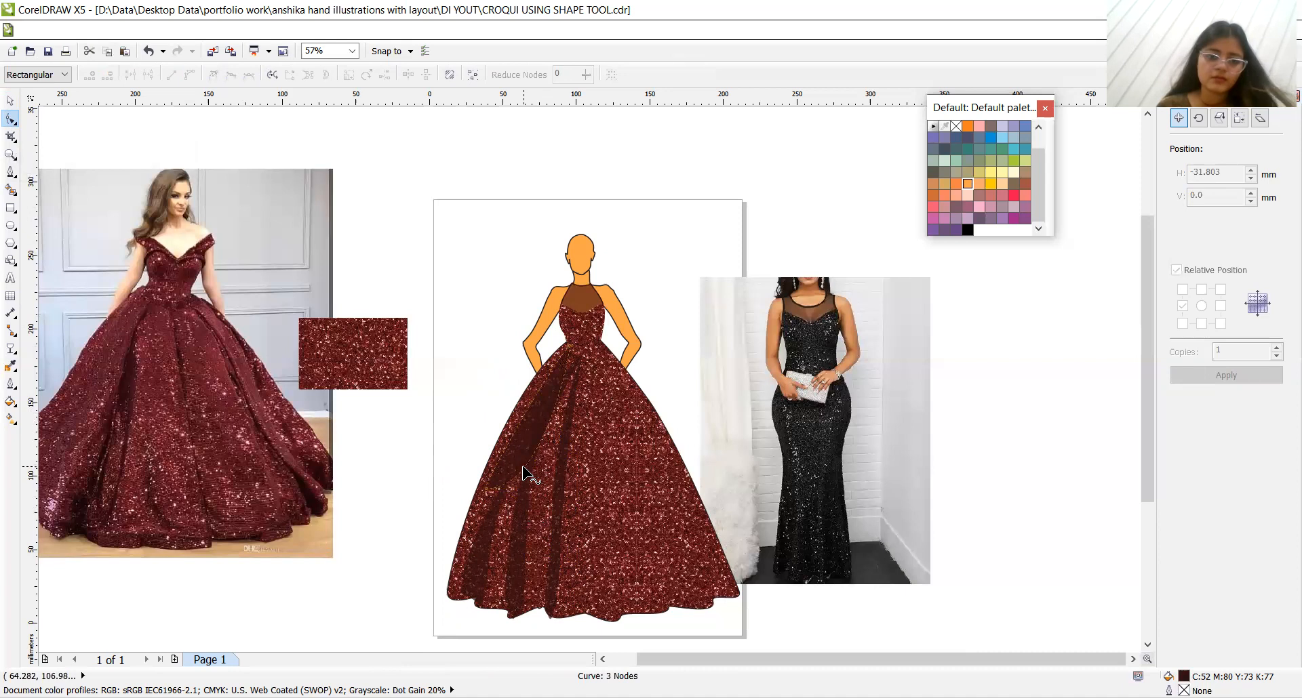
drag(525, 474, 537, 419)
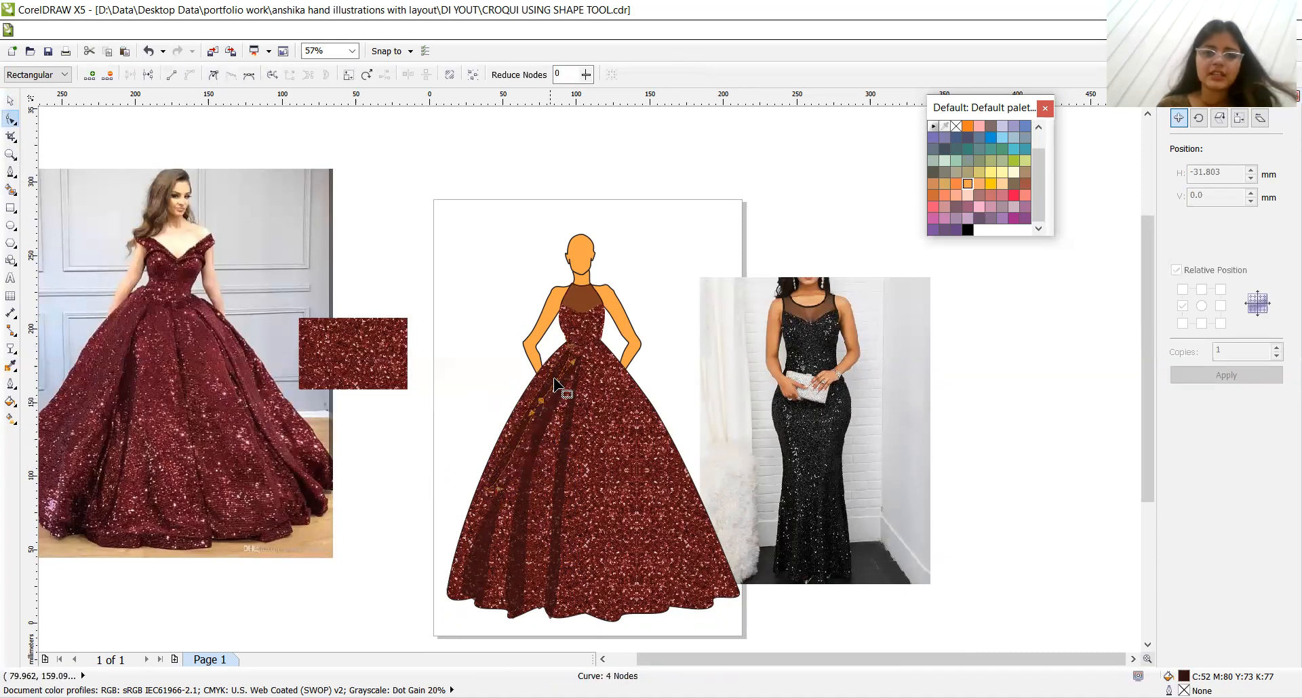
drag(561, 387, 570, 362)
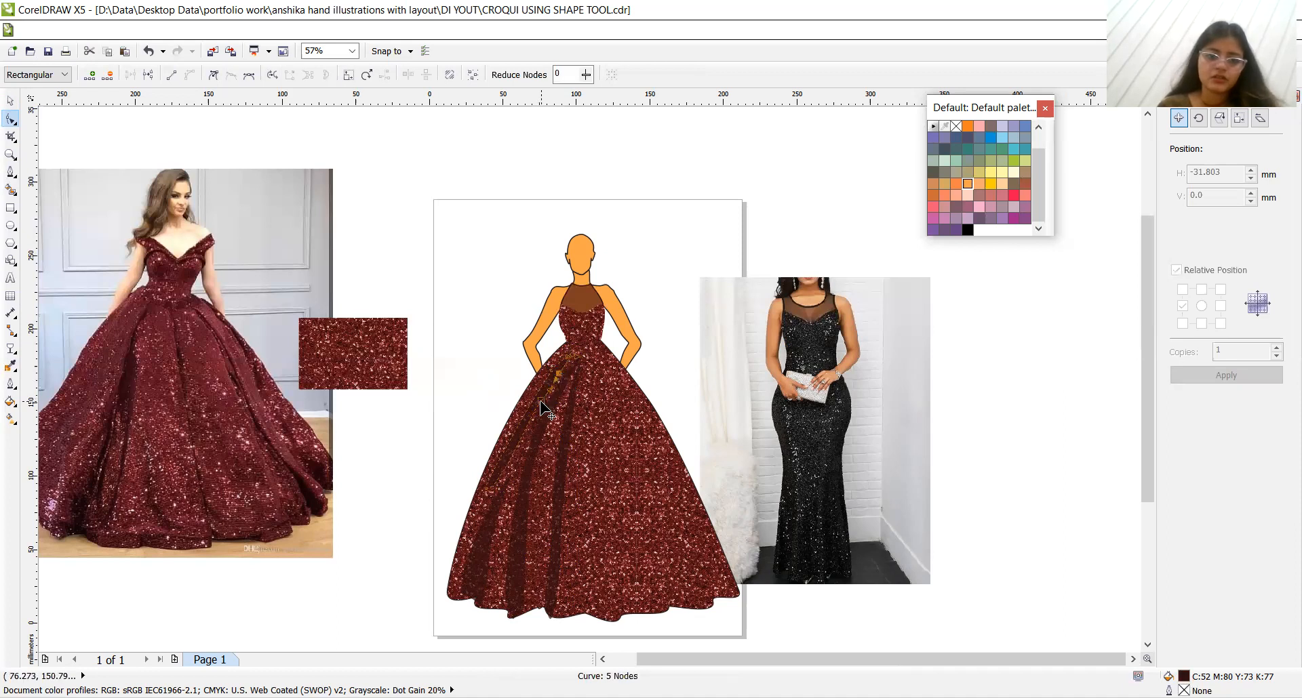
click(548, 394)
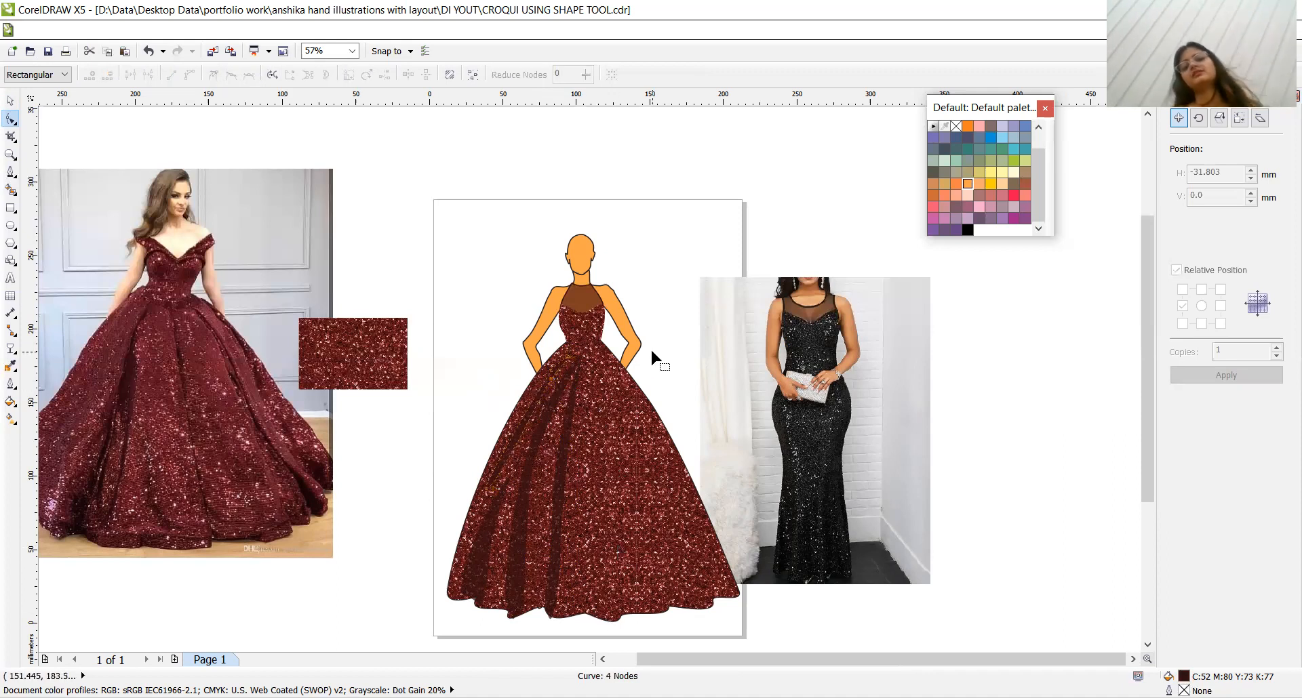
mouse_move(510, 465)
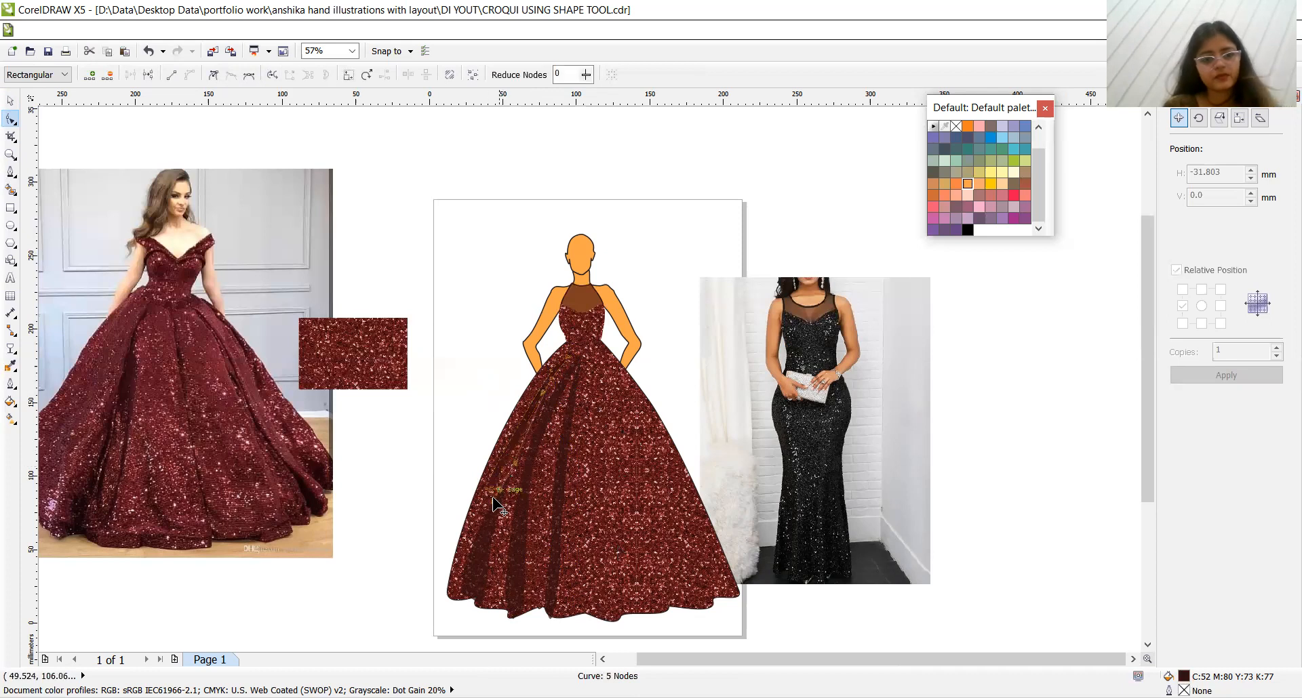
mouse_move(669, 344)
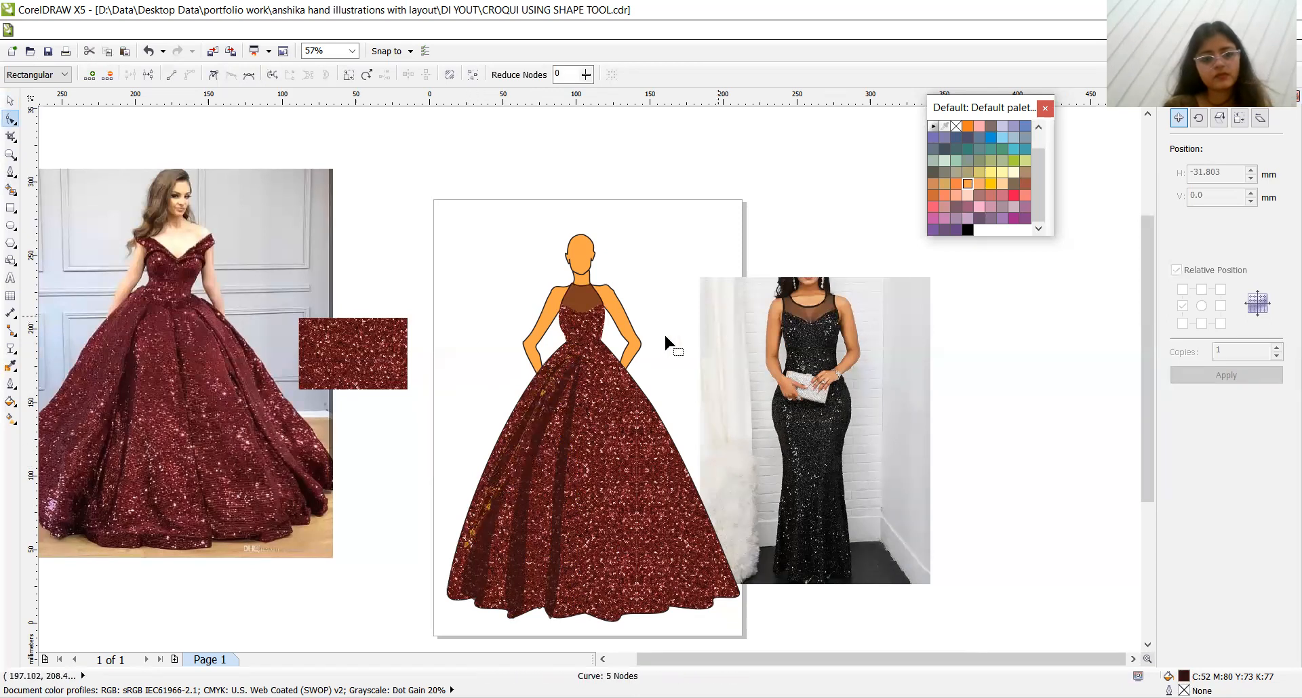
click(814, 428)
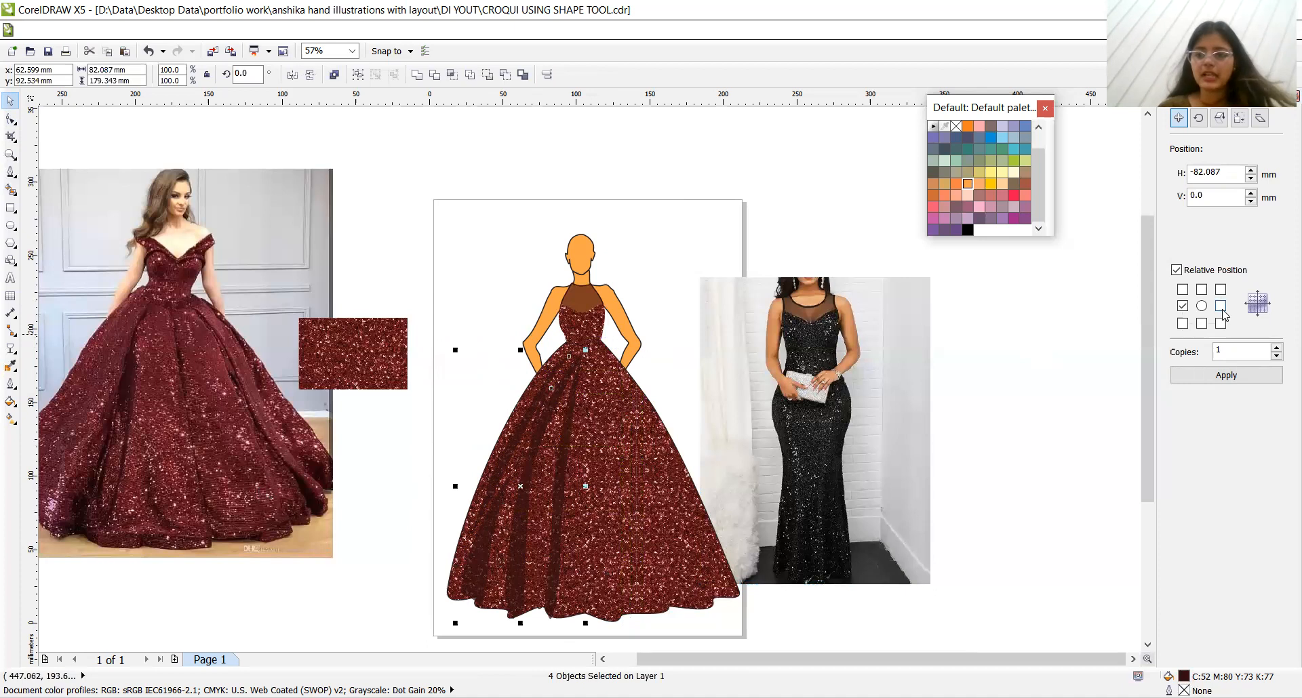
Mirror offset copies of the fold onto the right side of the skirt via the Transform docker
click(1225, 374)
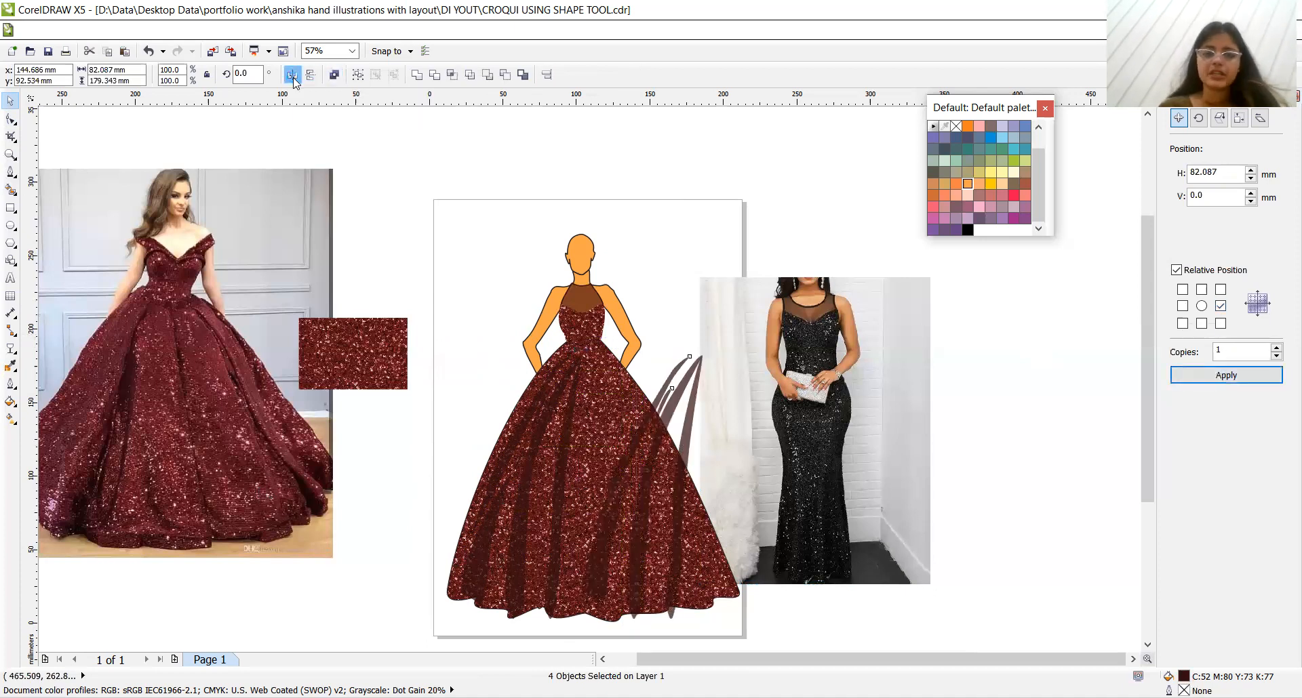
click(292, 74)
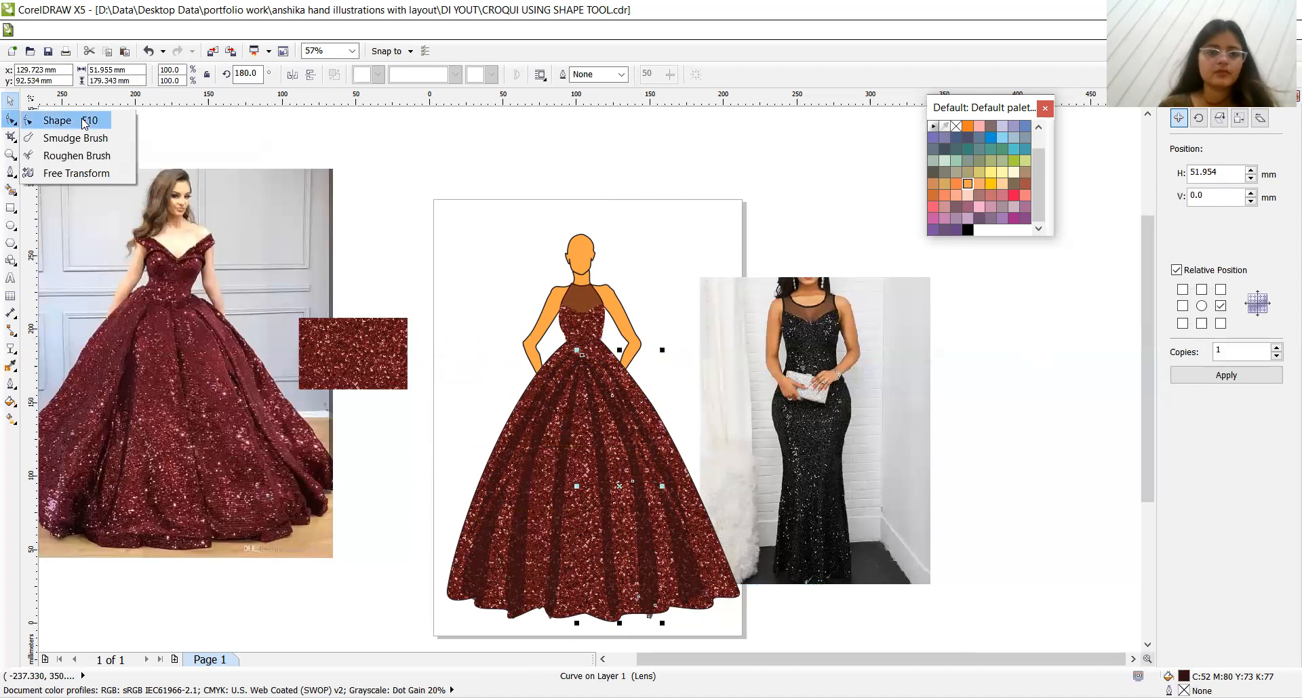
click(57, 120)
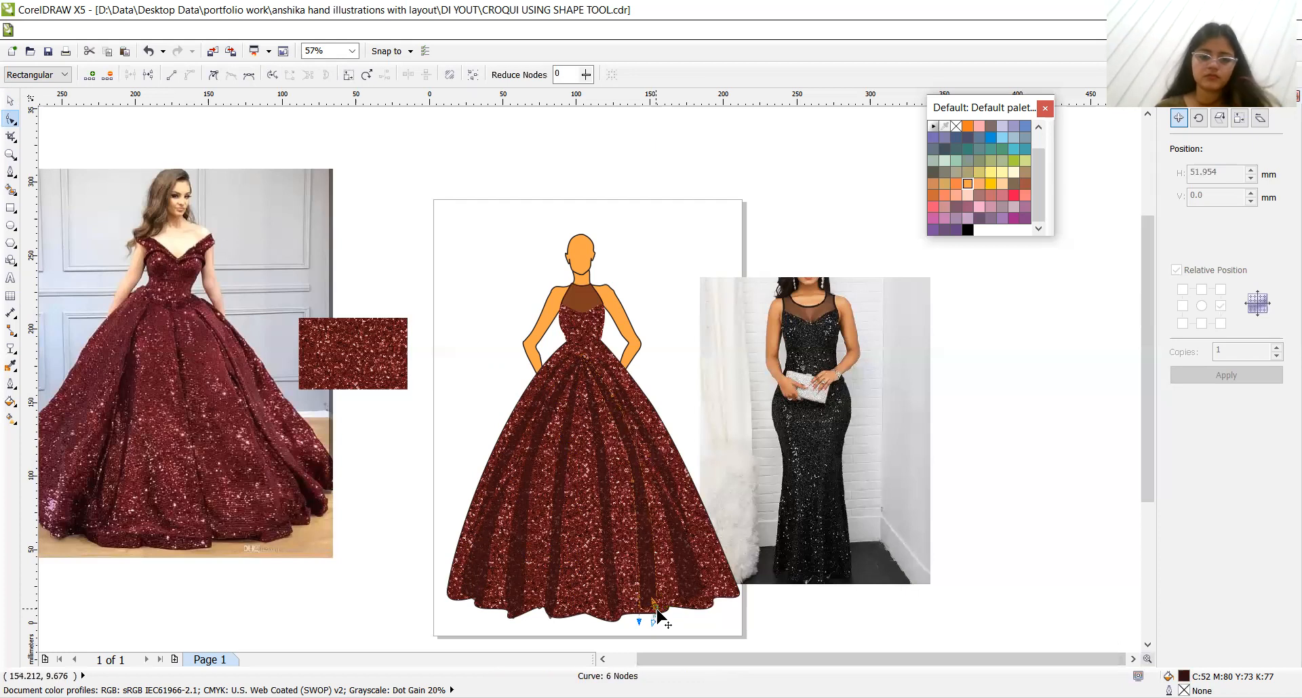
mouse_move(21, 172)
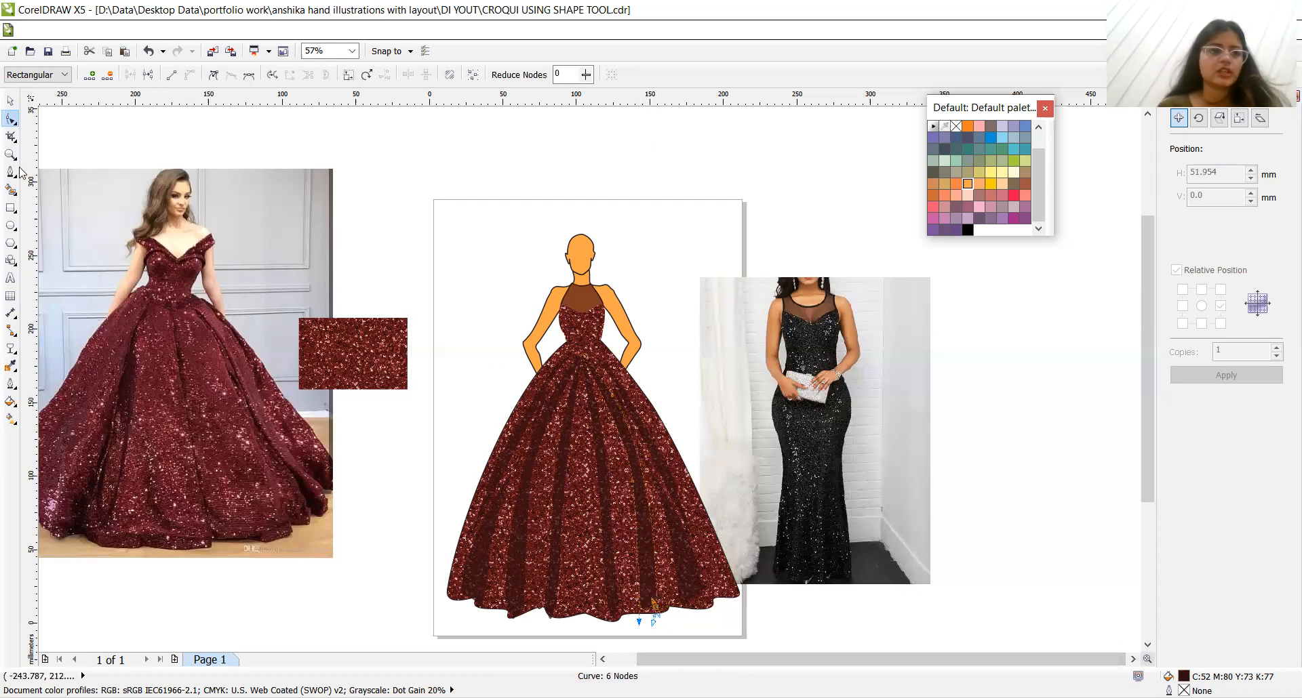
click(12, 100)
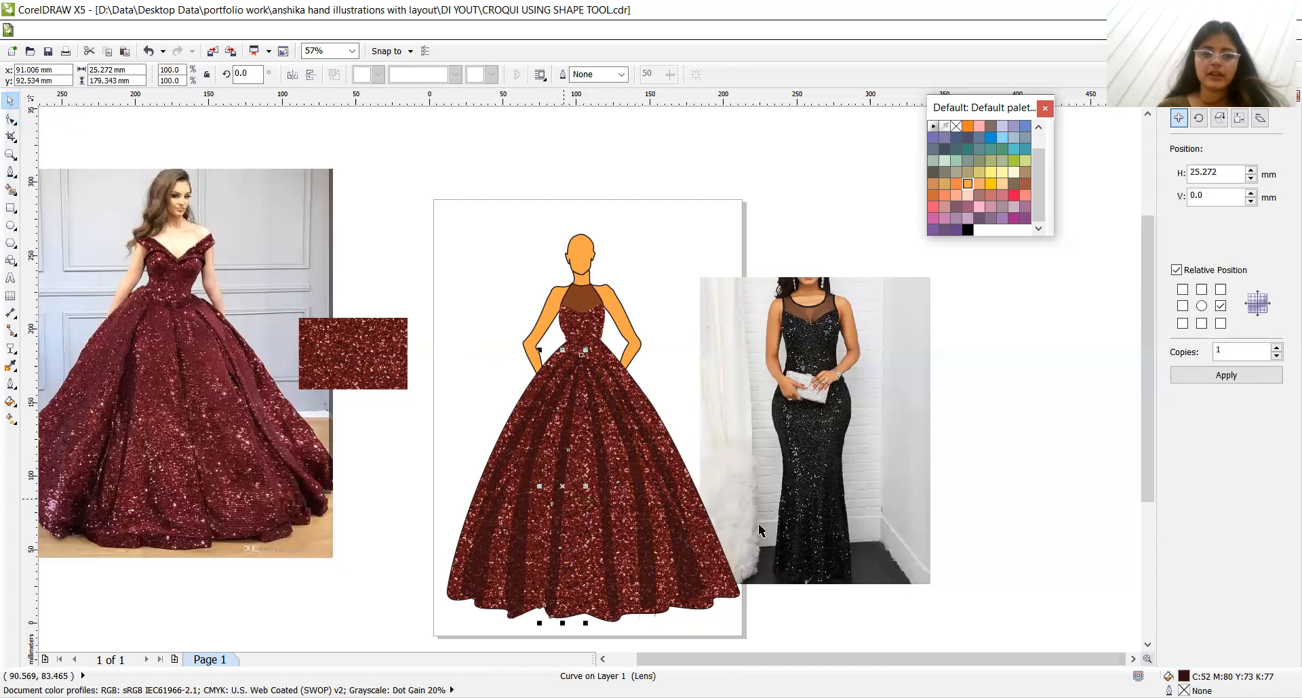
mouse_move(1121, 383)
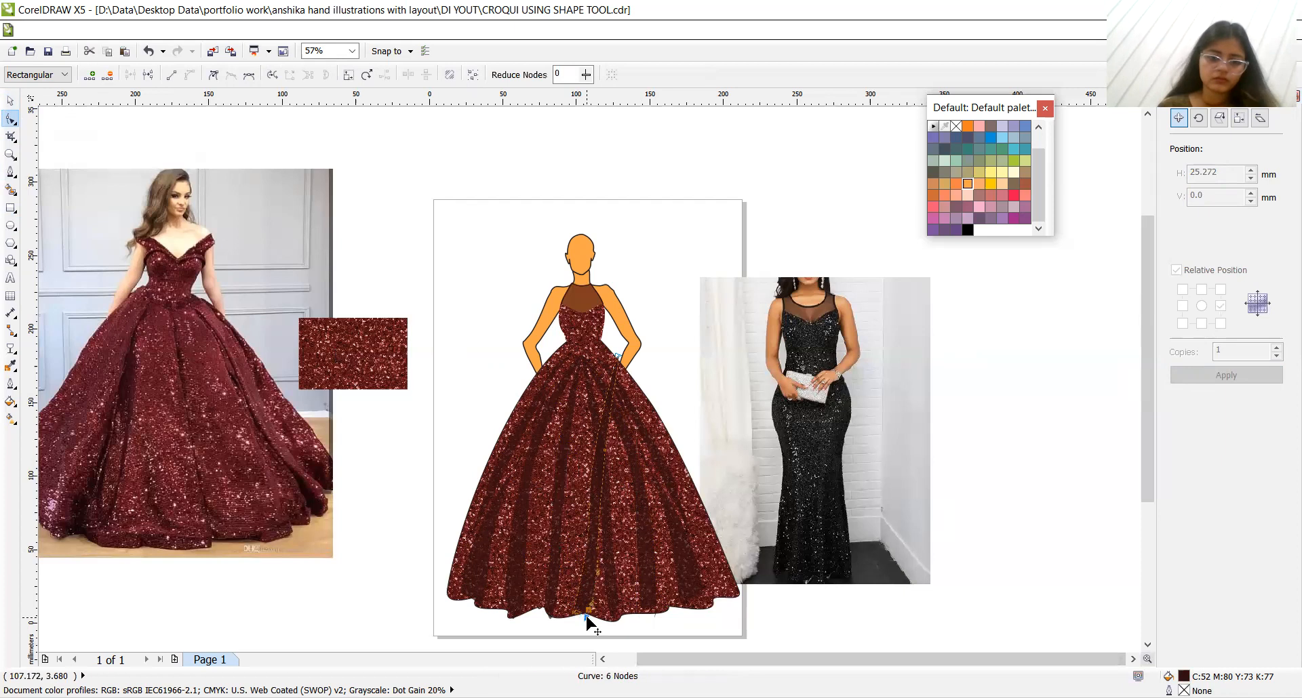
mouse_move(627, 359)
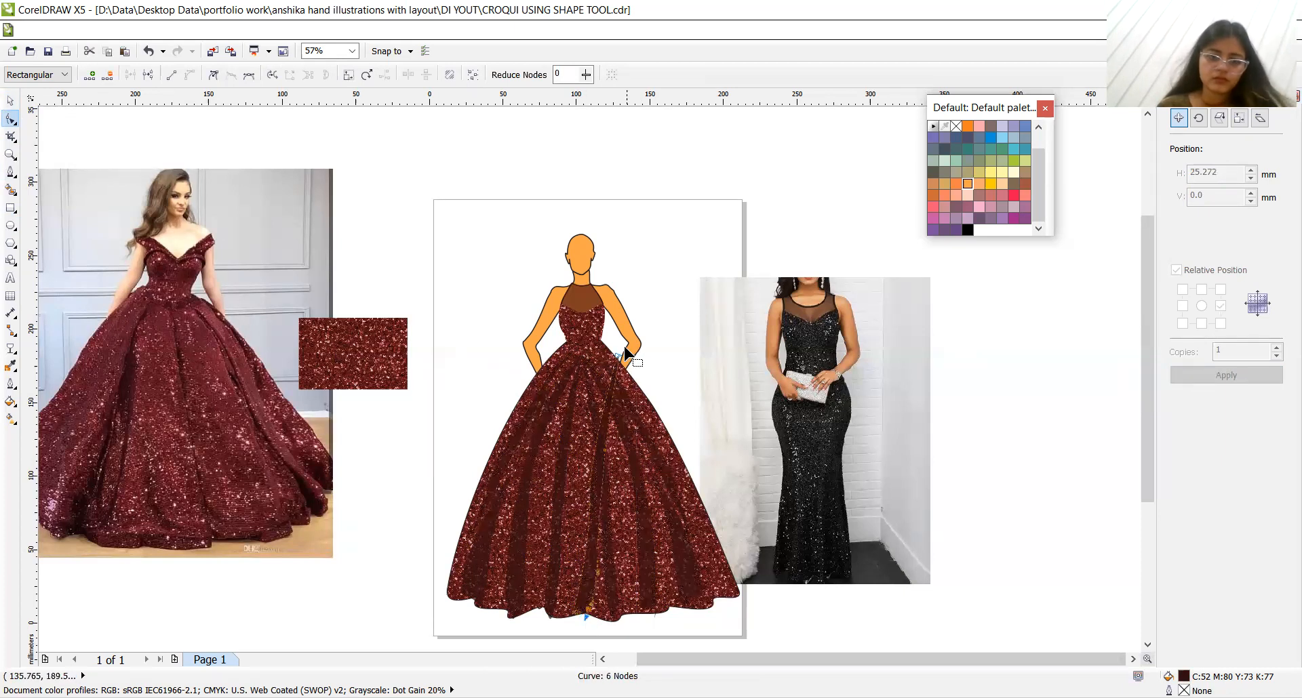
Drag the right-side fold's nodes so the dark pleat shading falls cleanly toward the hem
drag(632, 361, 576, 469)
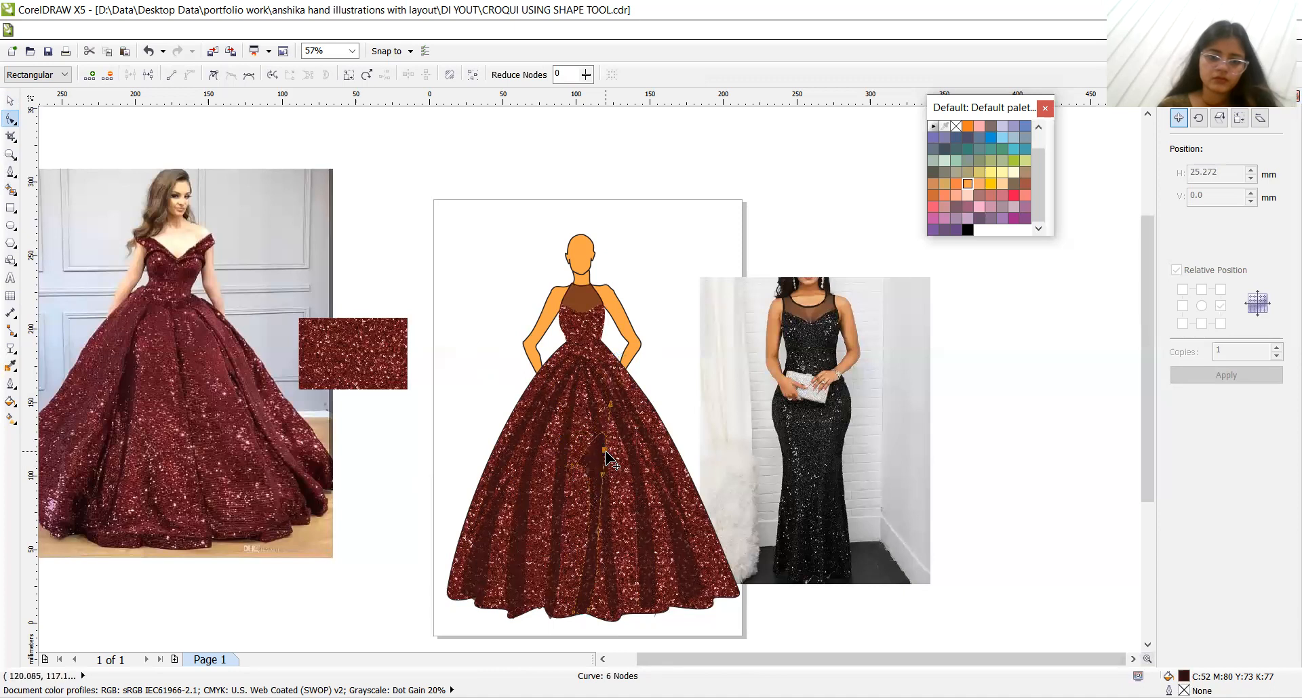
click(607, 461)
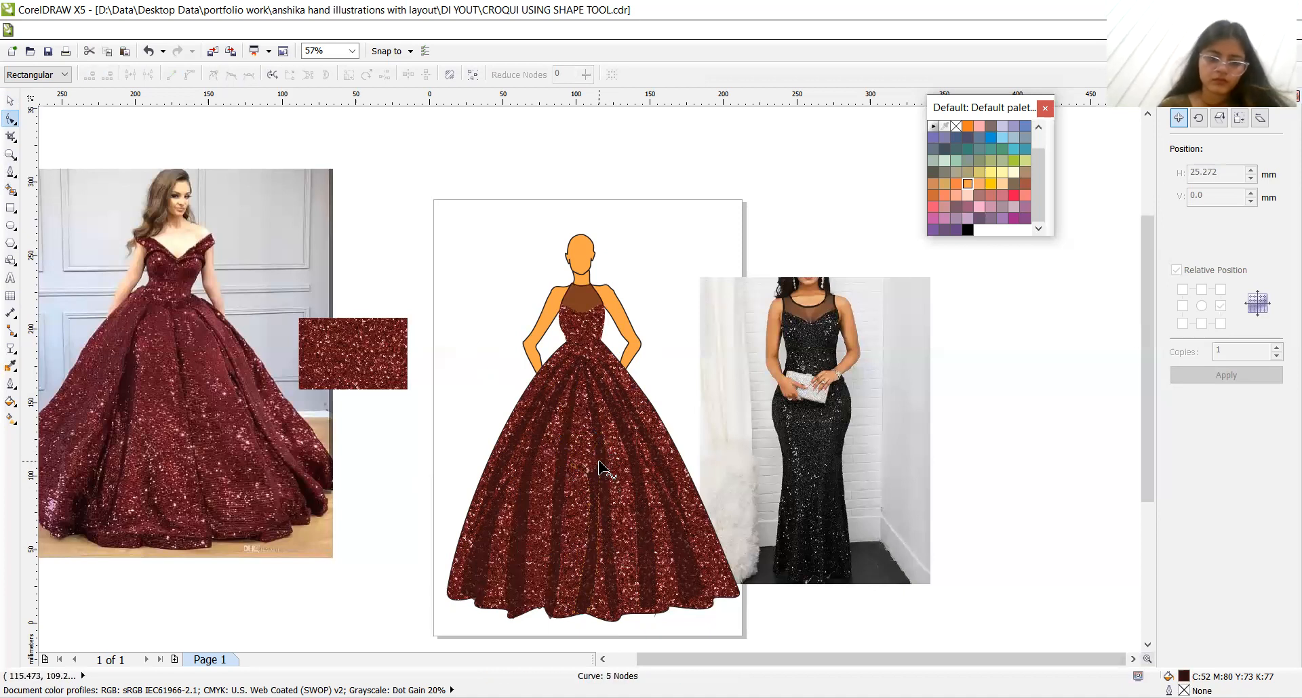
drag(602, 469, 602, 537)
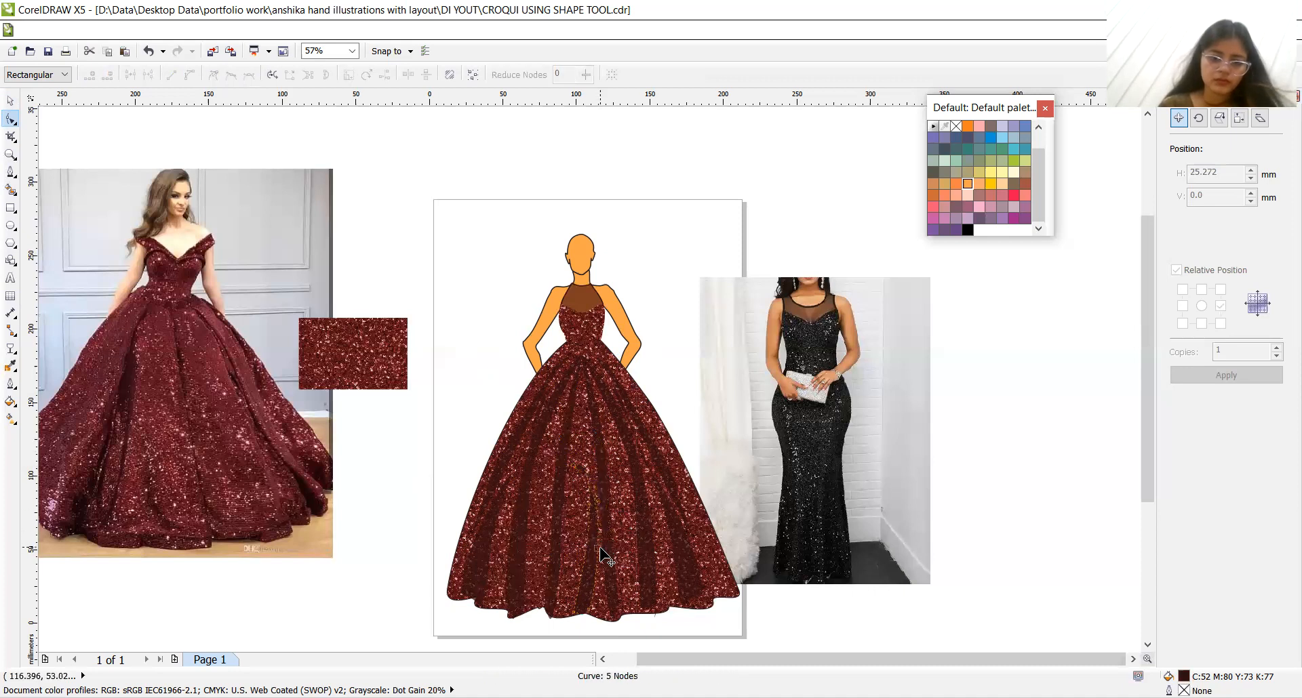
mouse_move(581, 473)
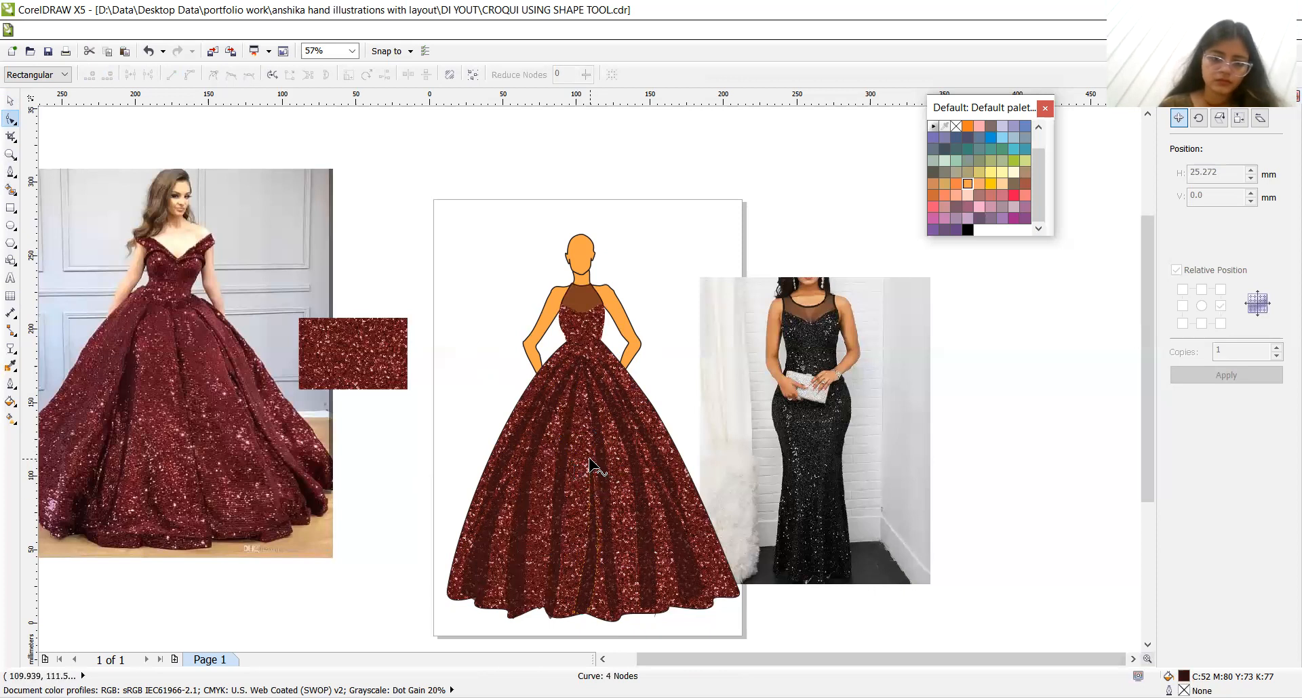
mouse_move(591, 510)
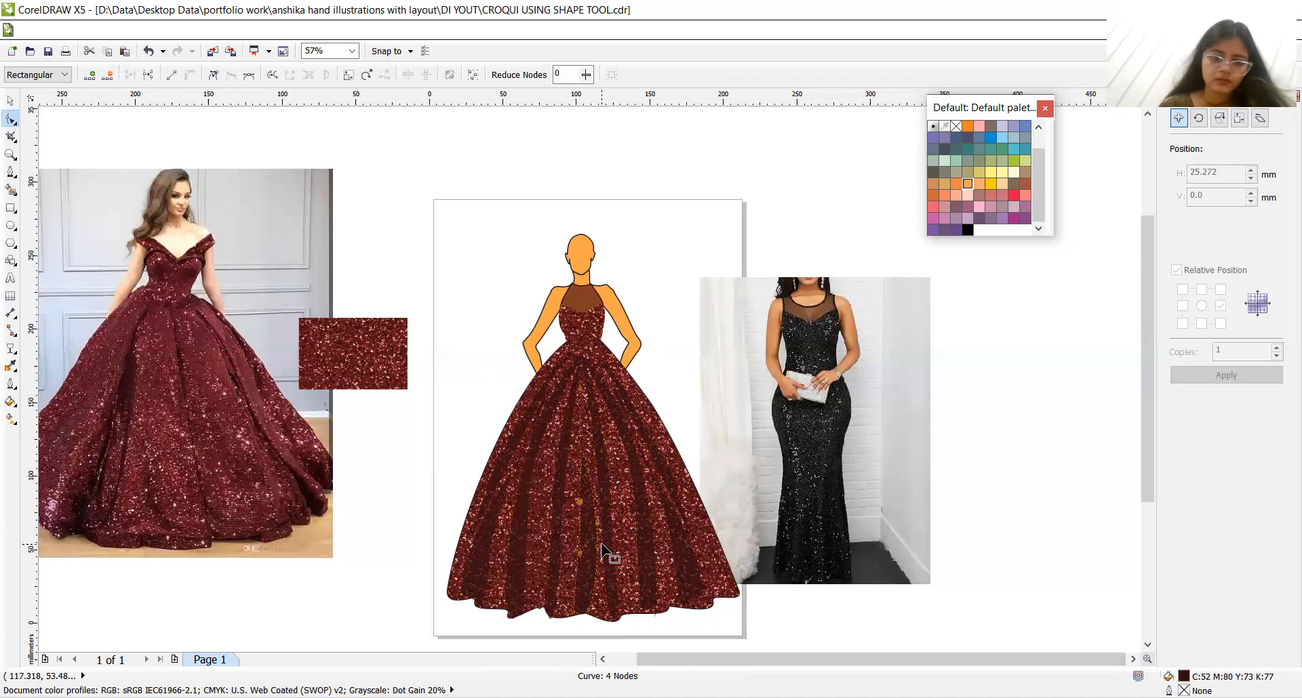
mouse_move(604, 592)
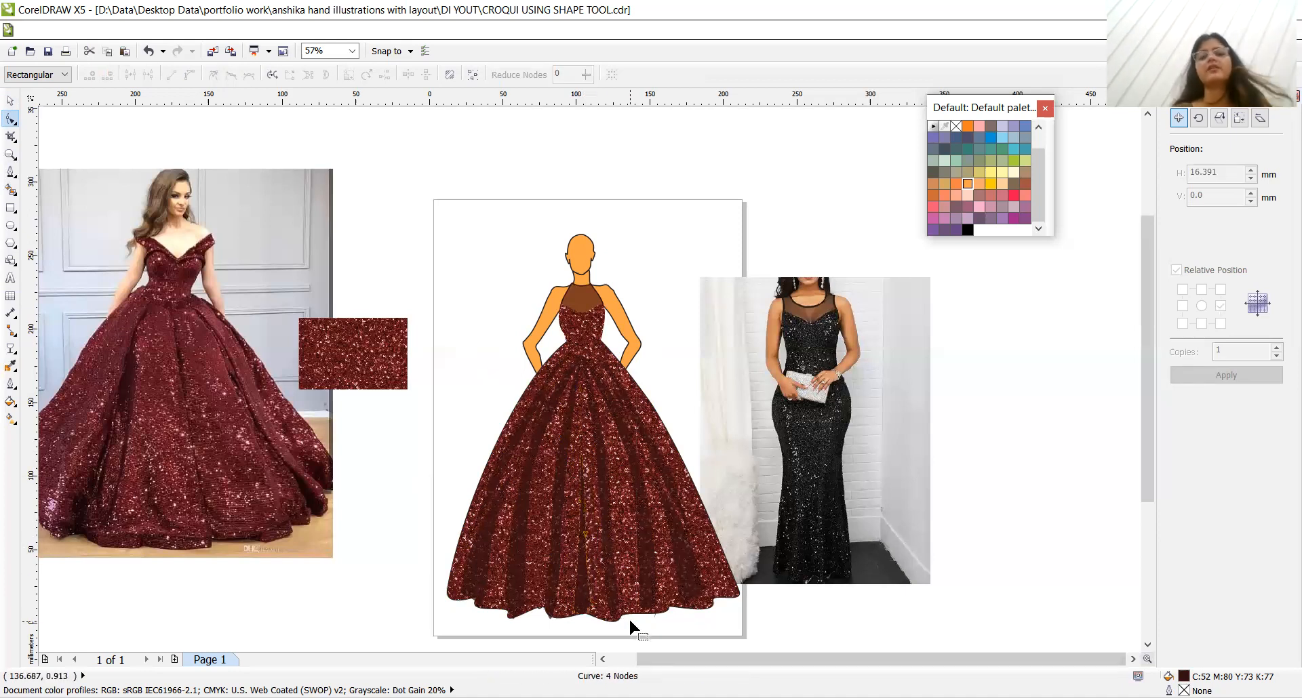
mouse_move(636, 606)
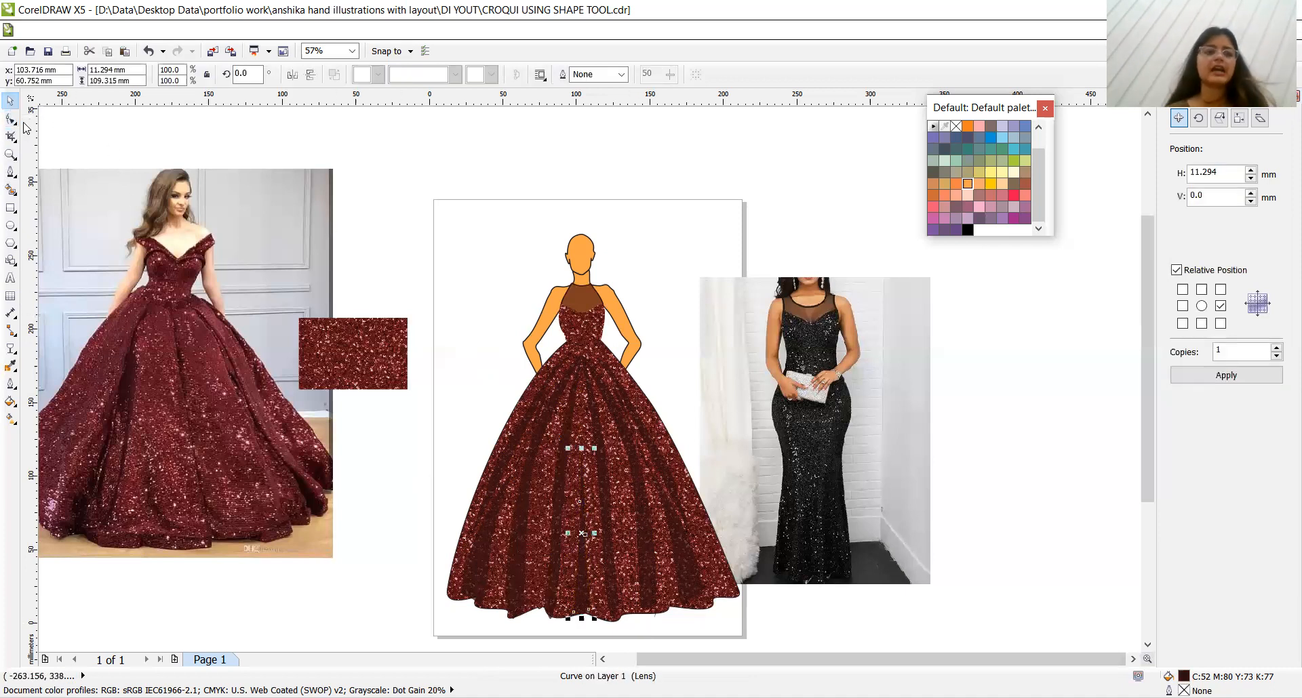
Refine the lower skirt pleat nodes with the Shape tool and clear the reference photos and swatch
click(11, 114)
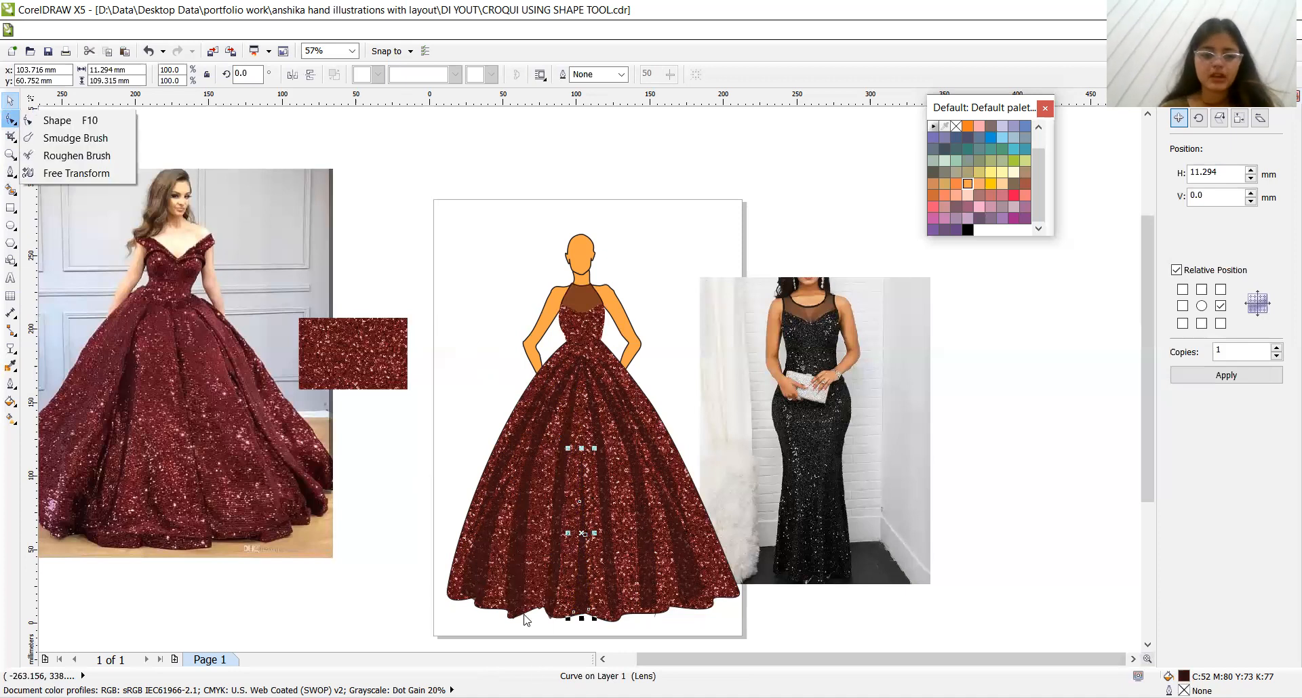
mouse_move(35, 122)
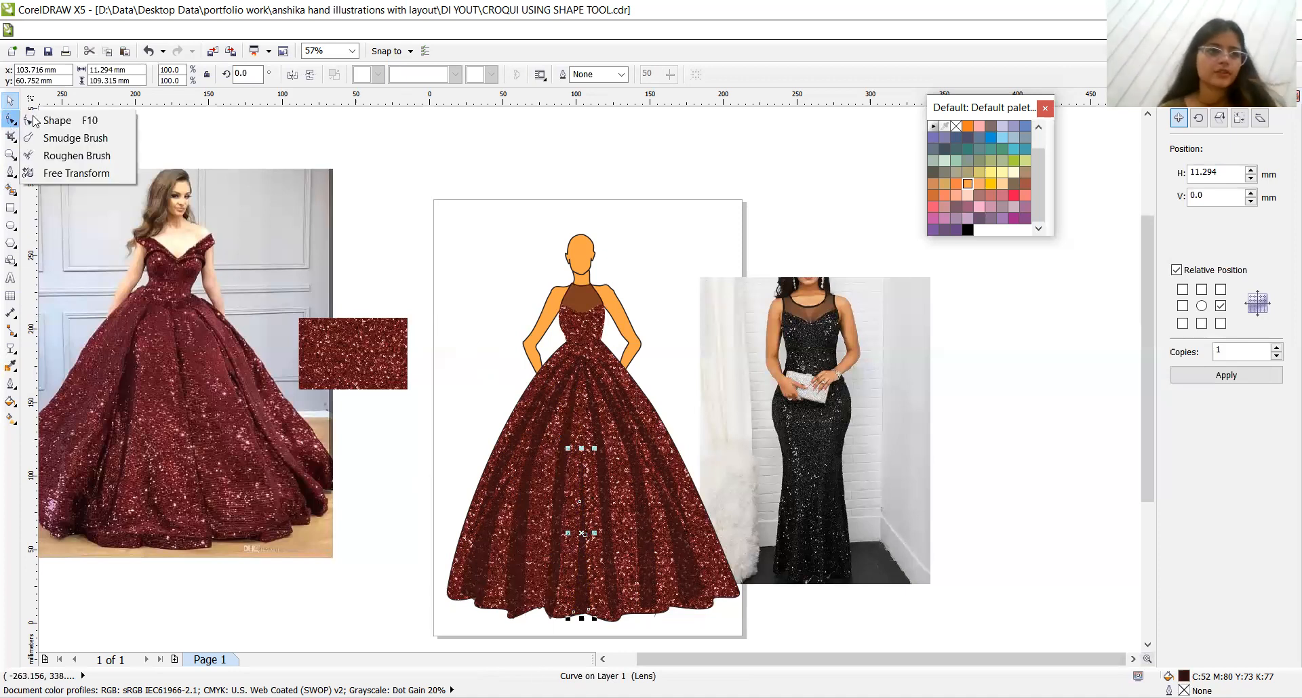
click(56, 120)
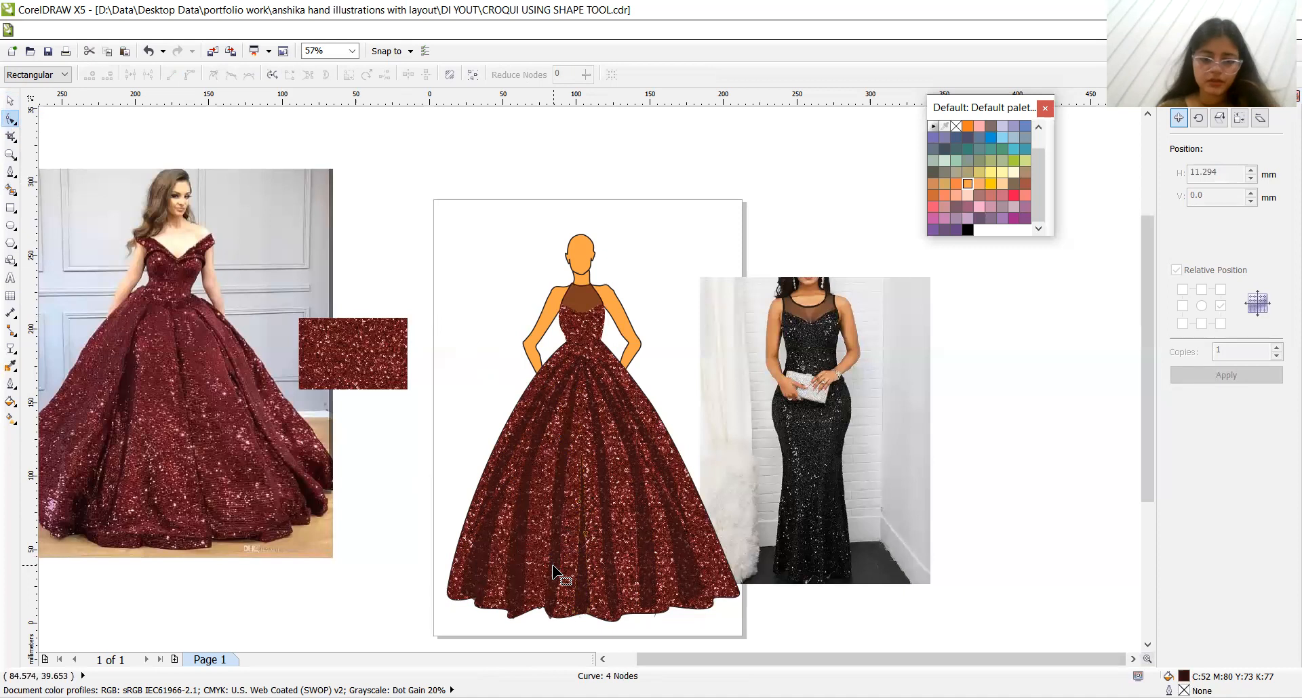
drag(558, 572, 552, 623)
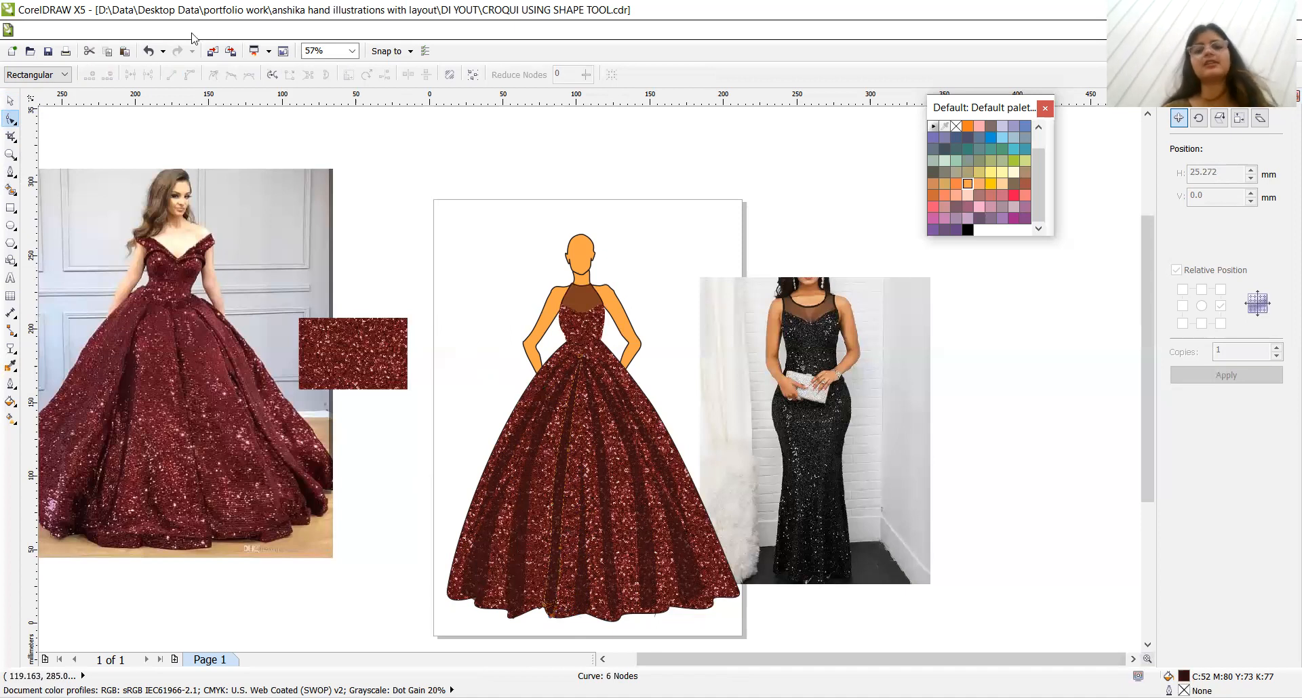
click(565, 486)
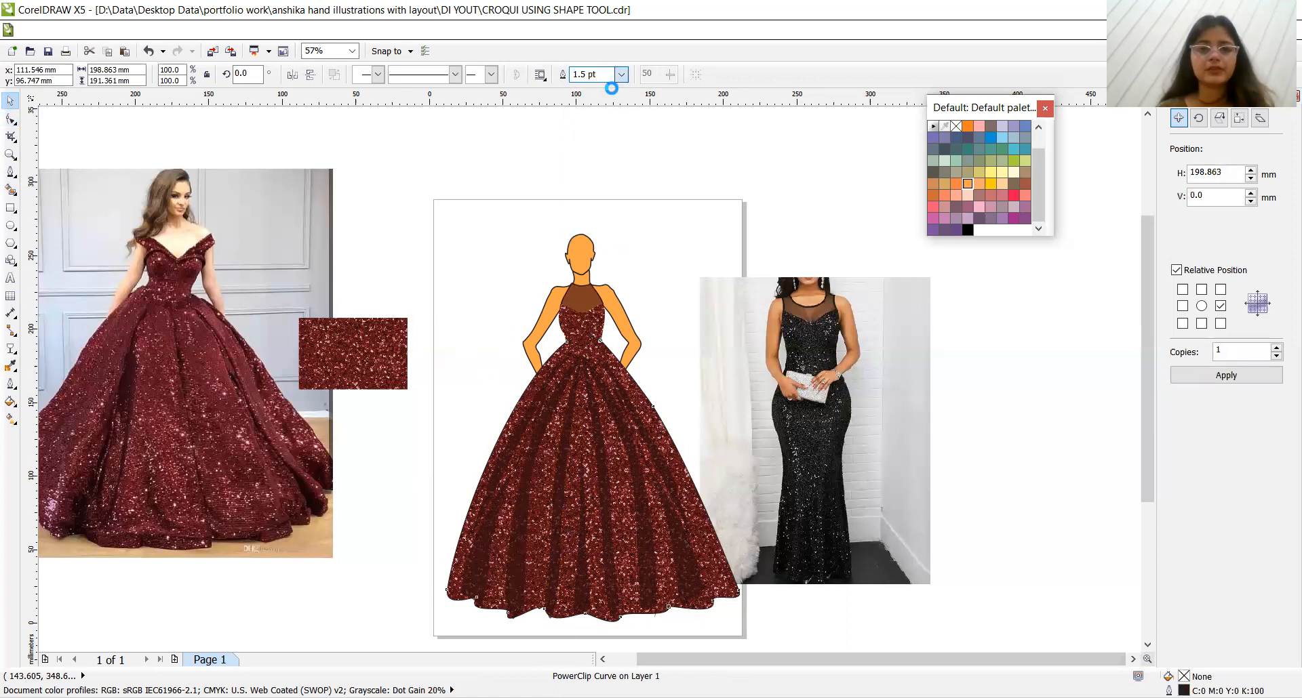
click(589, 498)
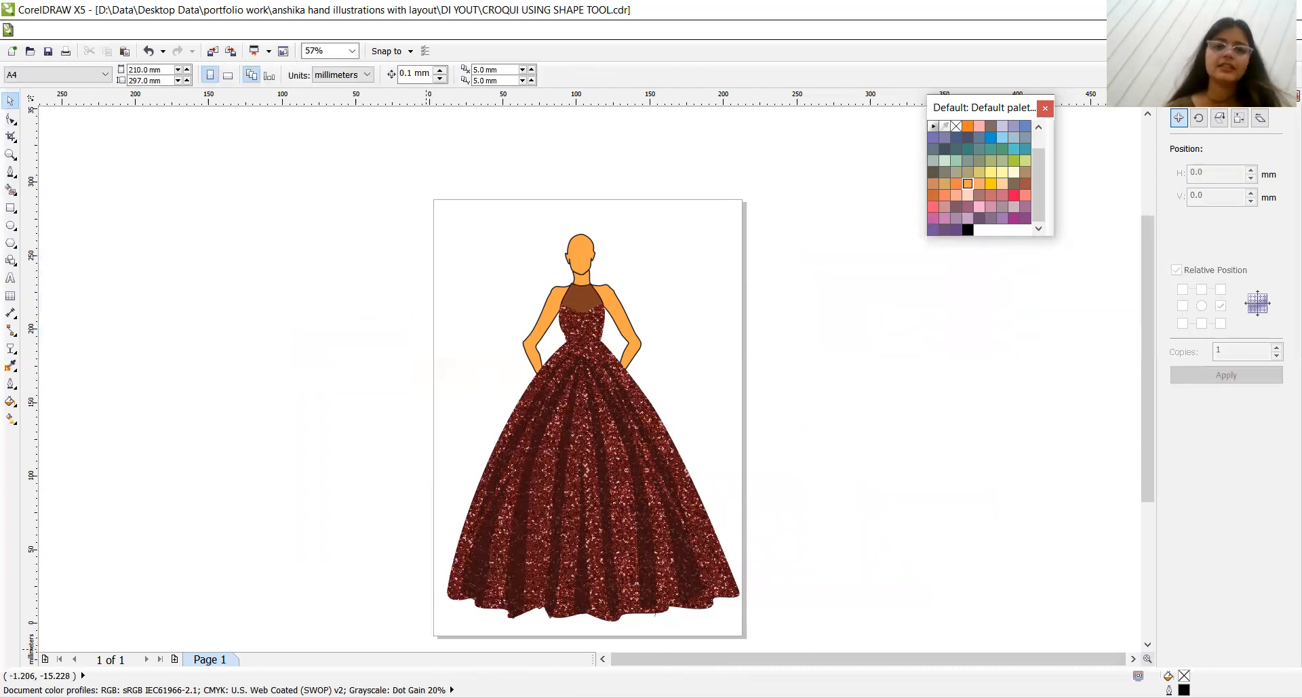
mouse_move(580, 173)
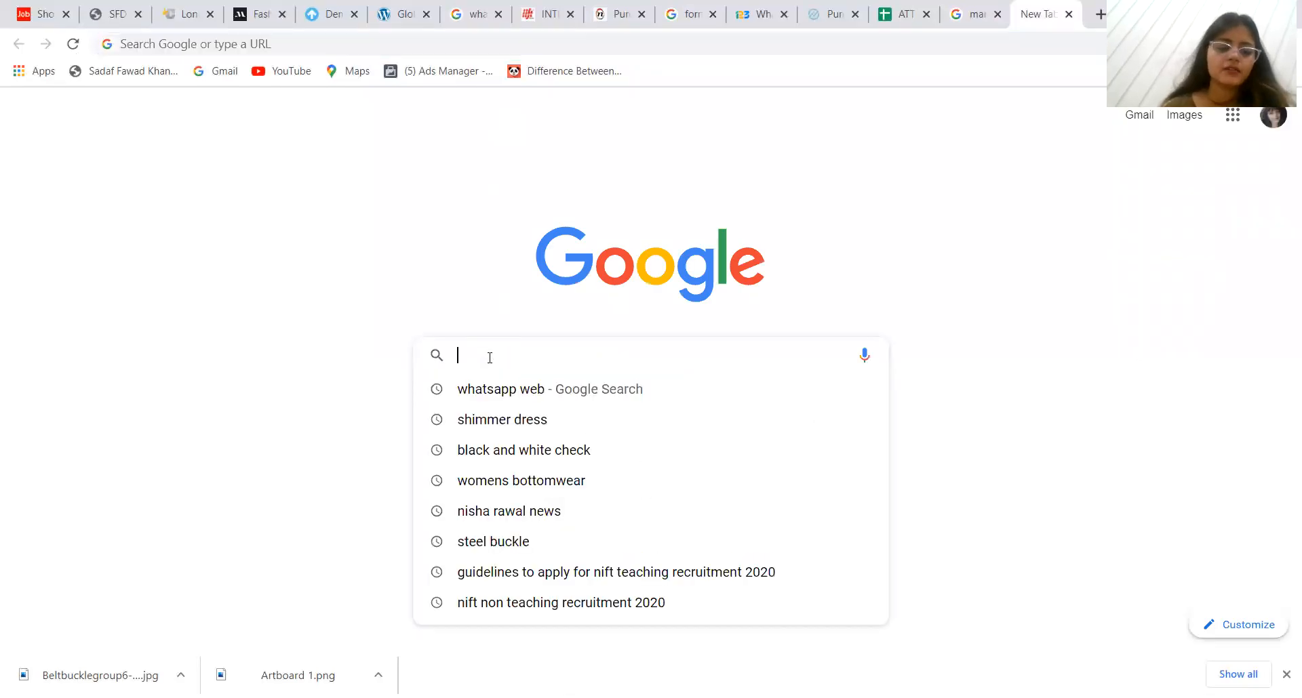
Search Google Images for 'female bun' and copy the black bun hairstyle picture
text(female)
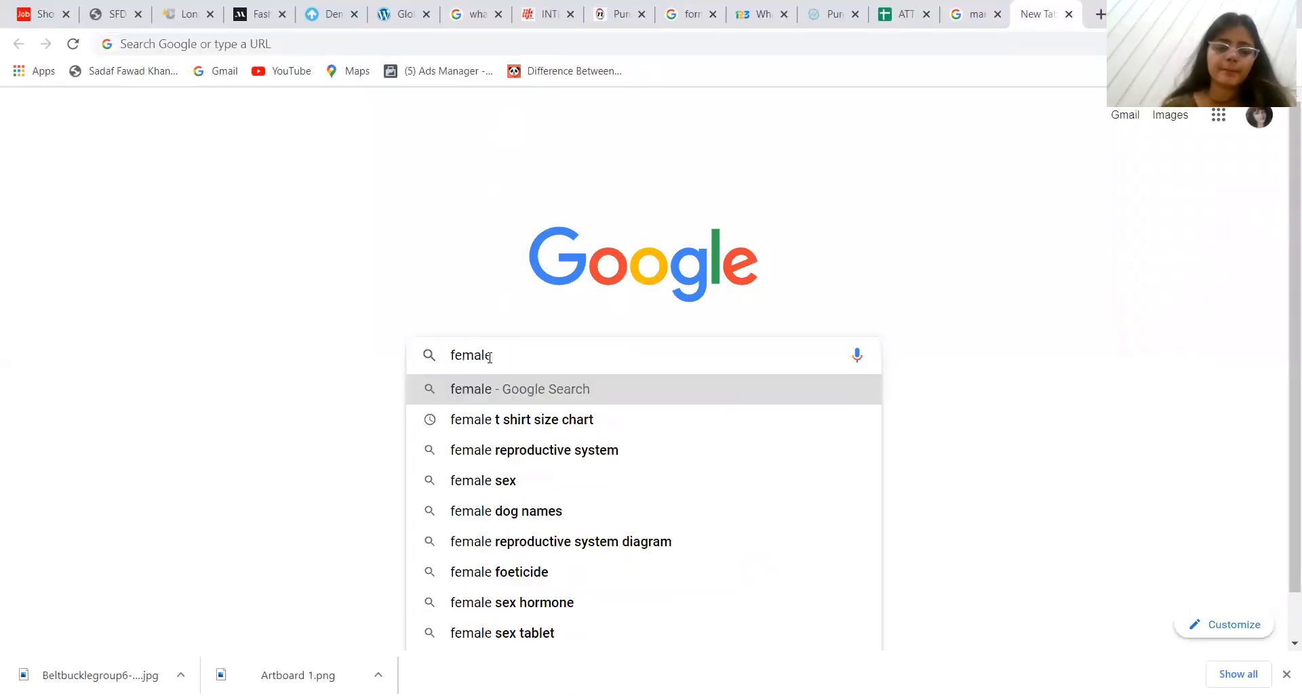
text(bun)
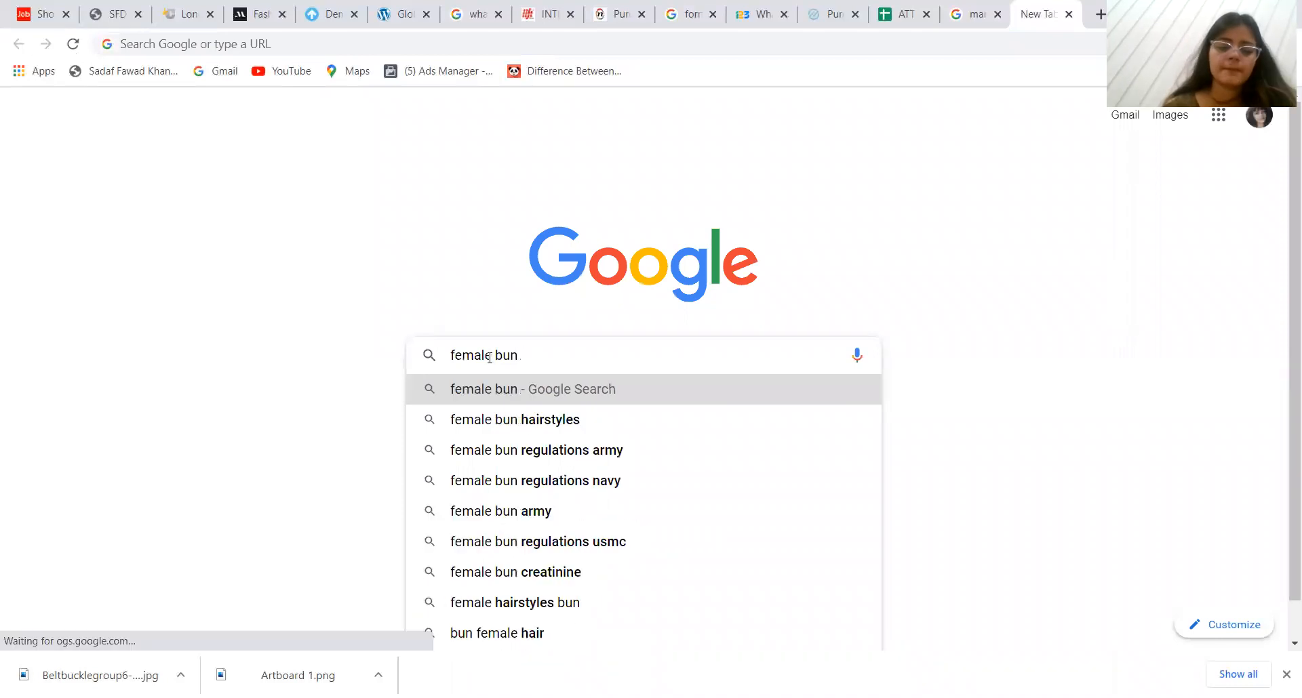
key(Return)
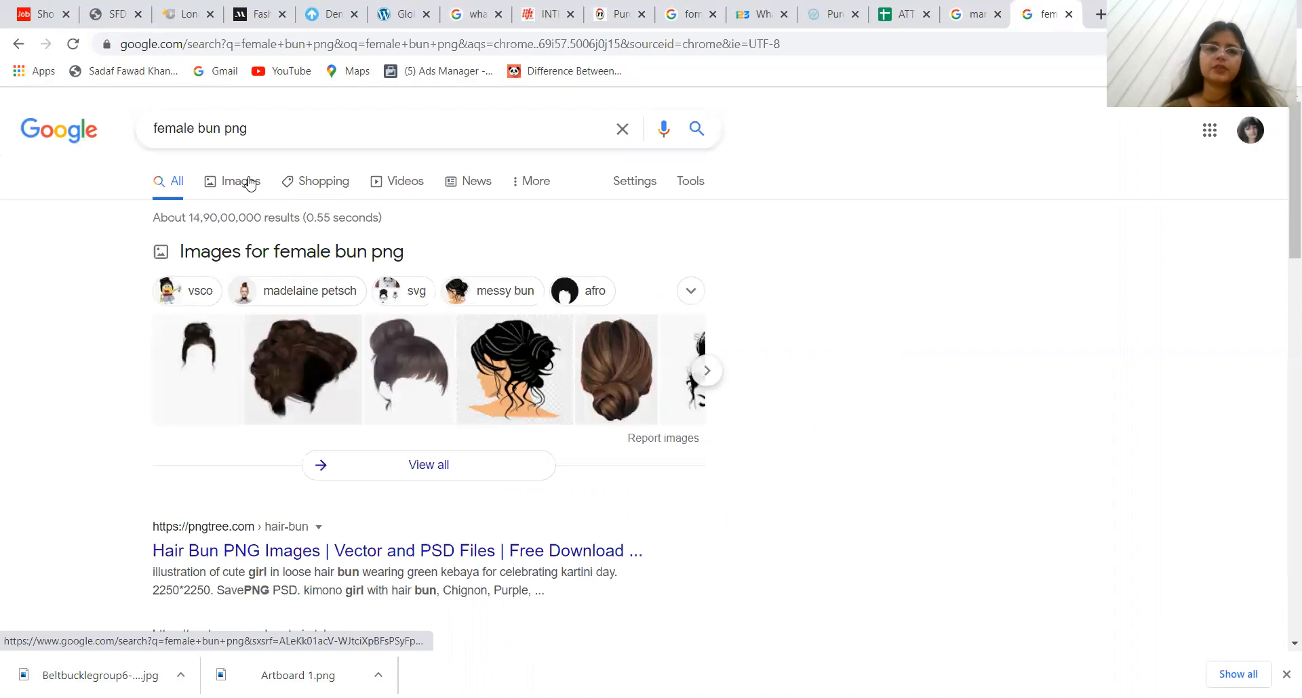
click(240, 181)
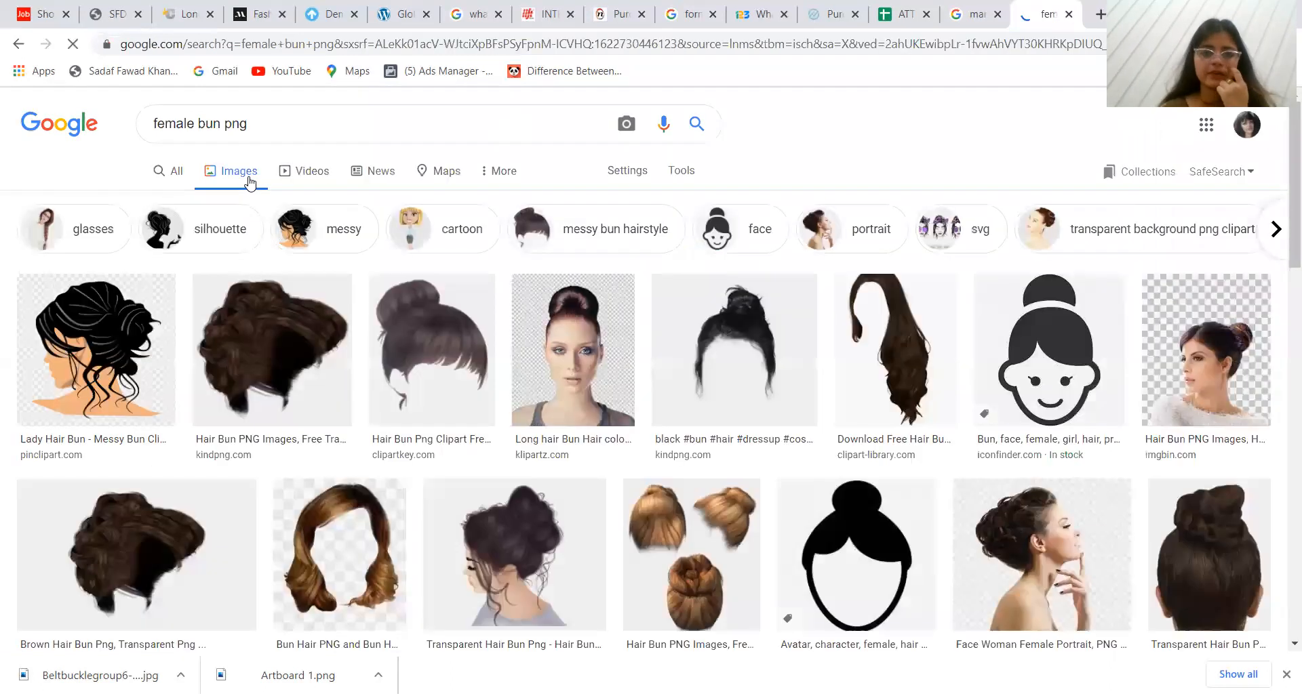
mouse_move(717, 322)
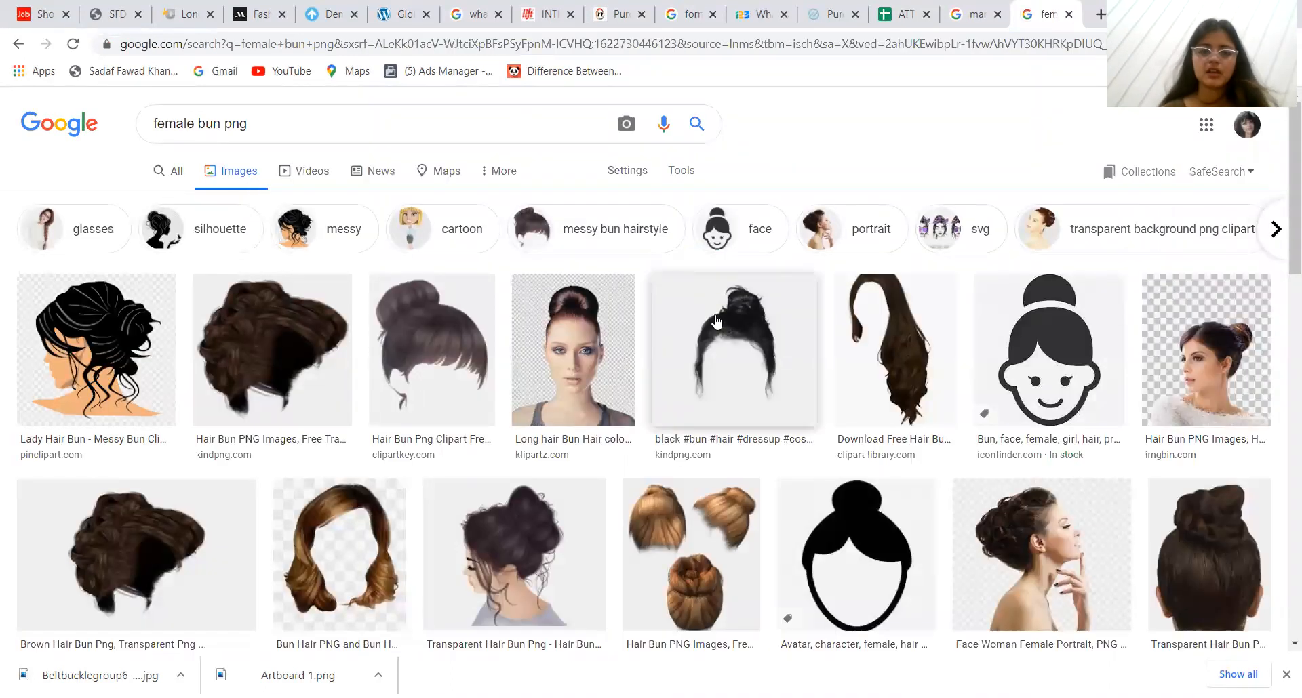
right_click(733, 349)
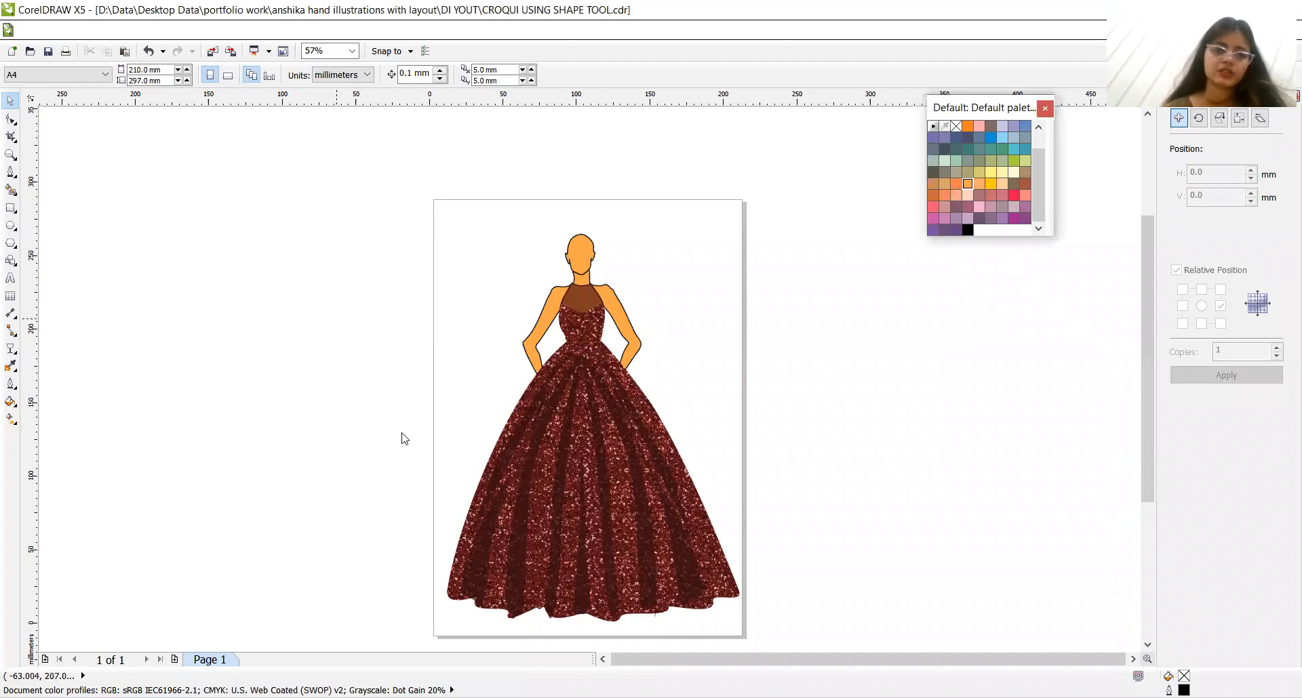
mouse_move(396, 425)
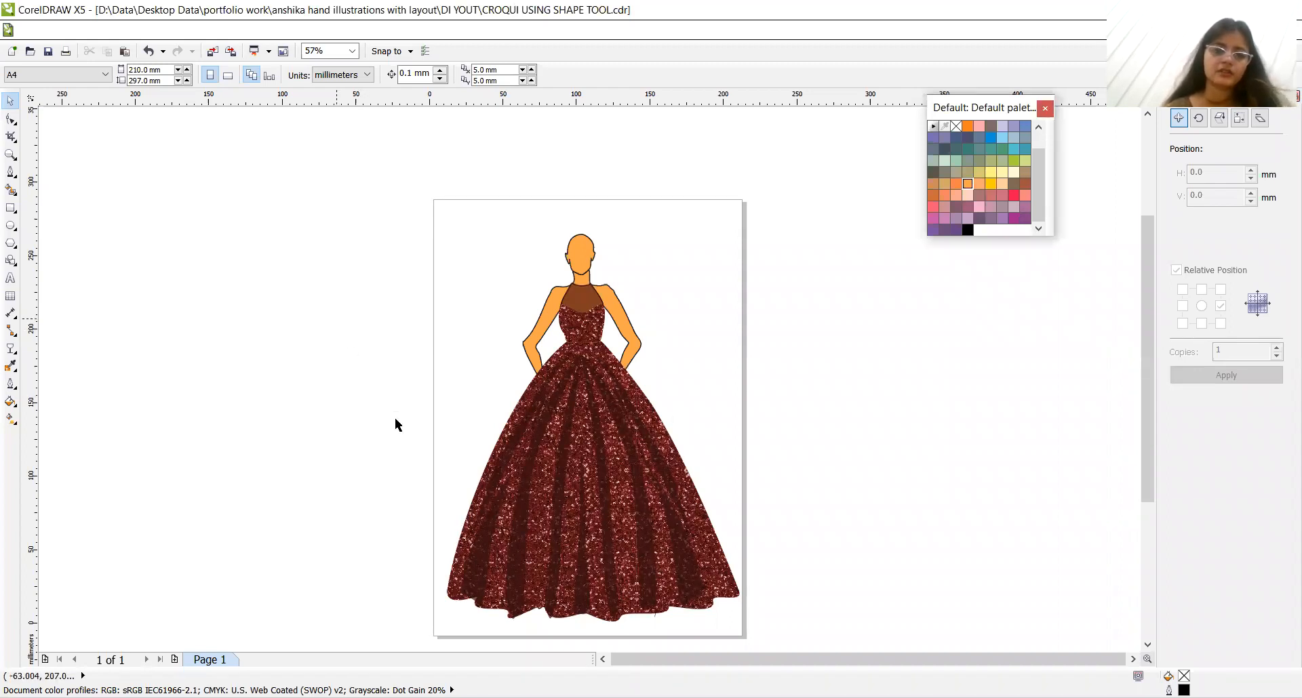
Paste the black hair bun picture beside the page and bring up its tracing options
click(364, 355)
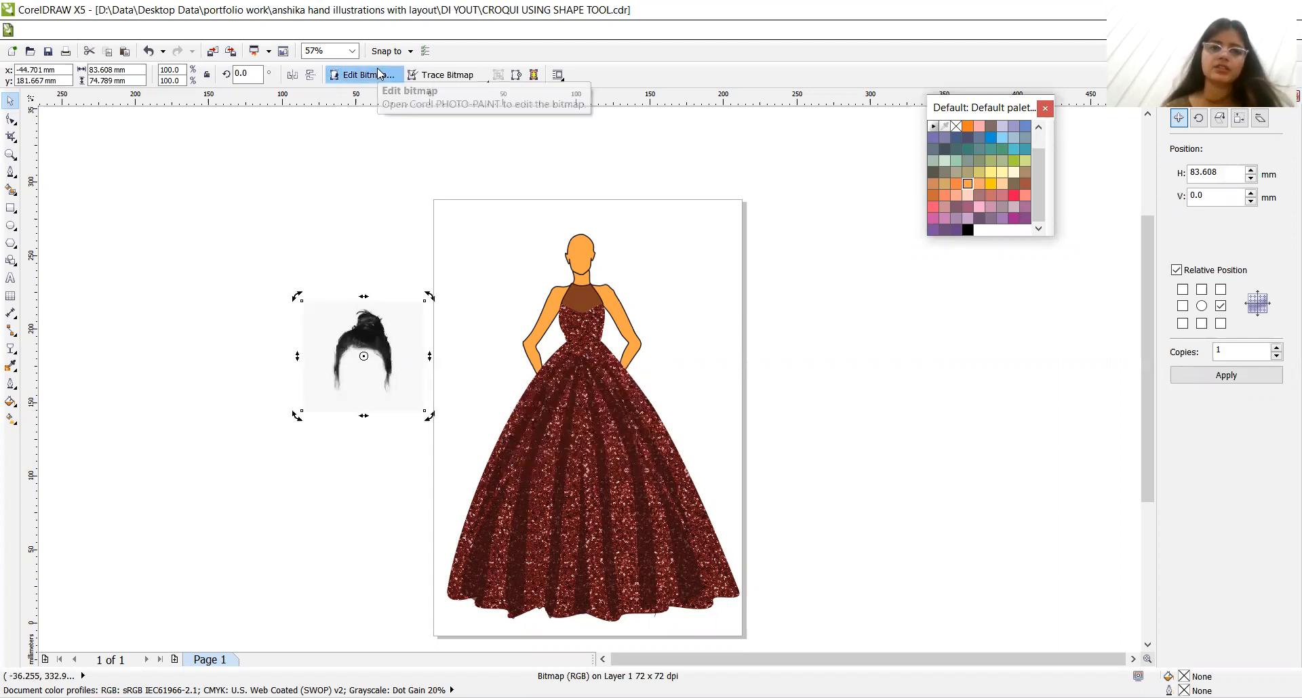
mouse_move(364, 74)
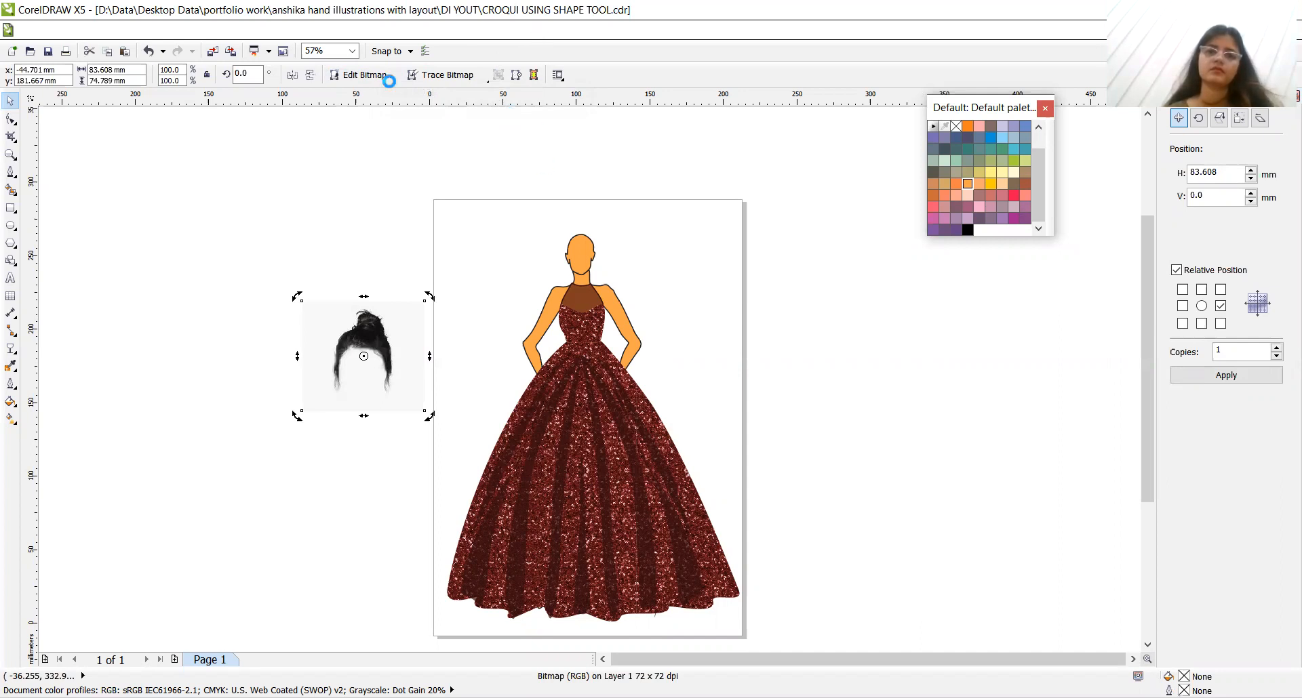
click(363, 355)
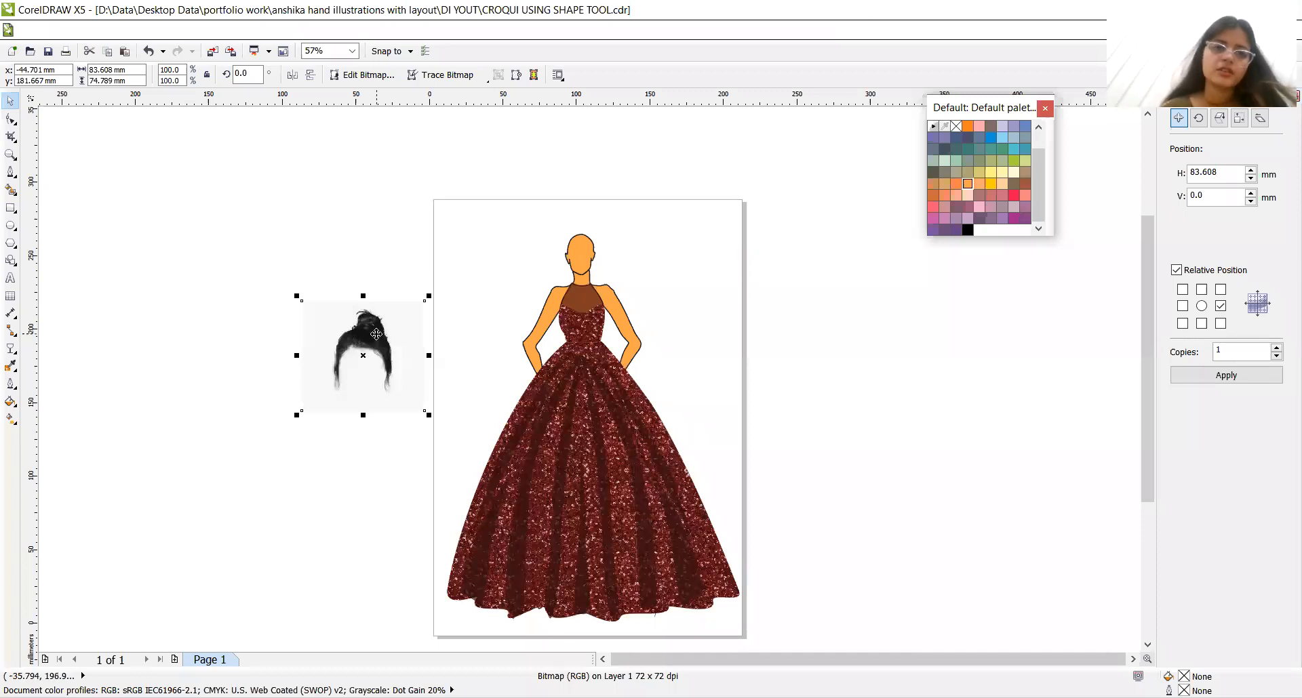
right_click(363, 356)
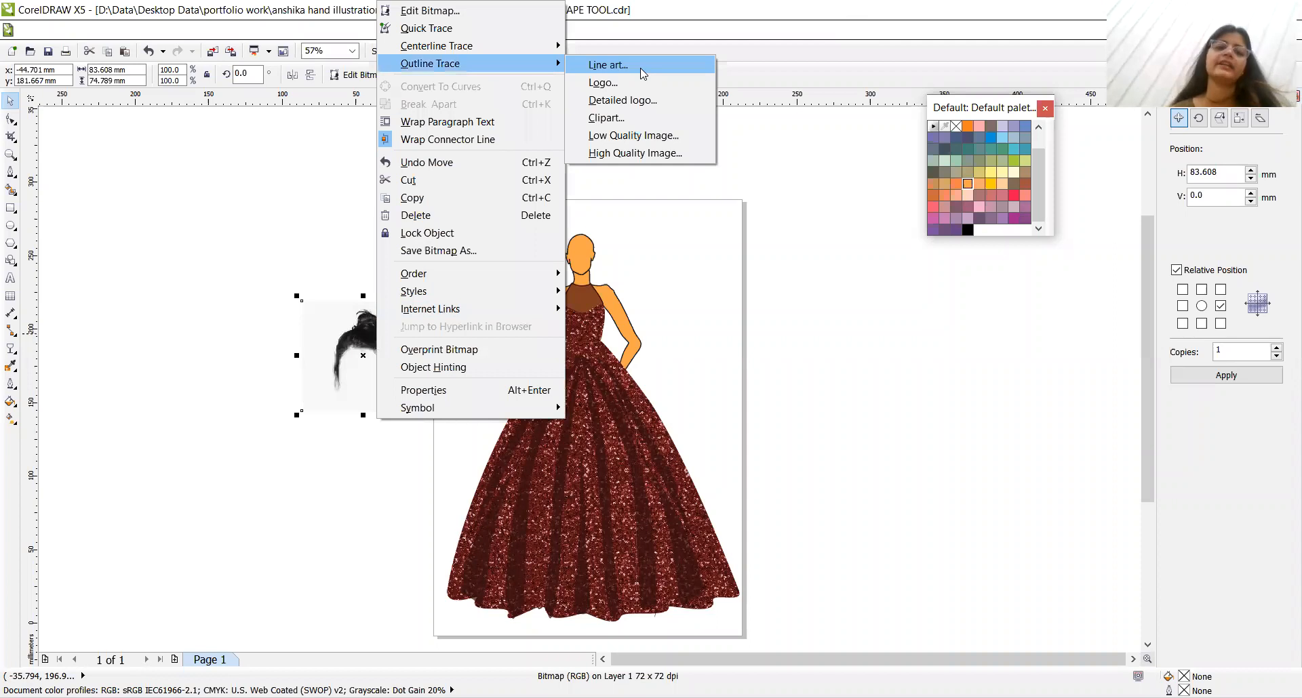
Trace the bun picture as Line art in PowerTRACE, removing its background
click(607, 65)
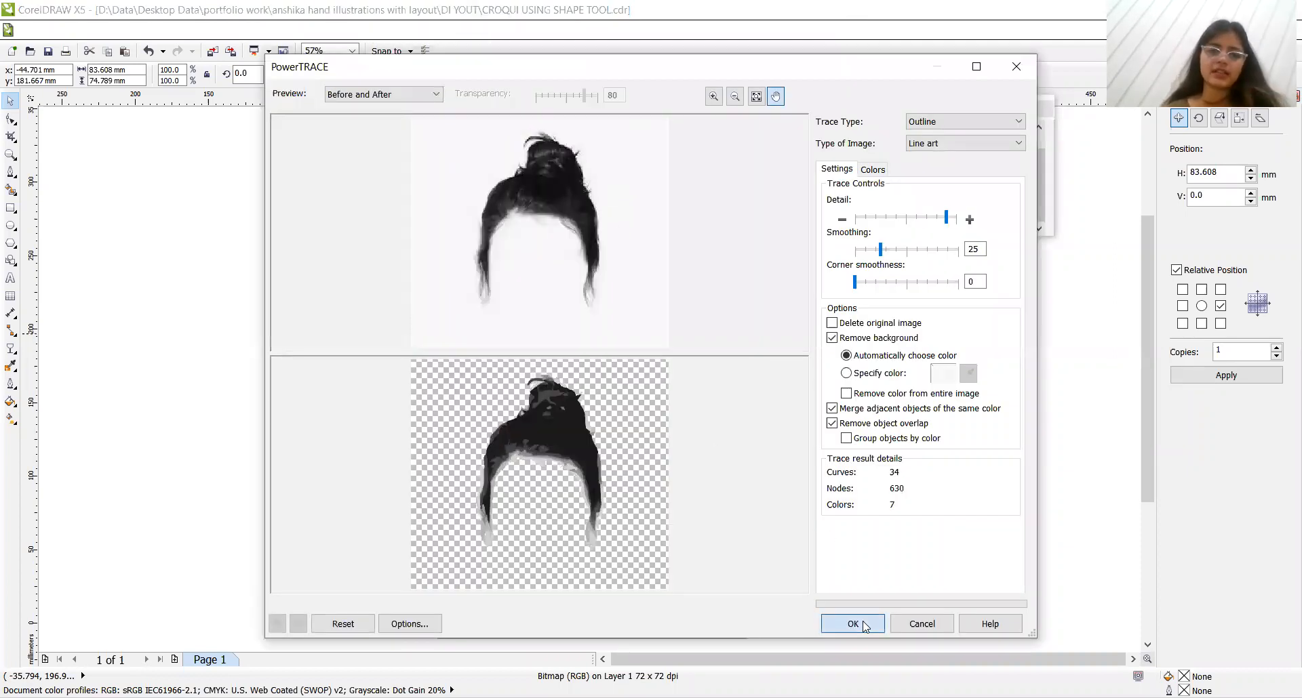
click(851, 624)
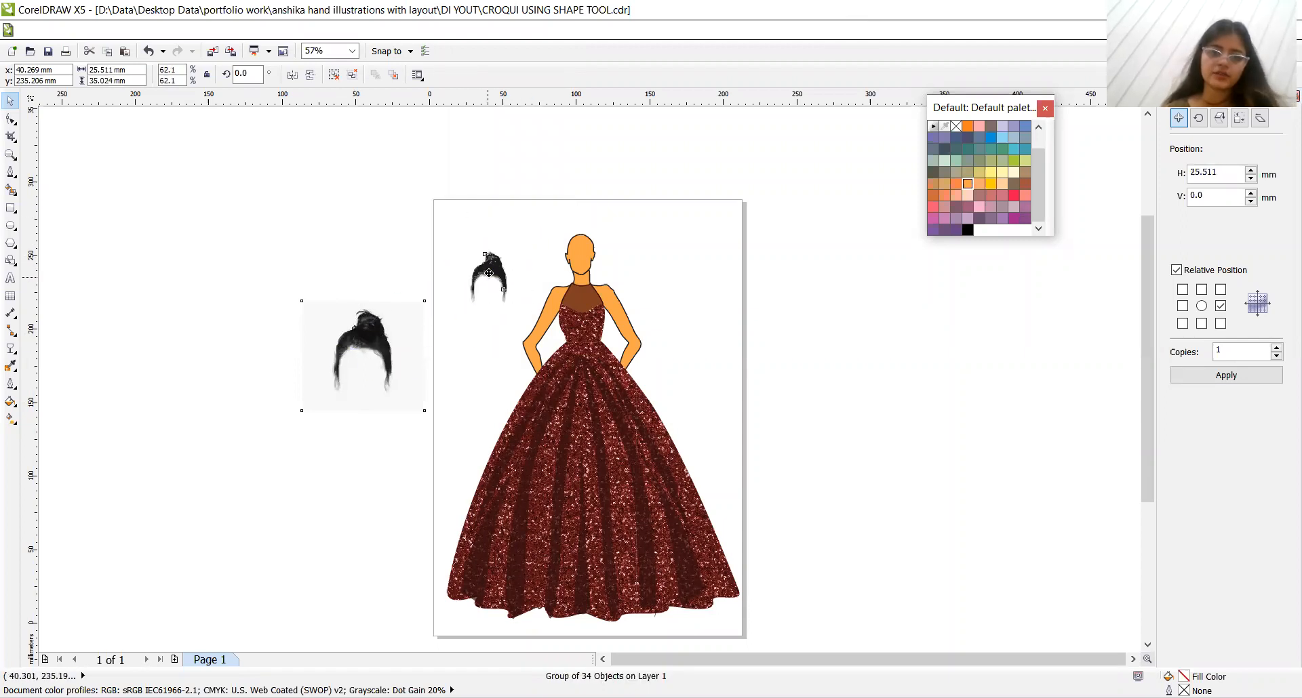
Move the traced black bun onto the croqui's head and deselect to review
drag(489, 274, 577, 241)
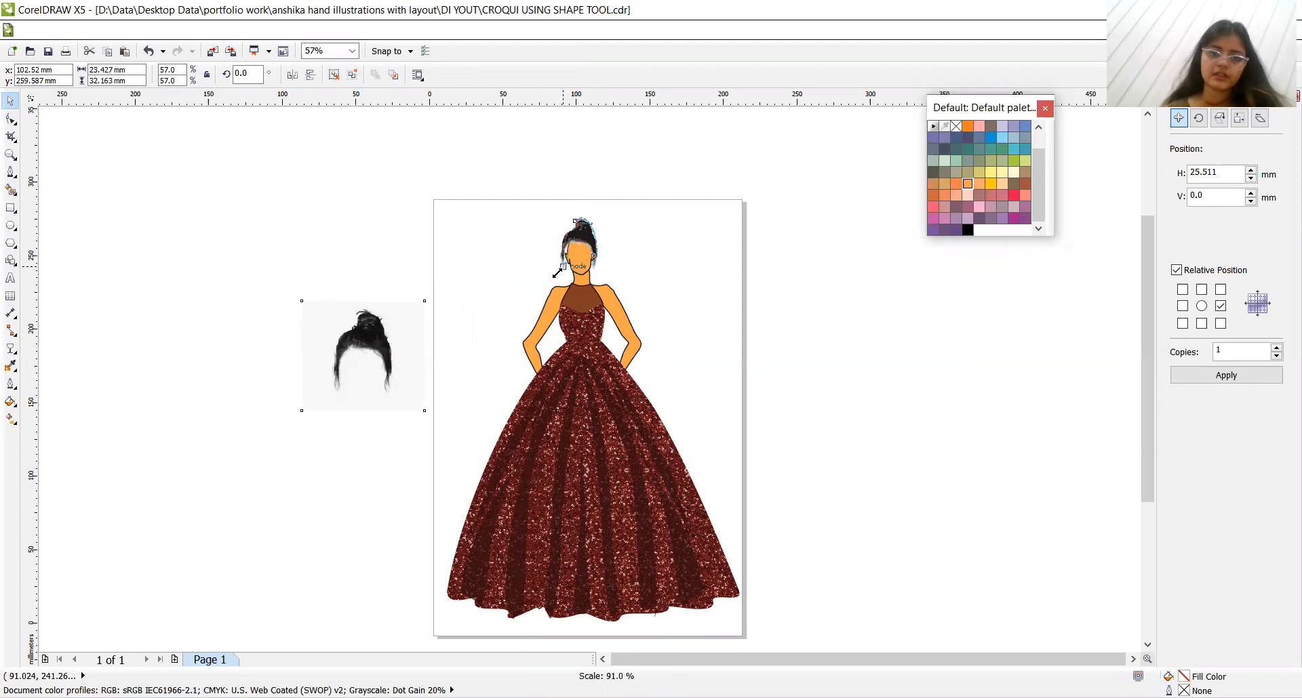
click(576, 241)
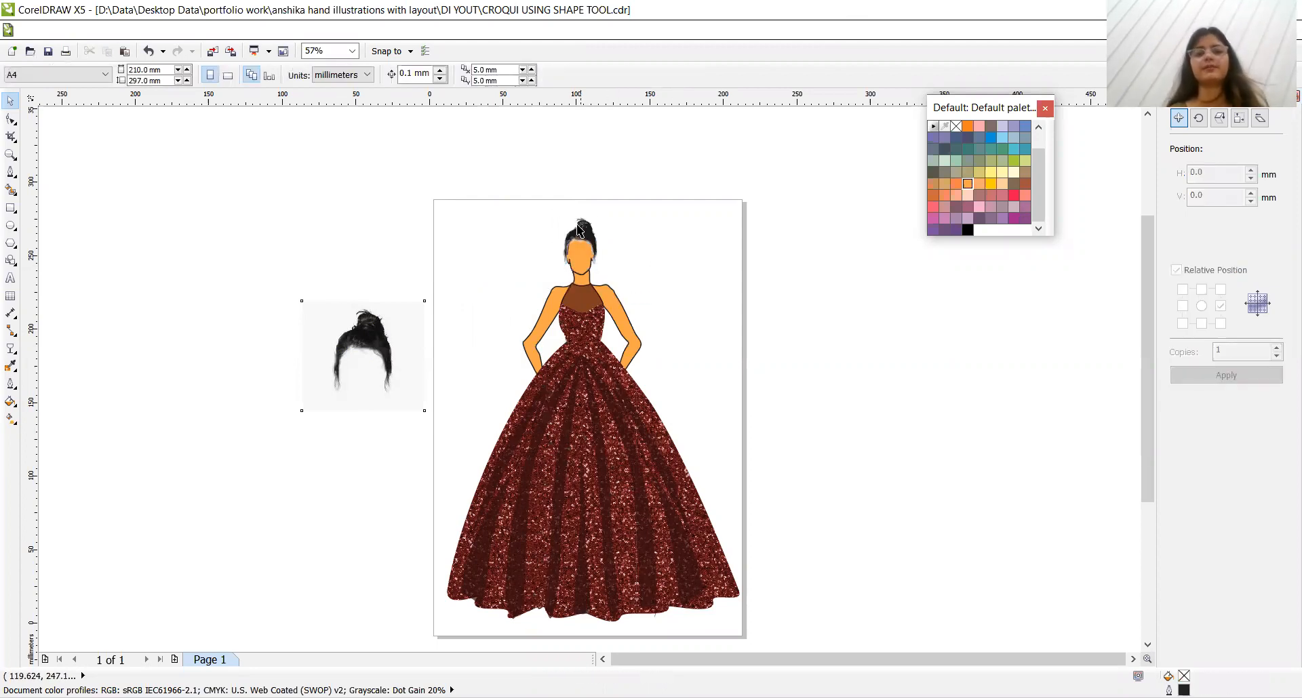
click(579, 240)
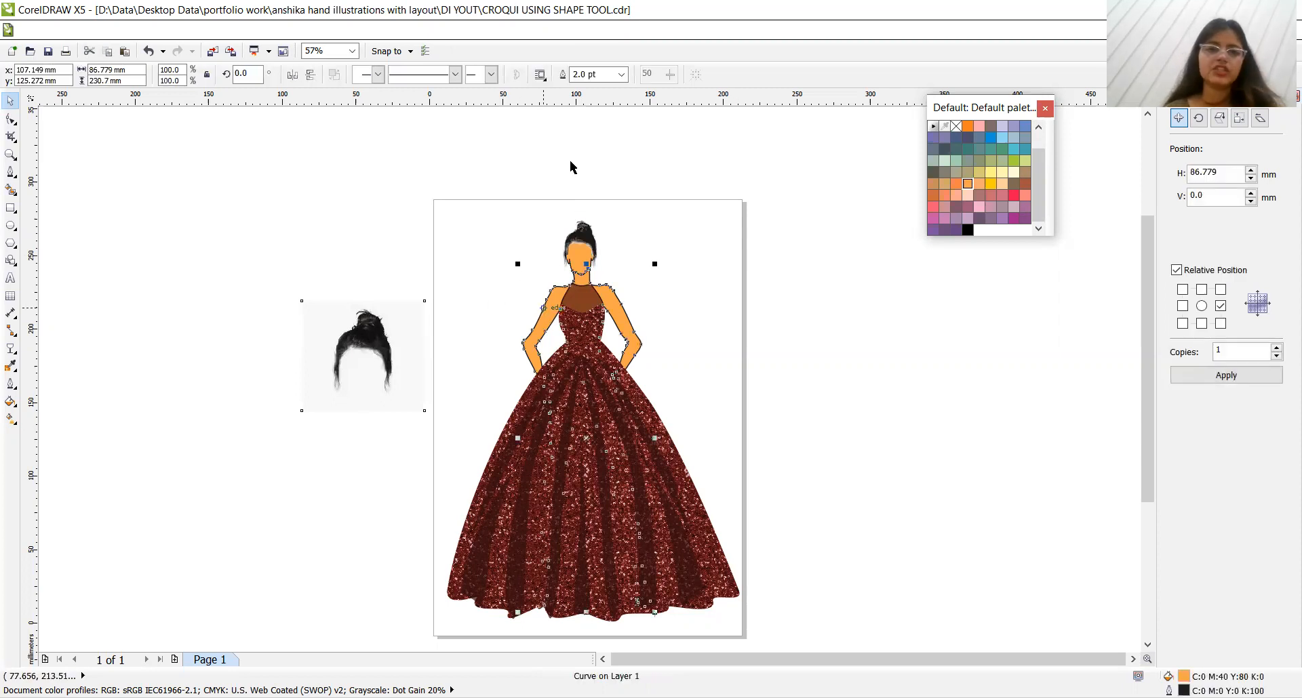
Set Outline Width to None on the croqui's body and head shapes, then deselect
click(621, 74)
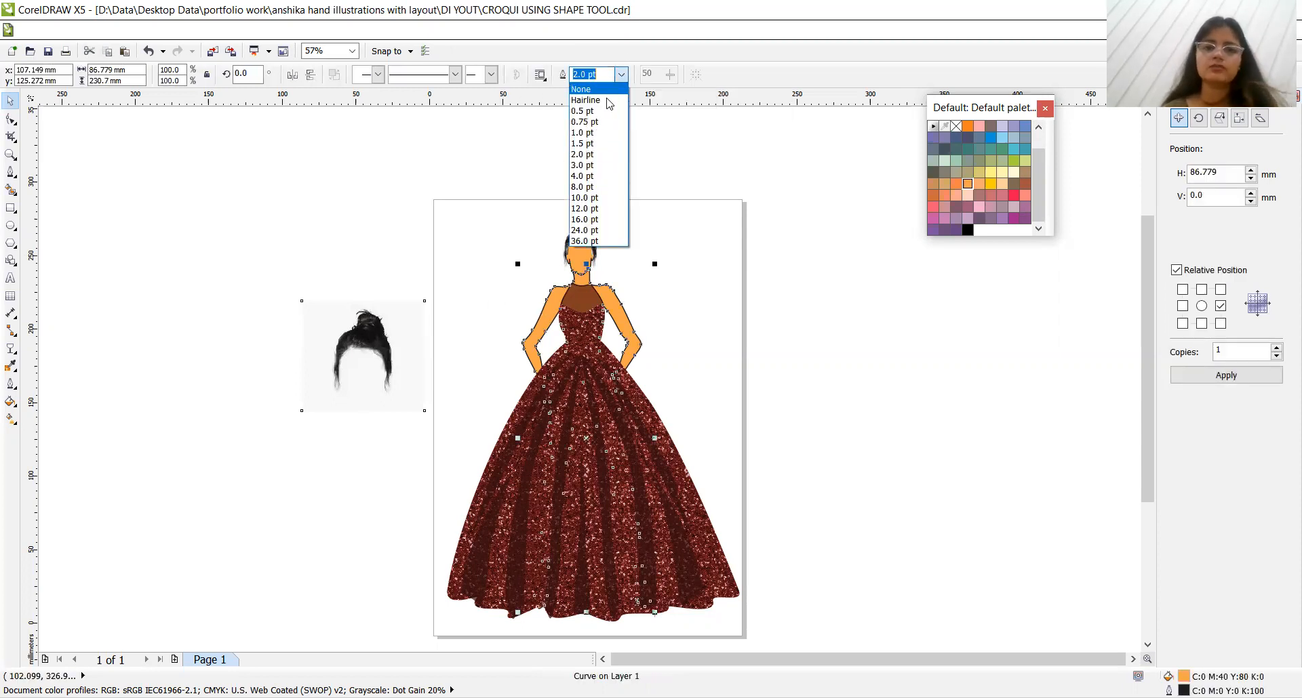
click(581, 88)
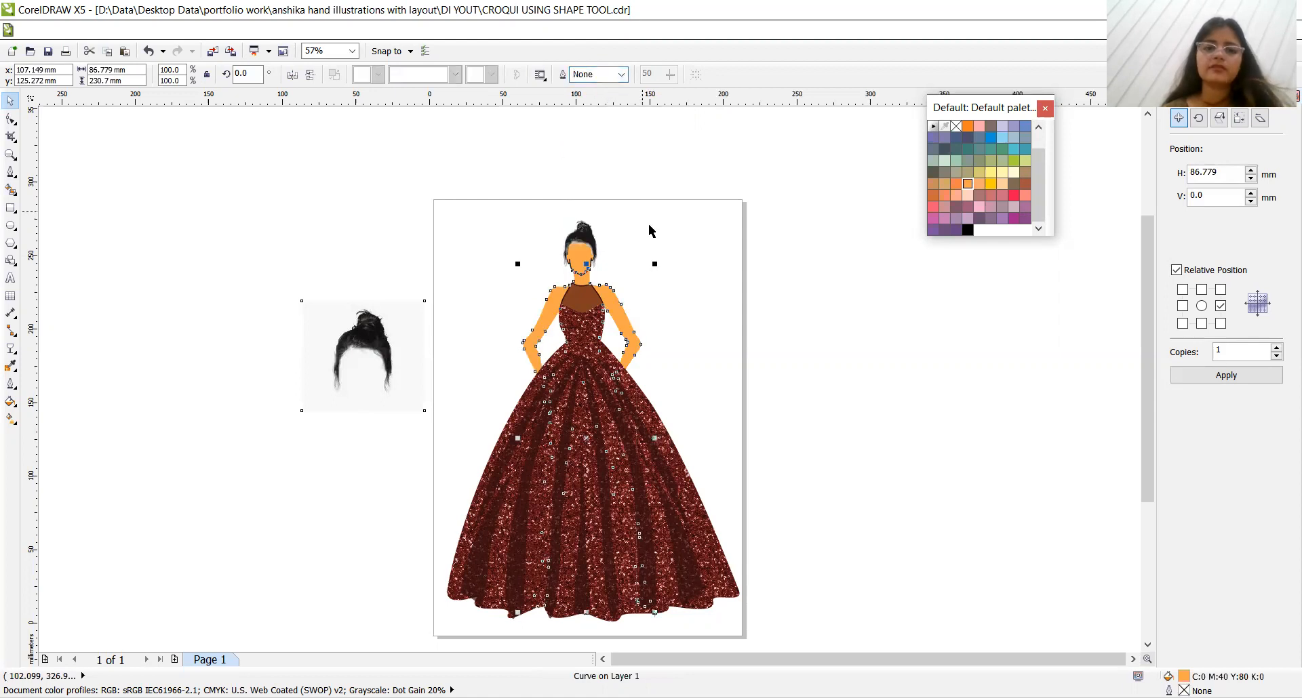
click(579, 254)
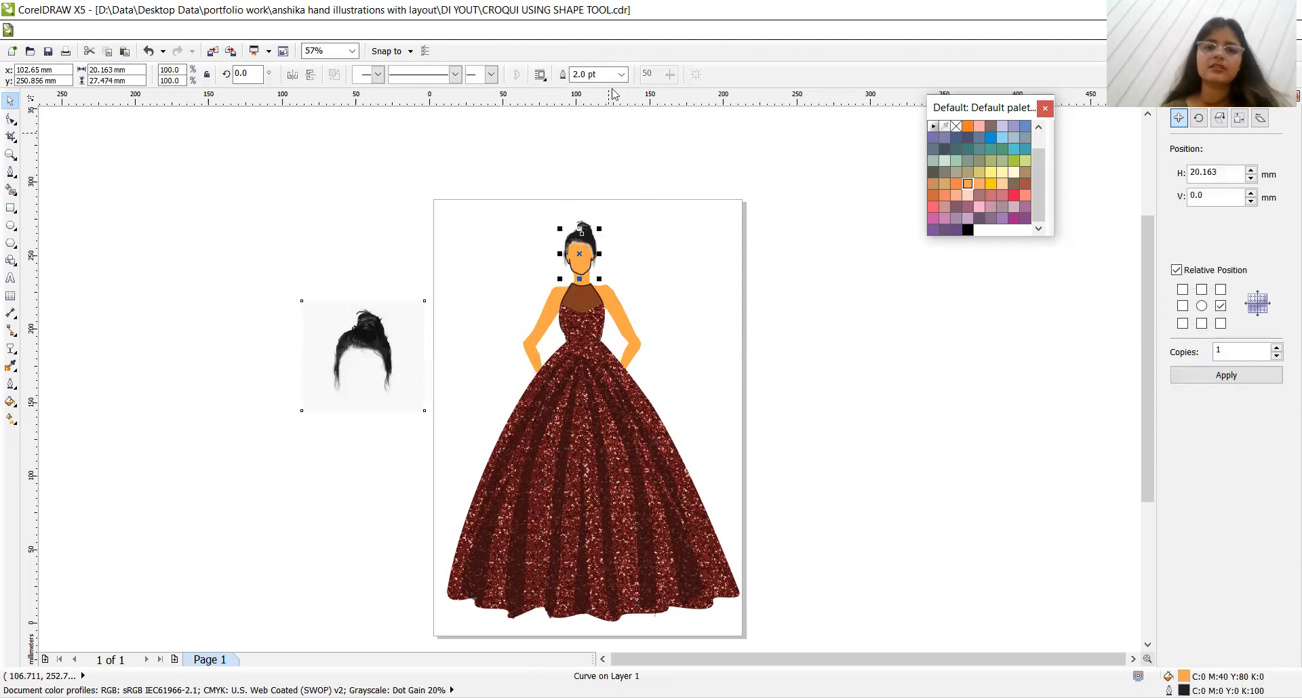
click(621, 74)
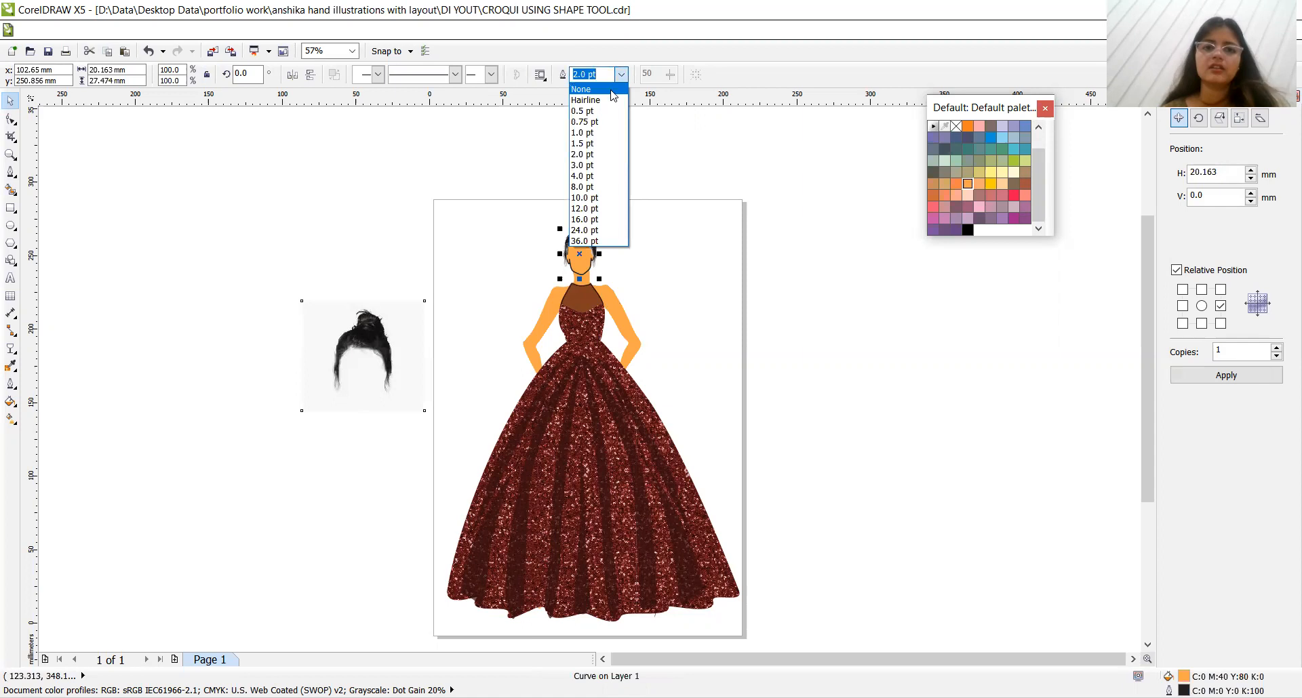
click(581, 89)
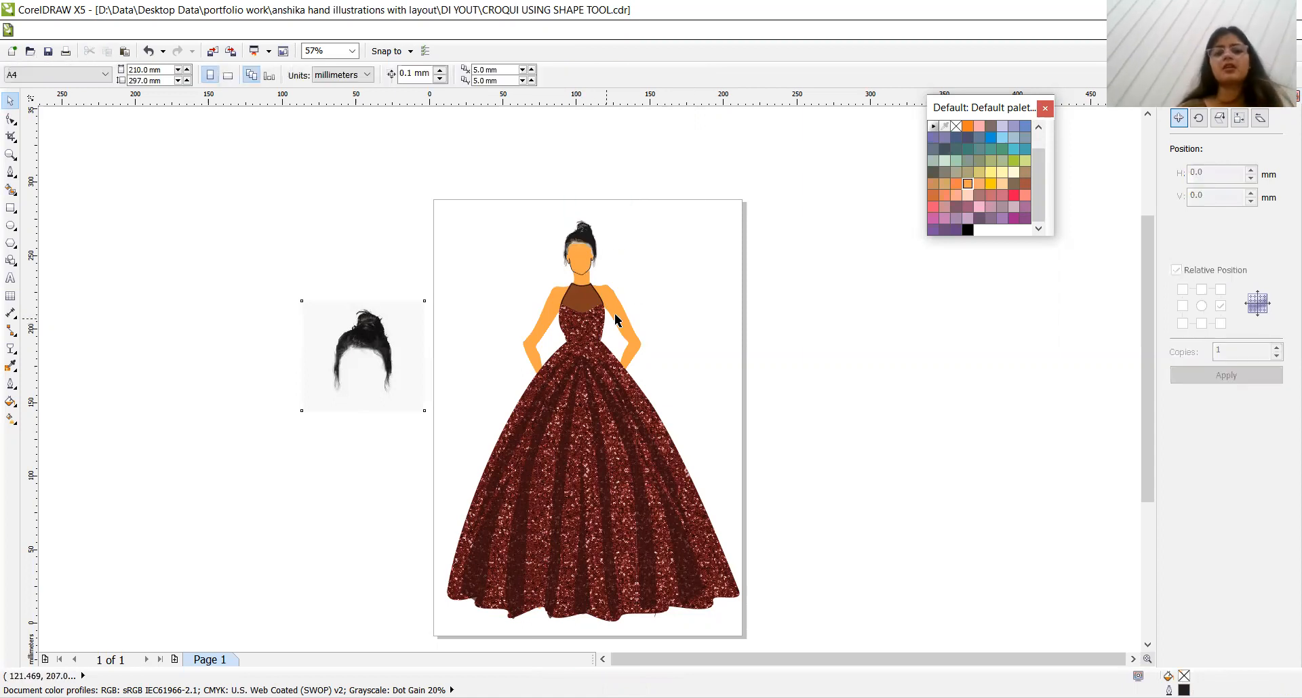
click(614, 325)
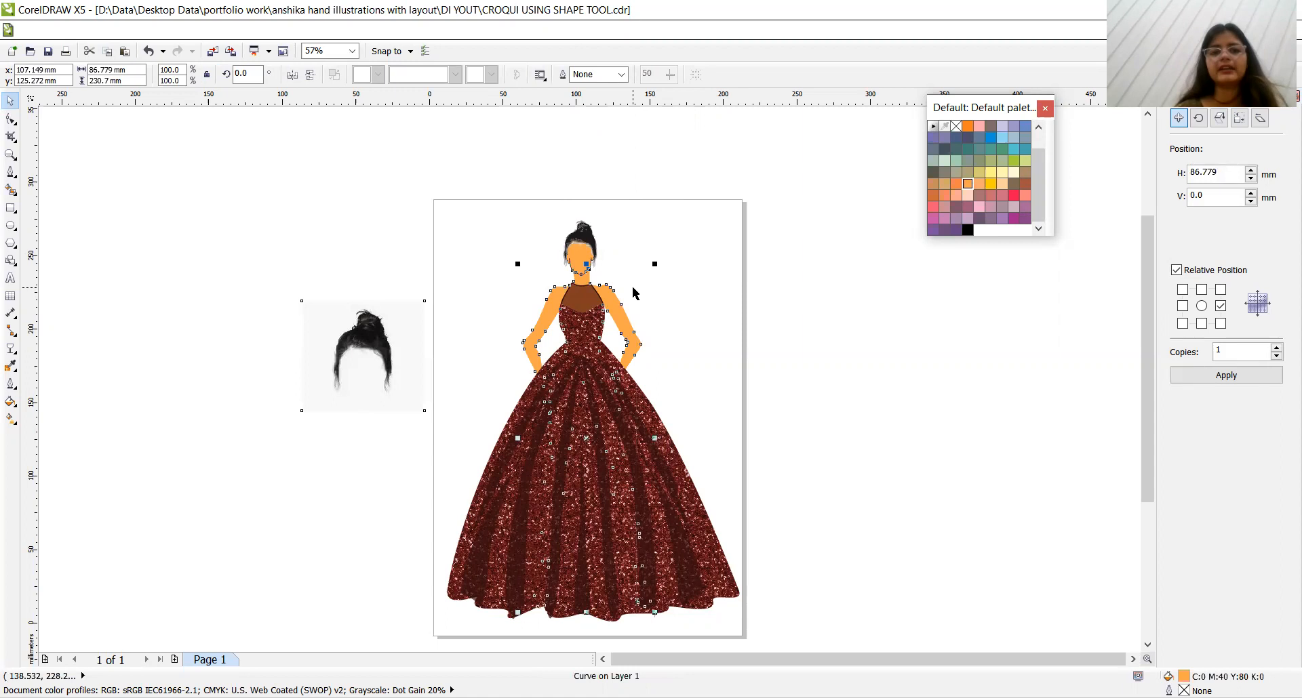
click(621, 75)
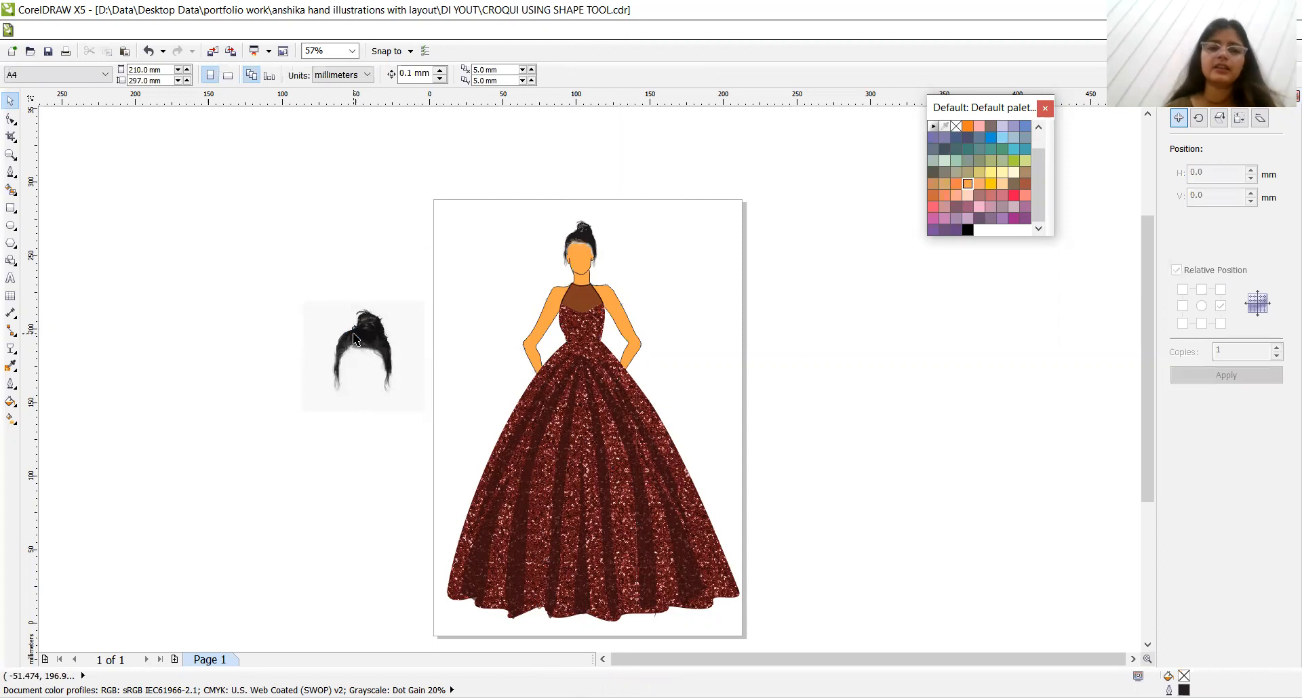
mouse_move(388, 357)
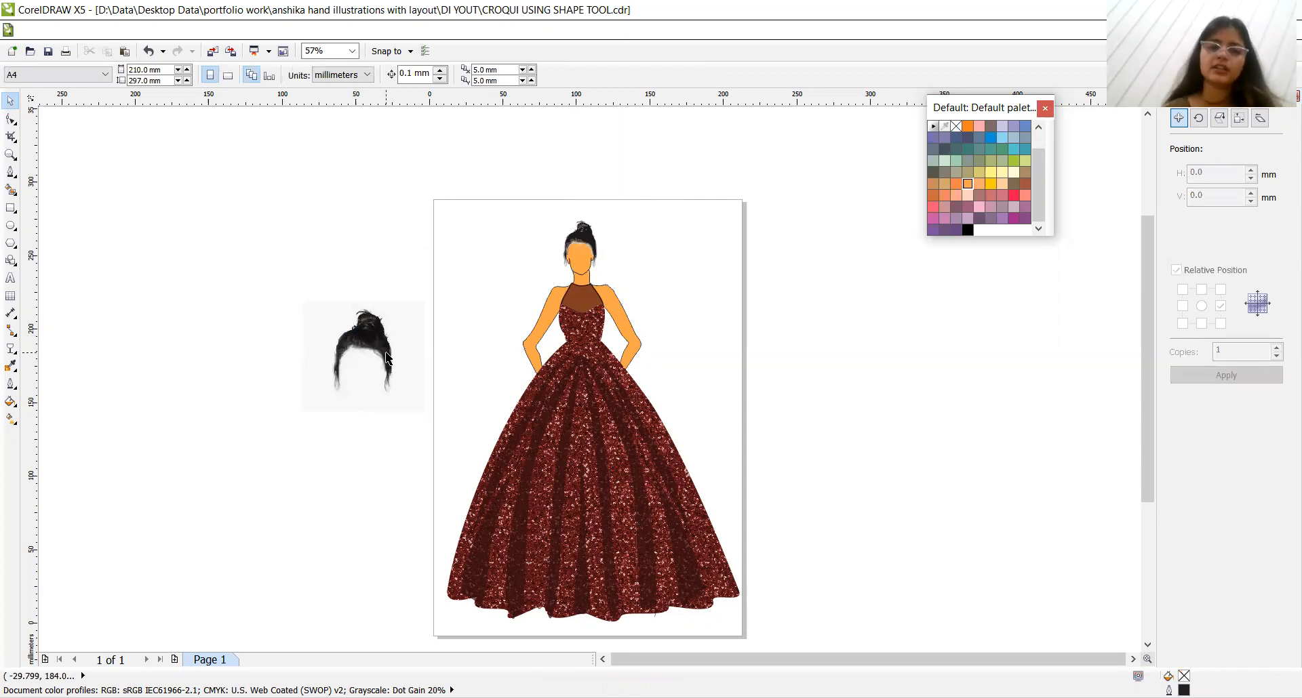
mouse_move(606, 44)
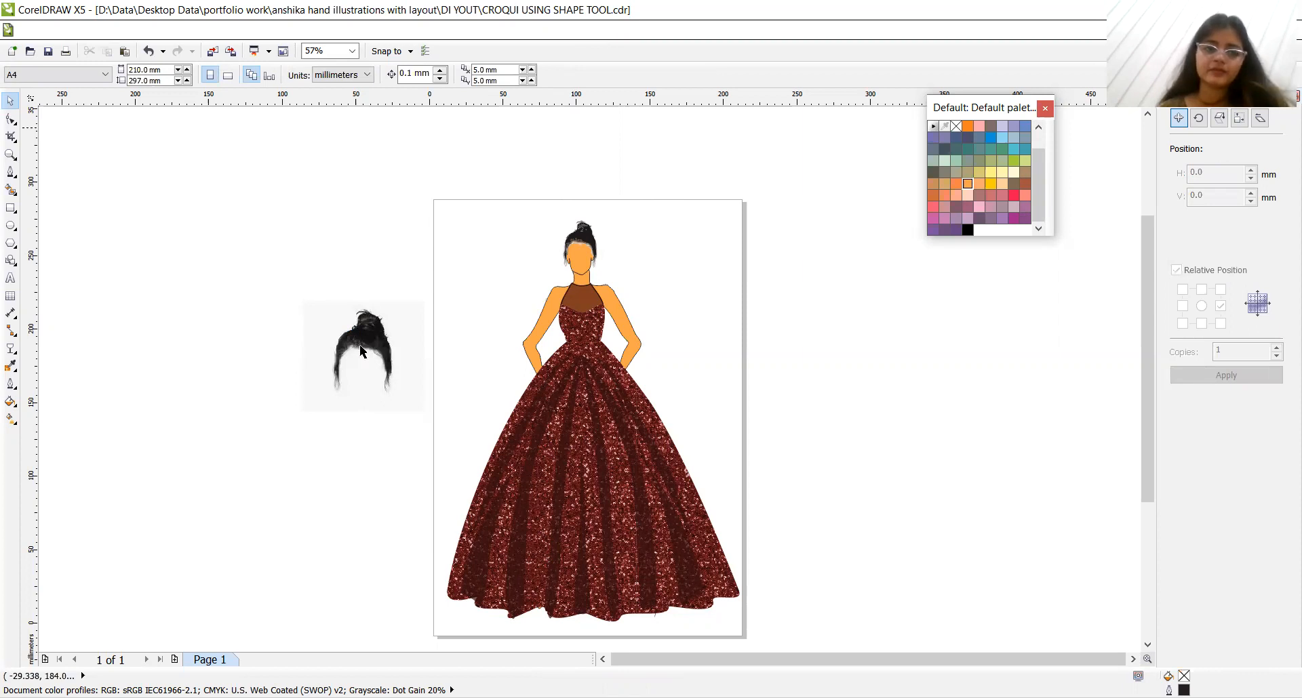
mouse_move(423, 435)
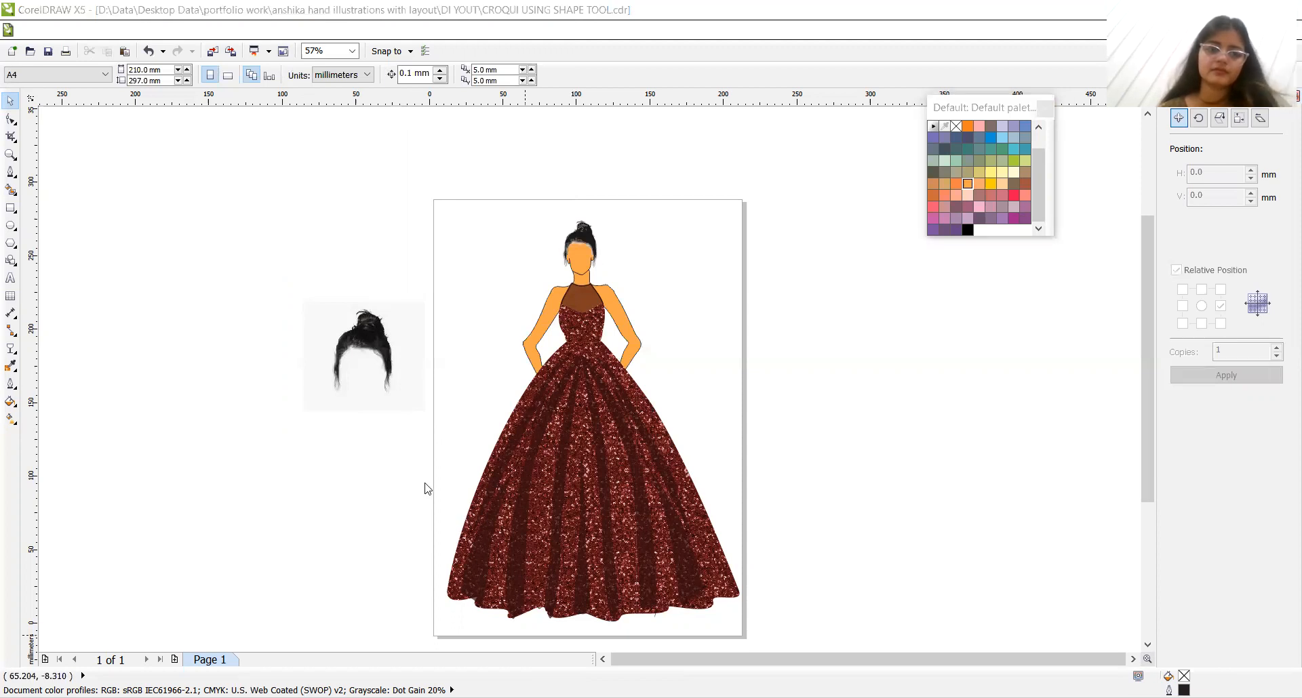
mouse_move(314, 287)
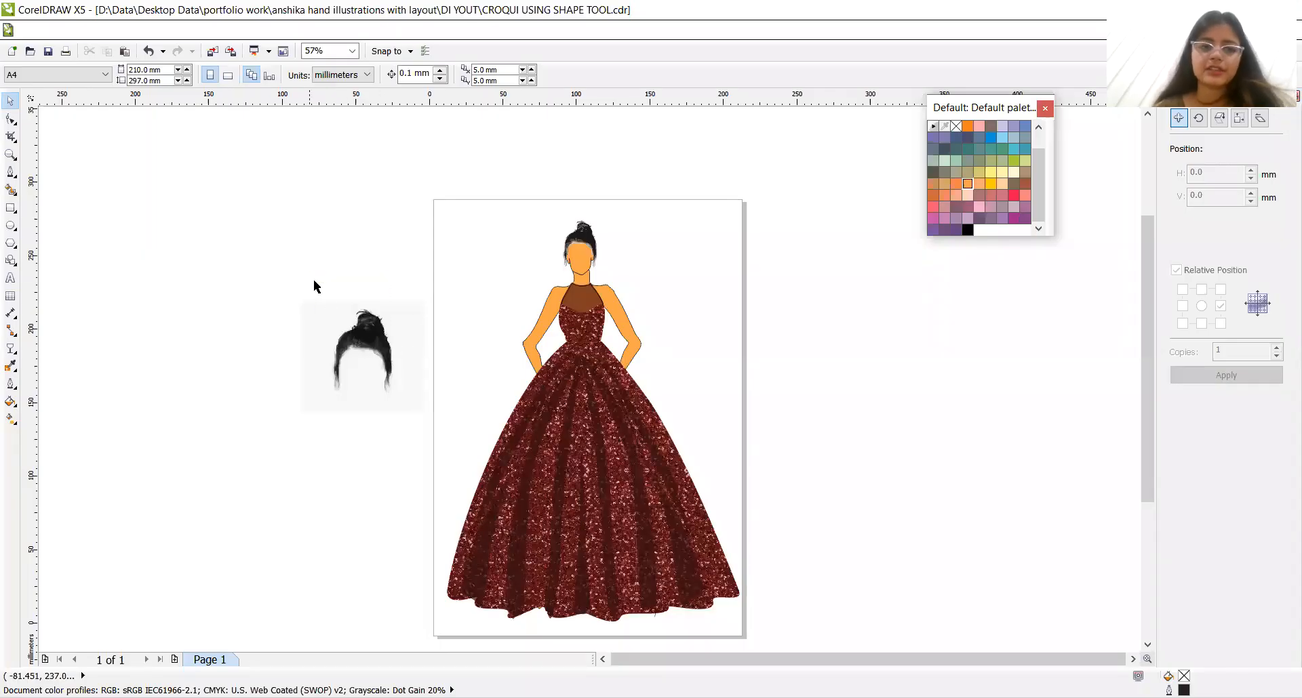
mouse_move(395, 417)
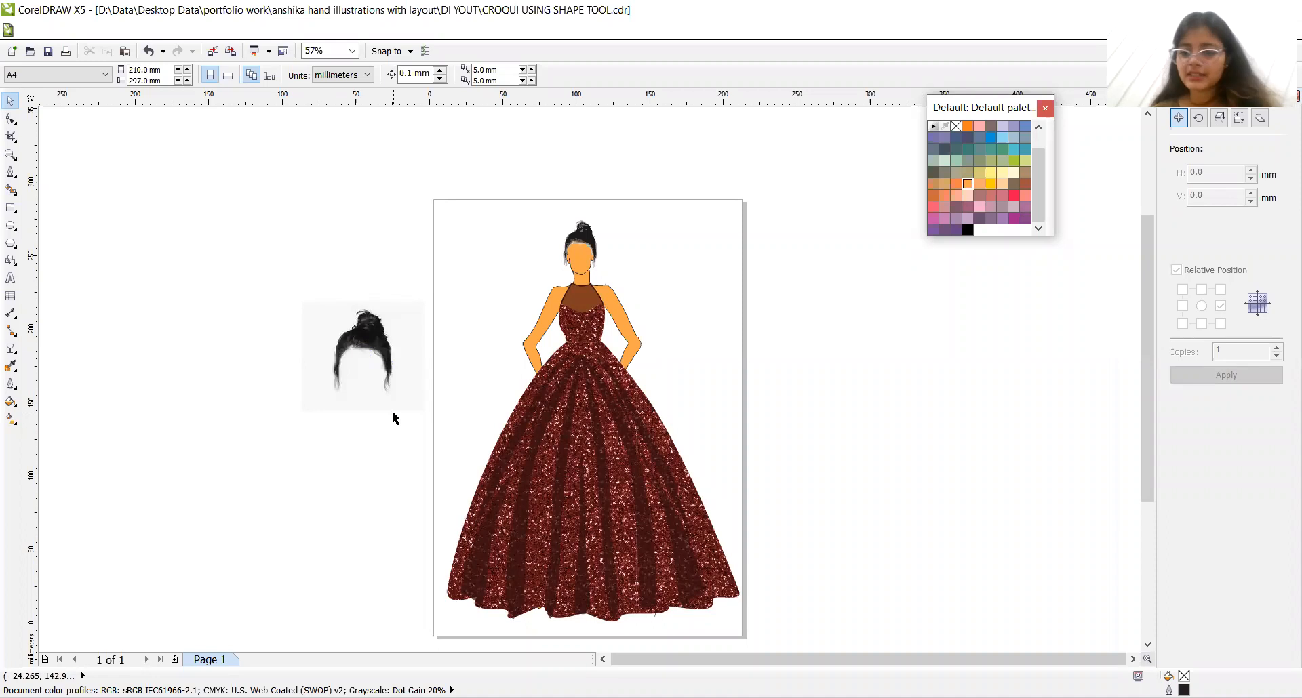
mouse_move(556, 539)
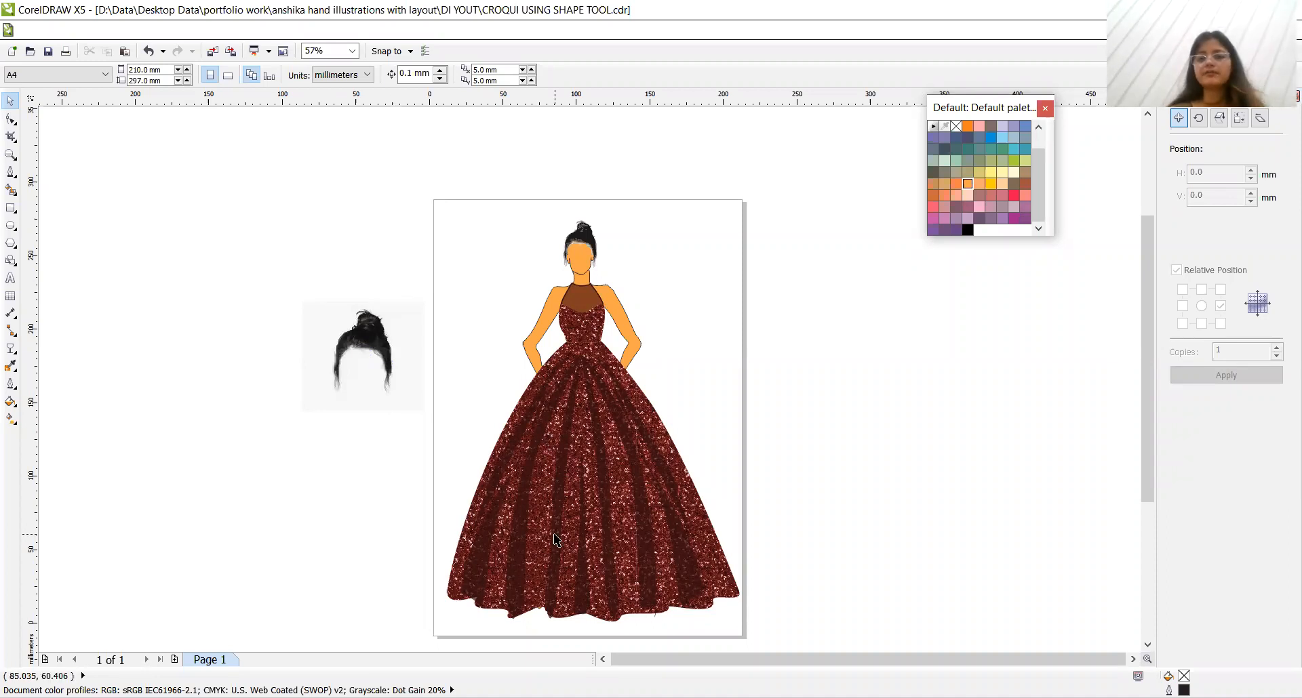
mouse_move(12, 157)
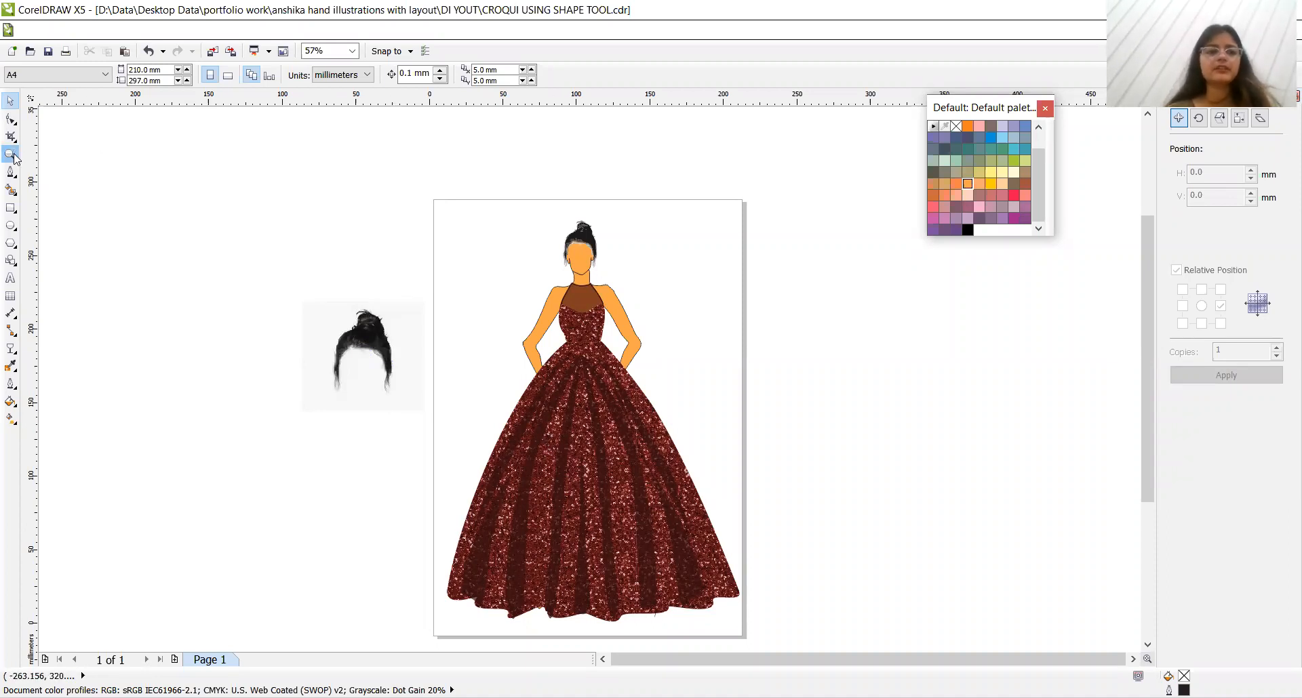
Switch to the Zoom tool to check the finished croqui on the page
click(12, 154)
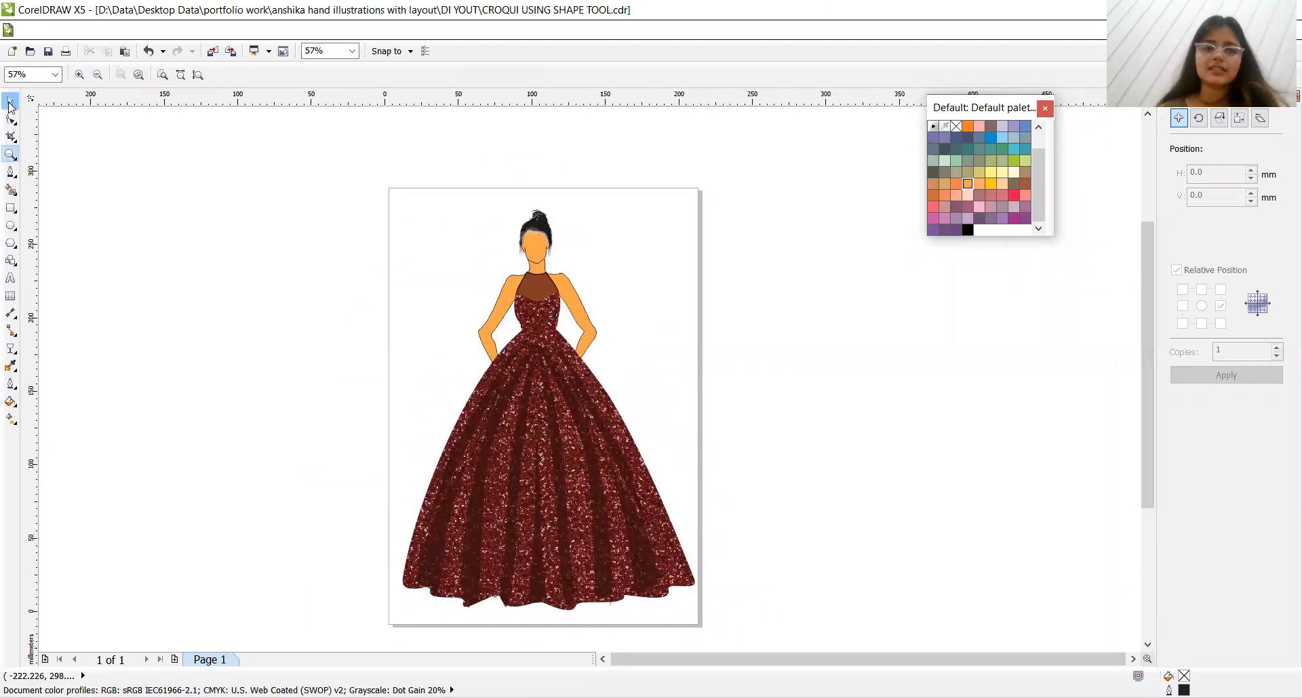
Scale the traced hair bun down slightly and tilt it to sit snugly on the head
click(536, 232)
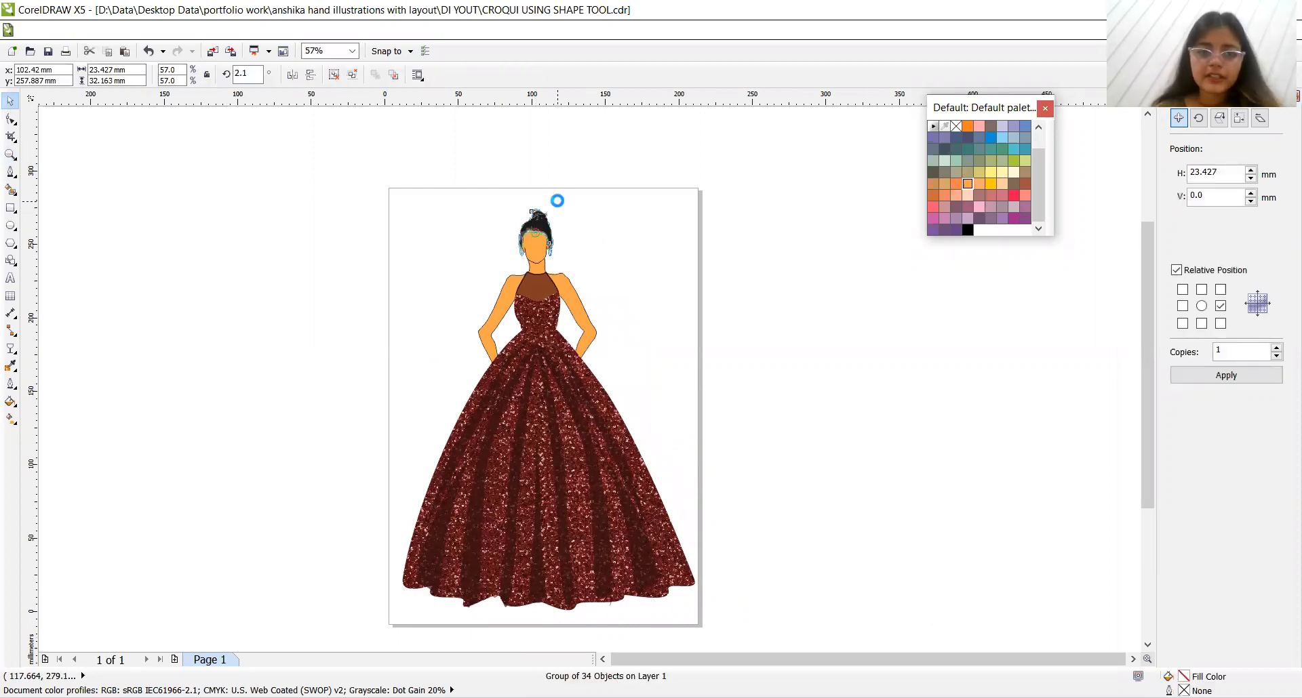
click(544, 224)
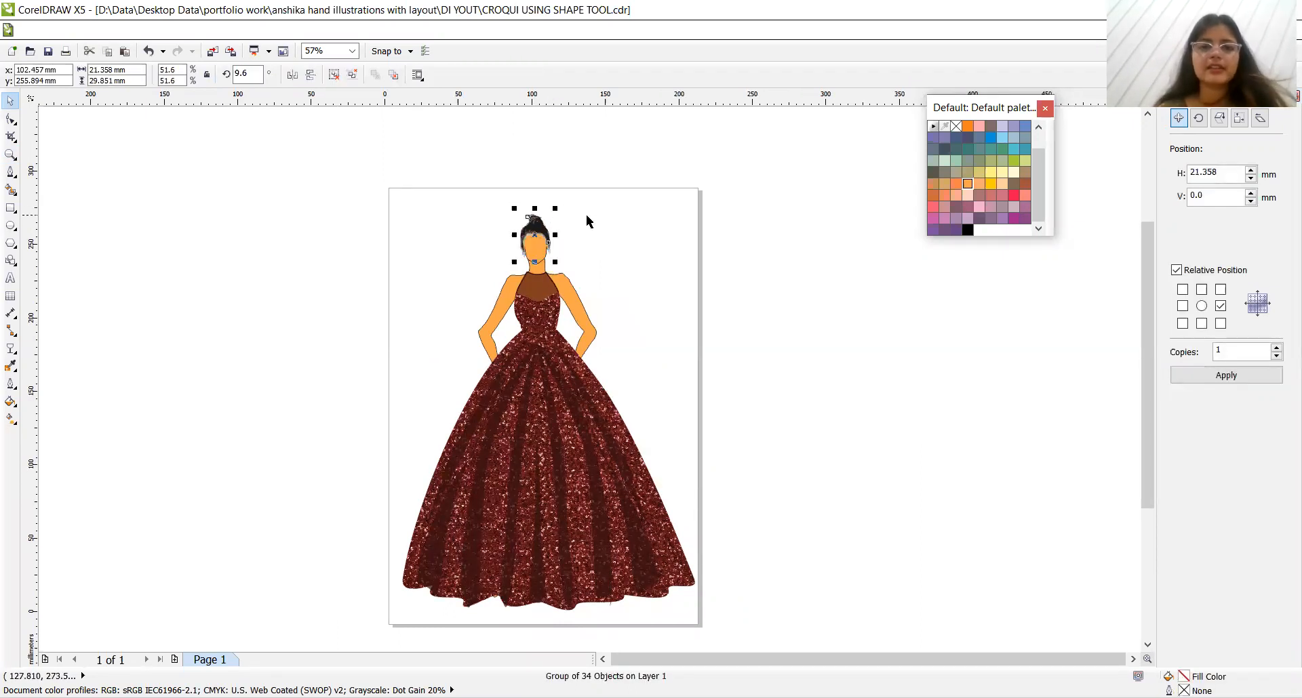
click(589, 222)
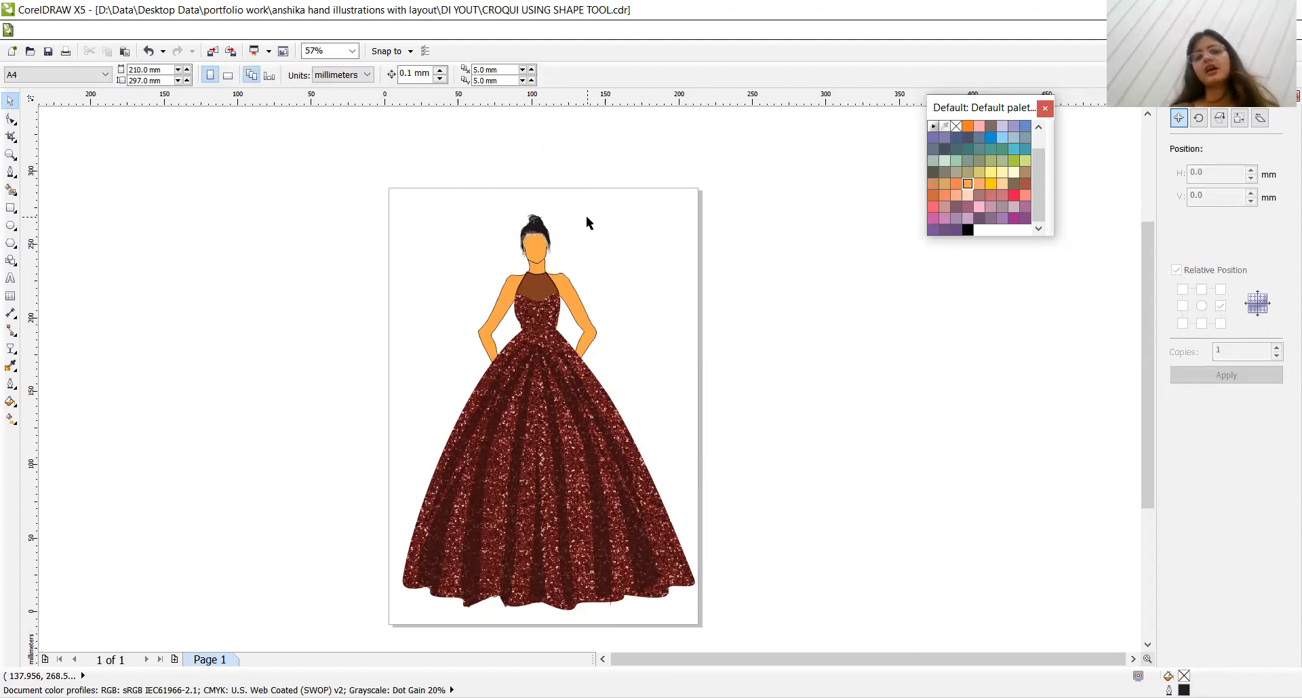
mouse_move(290, 151)
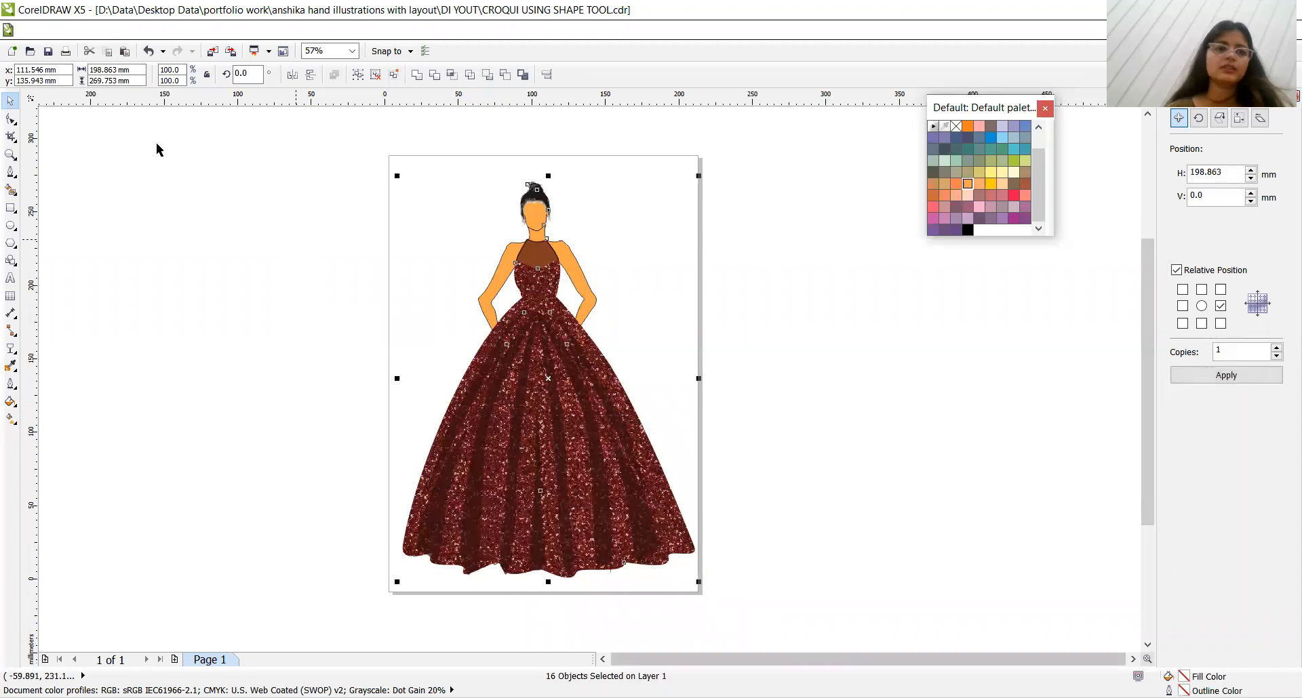
mouse_move(330, 121)
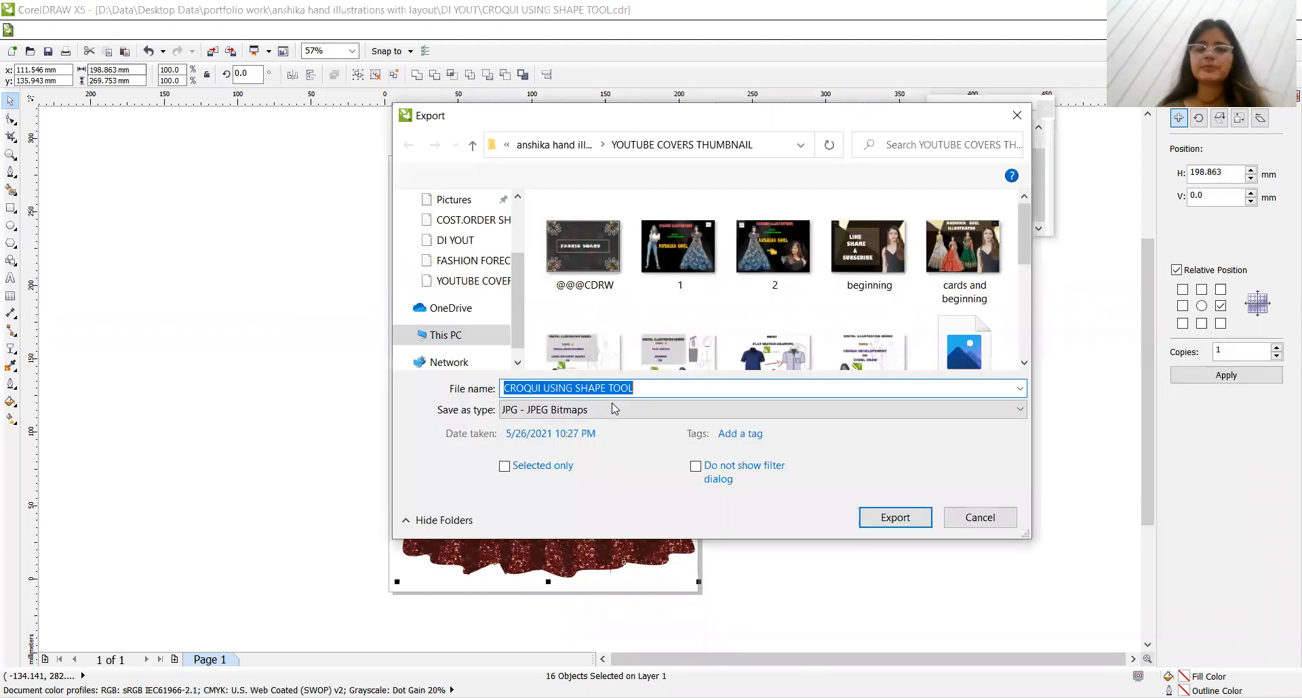
Export the croqui as a PNG named 'CROQUI USING SHAPE TOOL' into the DI YOUT folder
click(1019, 410)
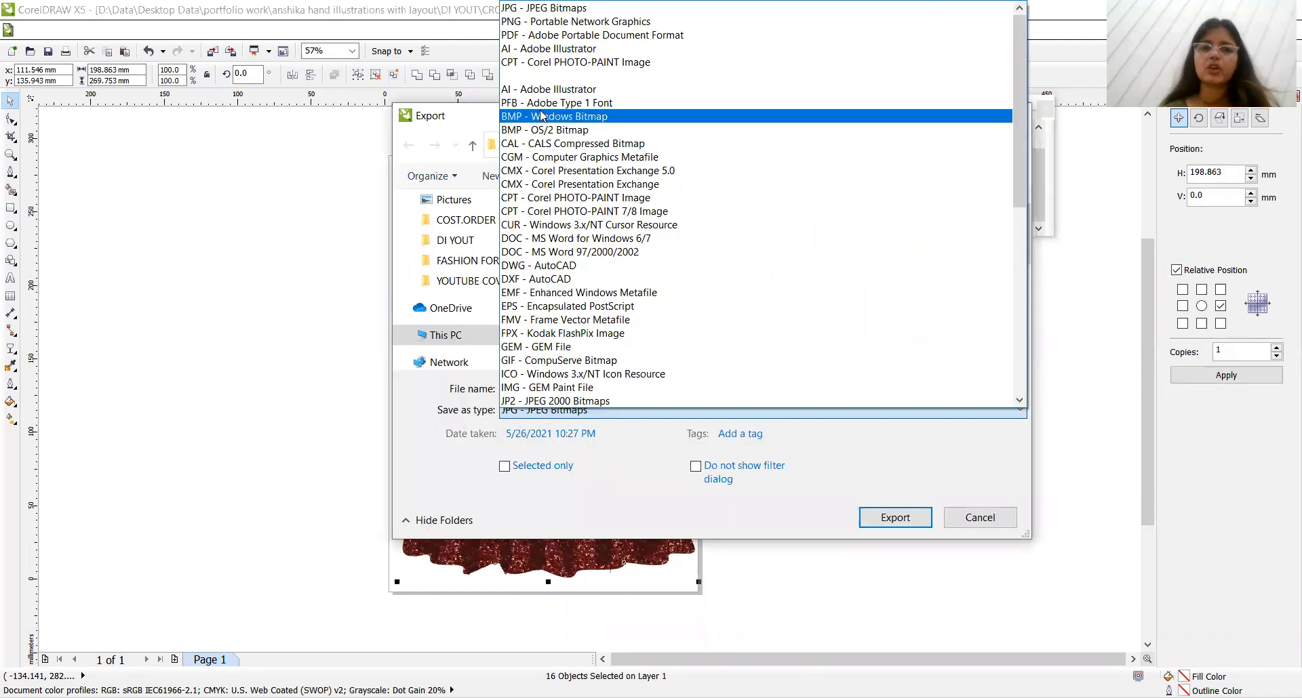
click(578, 21)
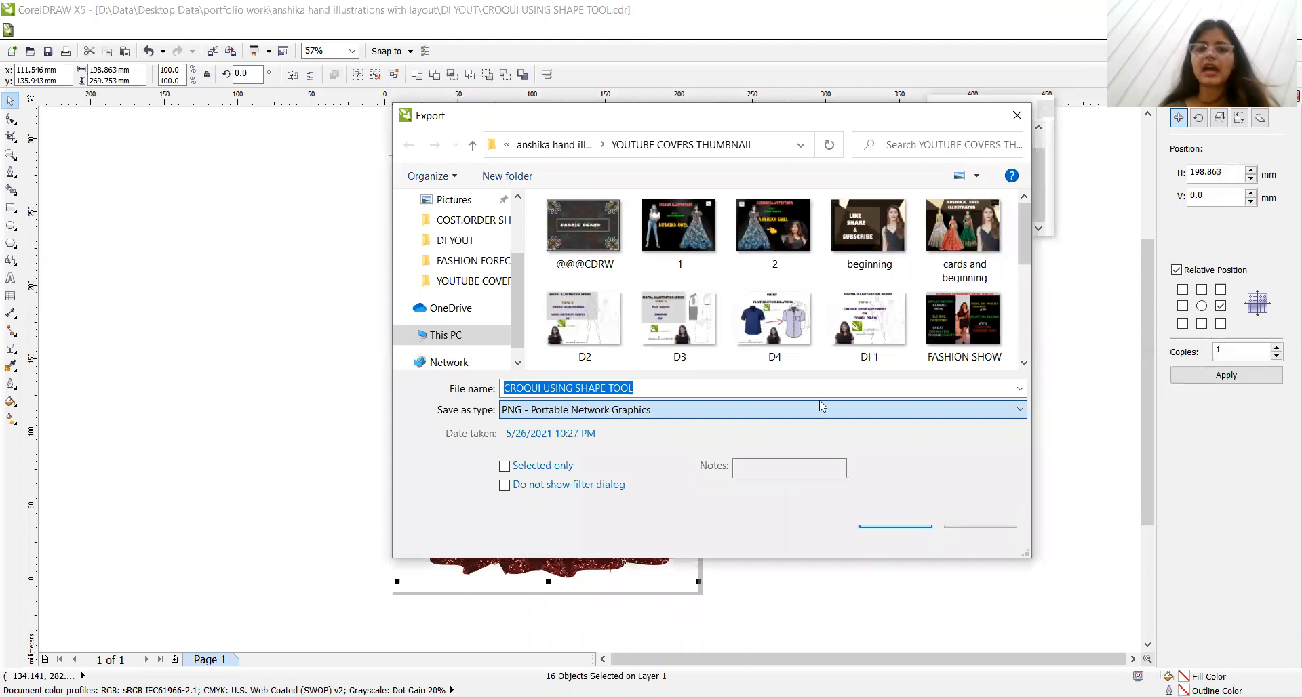
click(455, 240)
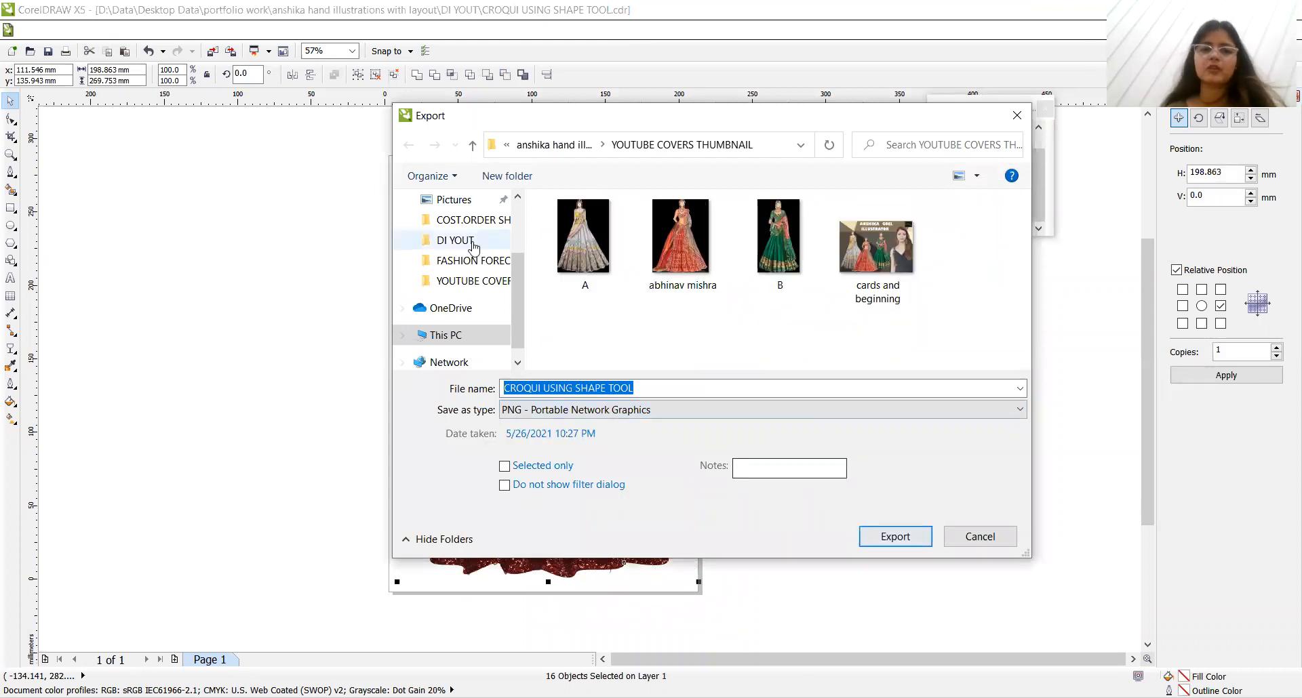
click(455, 240)
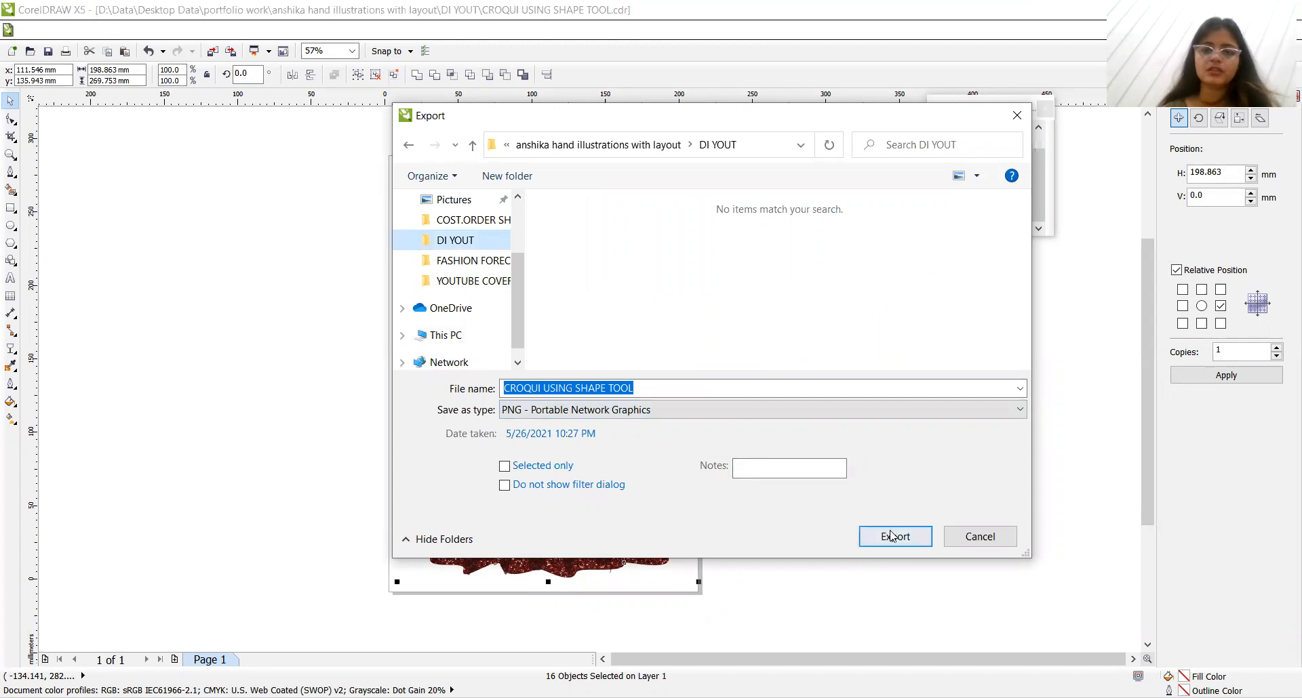
click(895, 536)
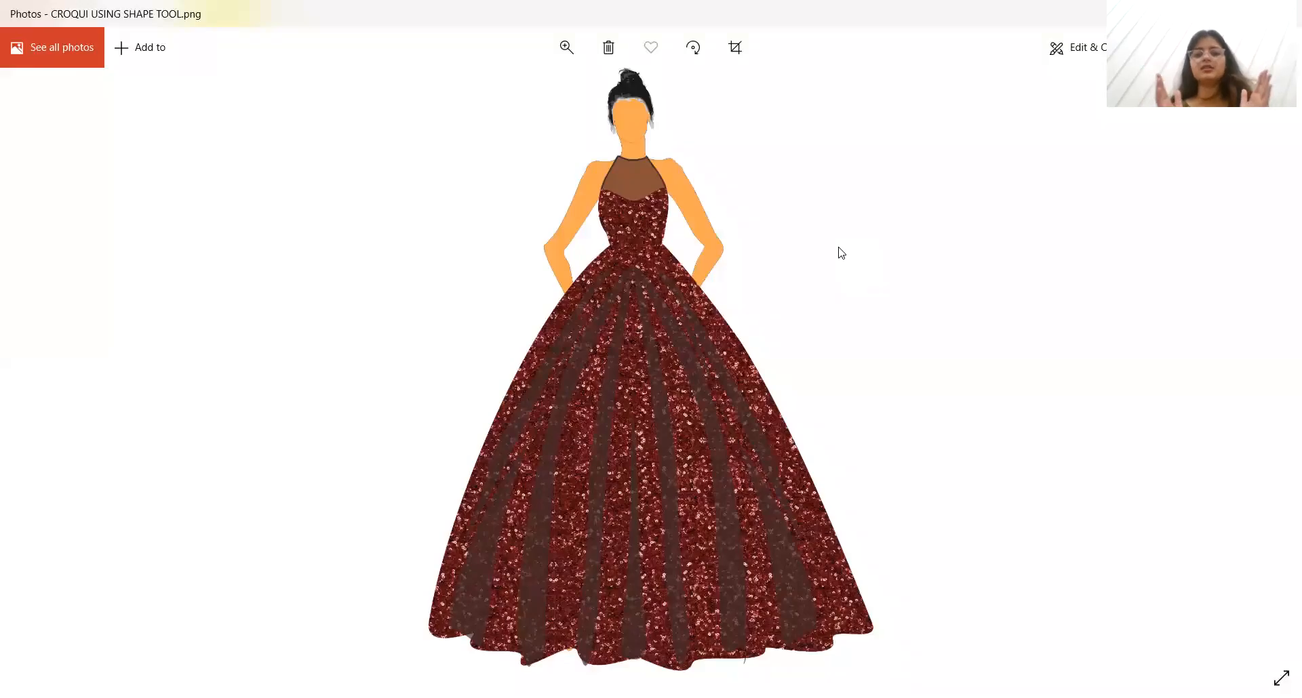
mouse_move(720, 392)
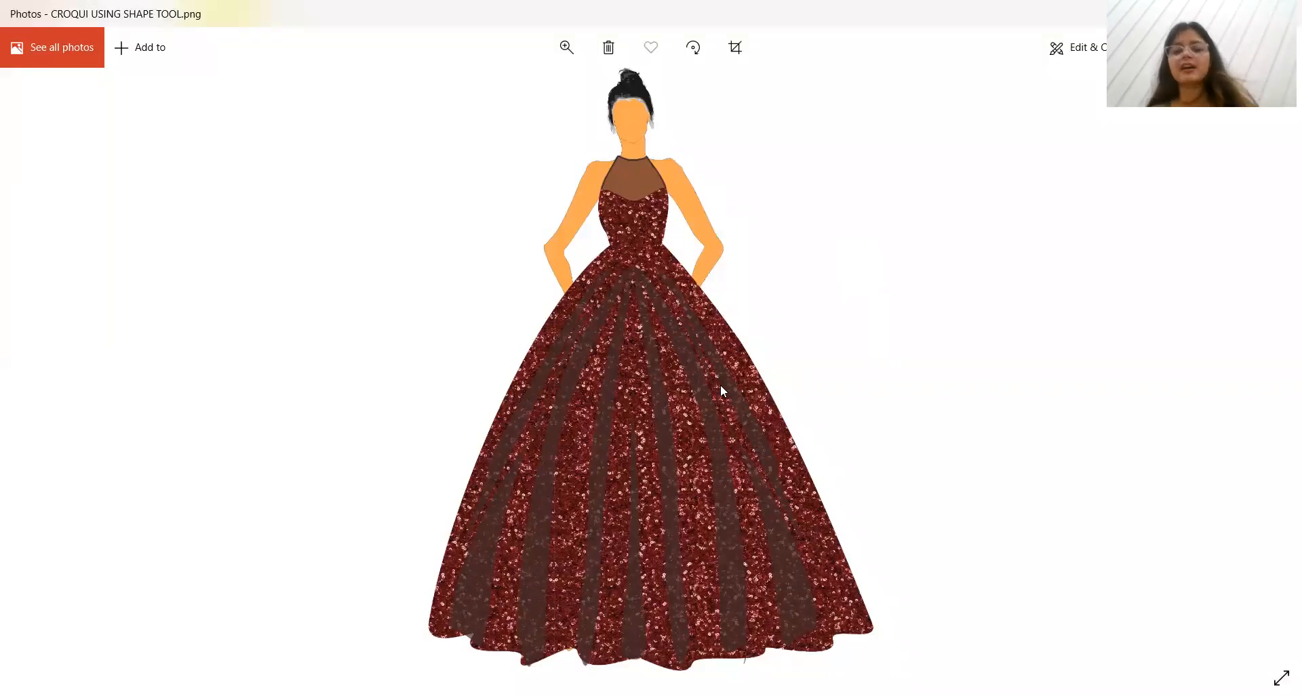
mouse_move(754, 413)
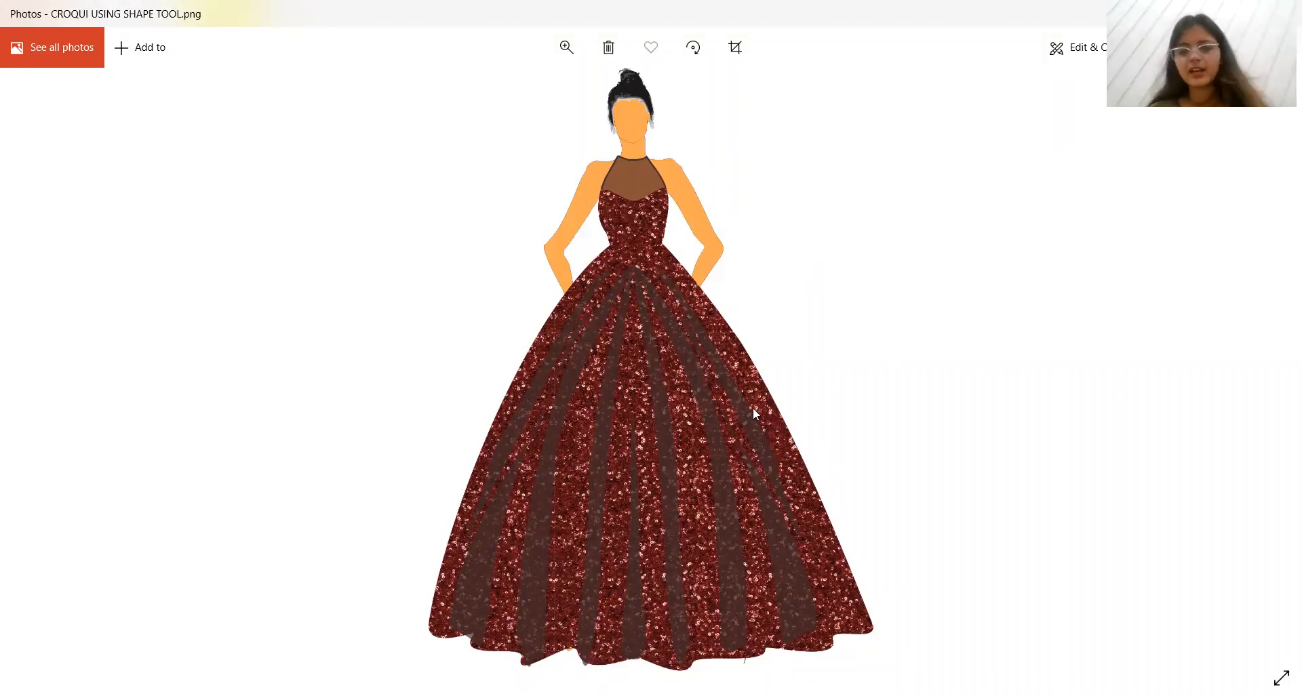
mouse_move(652, 112)
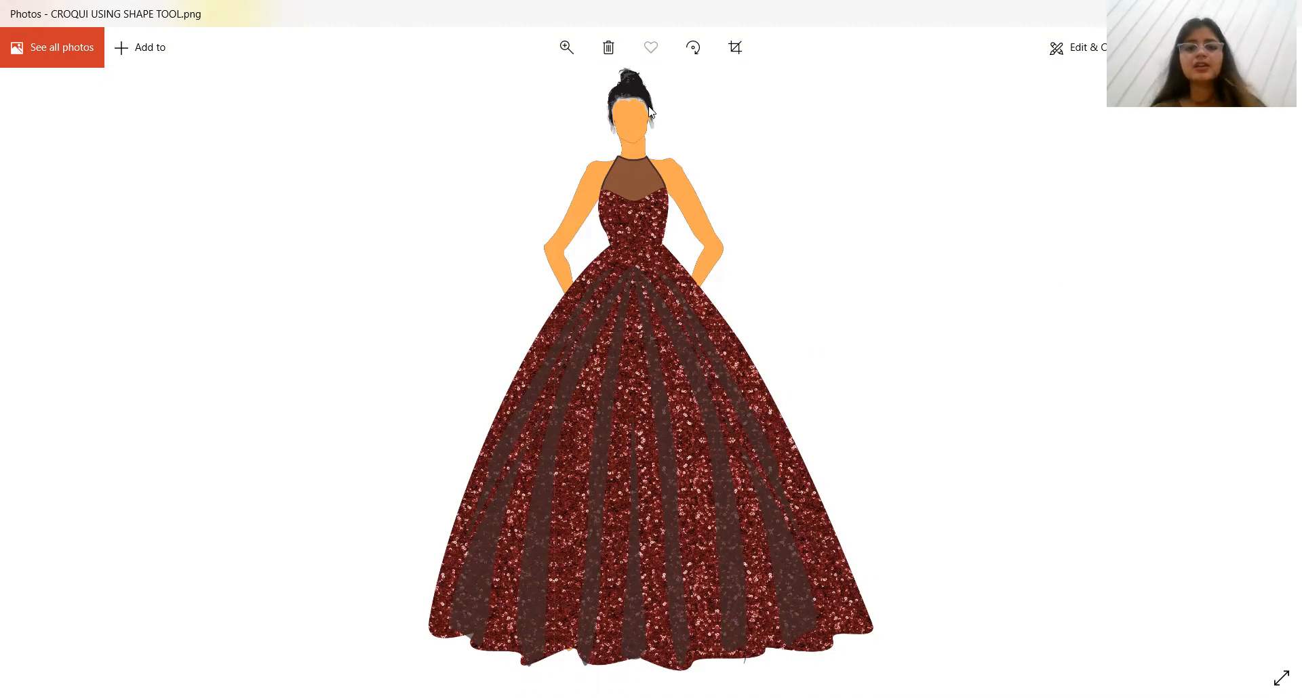